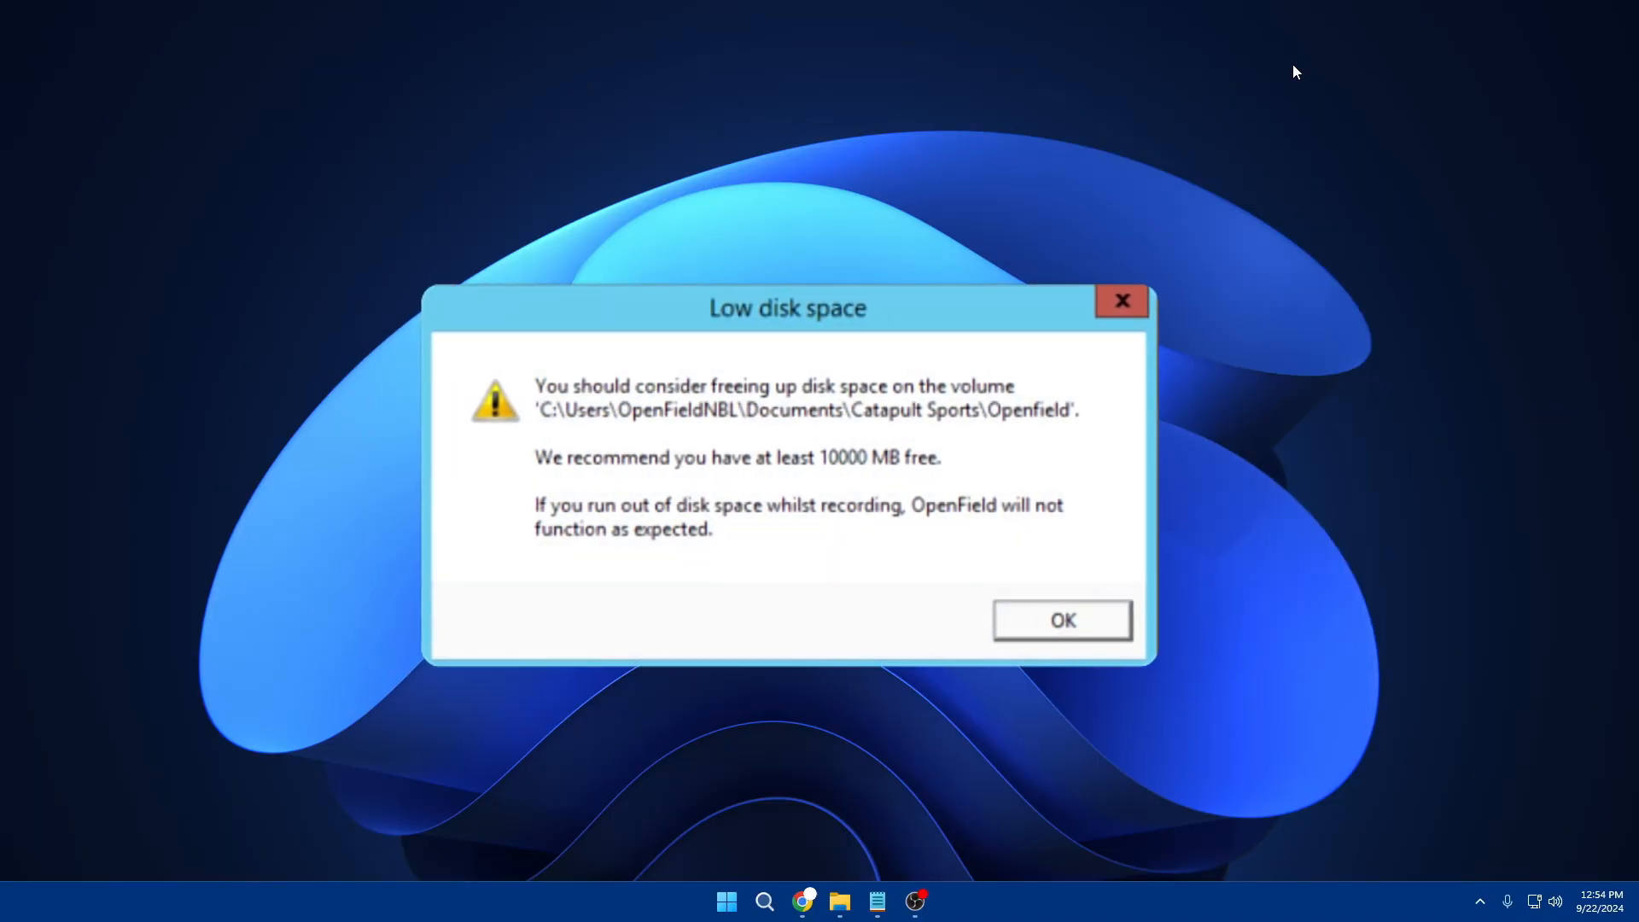
- Dismiss the Low disk space warning and the update program's not-enough-space message
click(1060, 620)
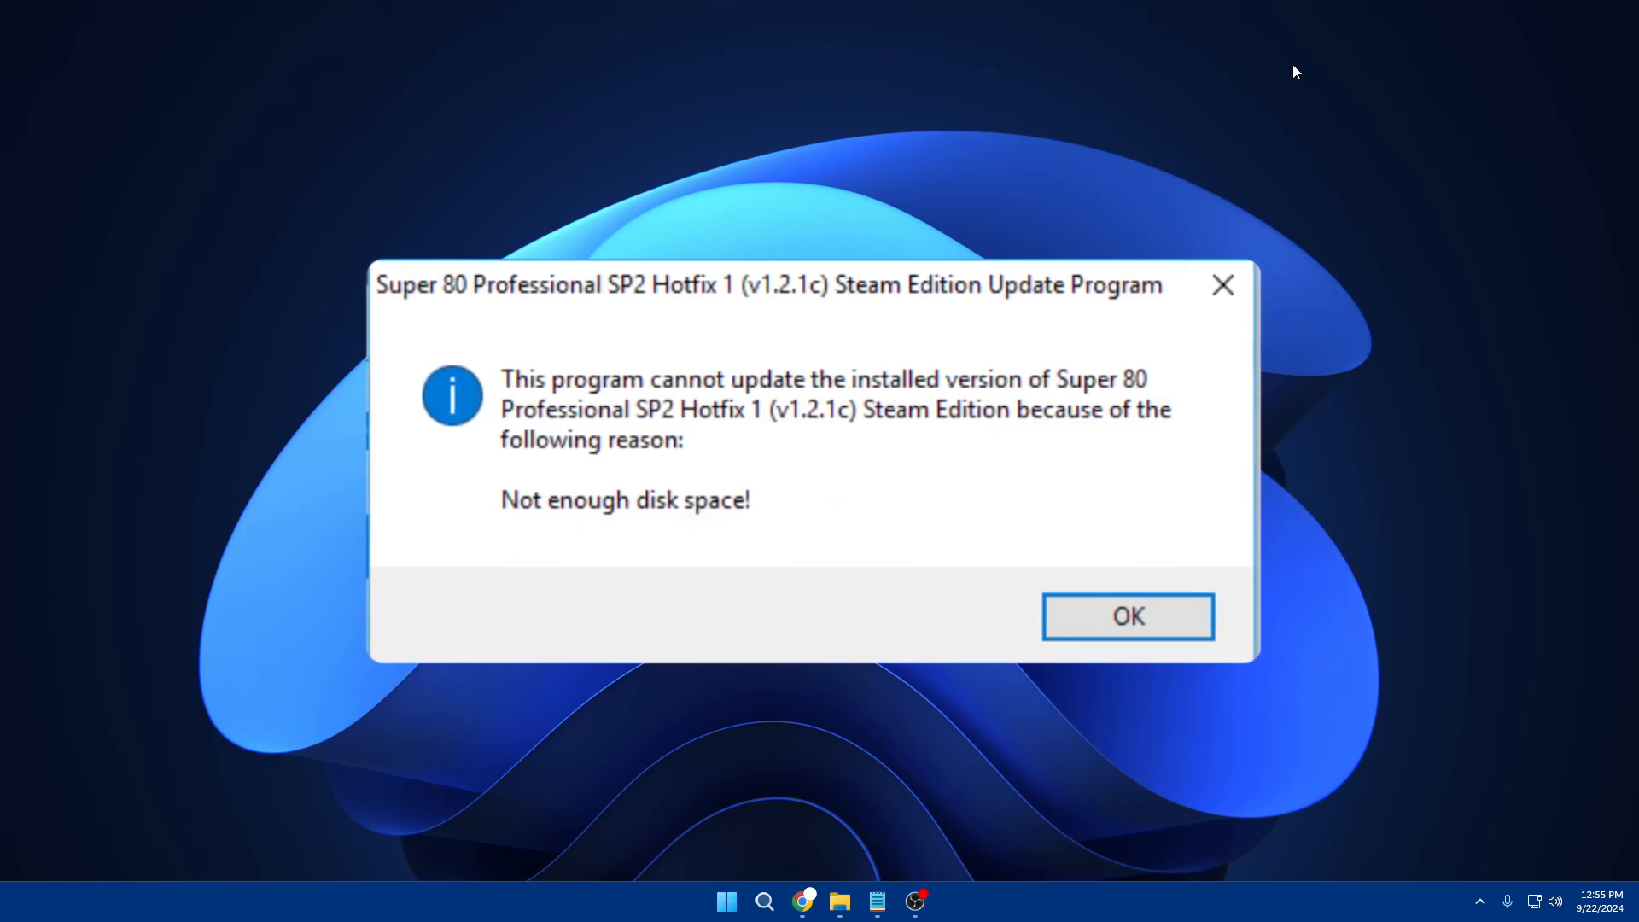
click(1127, 617)
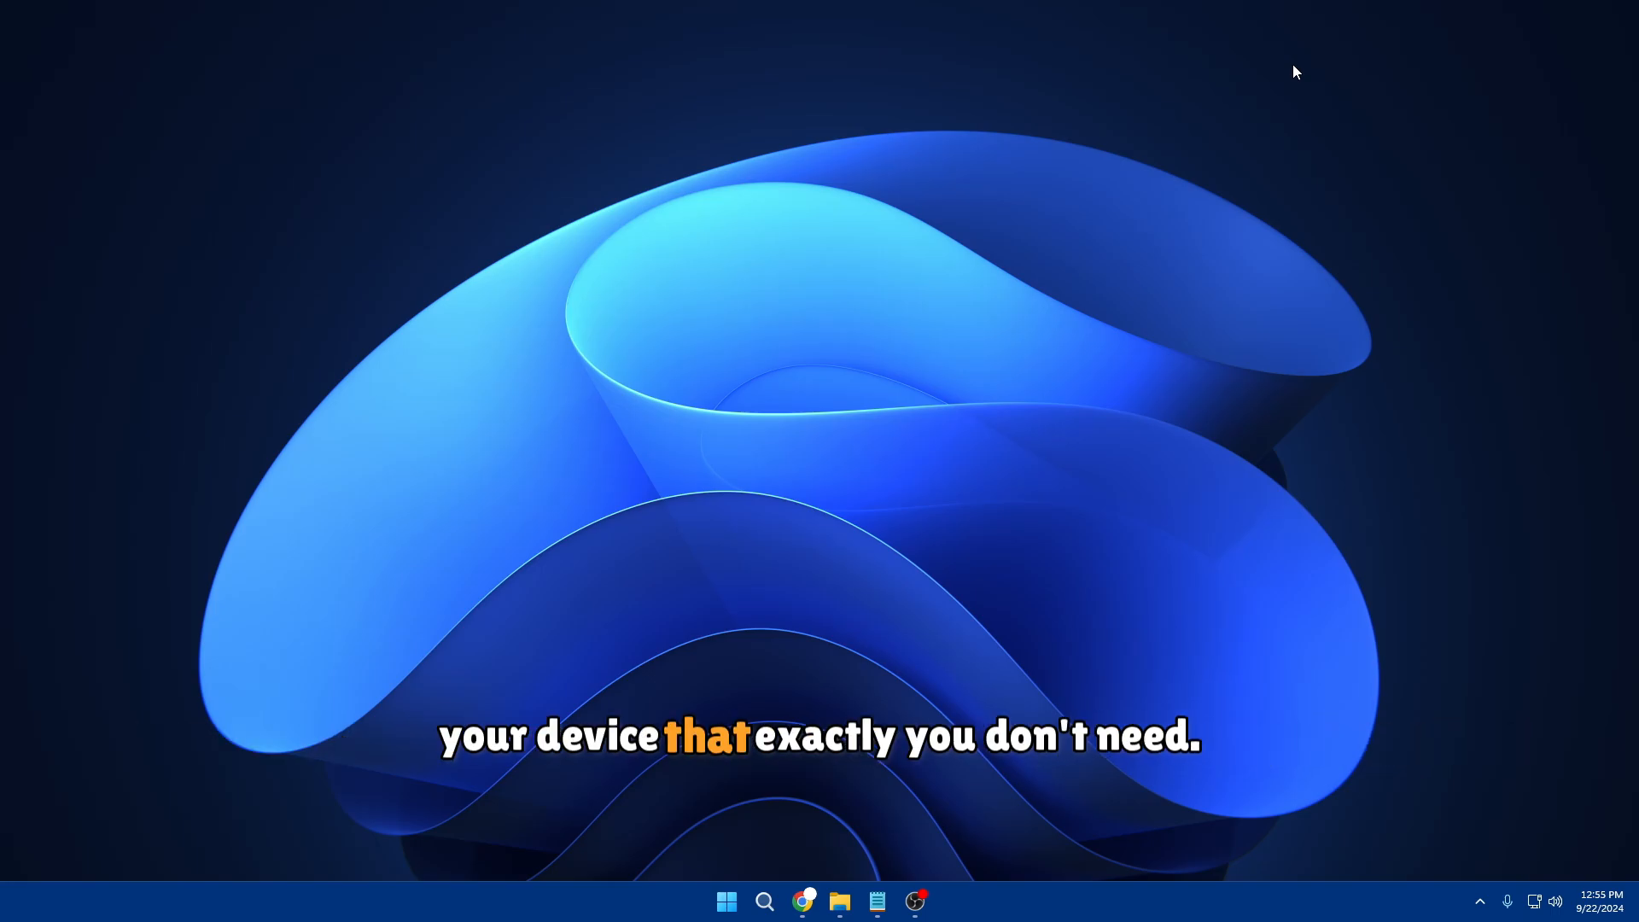
click(840, 901)
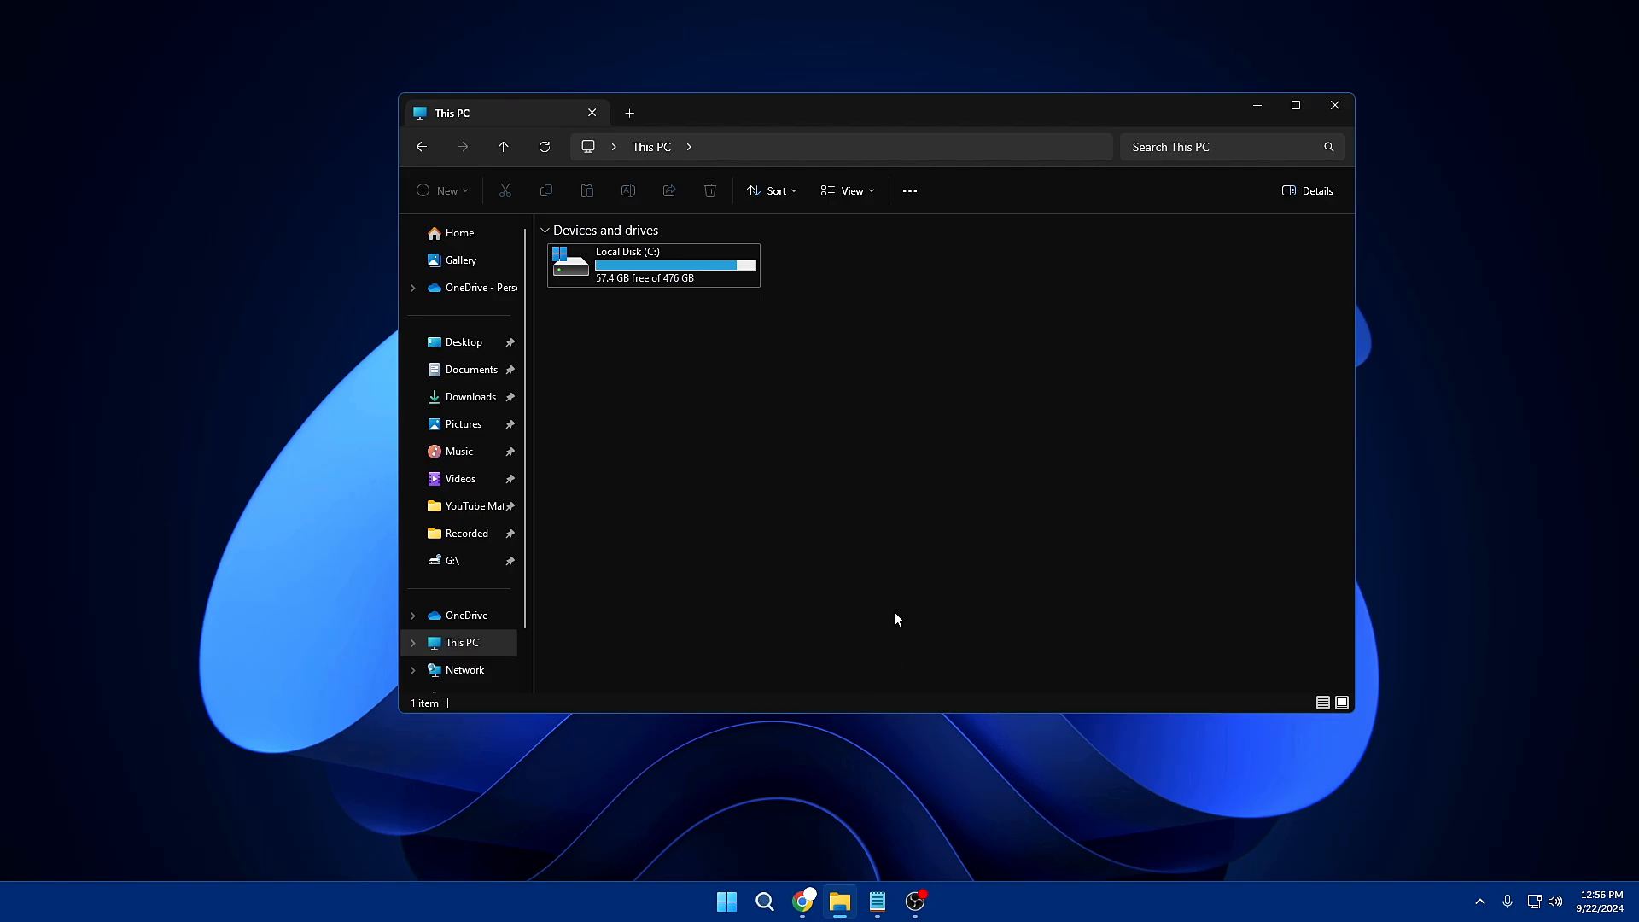
mouse_move(584, 304)
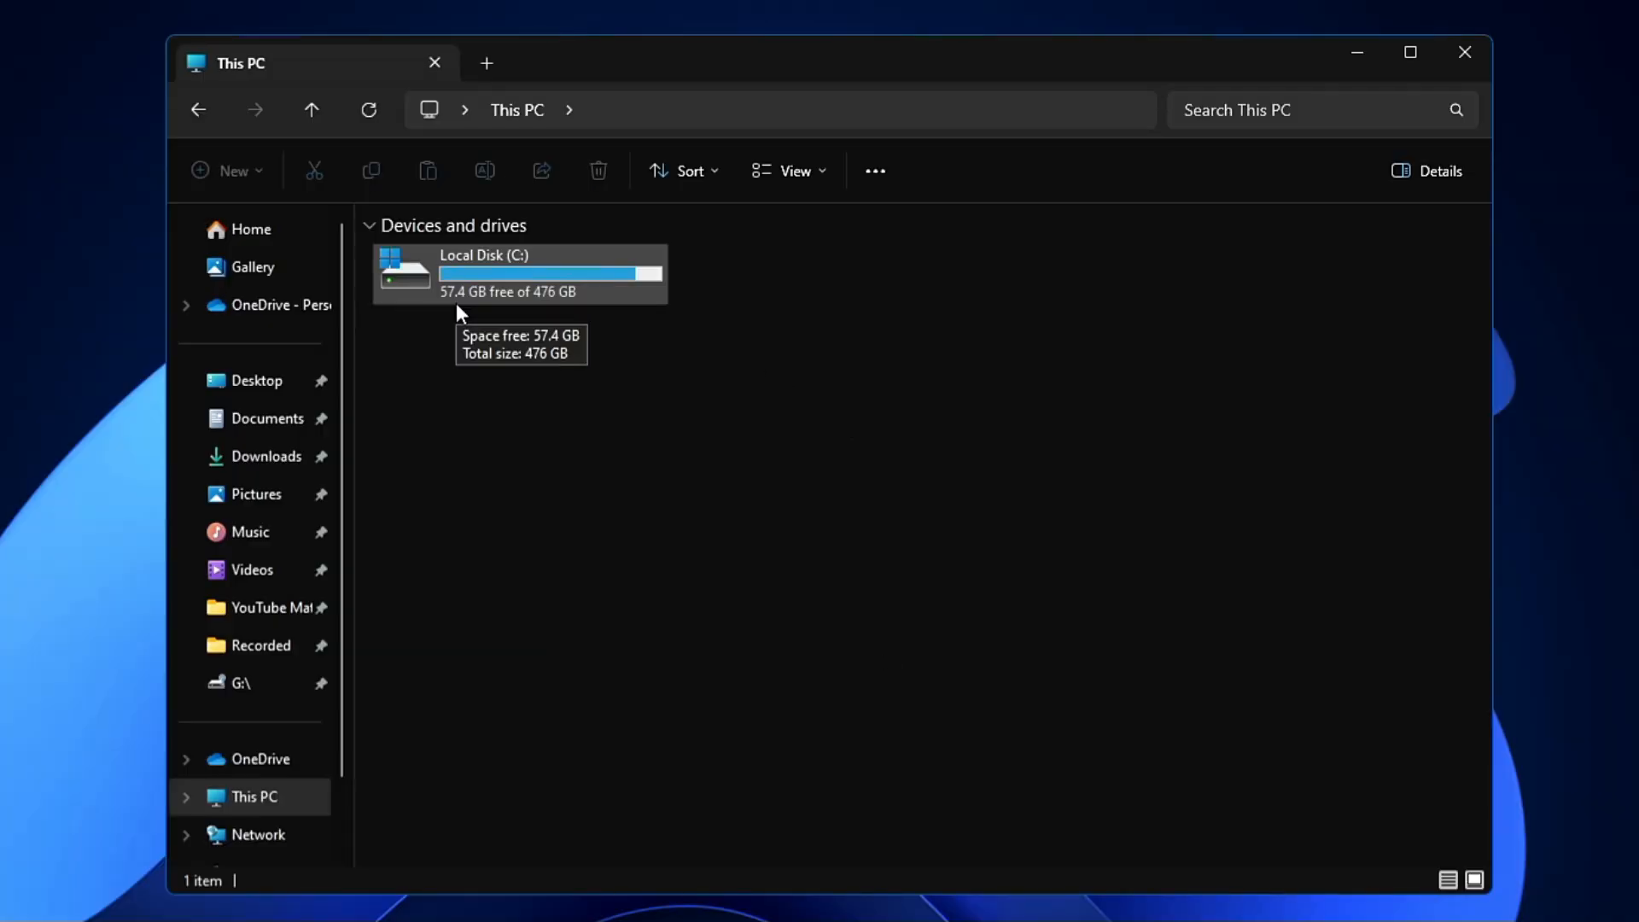
mouse_move(560, 305)
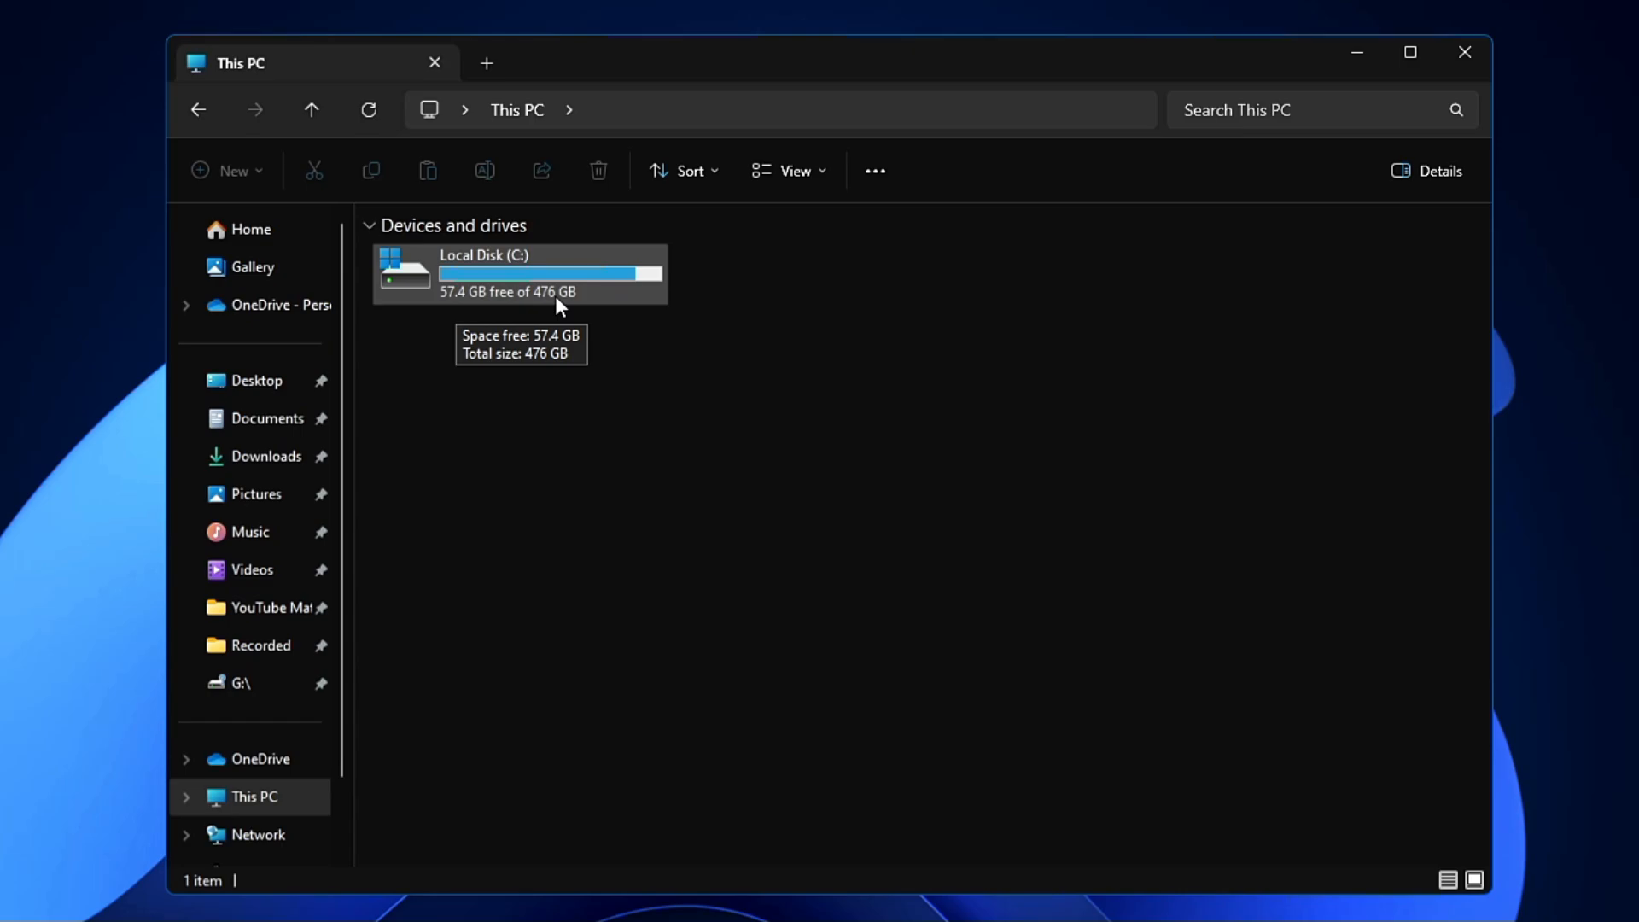
mouse_move(420, 338)
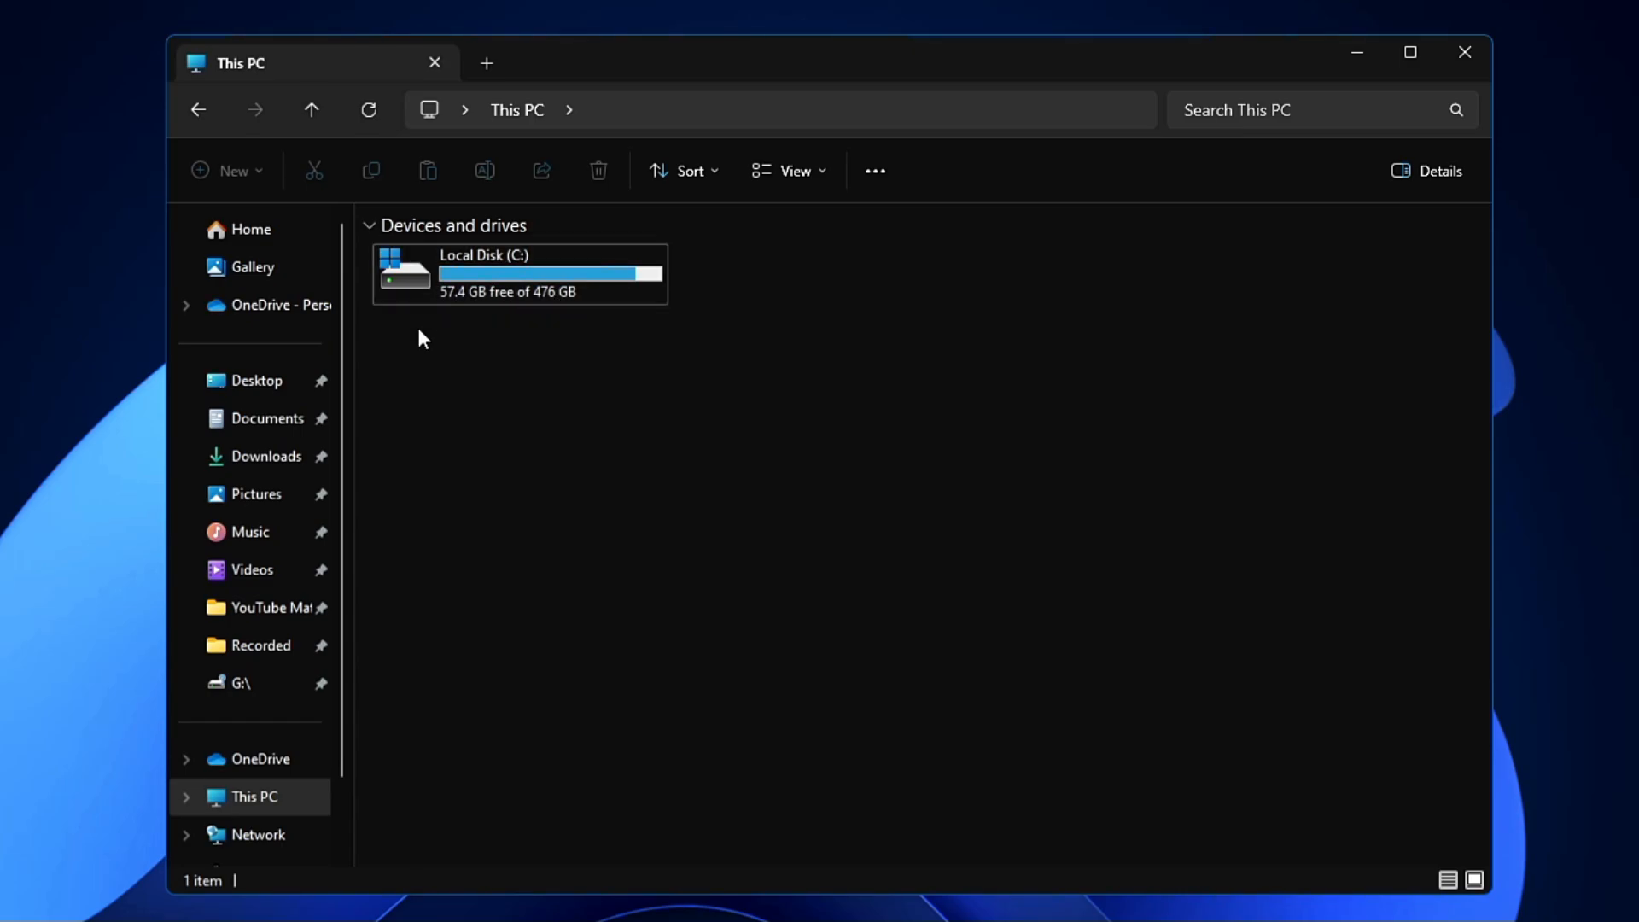
mouse_move(514, 266)
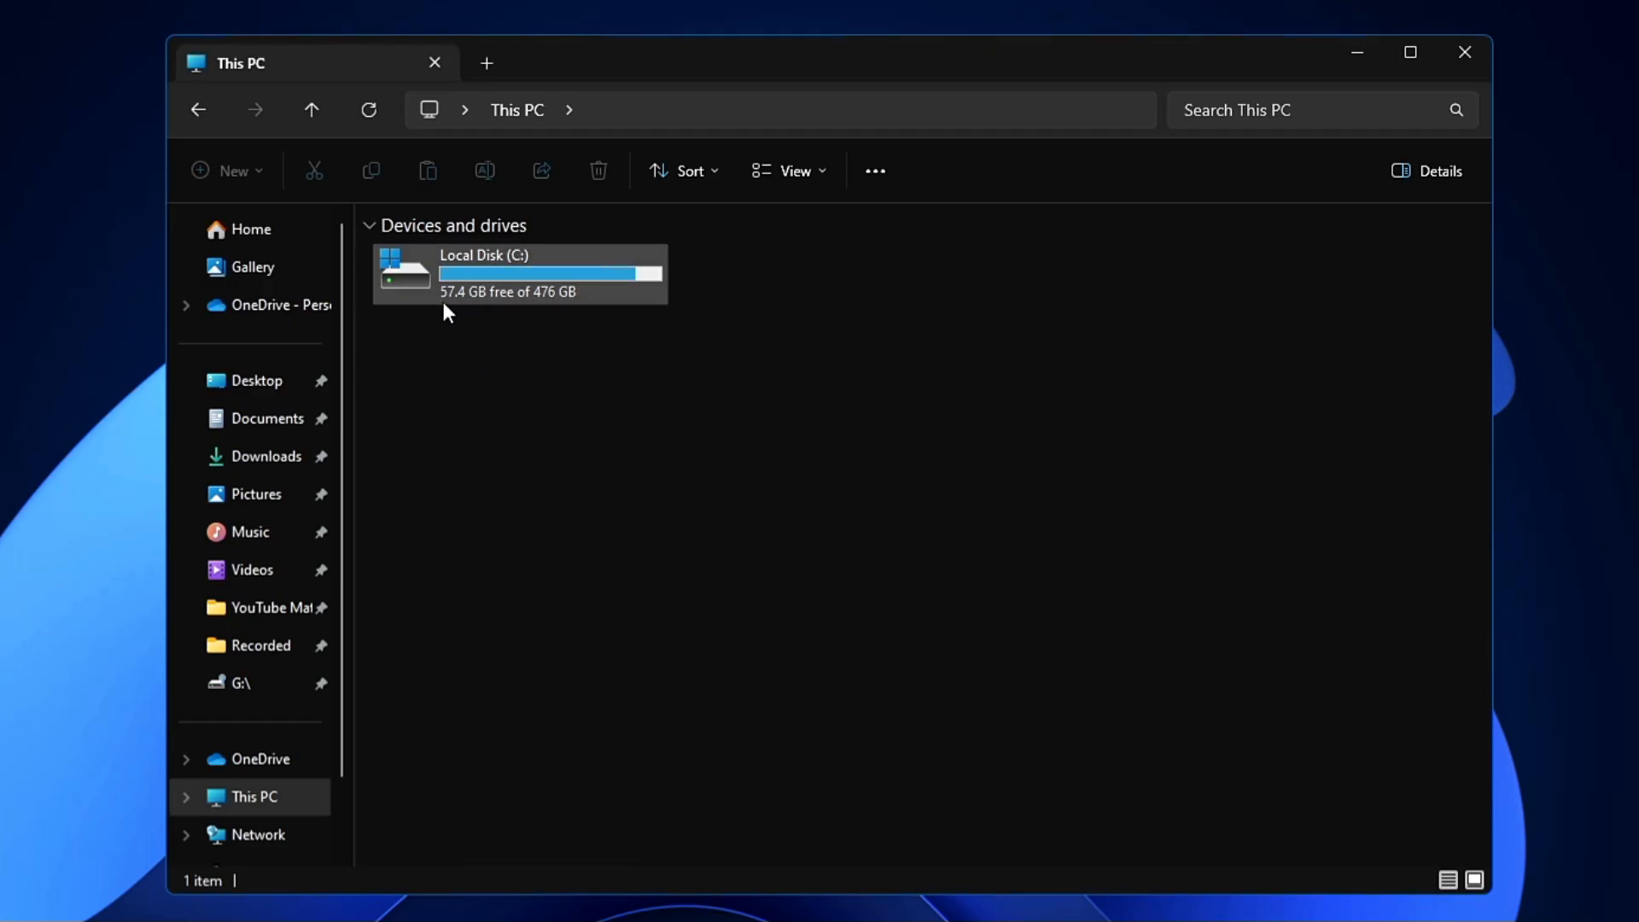
click(1463, 53)
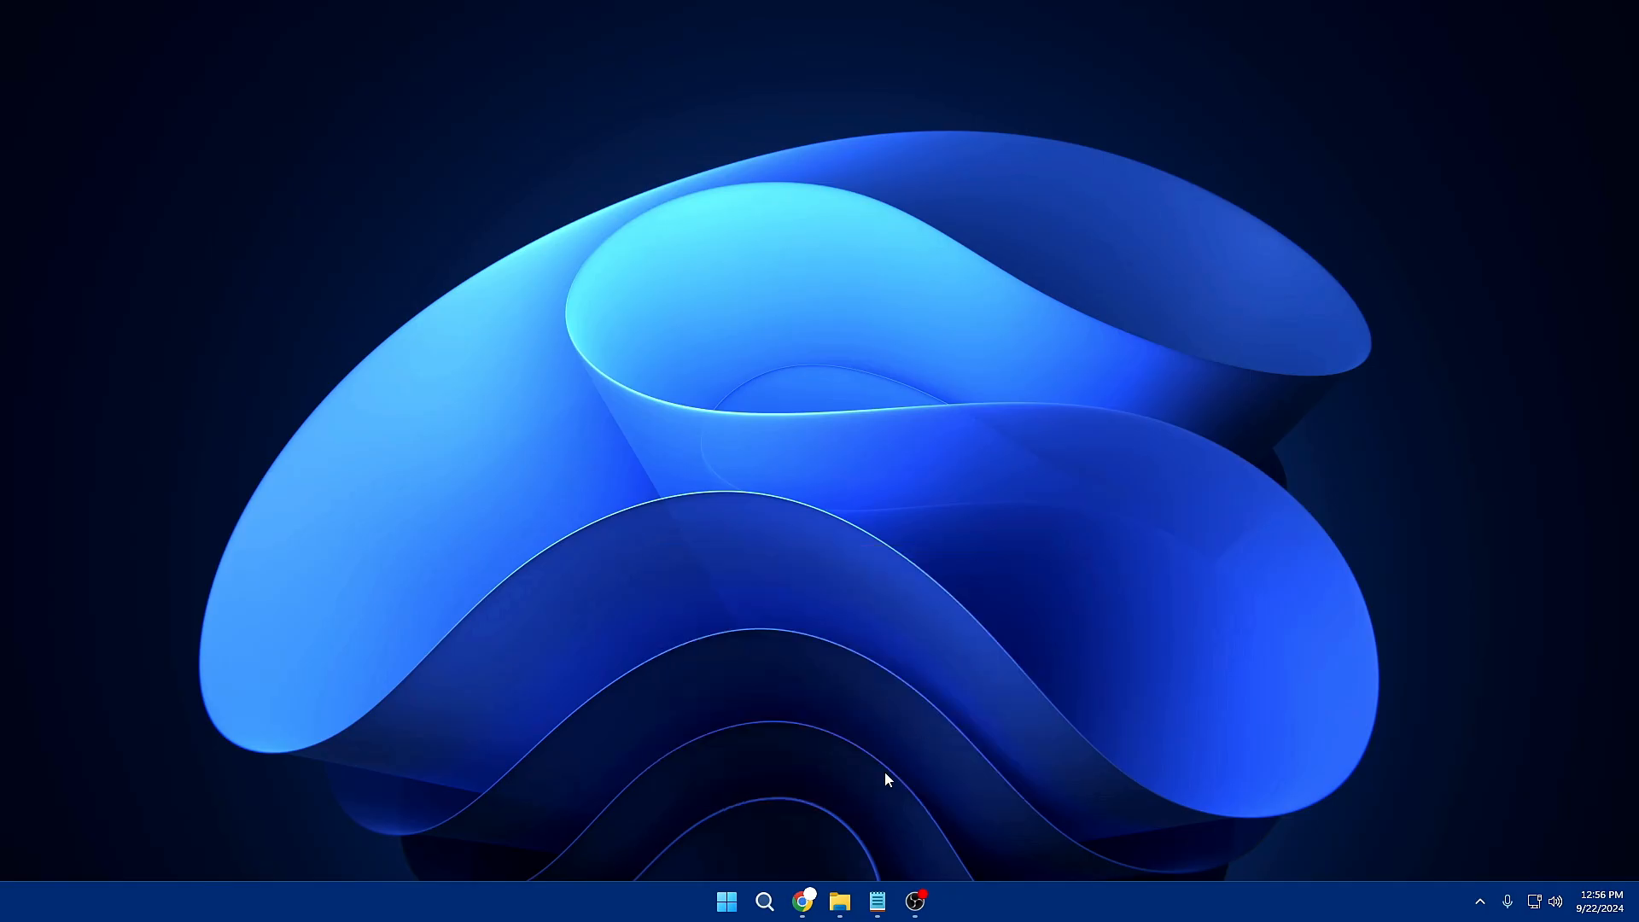
mouse_move(765, 900)
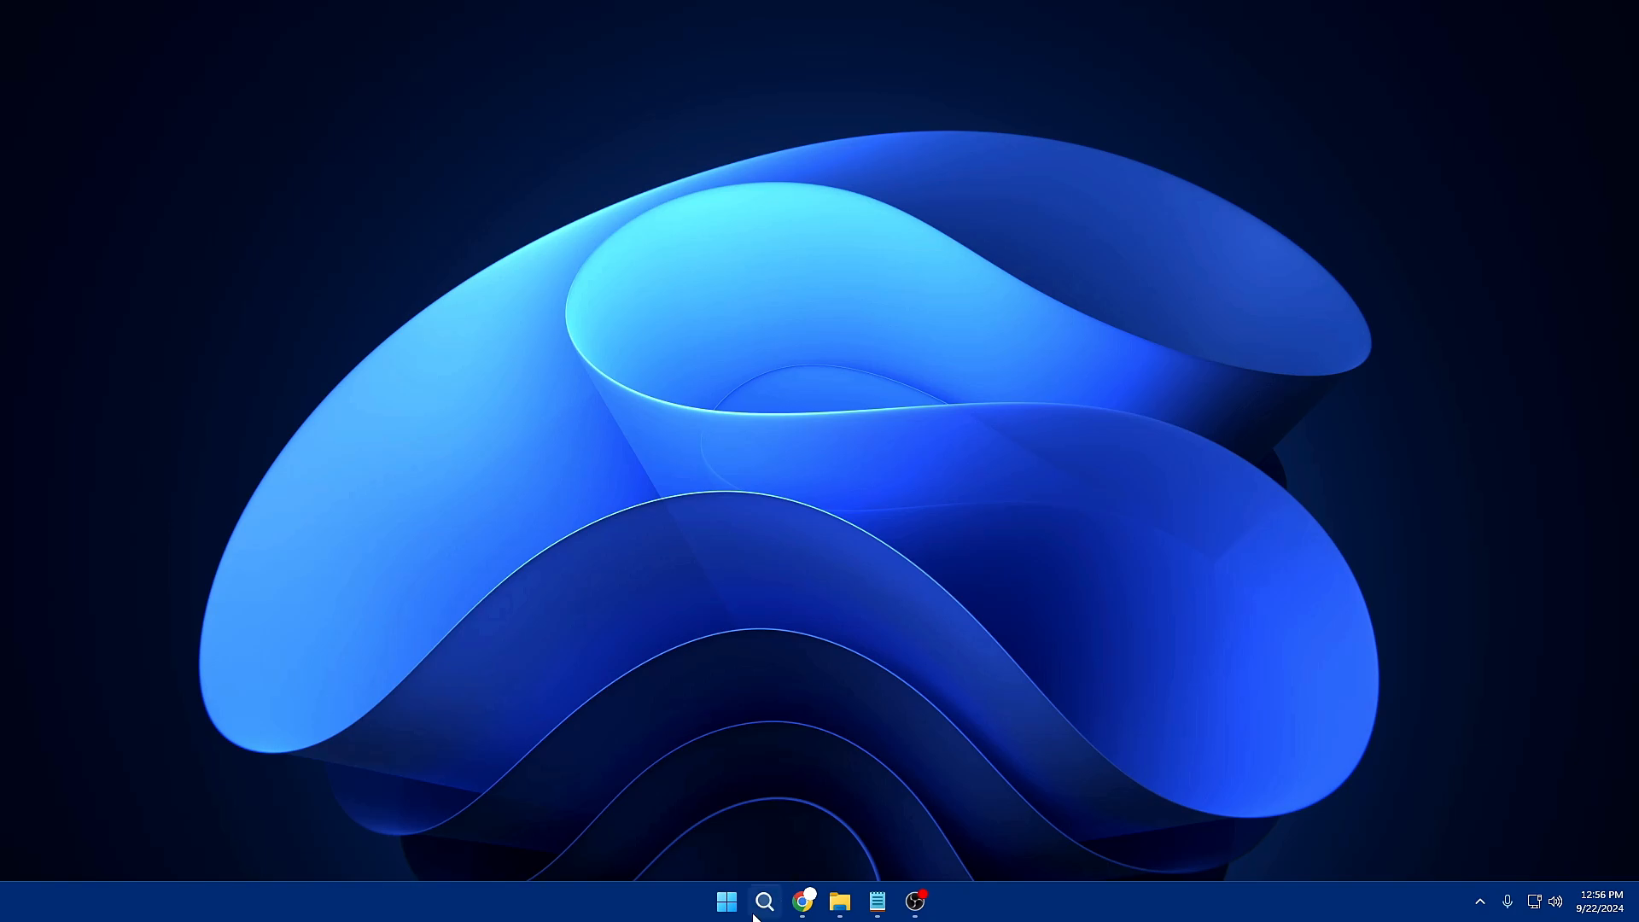
- Search for 'disk Cleanup' so Disk Cleanup shows as the best match
click(765, 901)
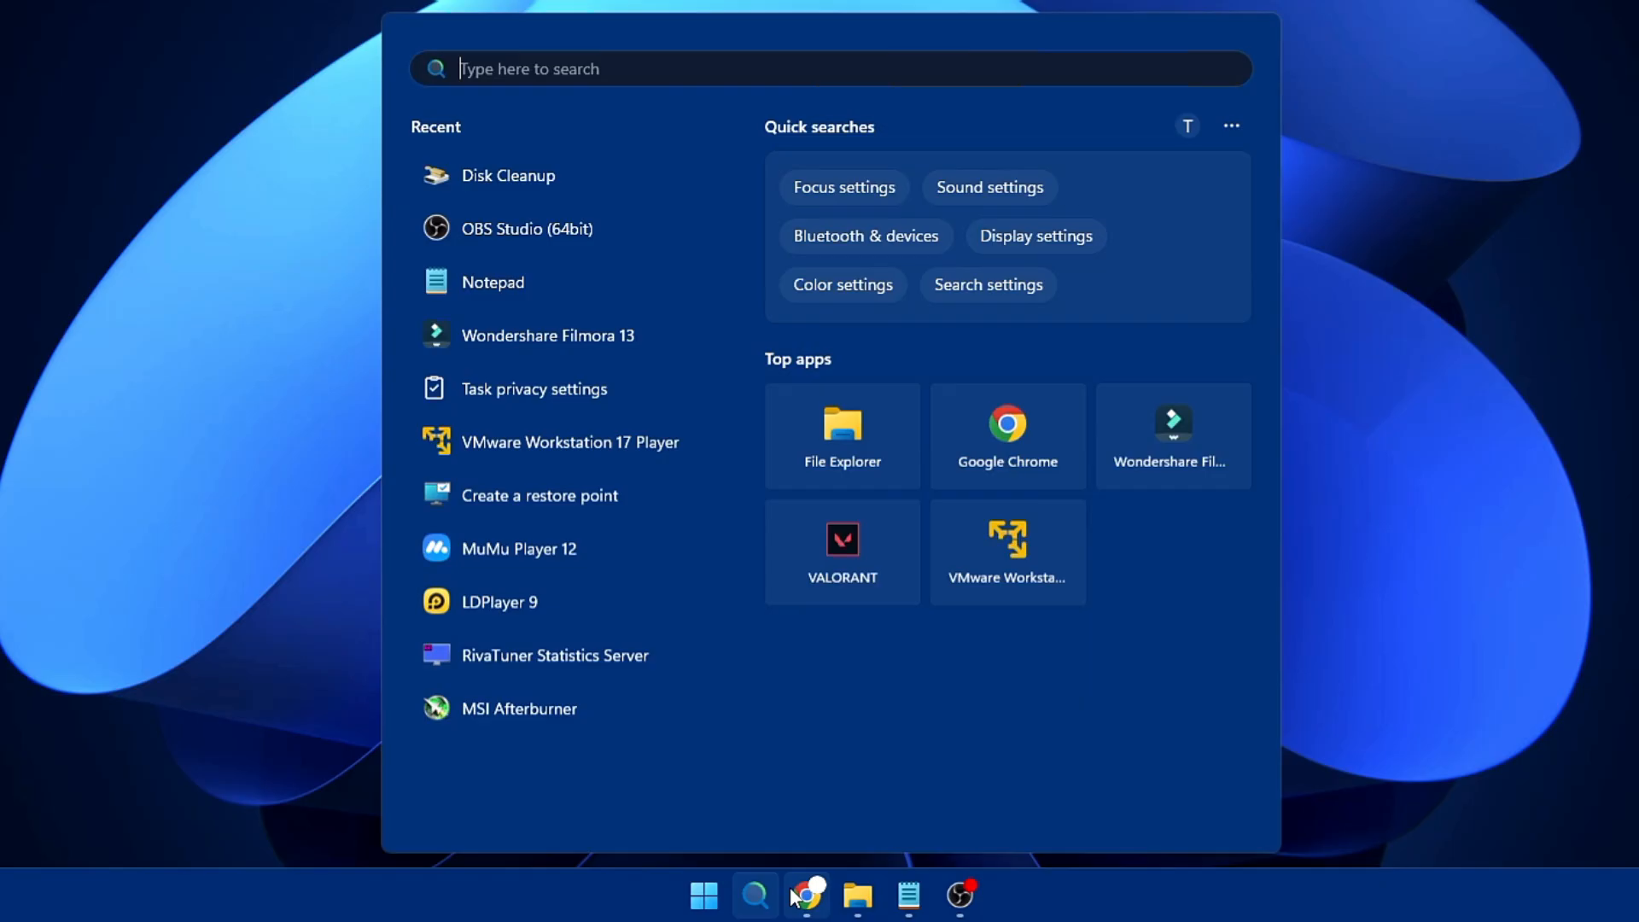
text(disk Cleanup)
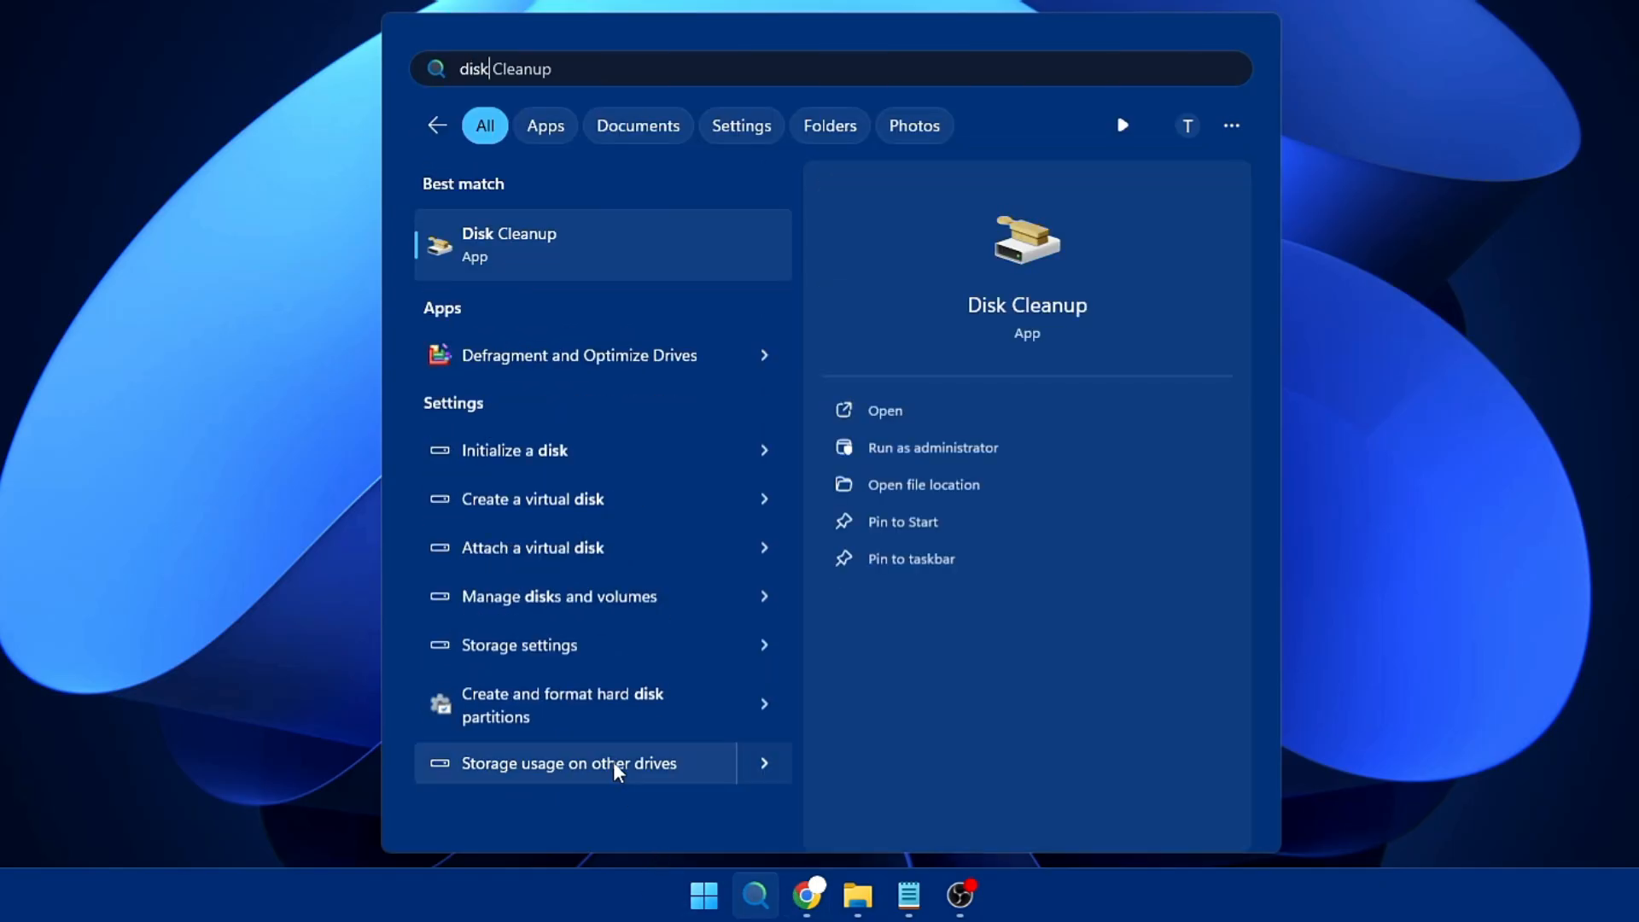
mouse_move(538, 254)
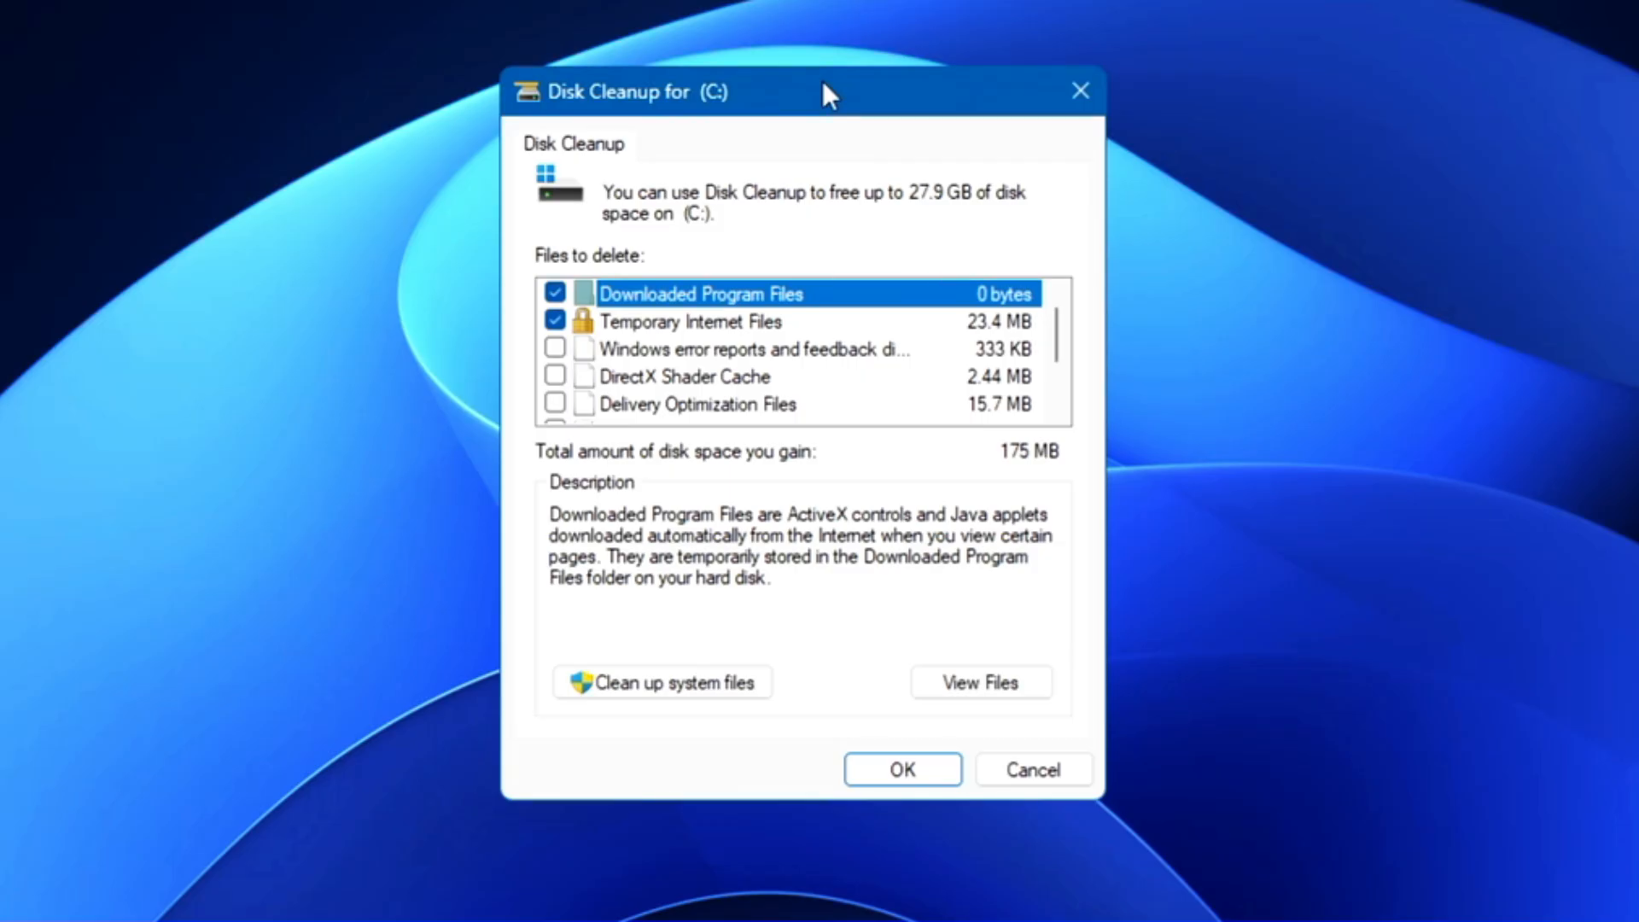
mouse_move(805, 350)
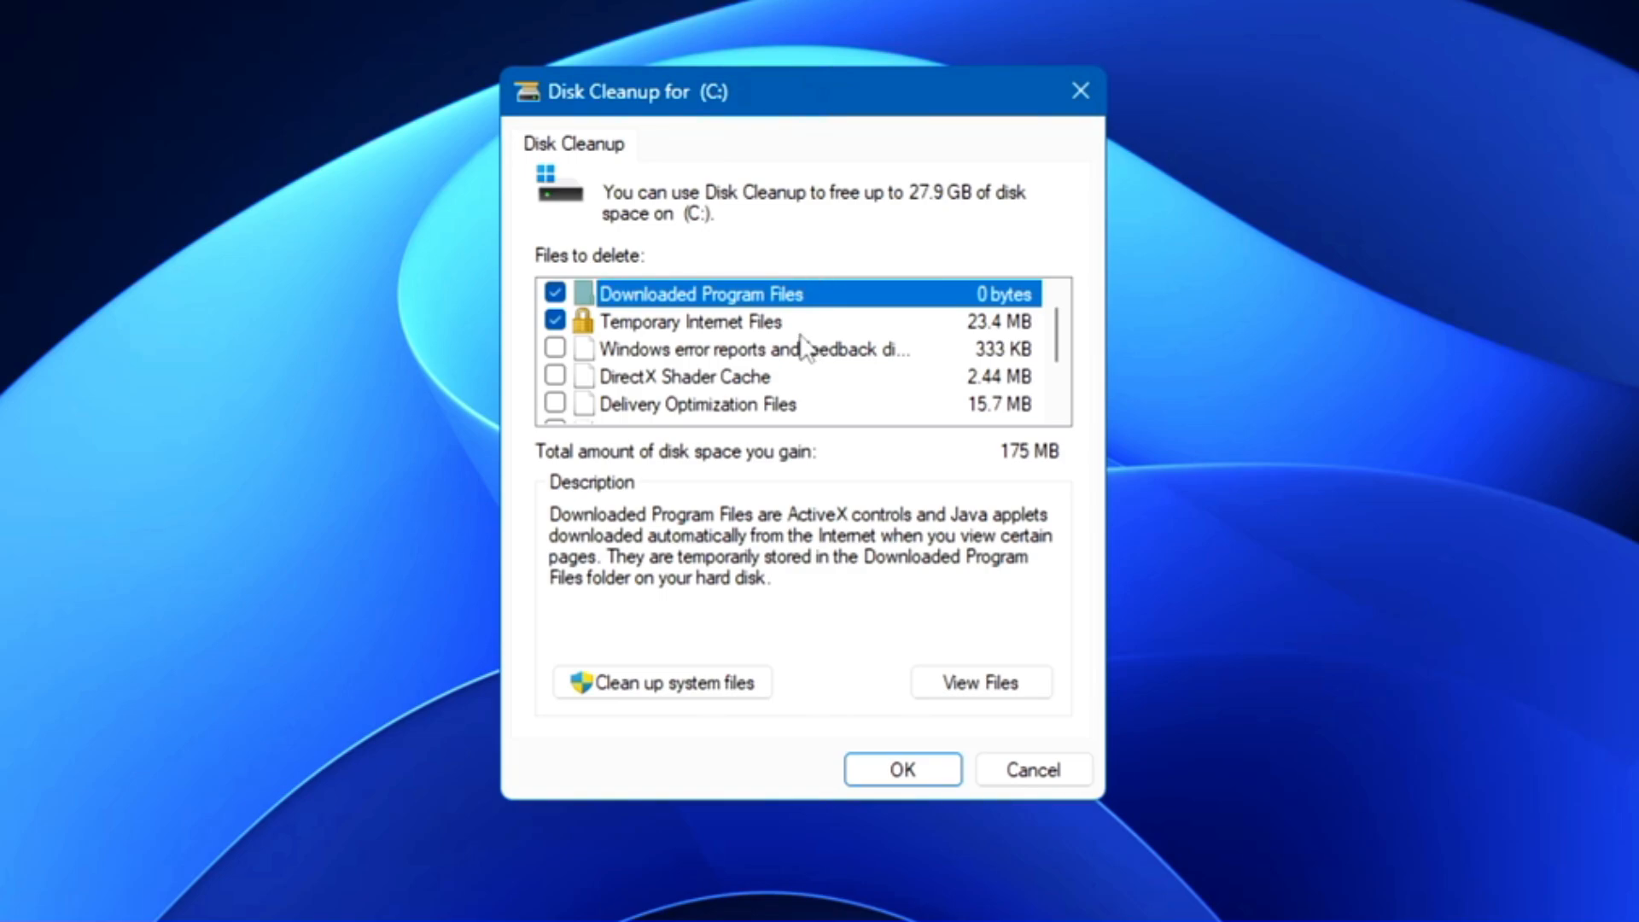
mouse_move(695, 220)
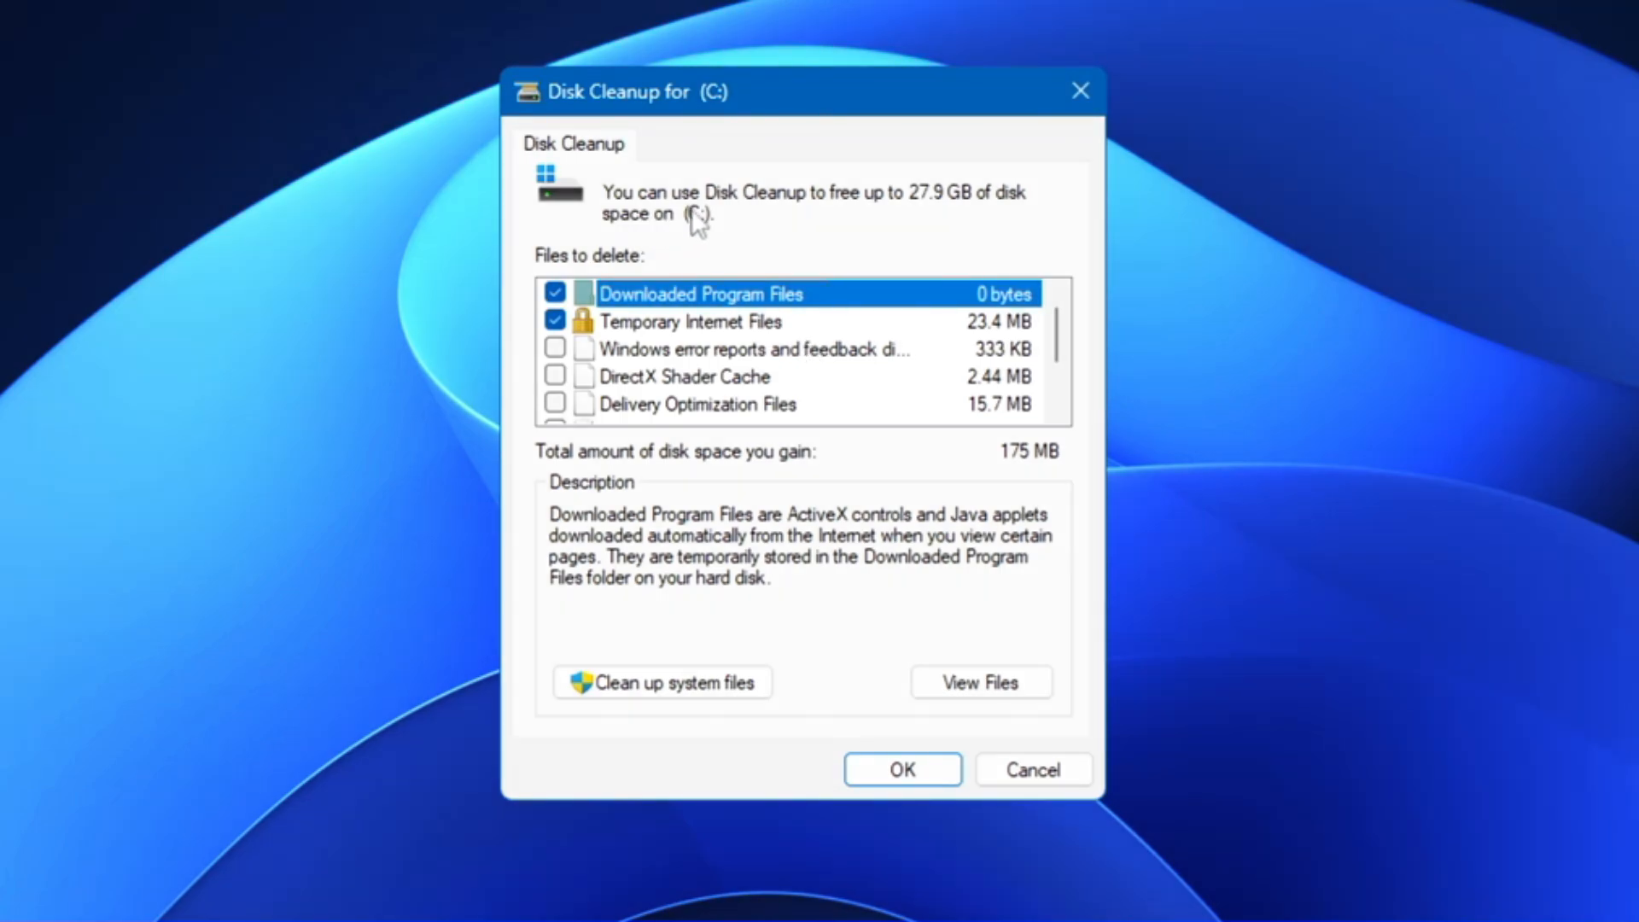
mouse_move(888, 215)
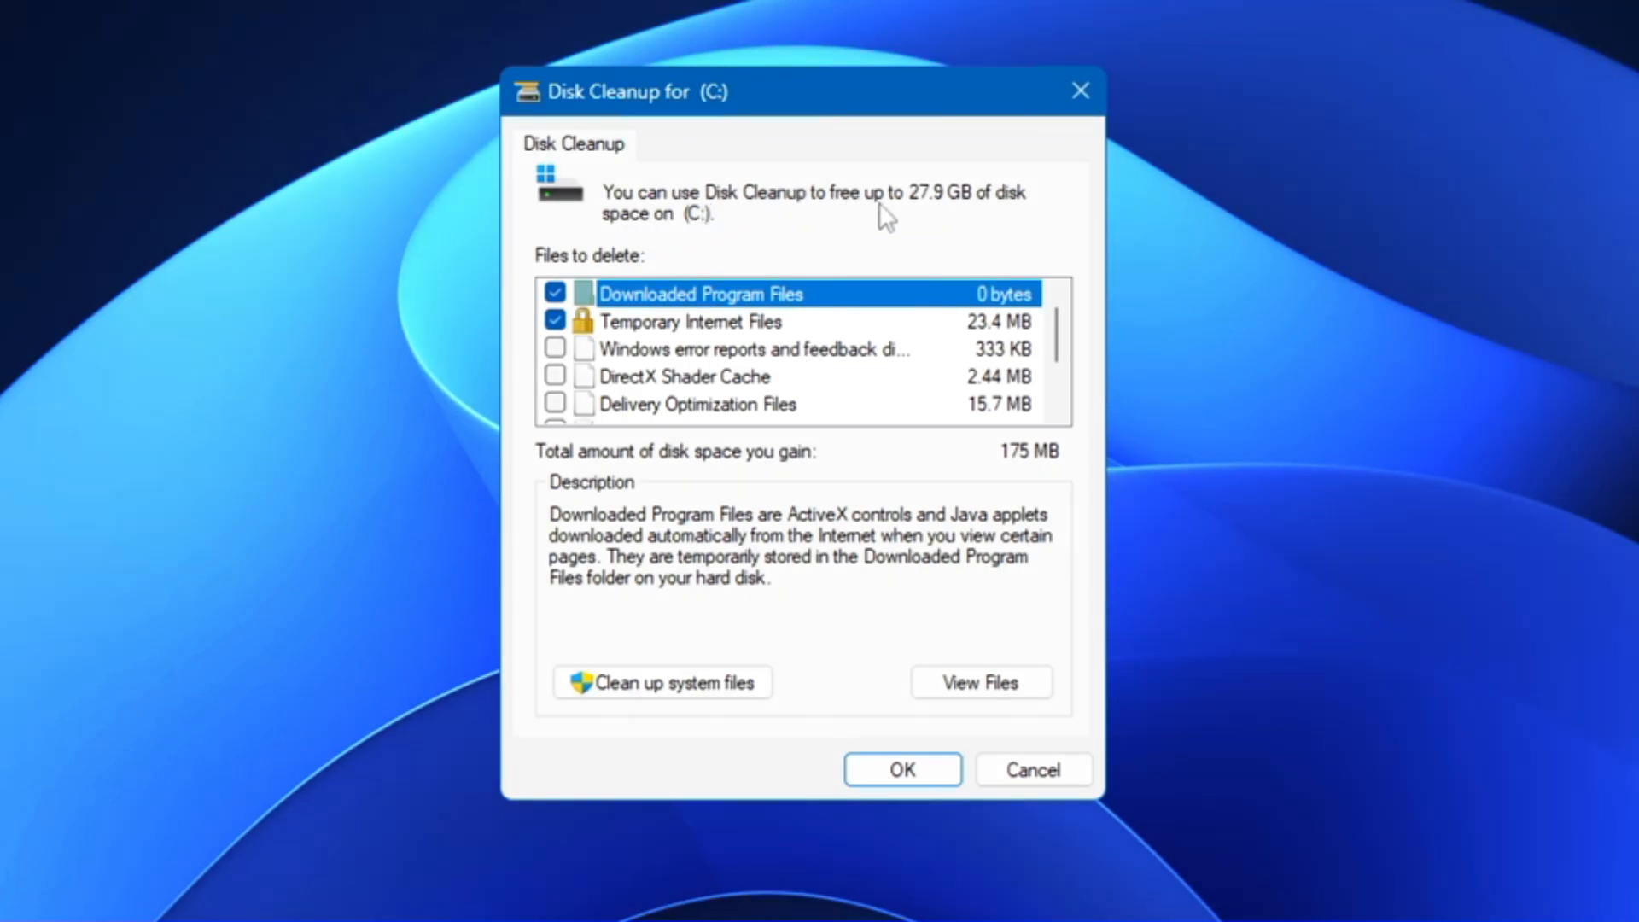
mouse_move(973, 217)
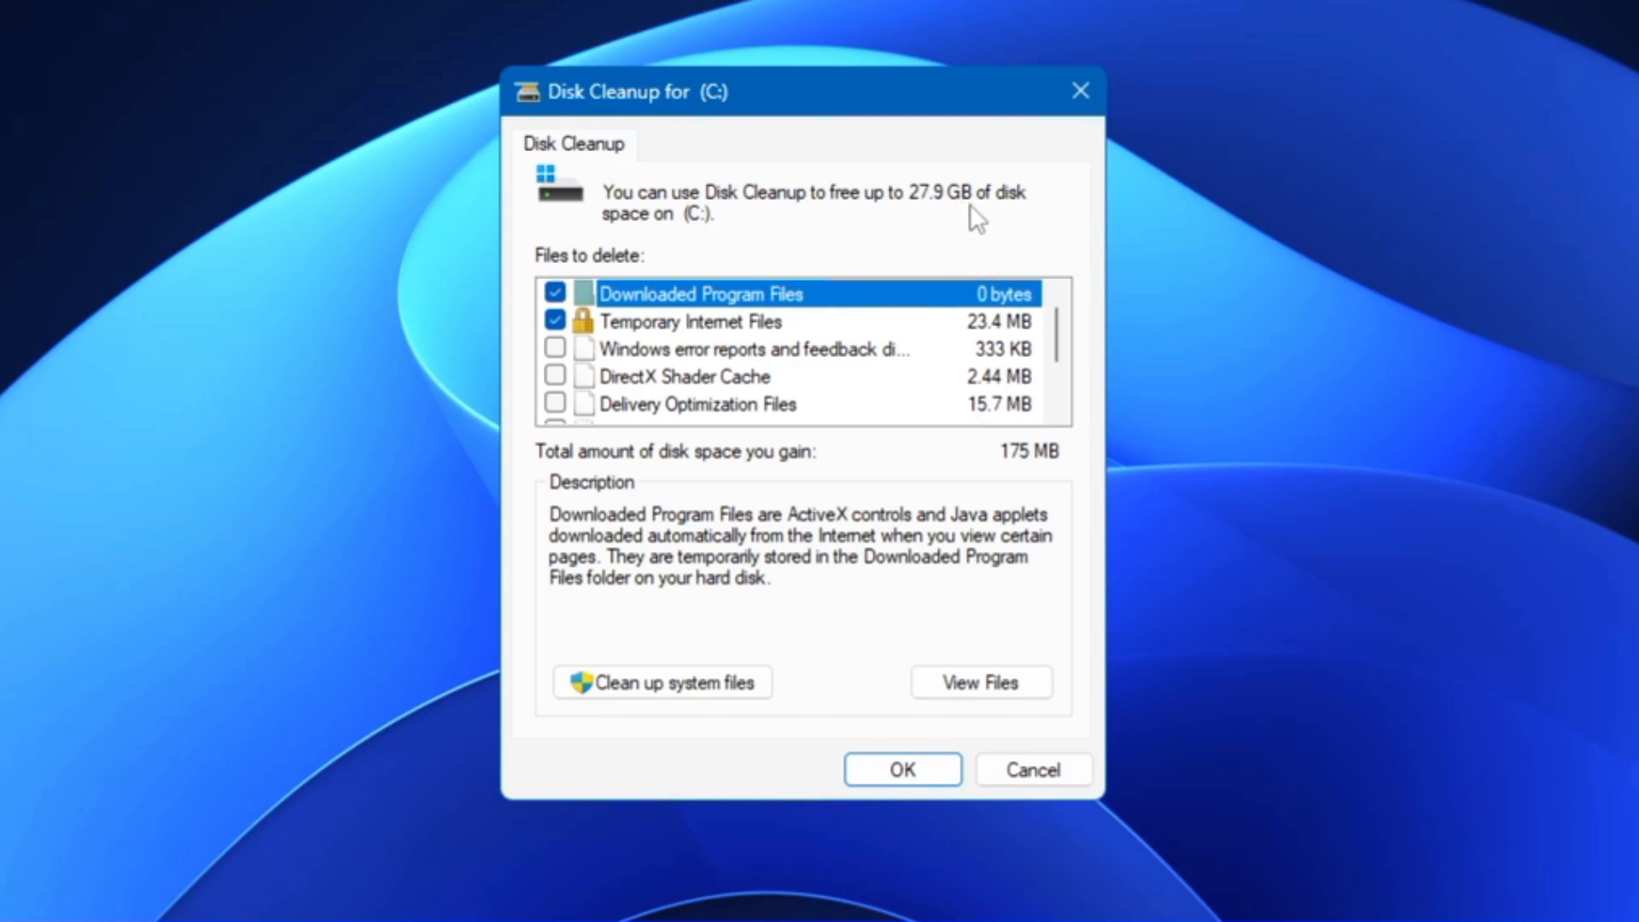
mouse_move(707, 220)
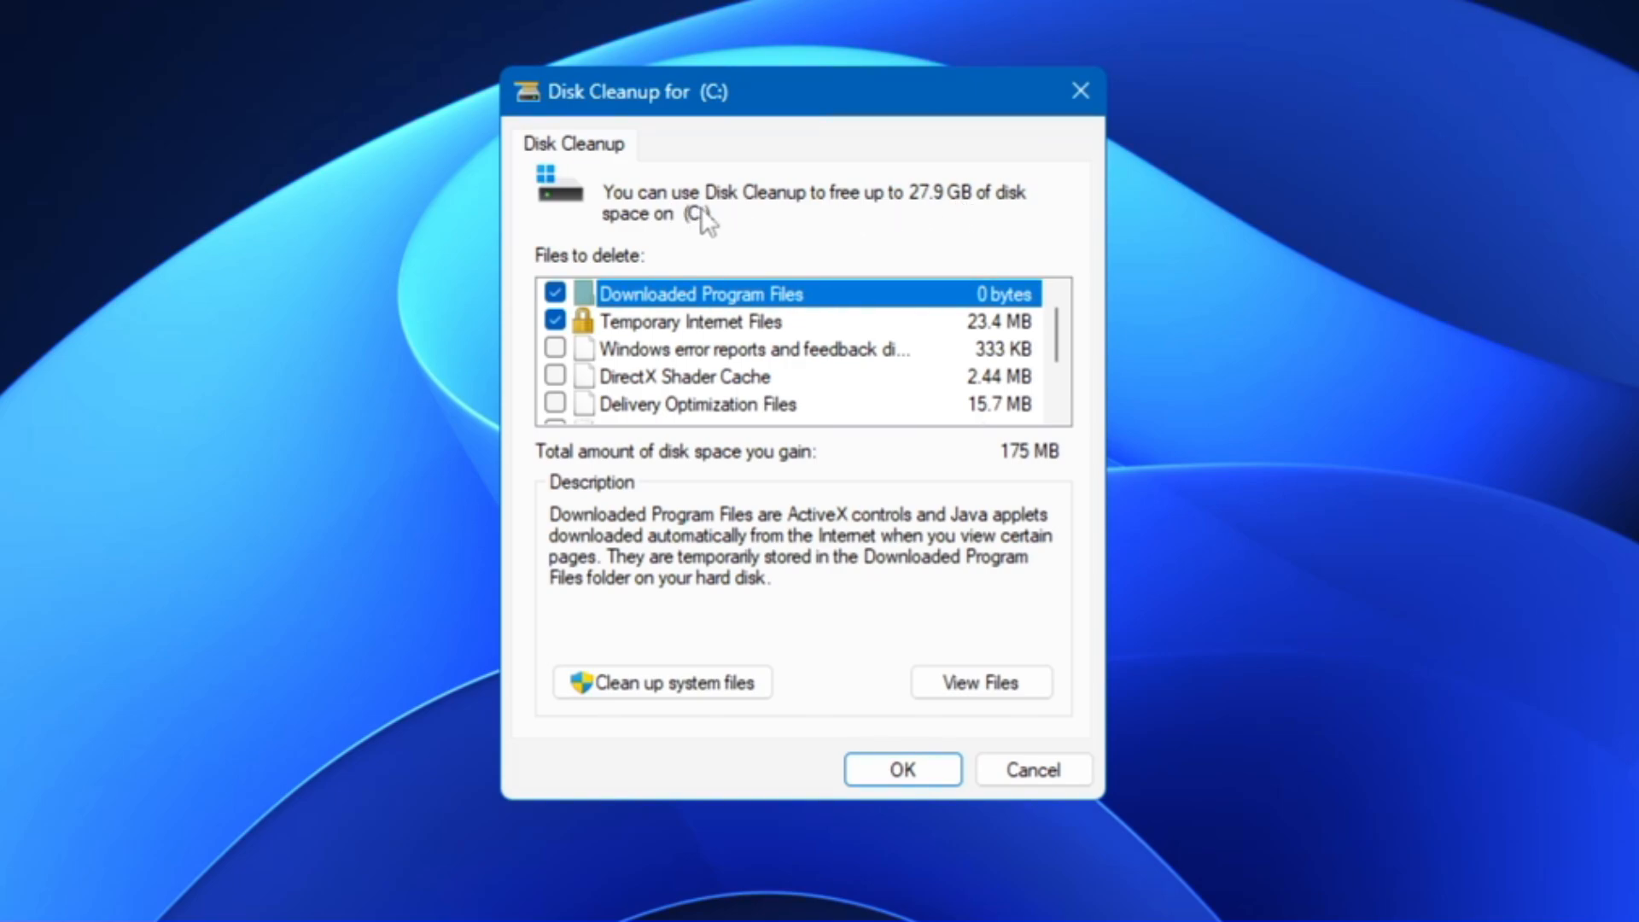
mouse_move(707, 203)
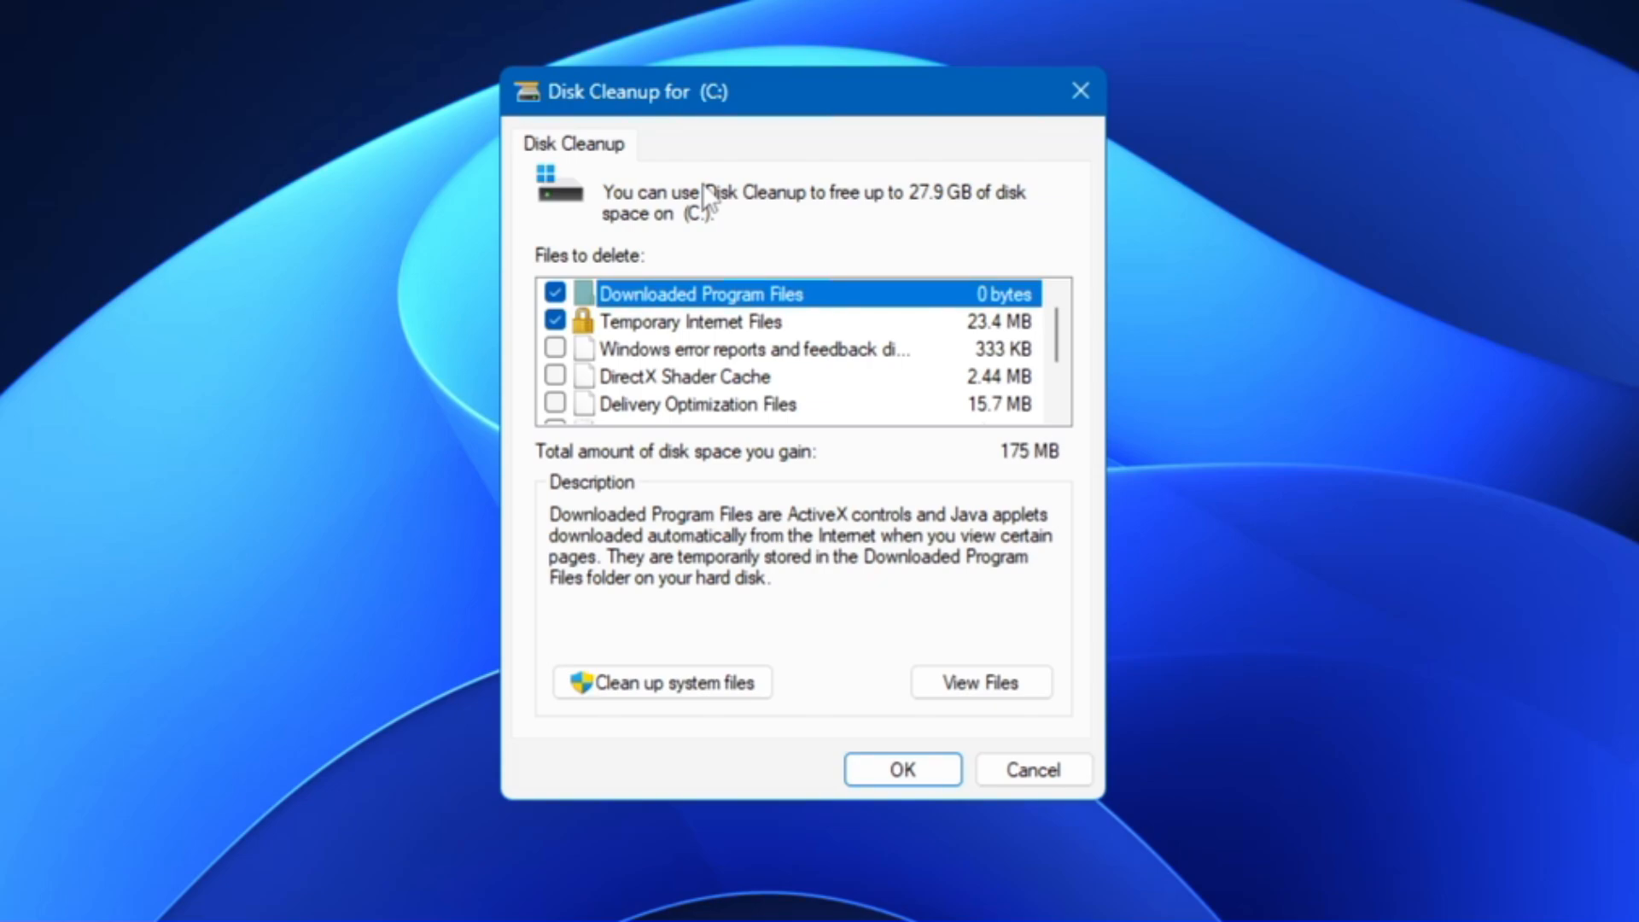
mouse_move(664, 295)
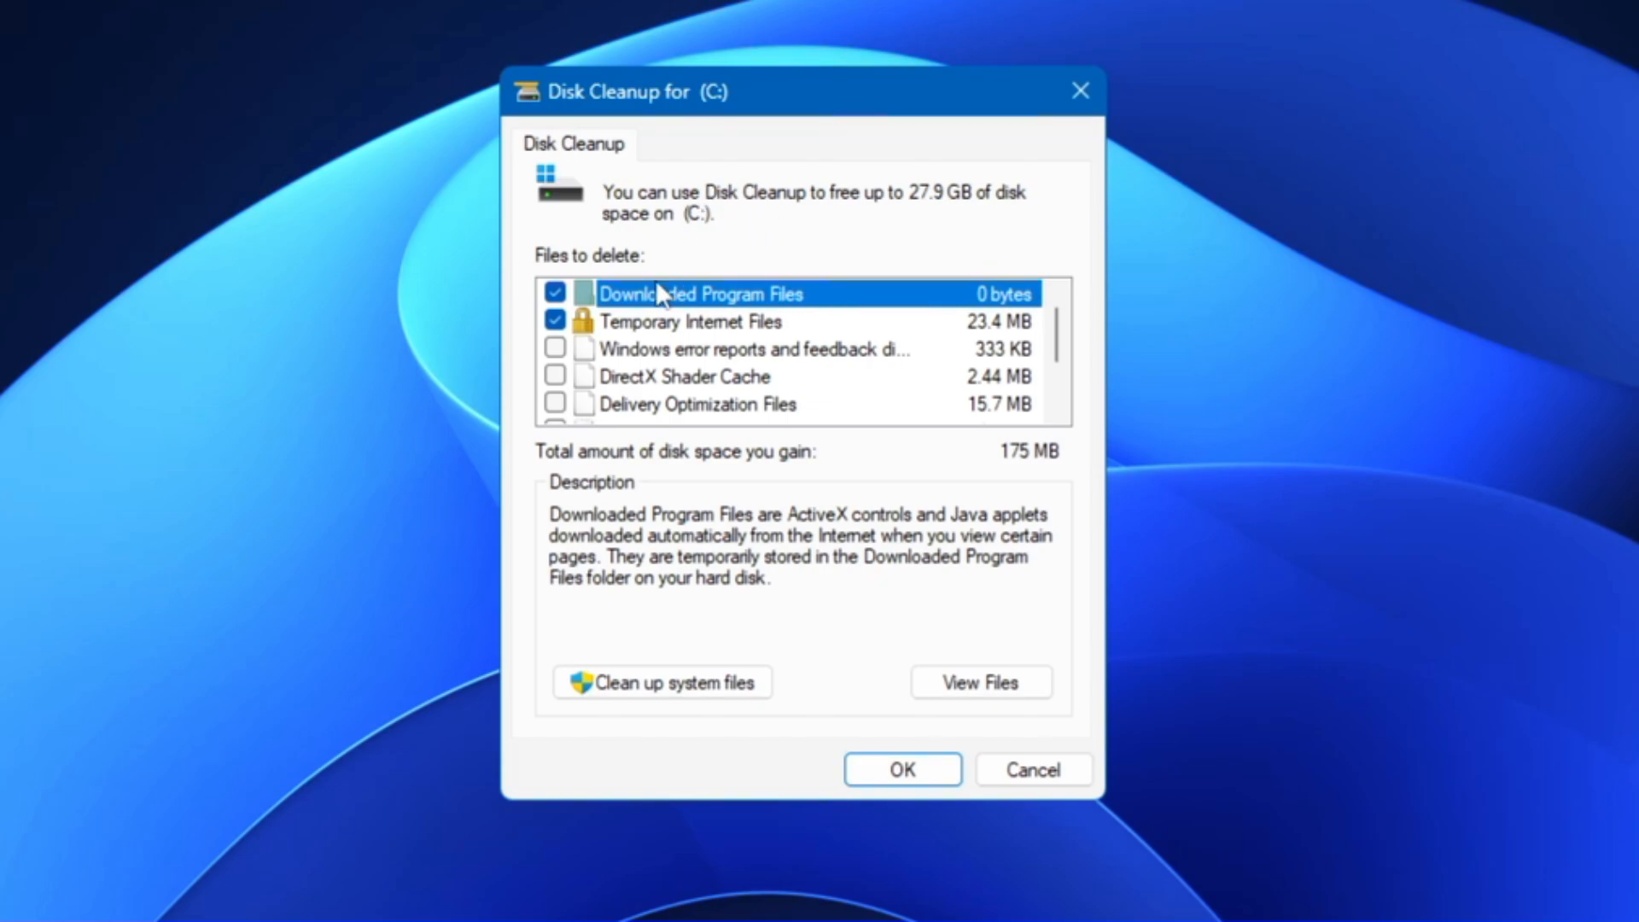
mouse_move(672, 438)
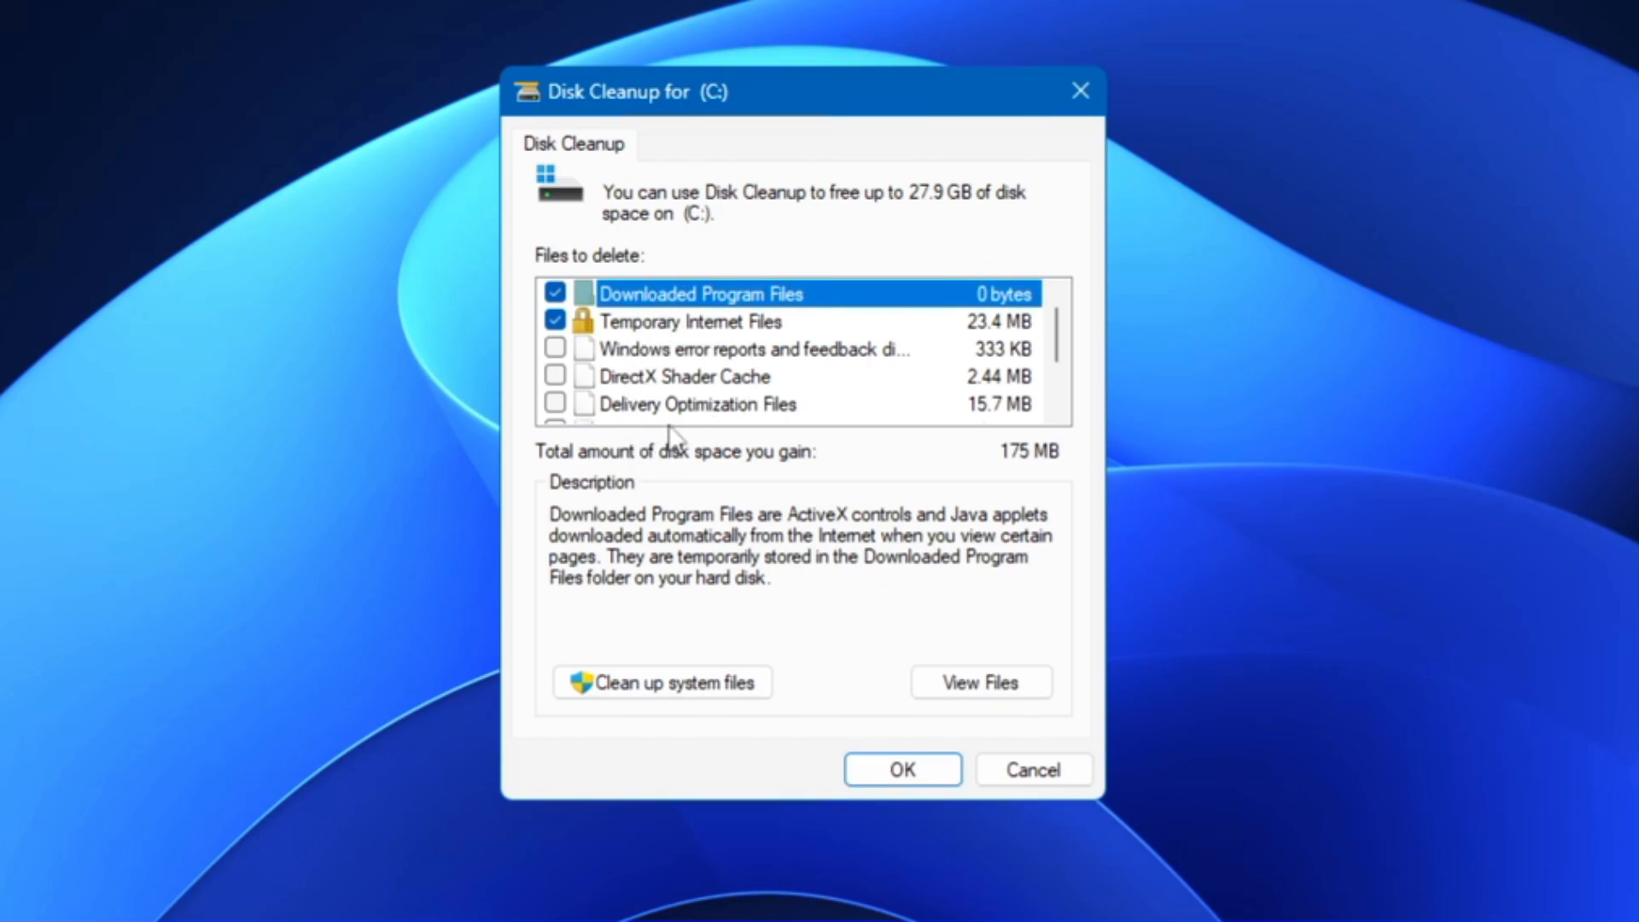
mouse_move(596, 434)
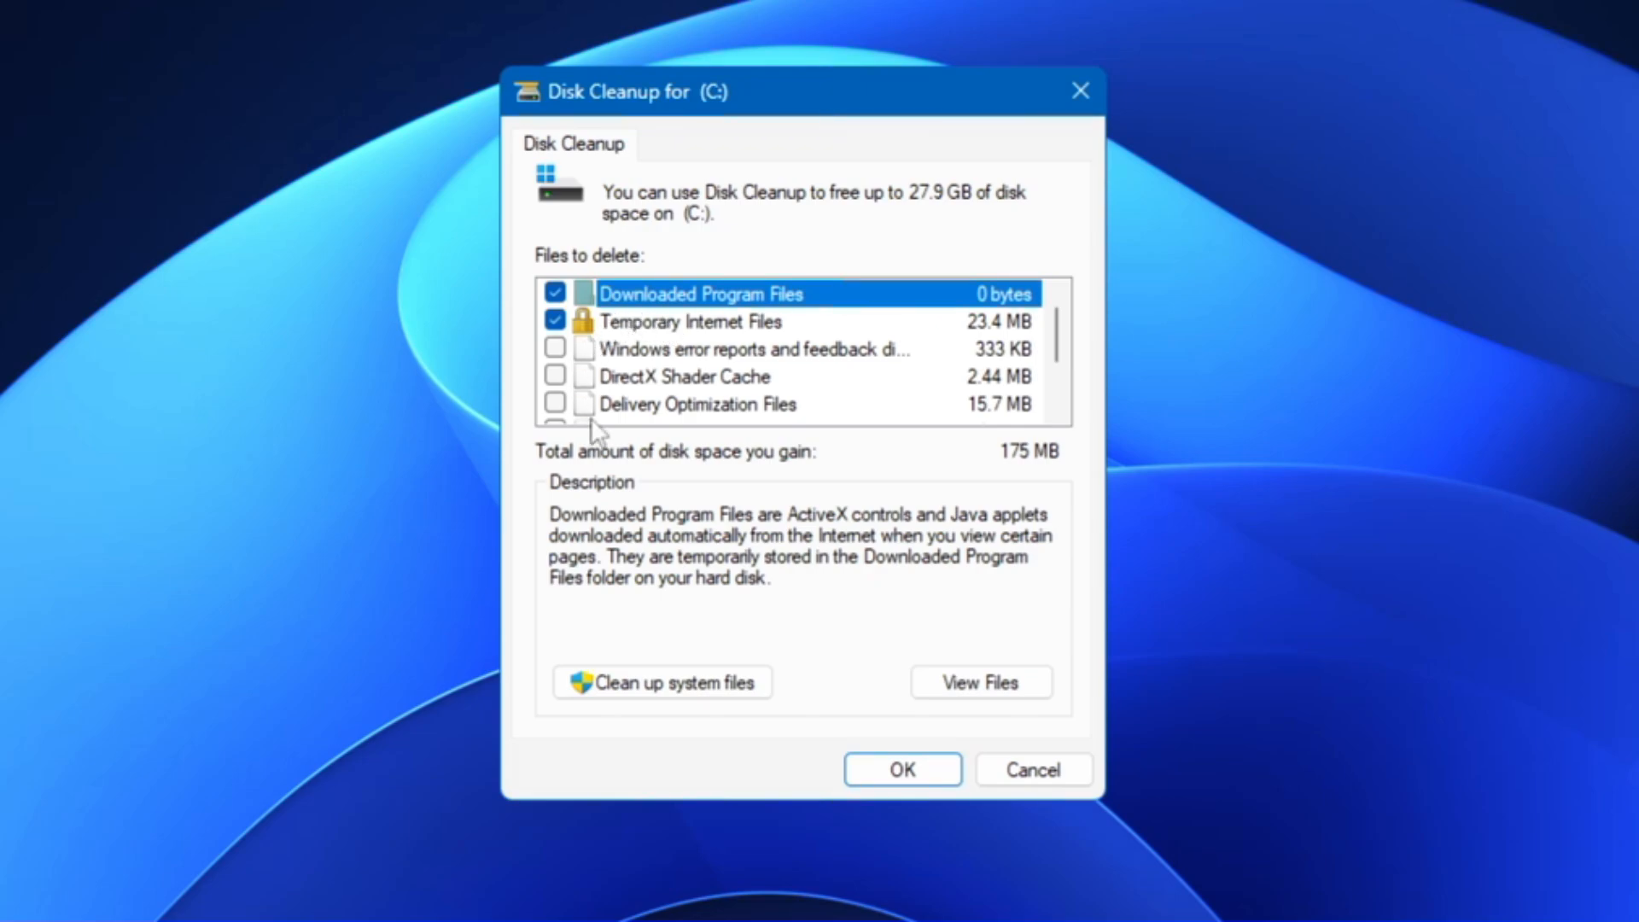
mouse_move(711, 413)
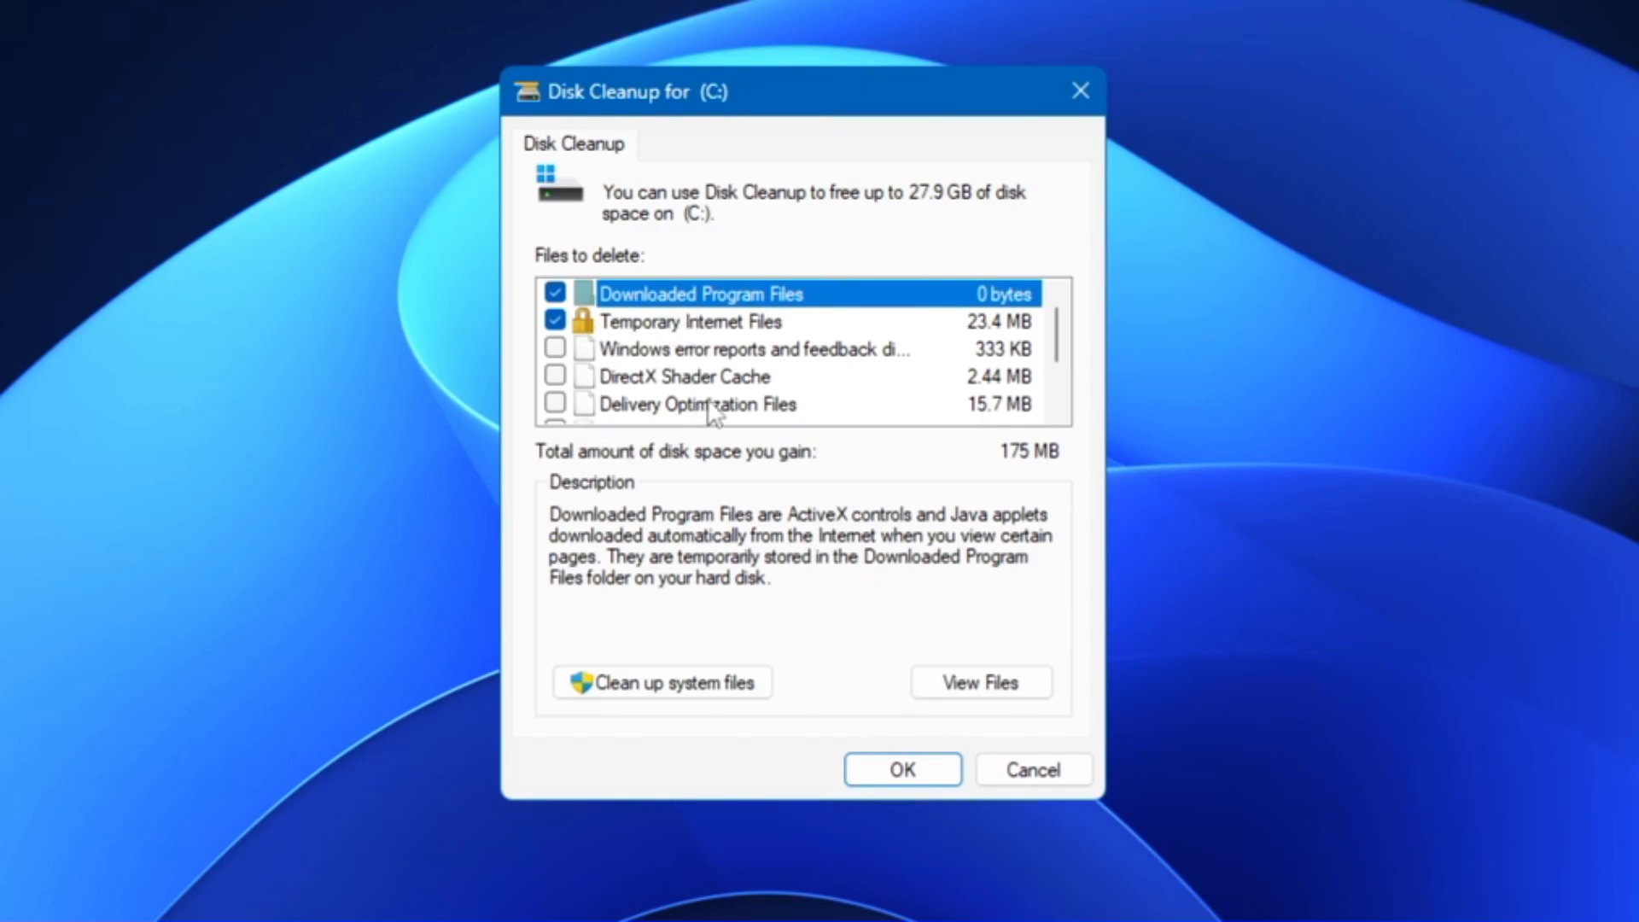
mouse_move(661, 366)
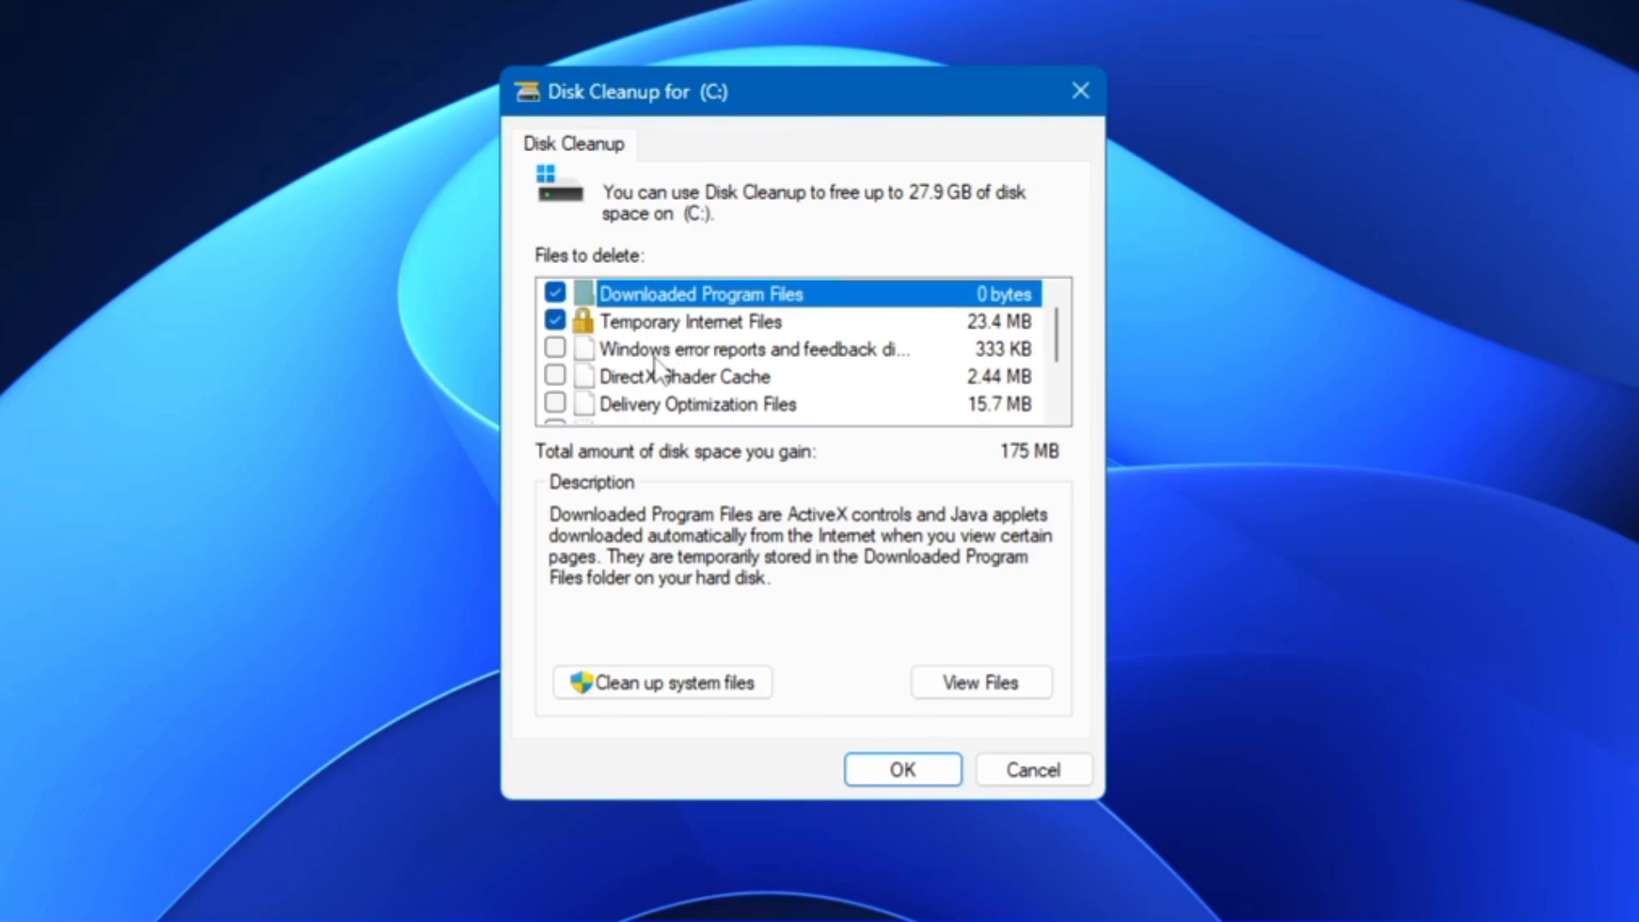
- Tick every cleanup category, including error reports, Shader Cache, Thumbnails, Temporary files and Recycle Bin, totalling 27.9 GB
click(555, 349)
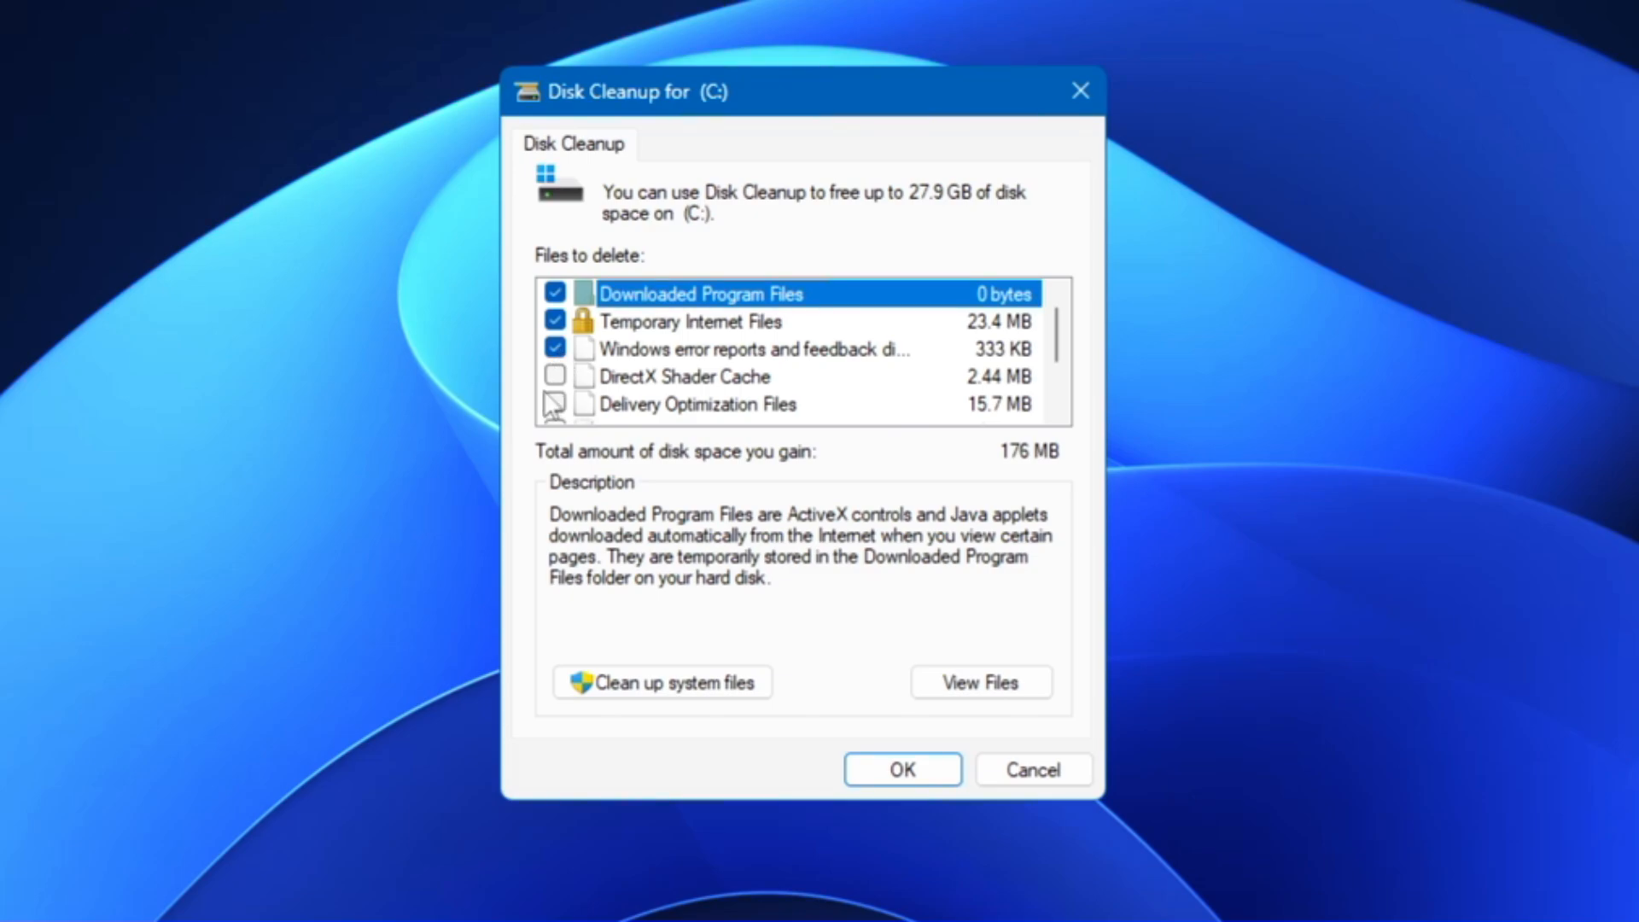
click(555, 376)
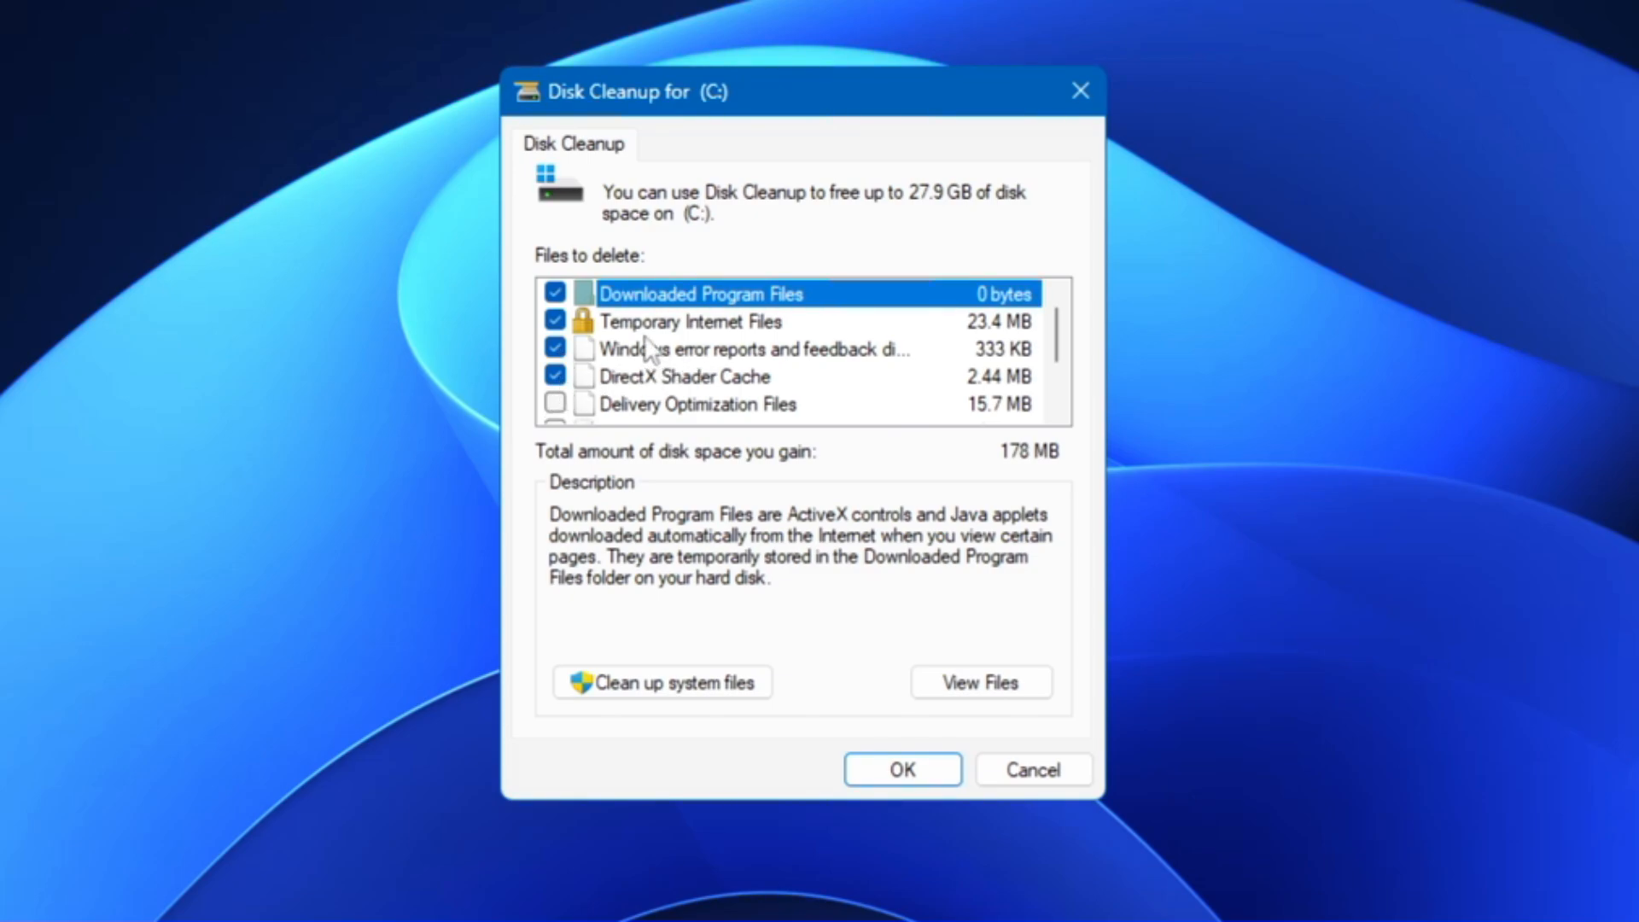
scroll(down, 3)
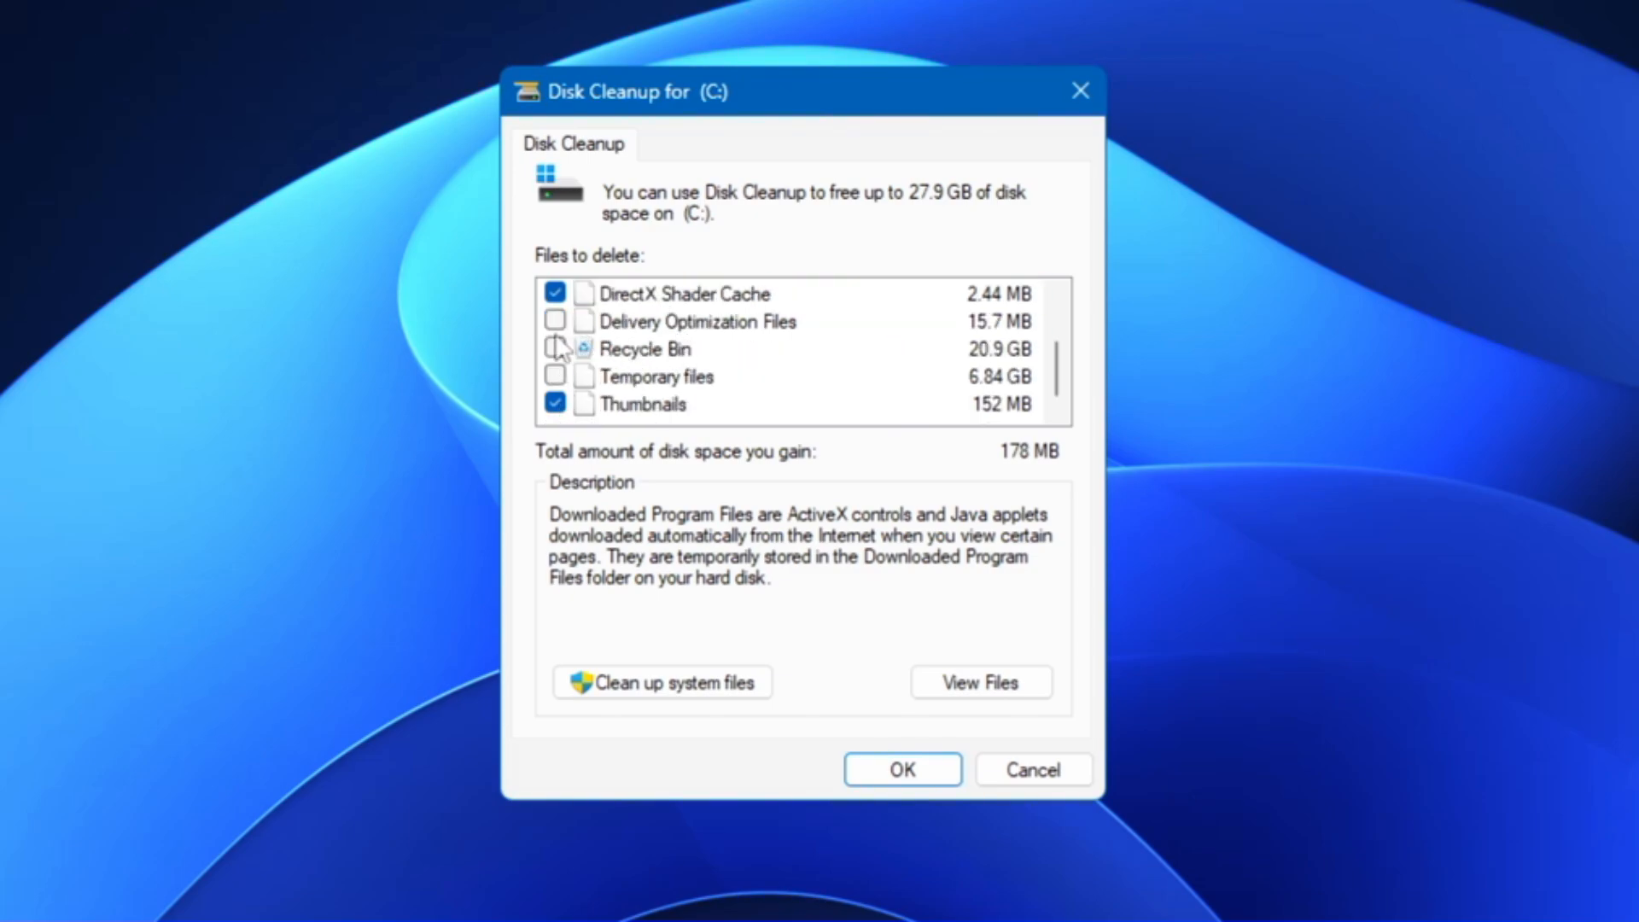
click(555, 319)
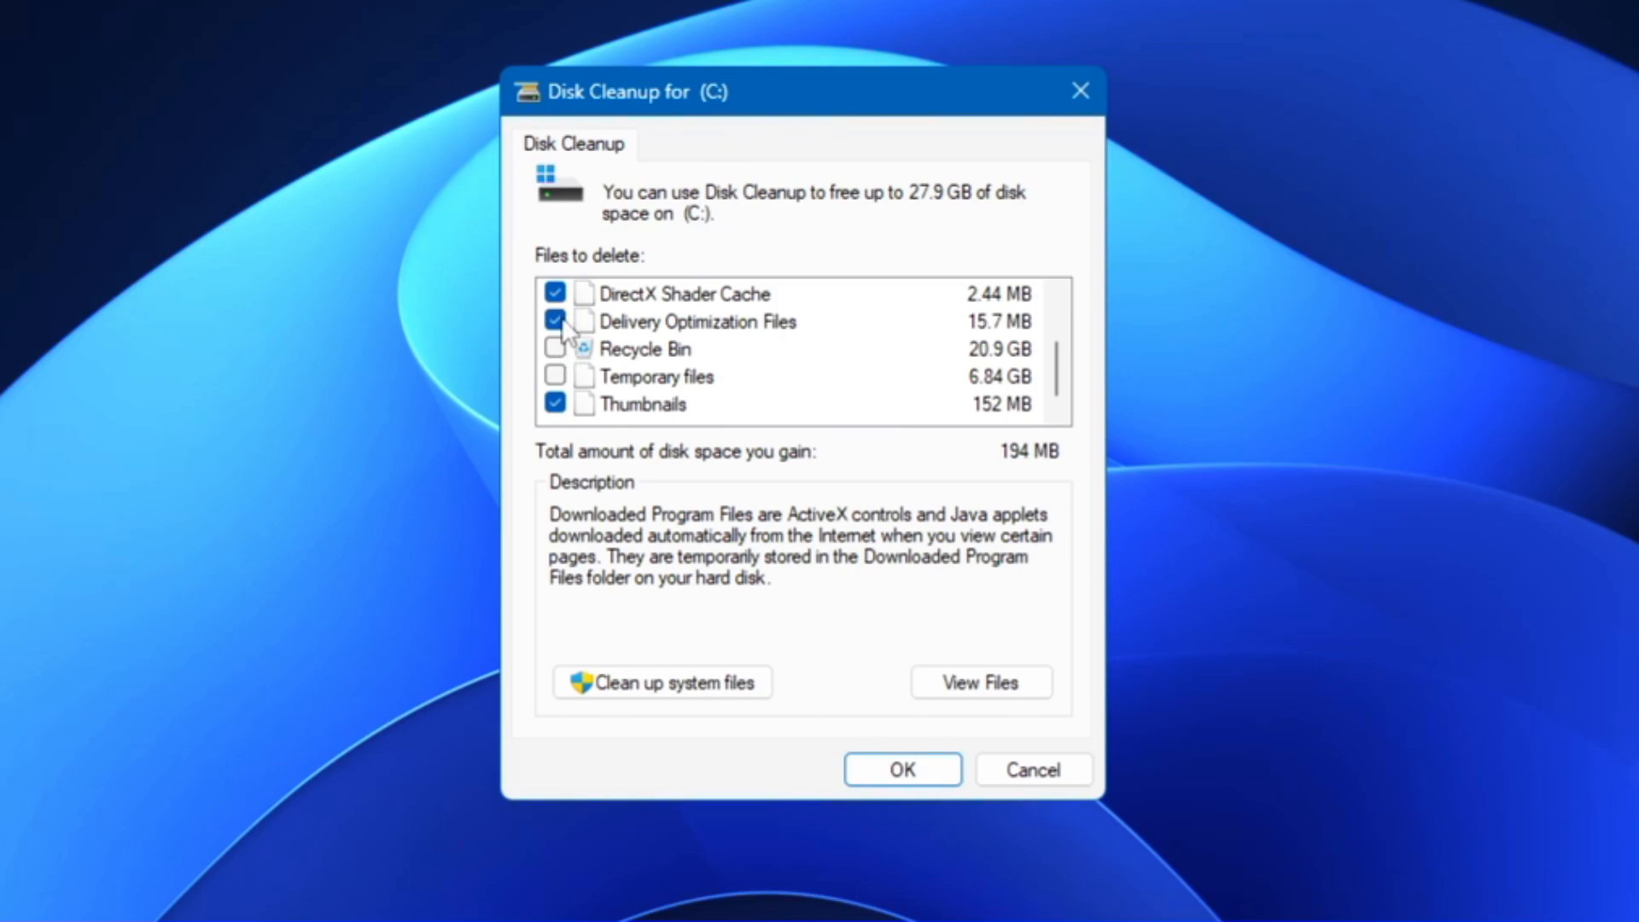
mouse_move(1008, 377)
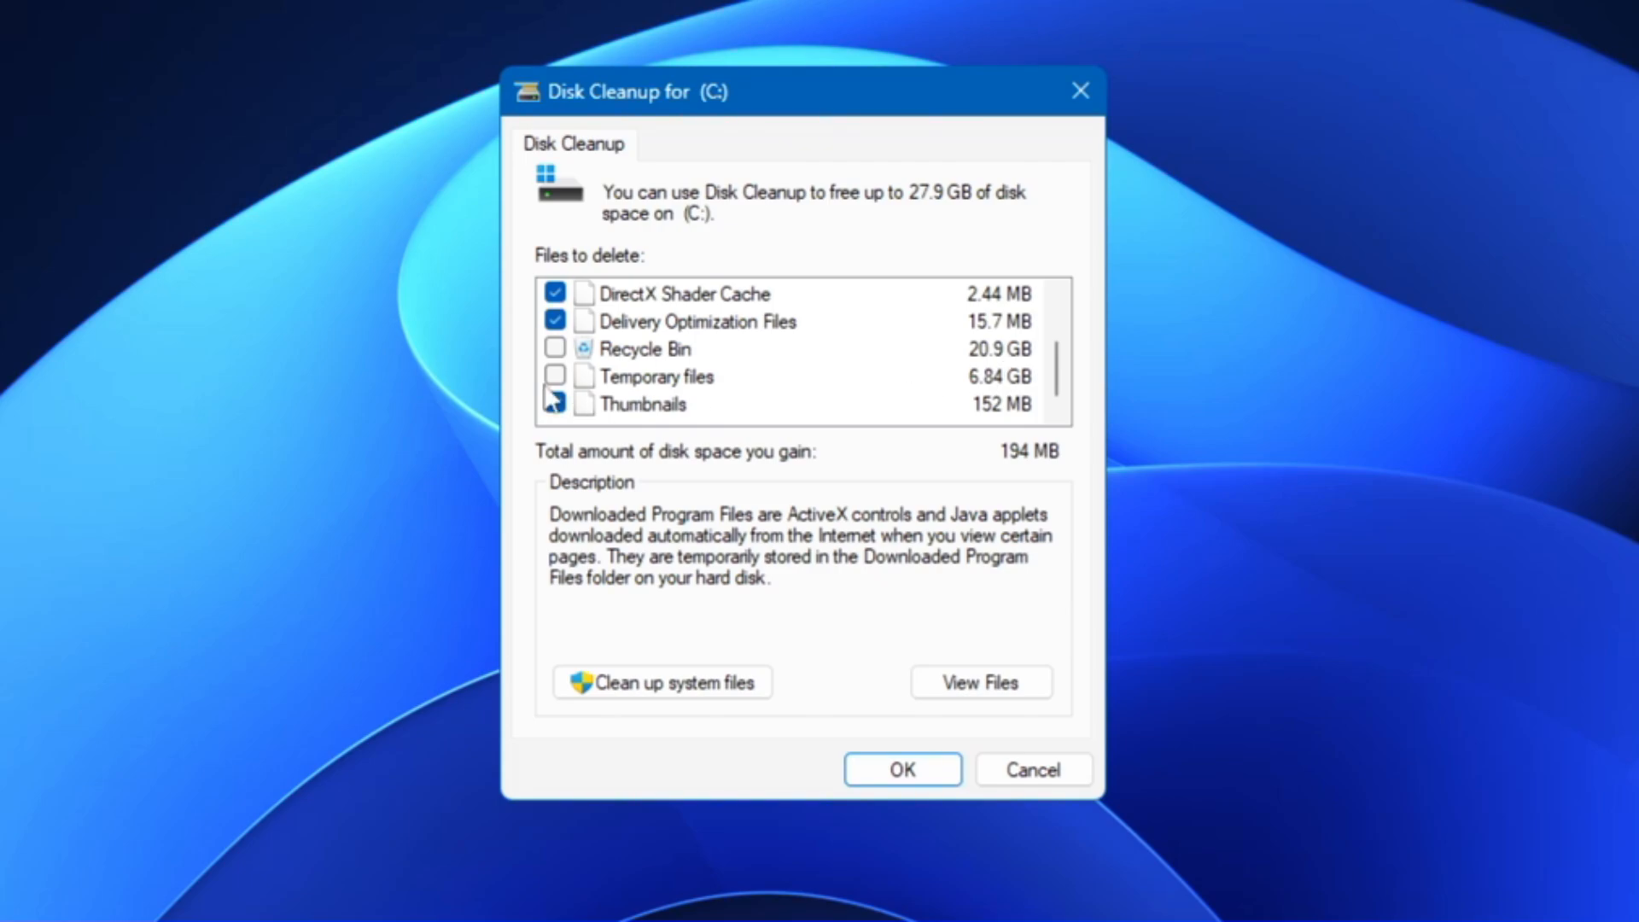
click(555, 405)
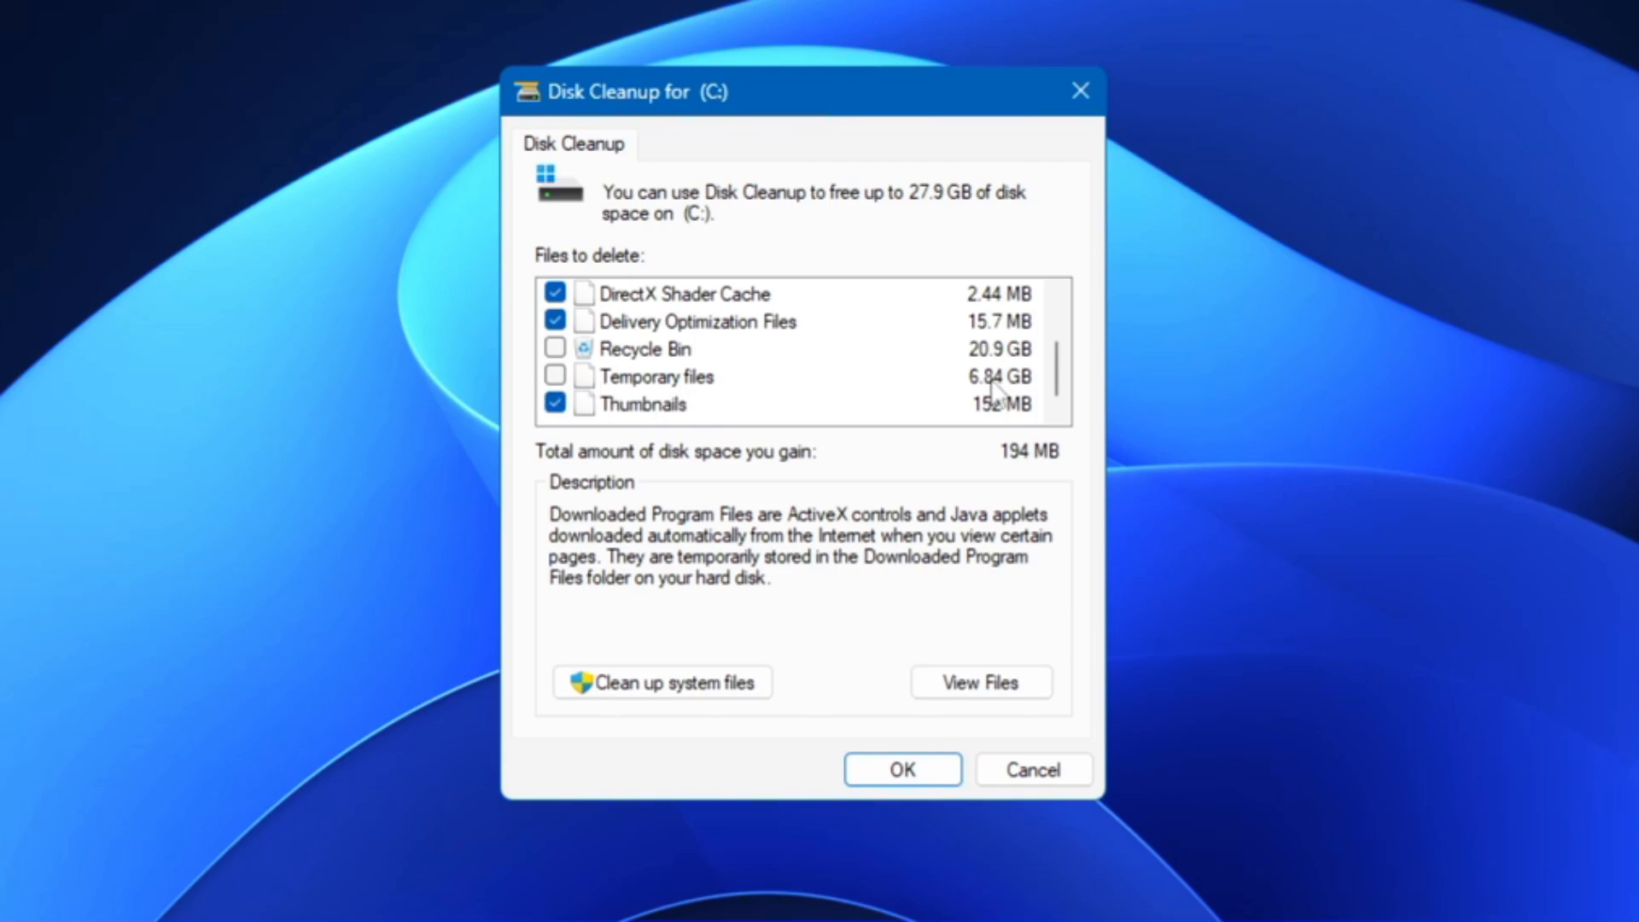
mouse_move(999, 395)
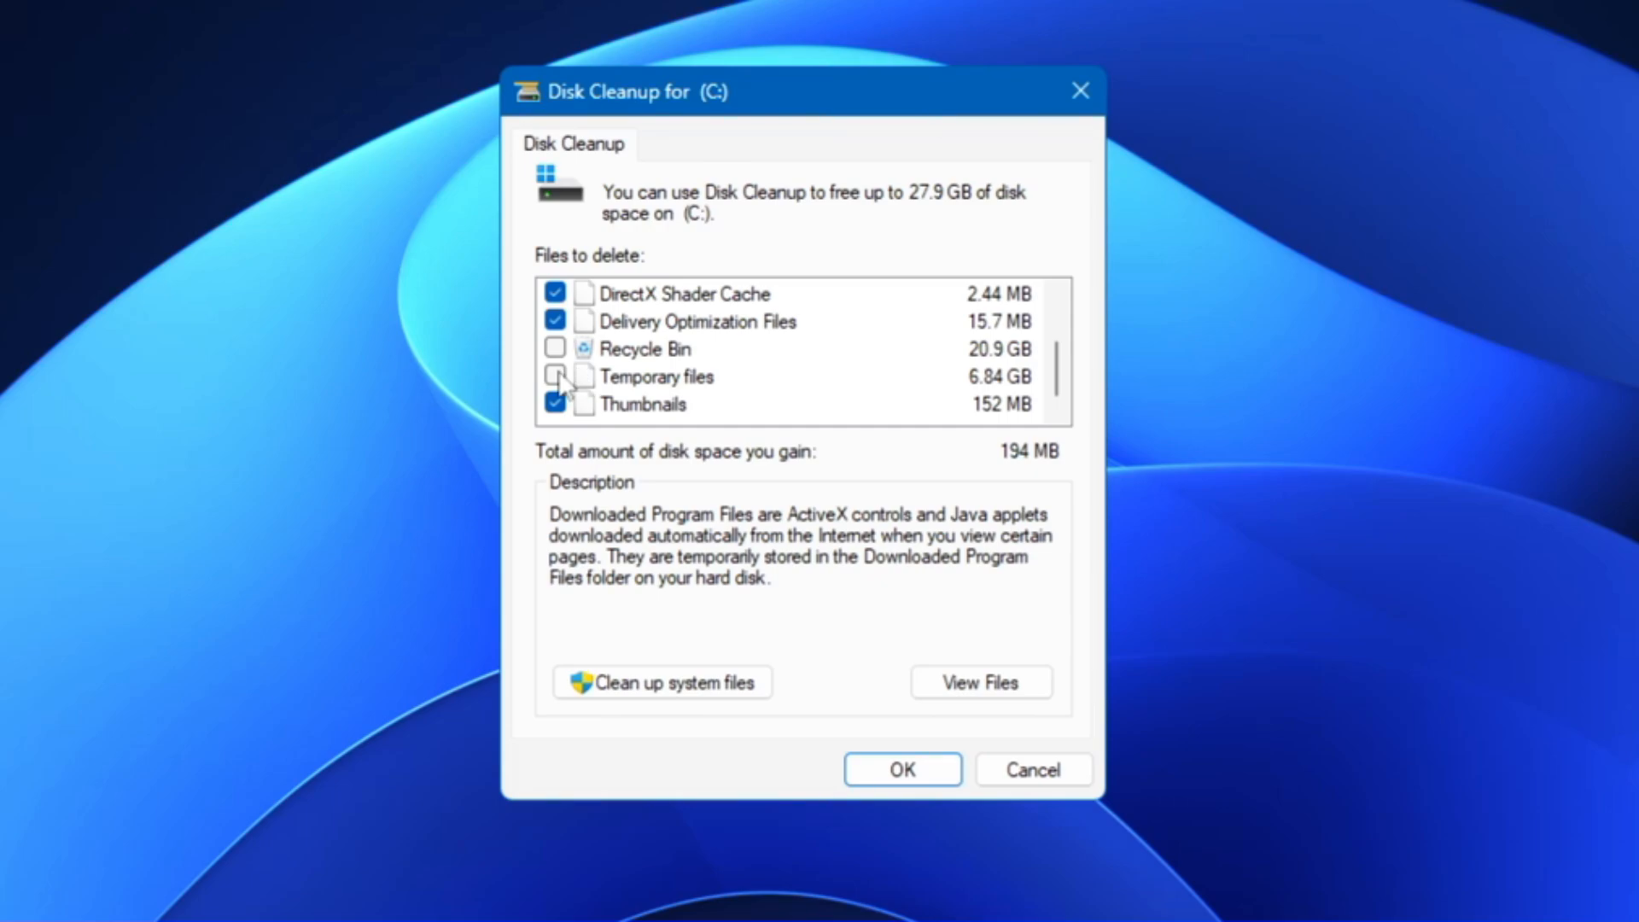
click(555, 376)
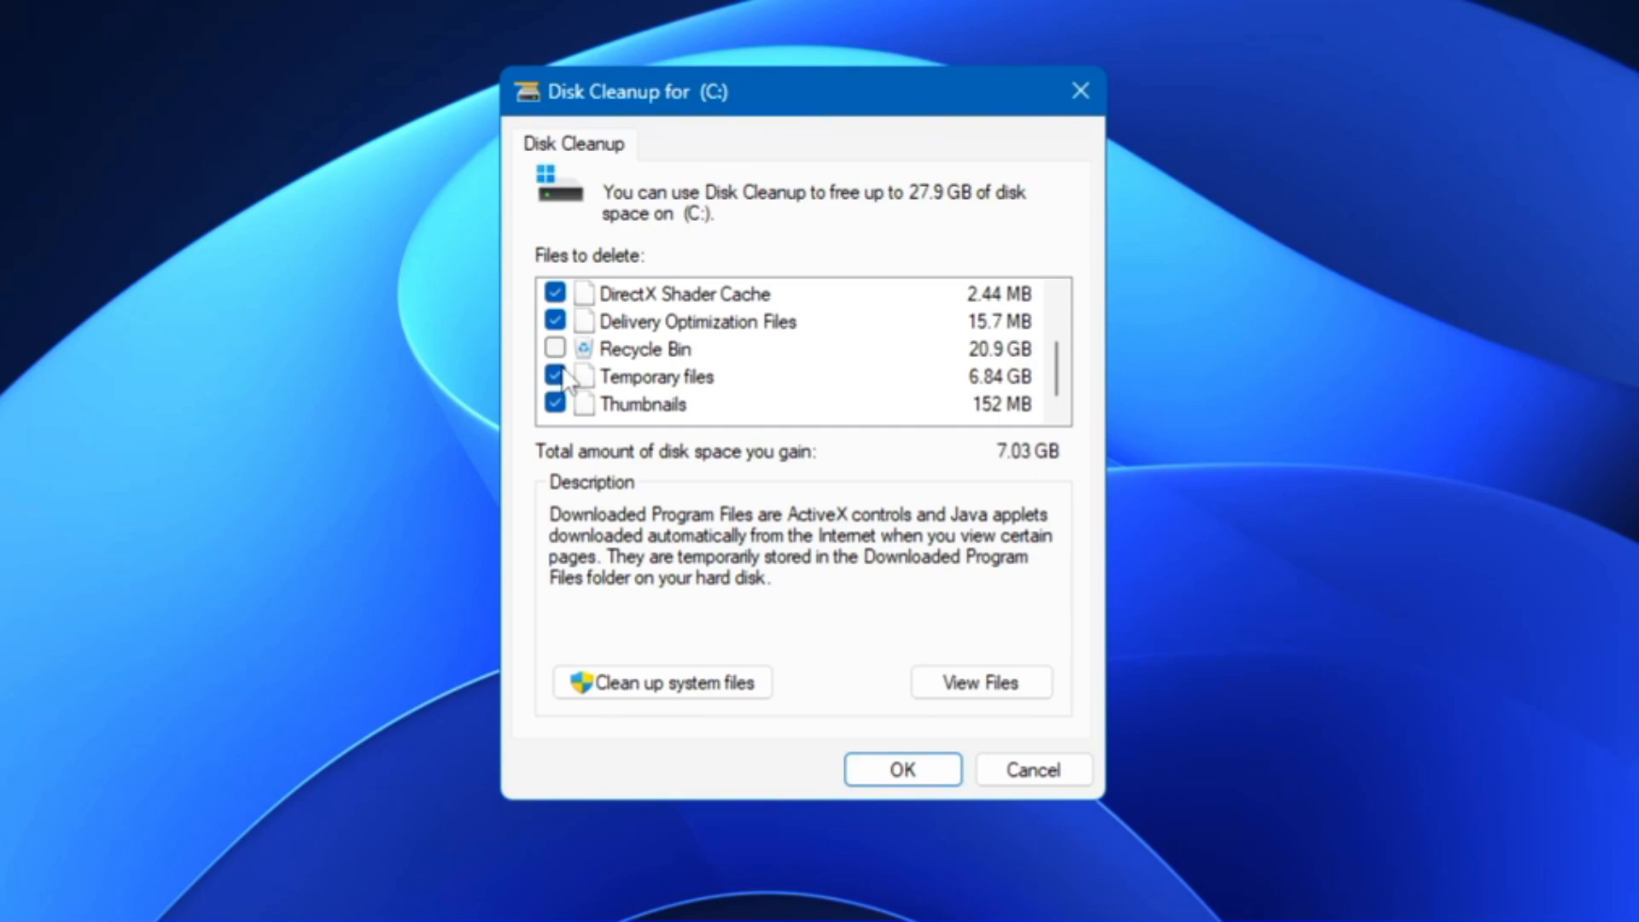
click(555, 349)
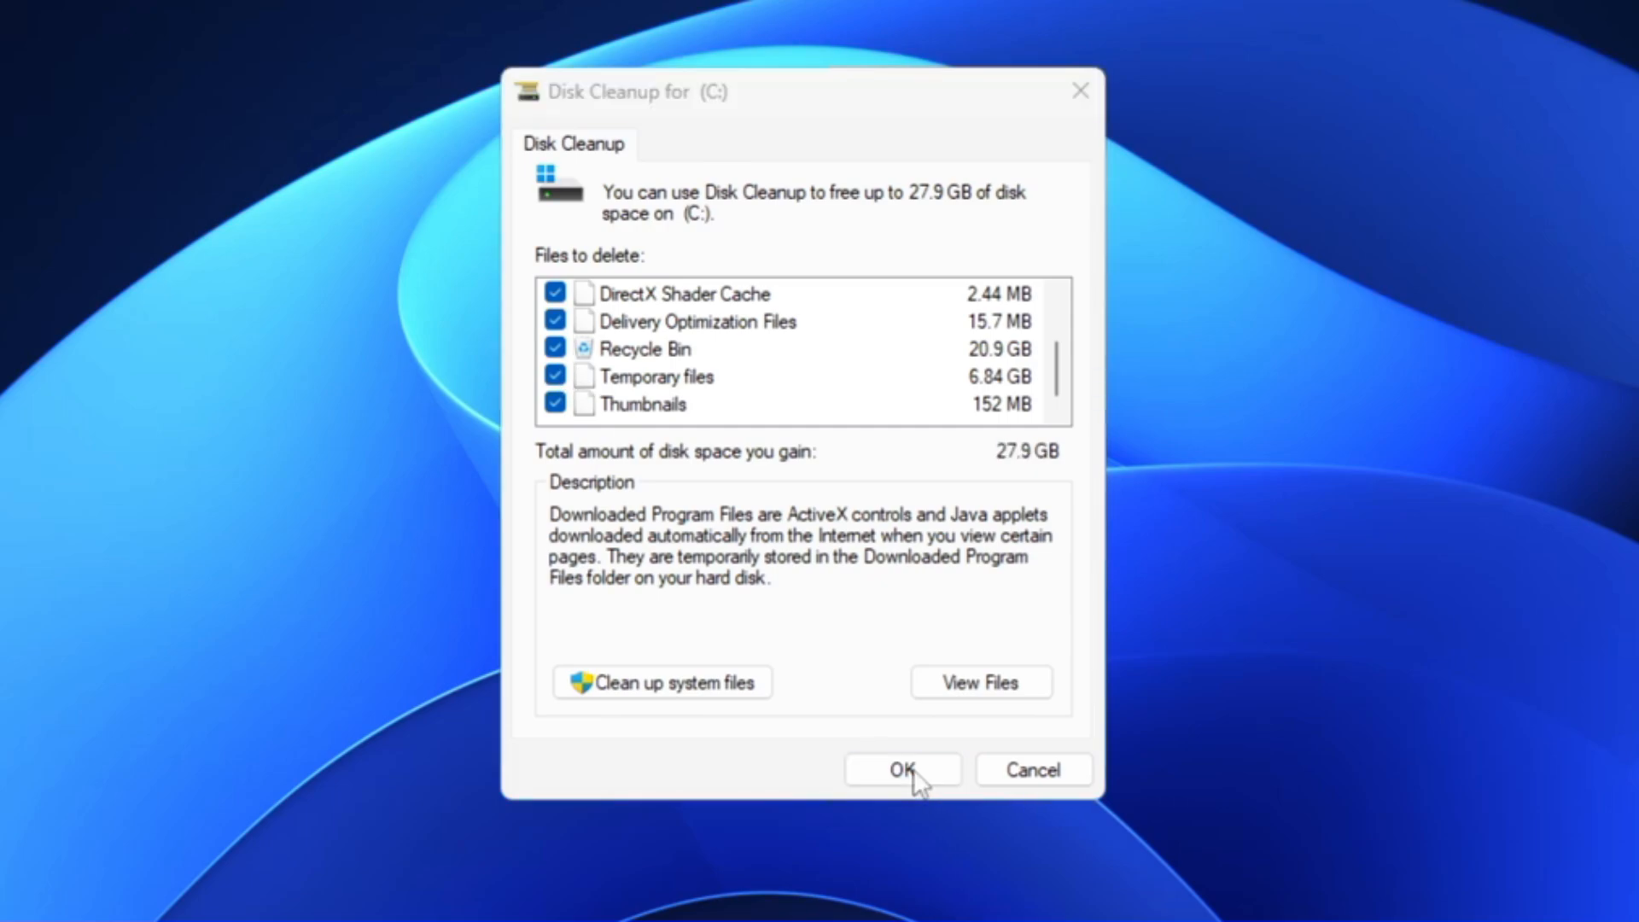
- Confirm permanent deletion of the marked files and let Disk Cleanup finish
click(902, 770)
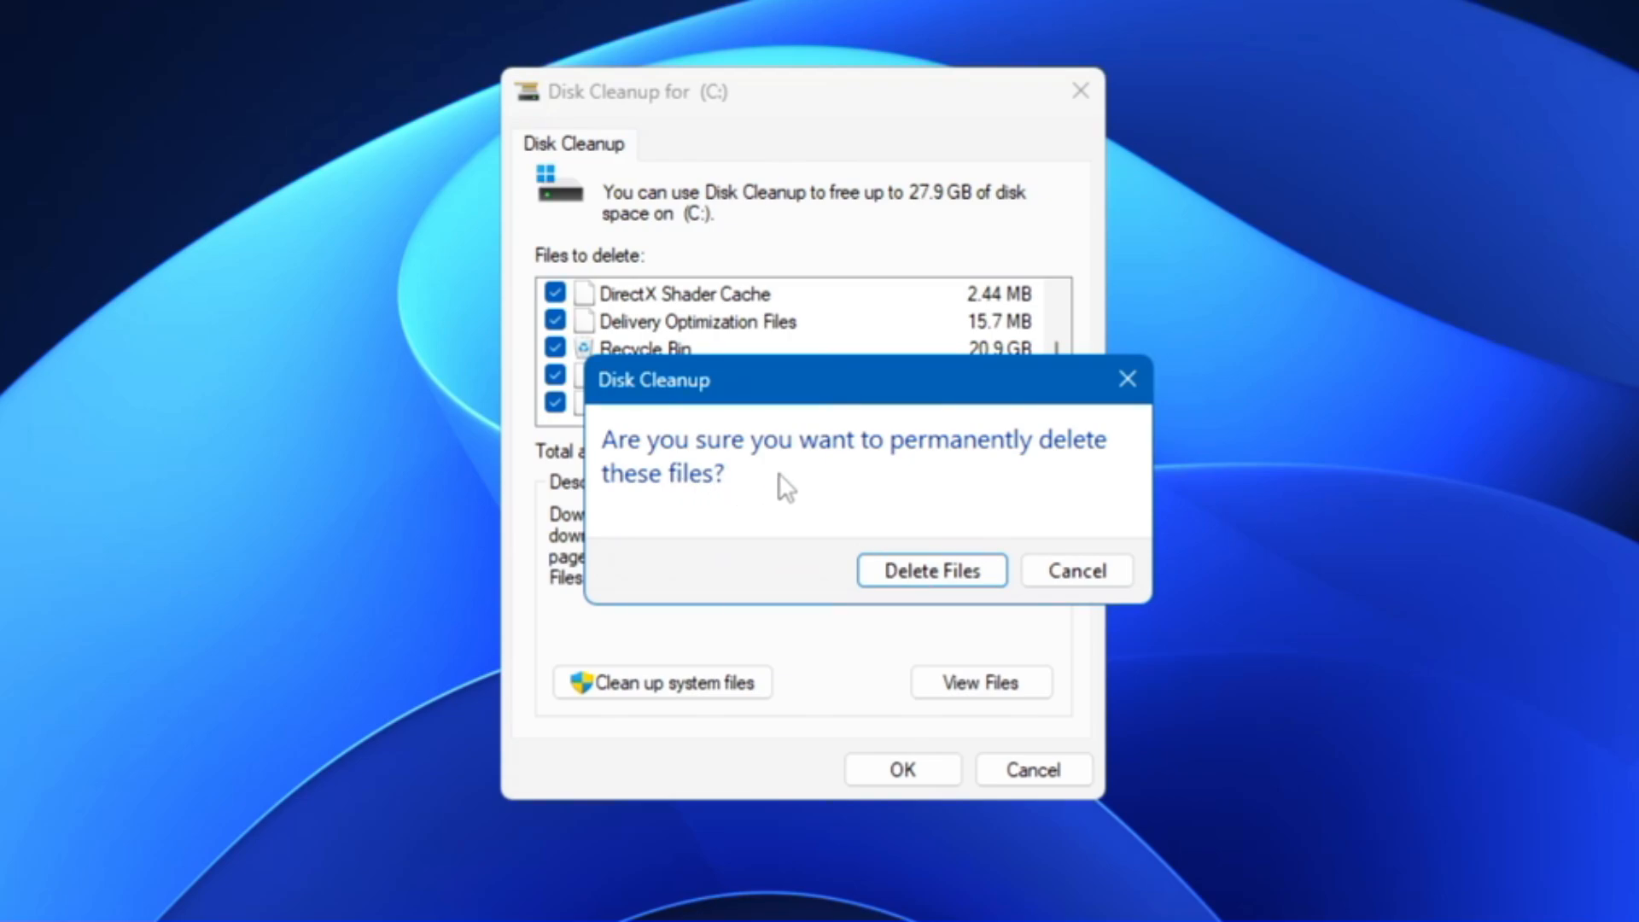
mouse_move(961, 464)
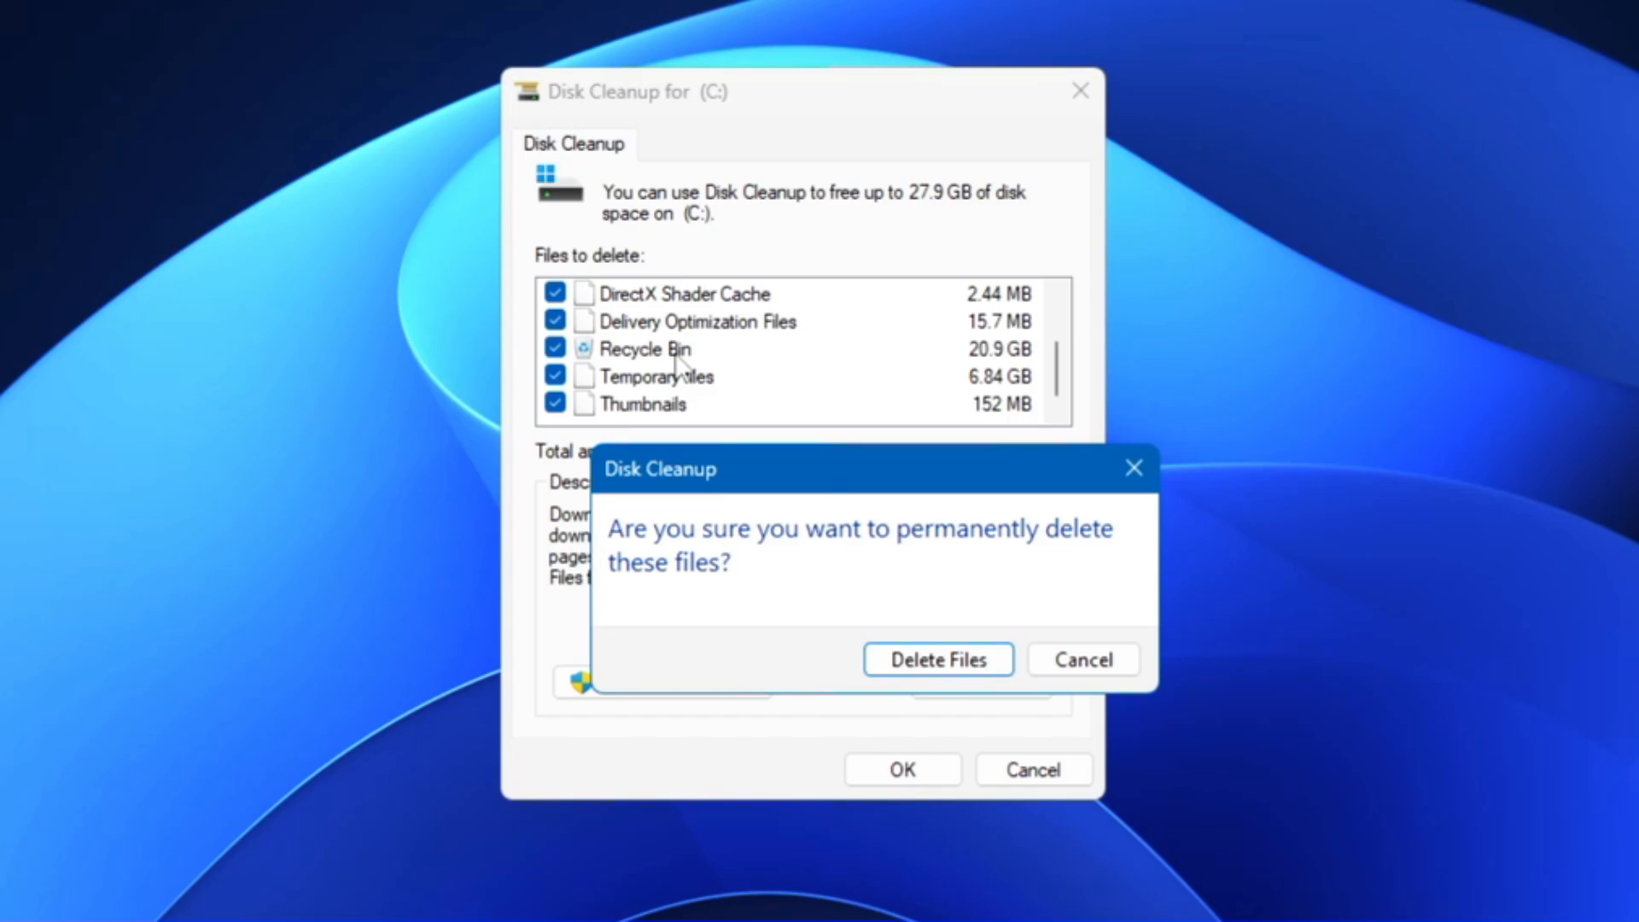
mouse_move(937, 660)
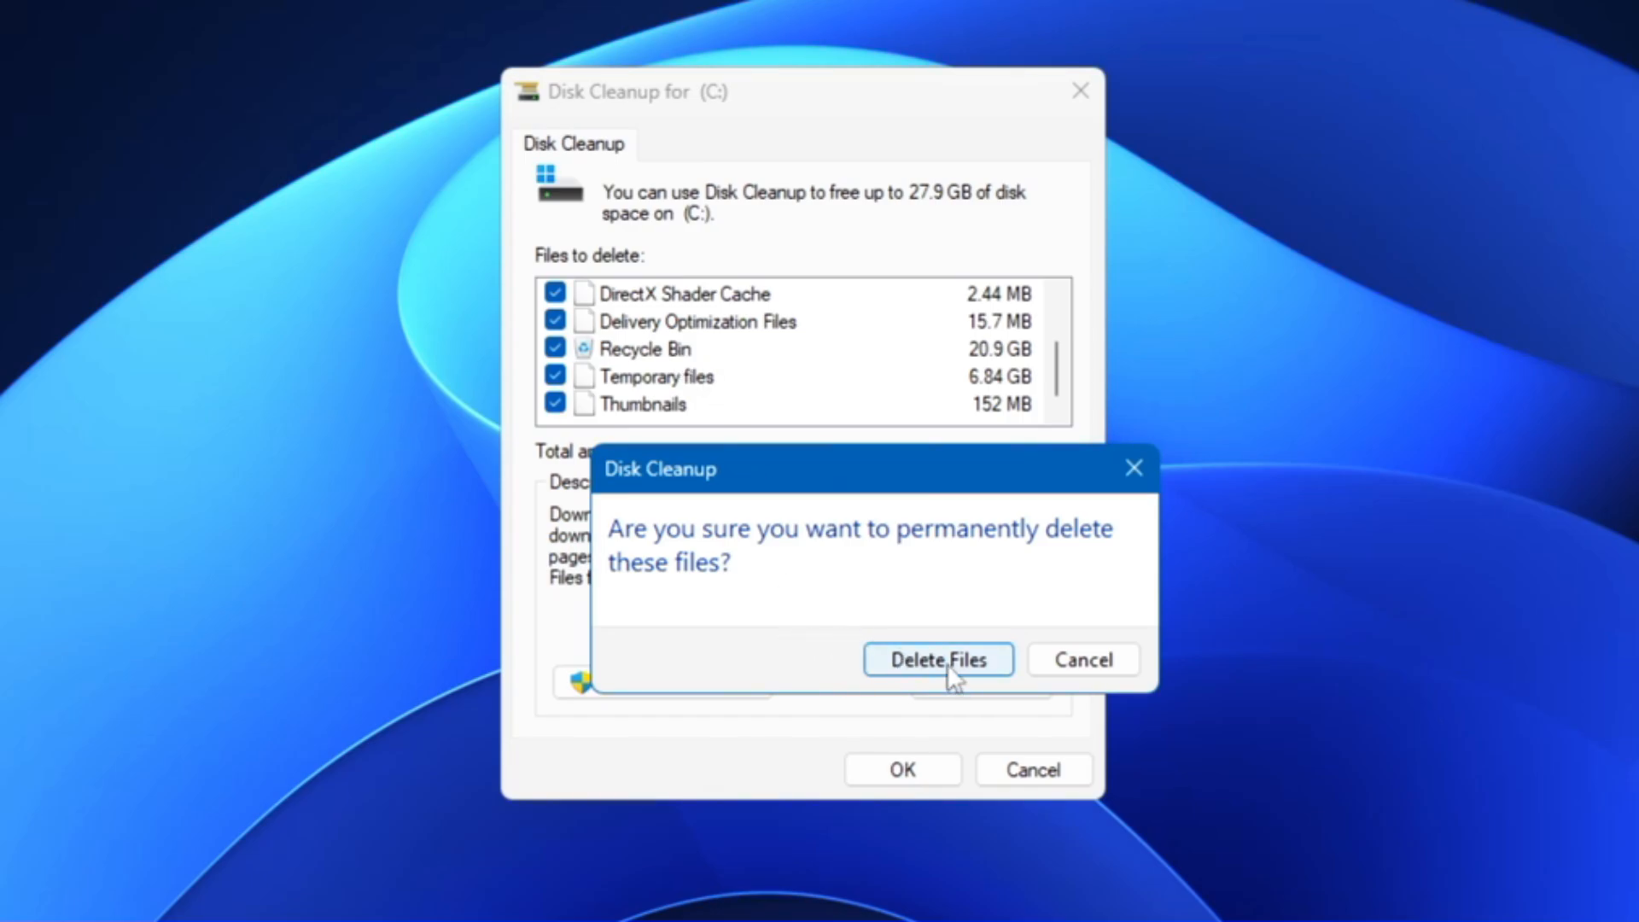
click(935, 659)
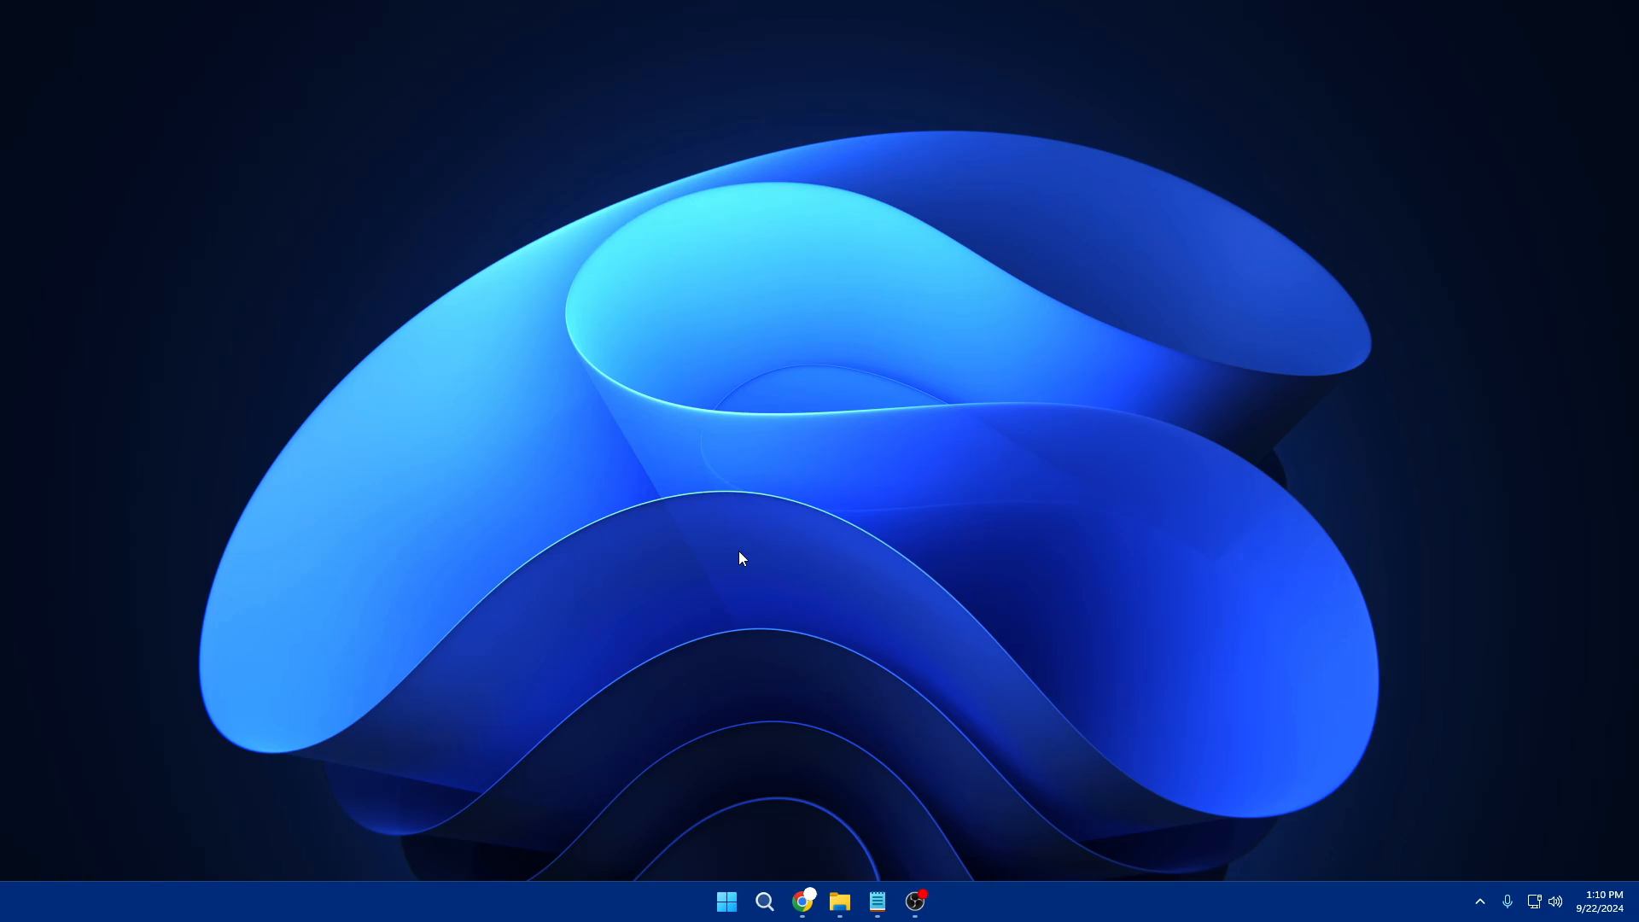
mouse_move(664, 606)
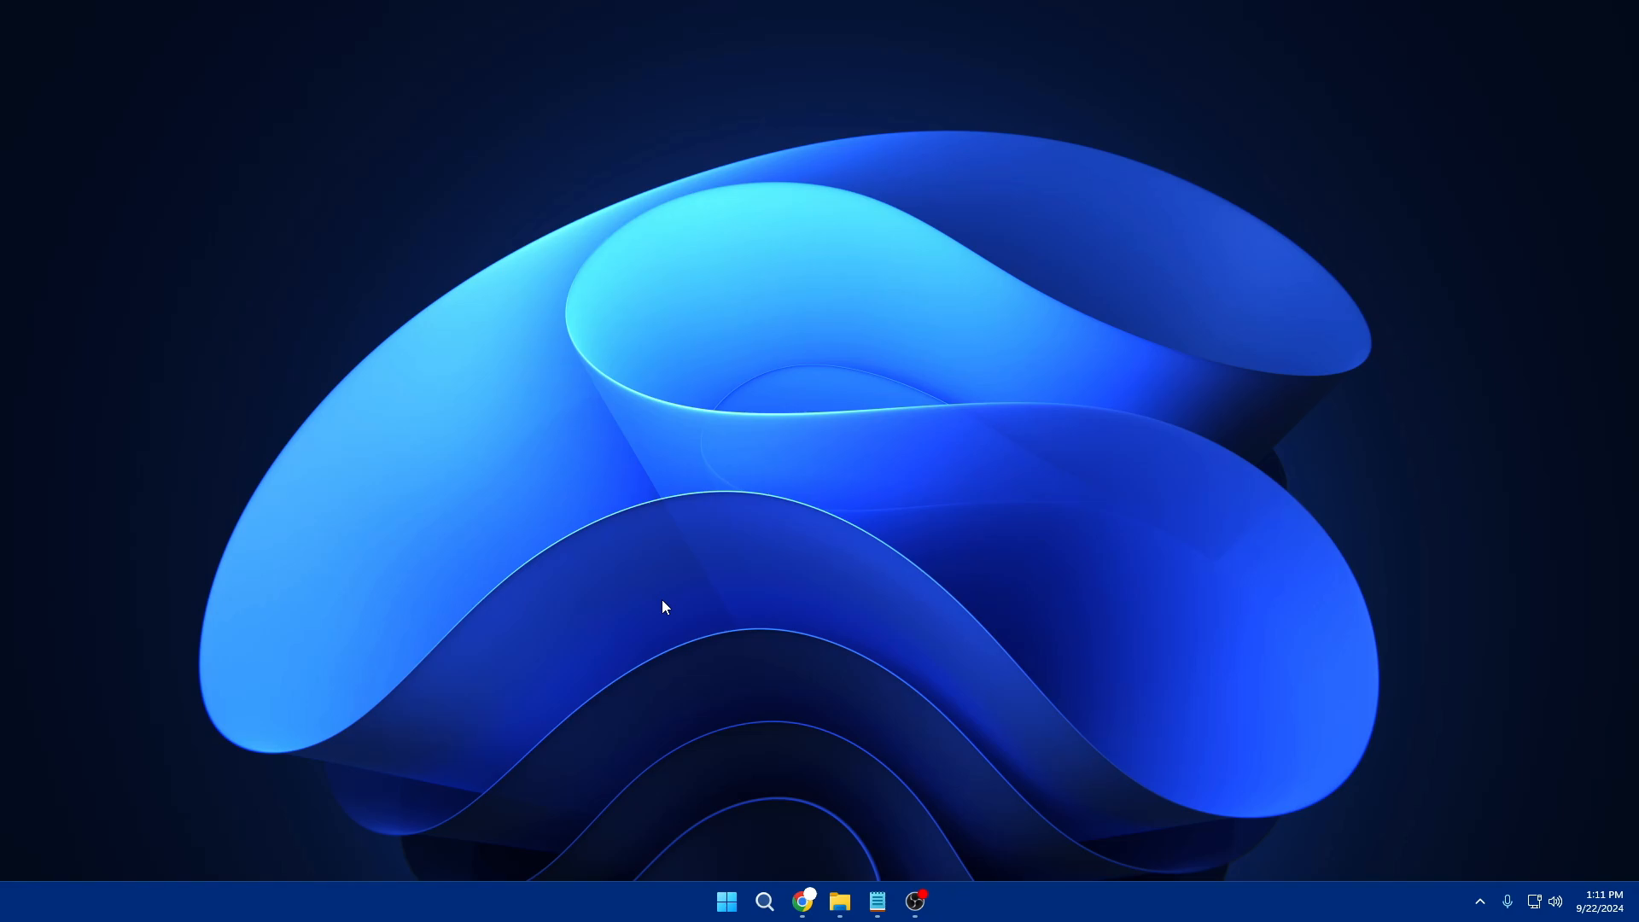
mouse_move(726, 907)
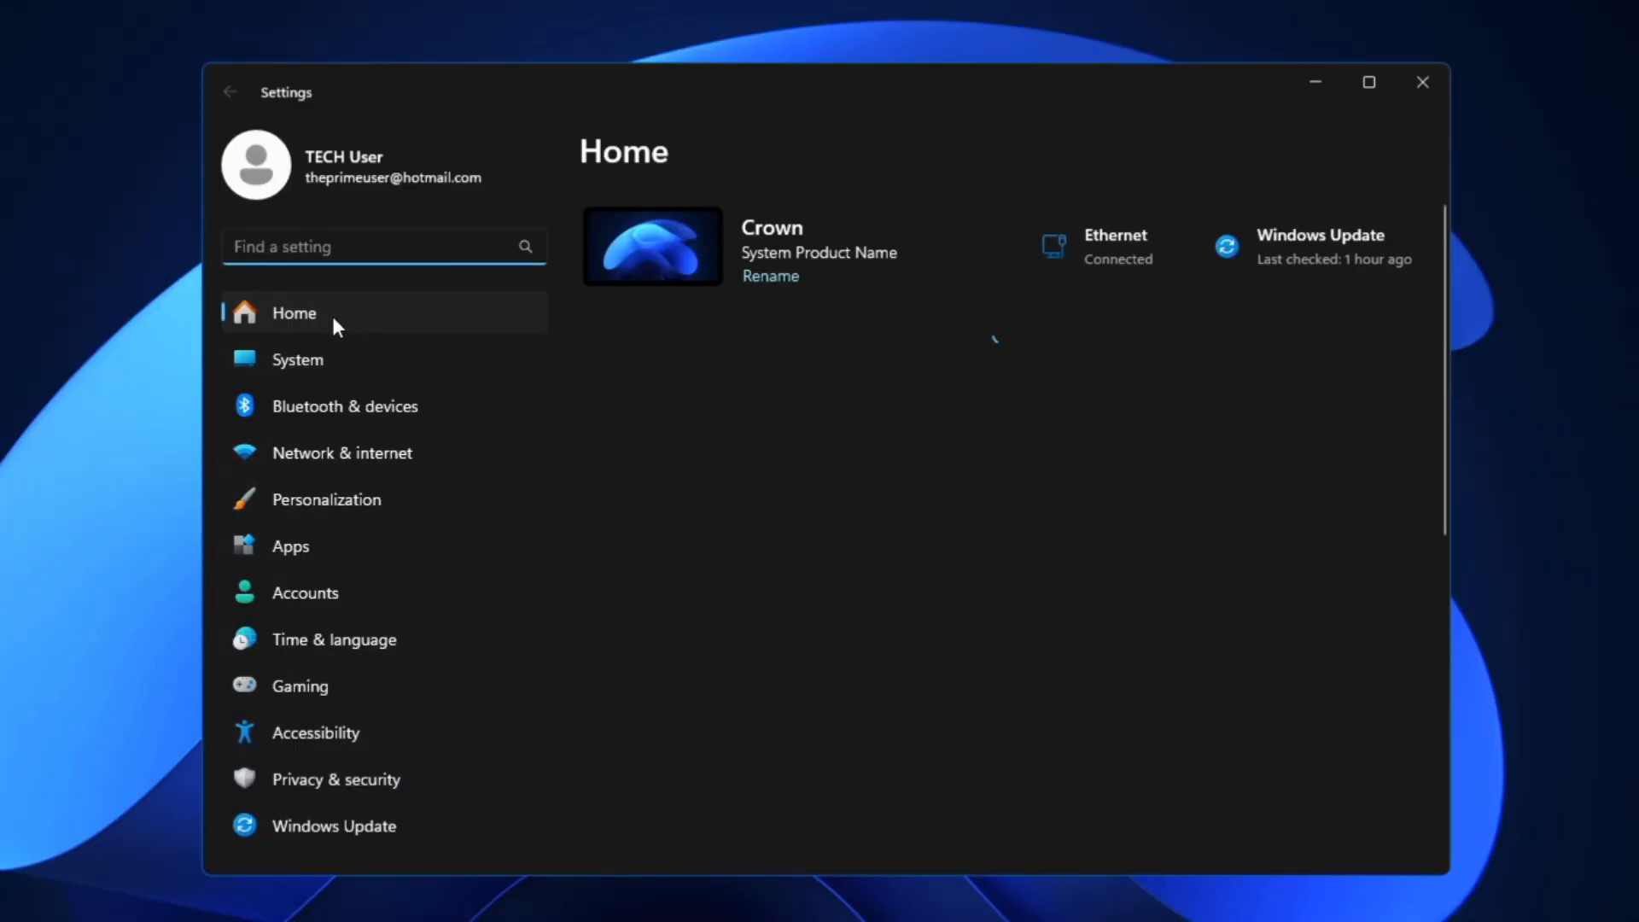
mouse_move(304, 565)
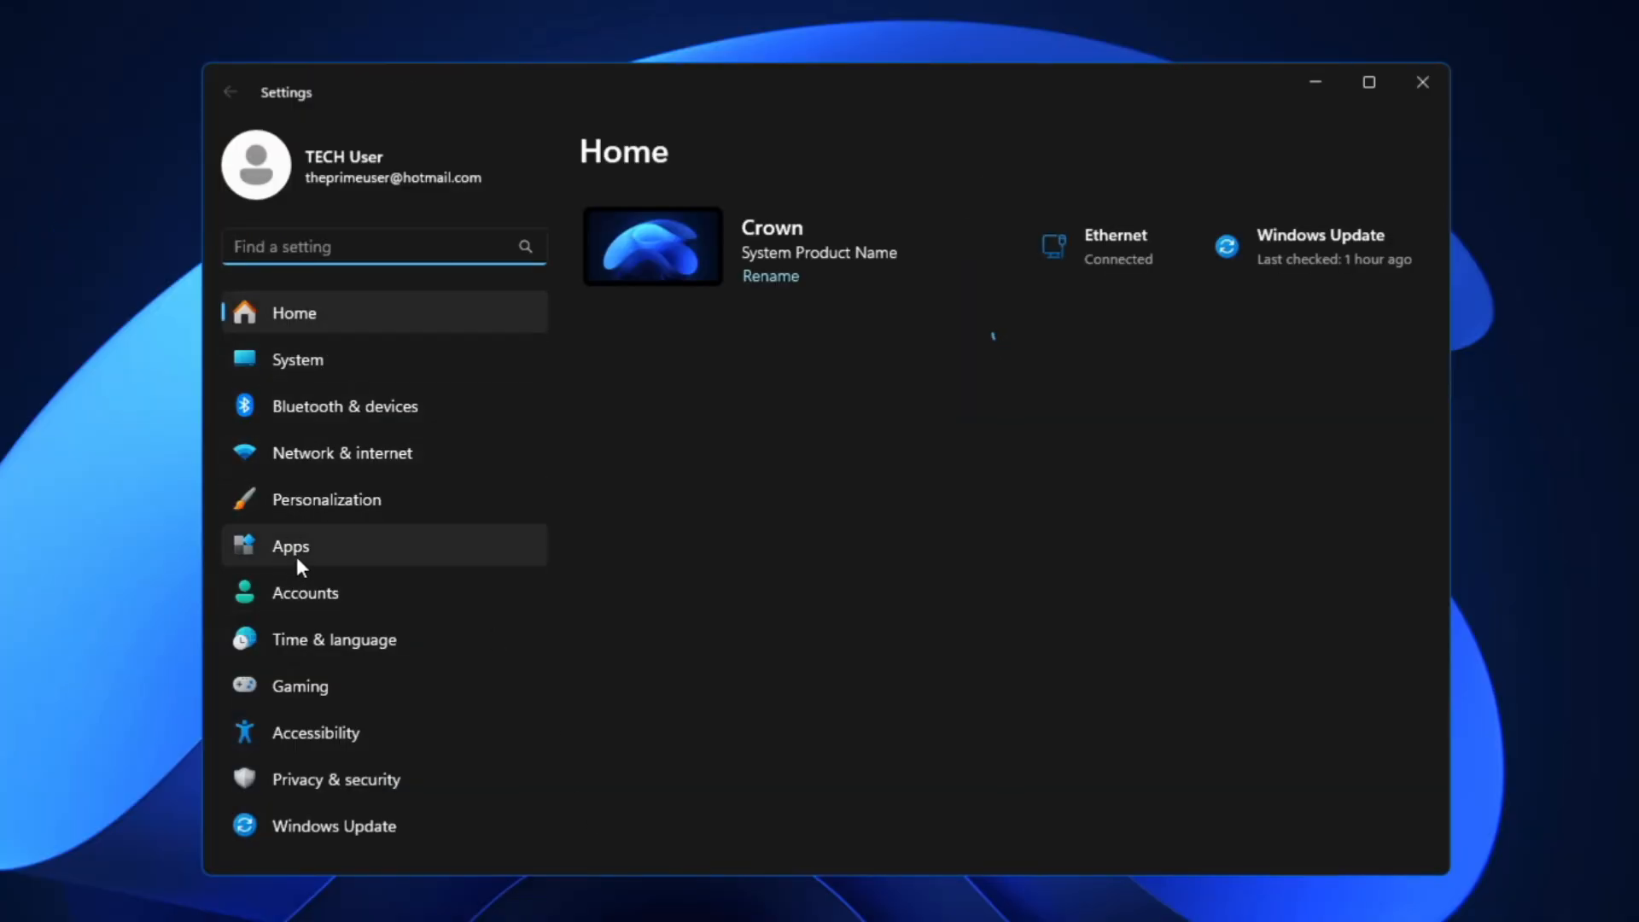
- Show the Installed apps list under Apps, with 100 apps found
click(290, 546)
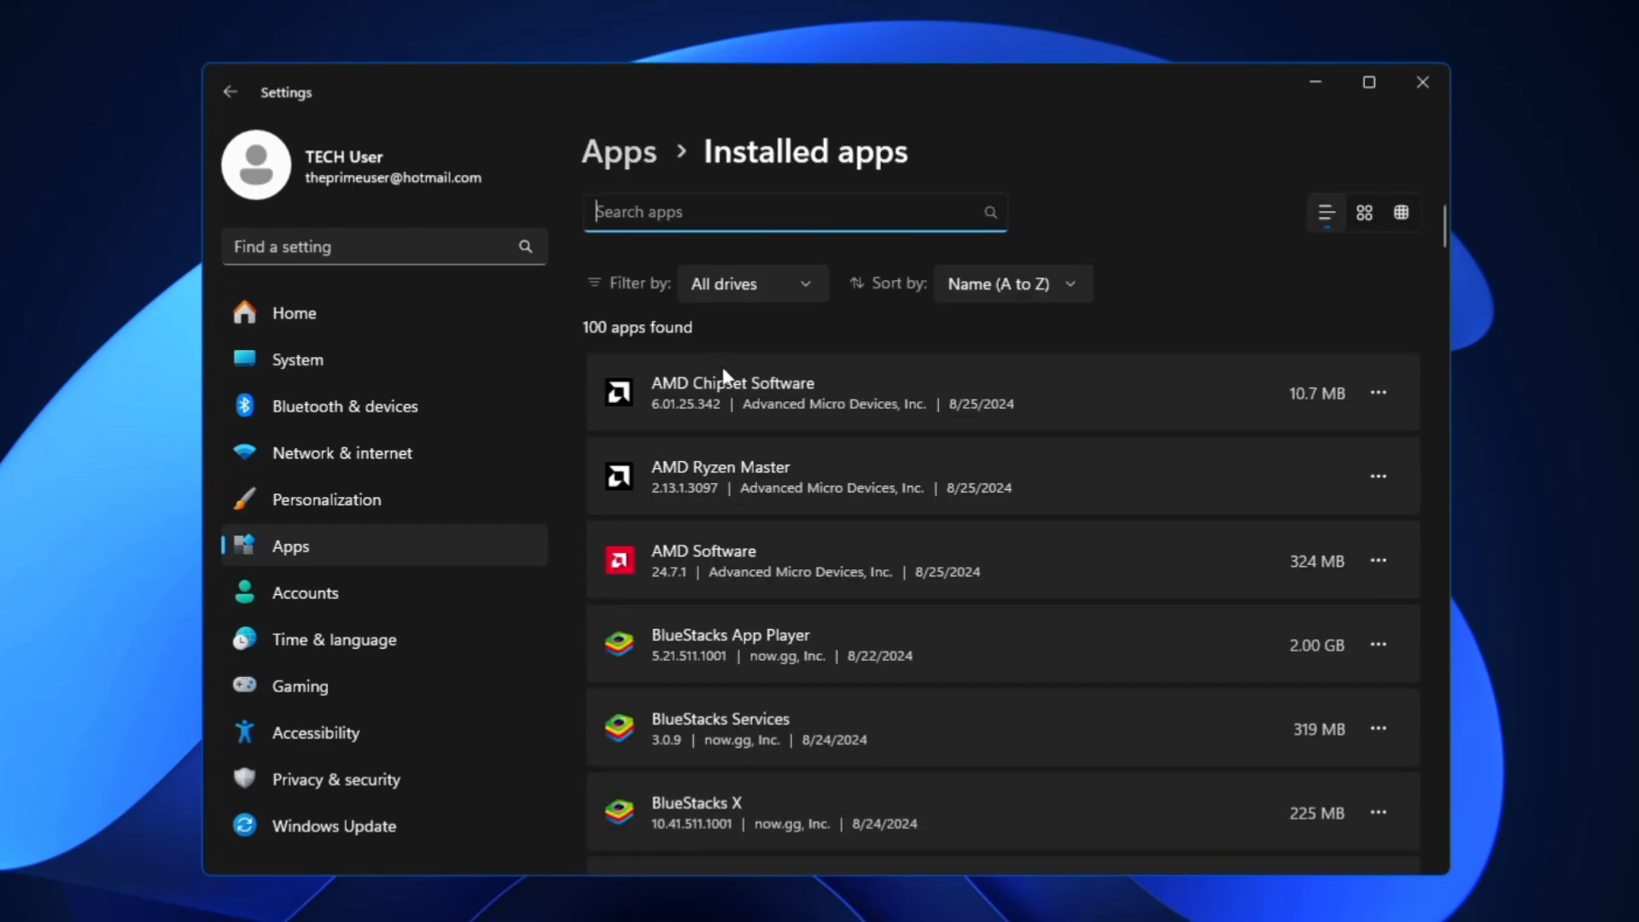
mouse_move(724, 413)
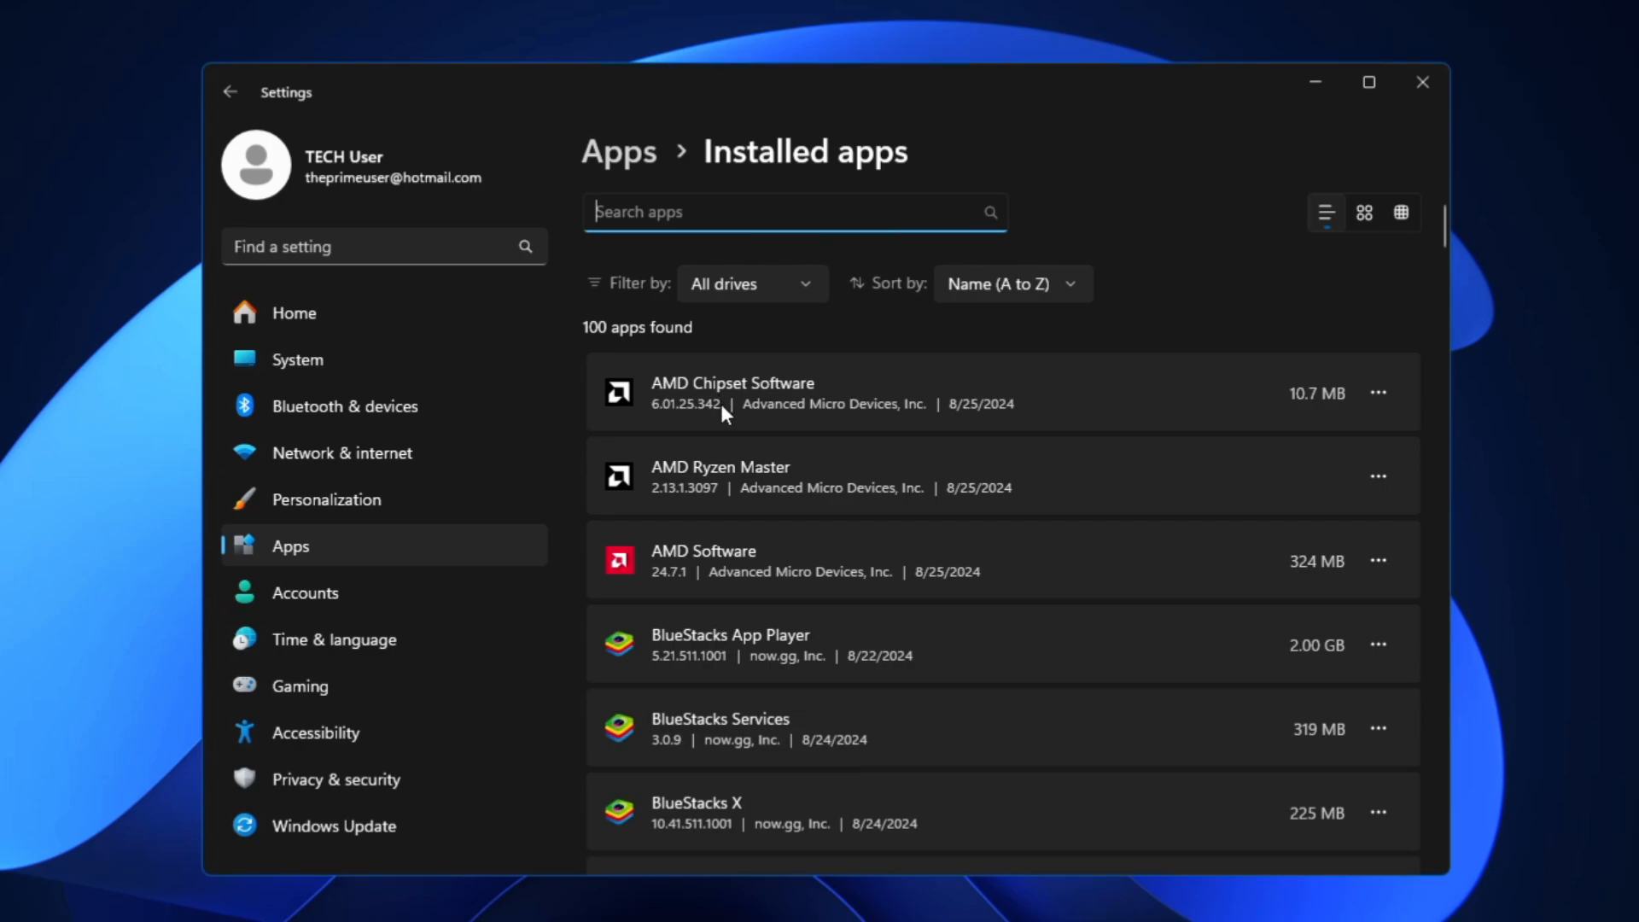
mouse_move(757, 492)
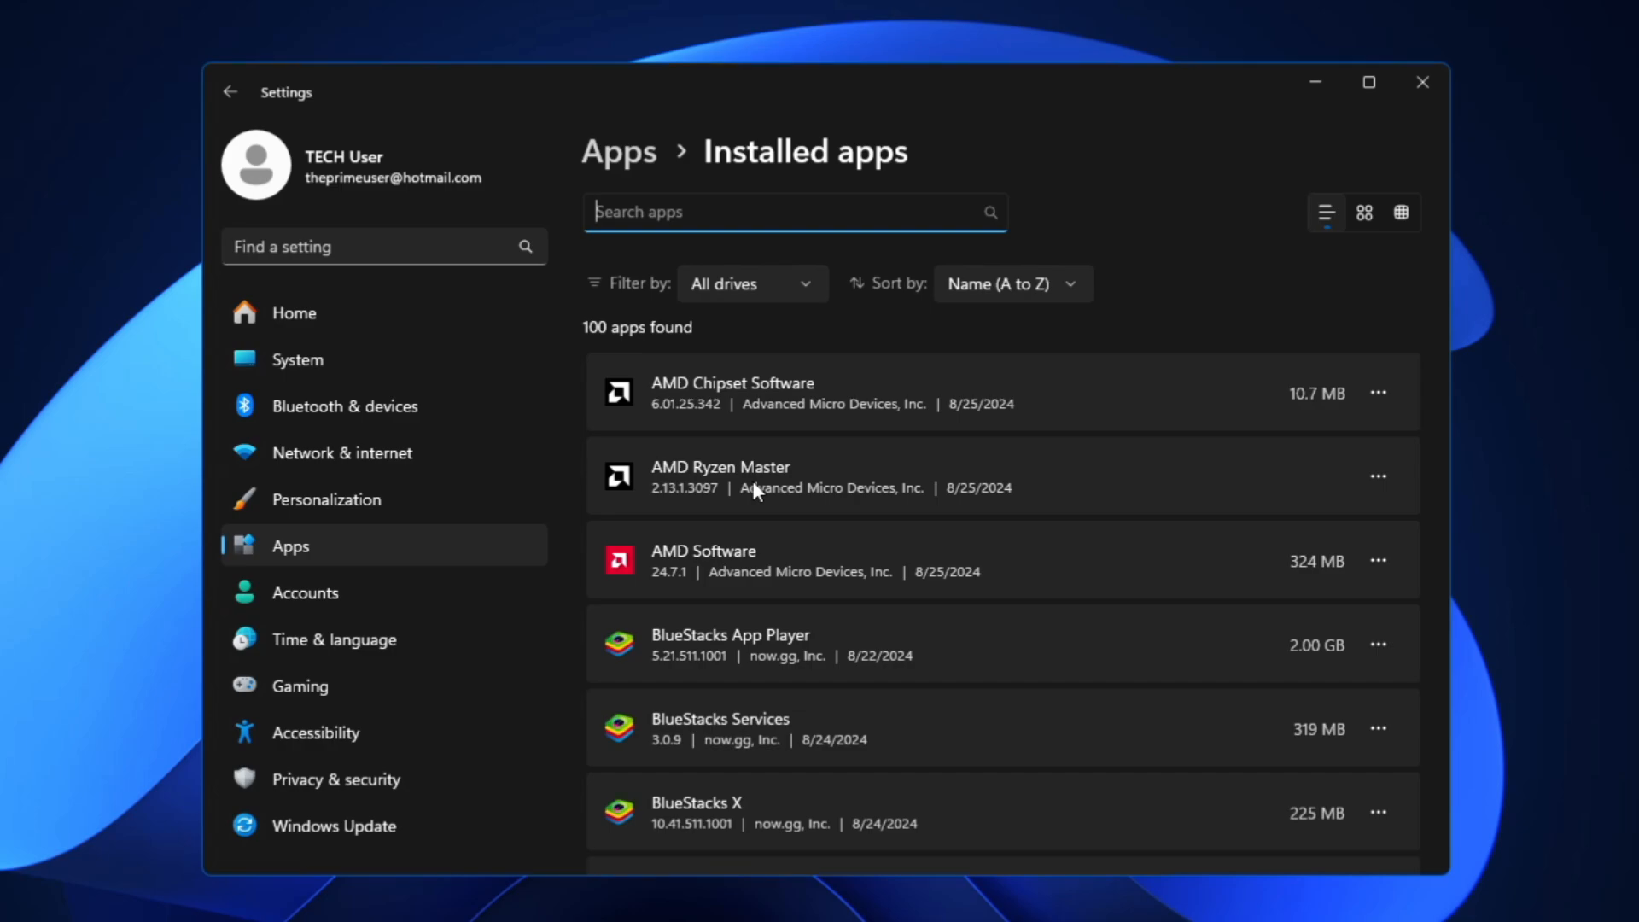
- Uninstall BlueStacks X from the installed apps list
scroll(down, 3)
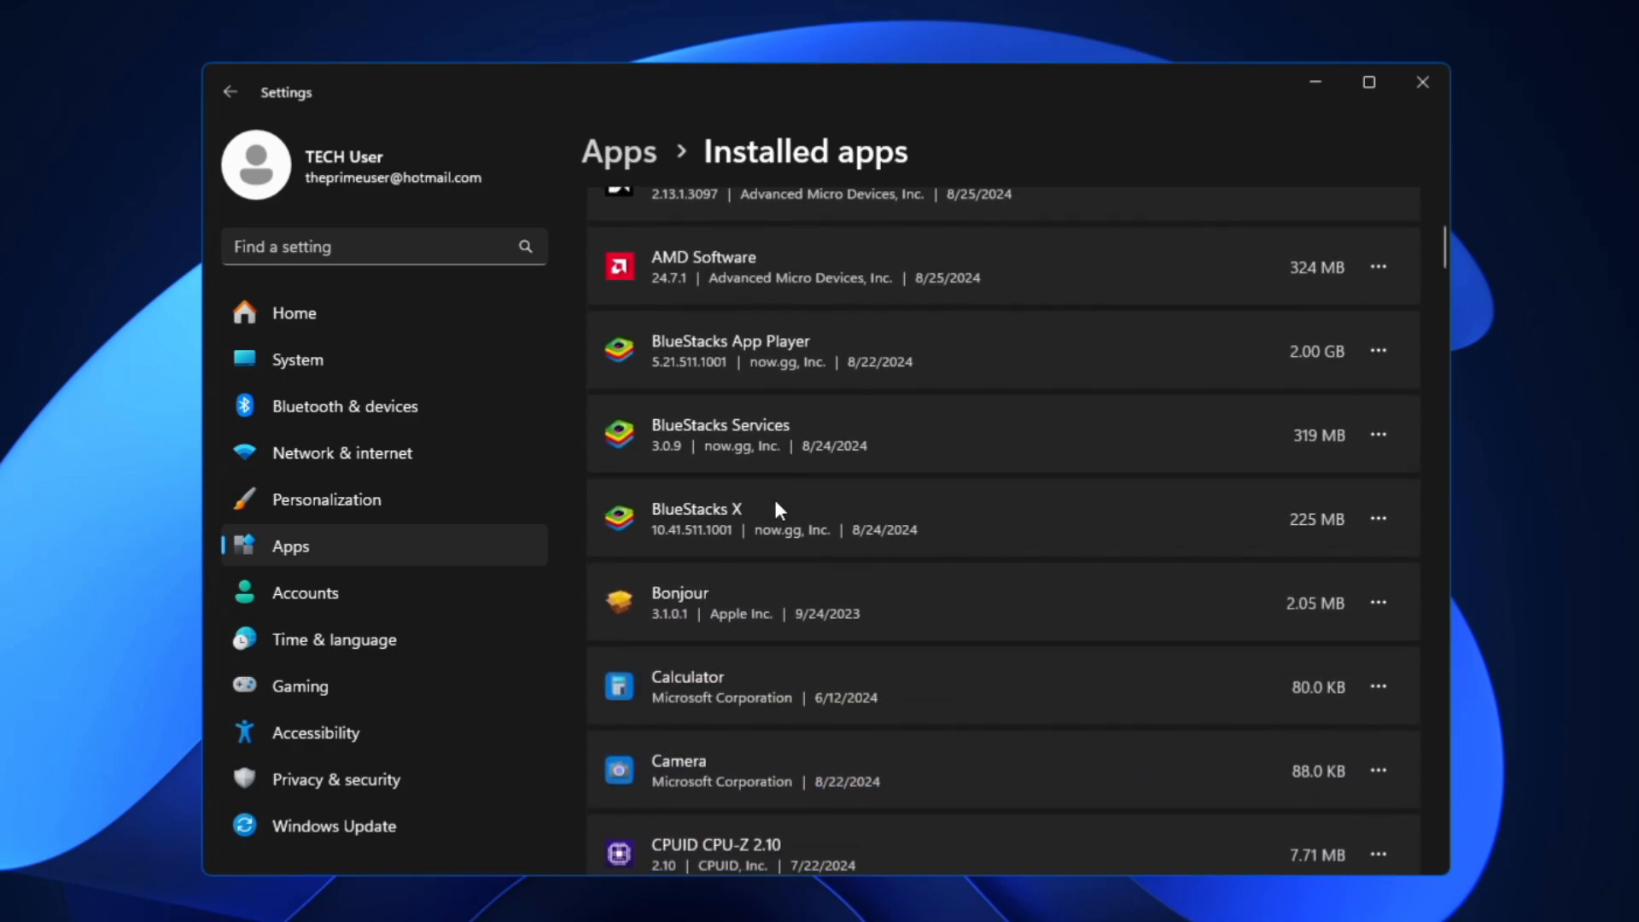
scroll(down, 3)
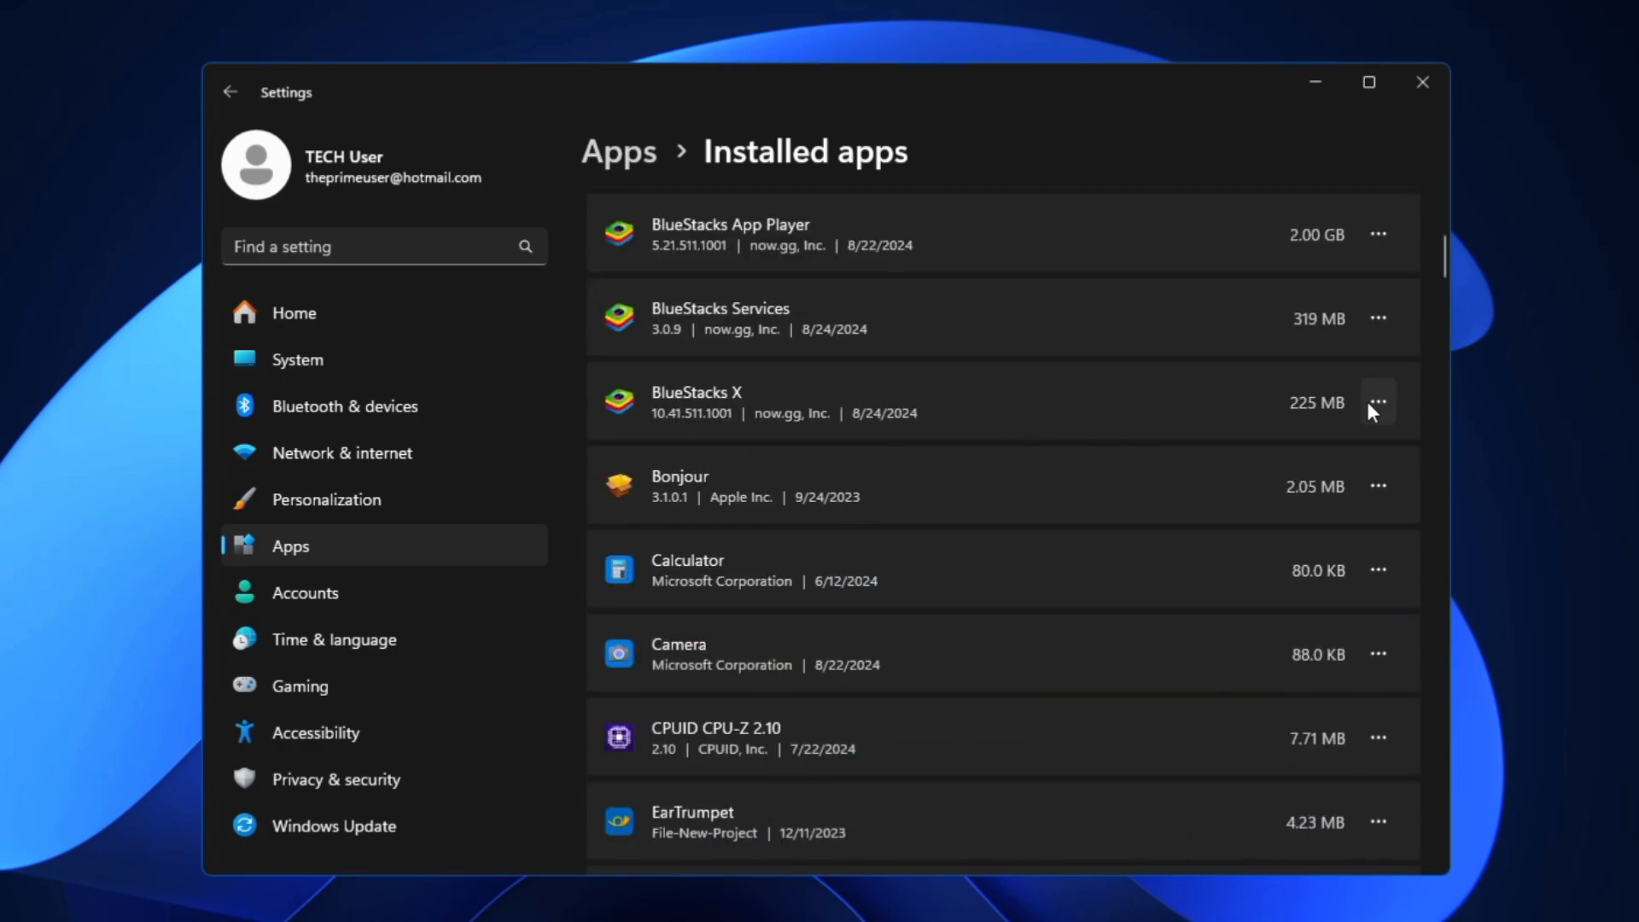
click(1378, 403)
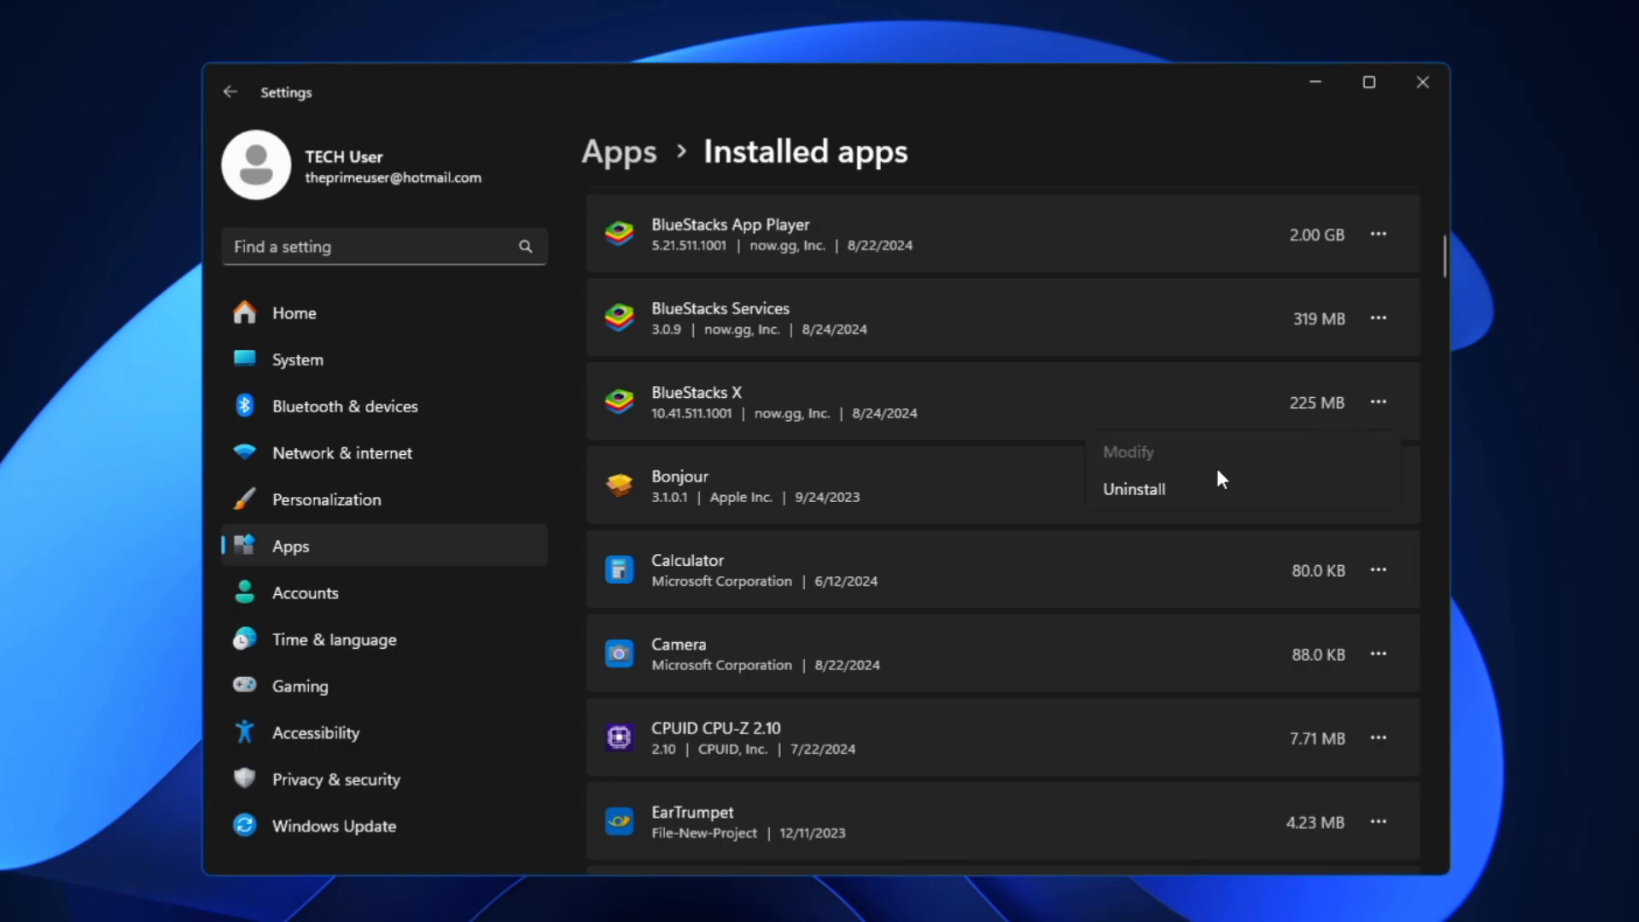
mouse_move(965, 473)
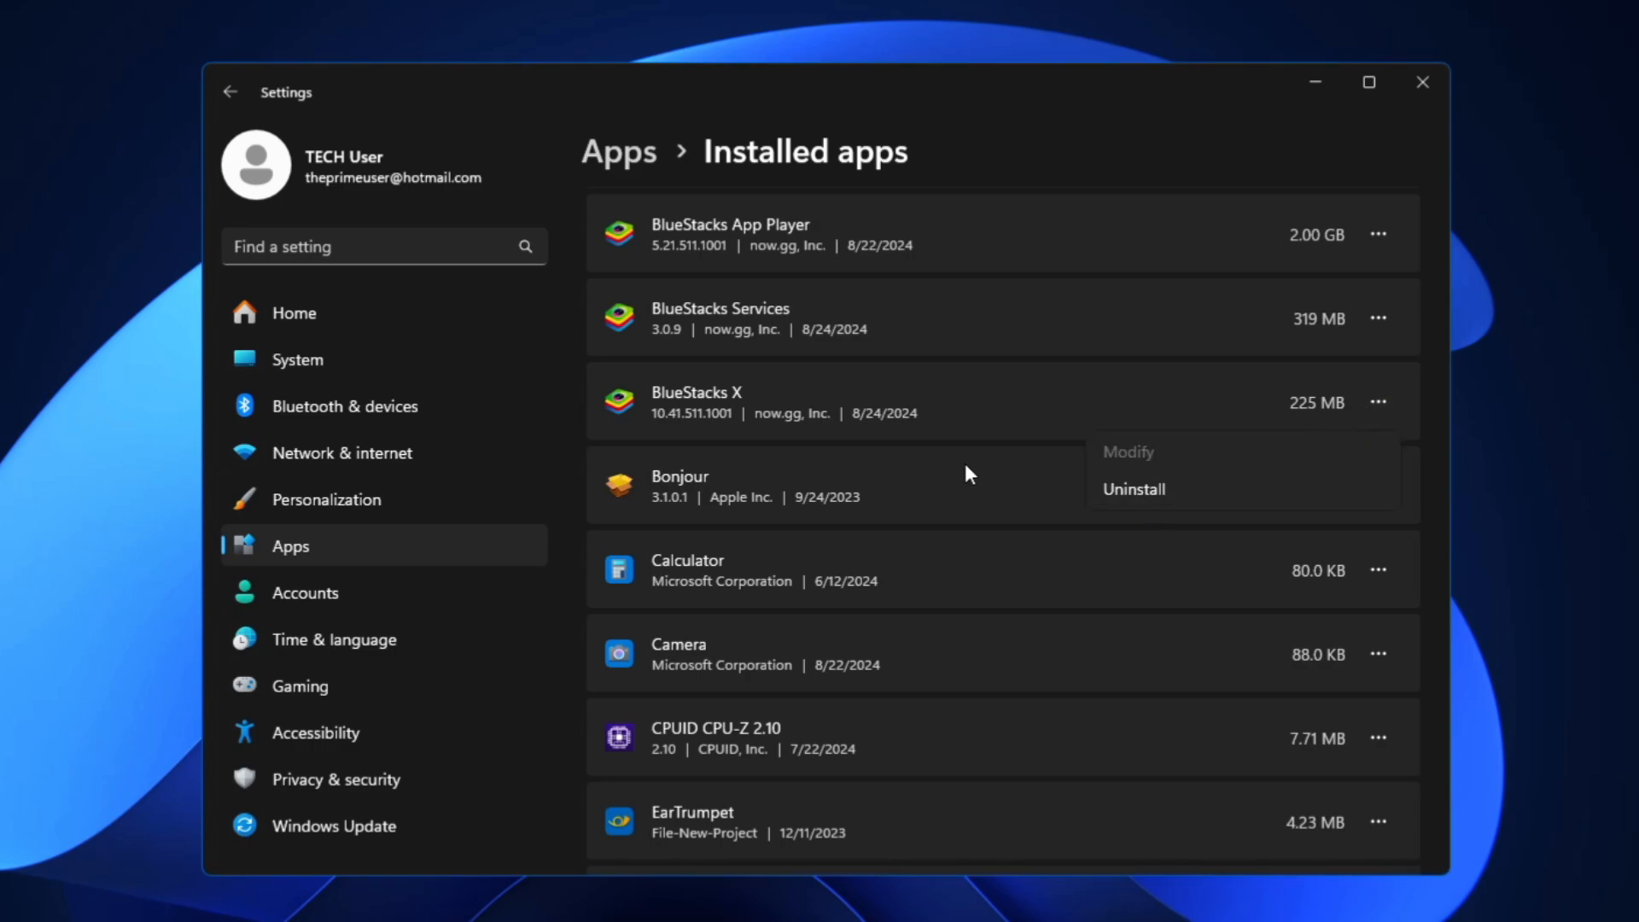
mouse_move(1134, 490)
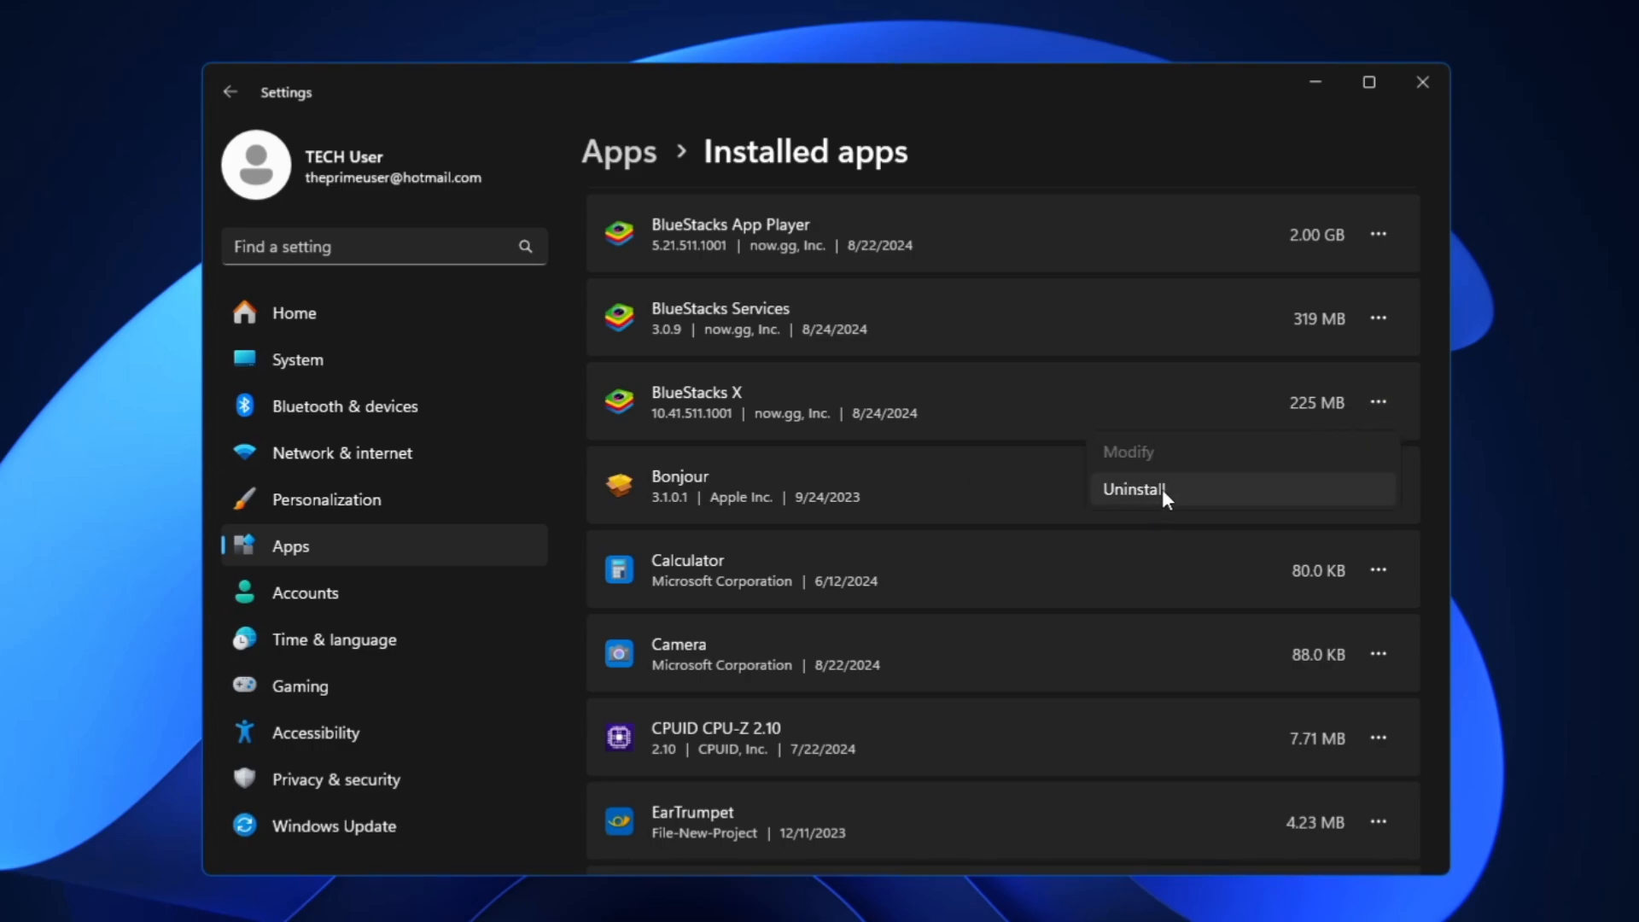
click(1059, 473)
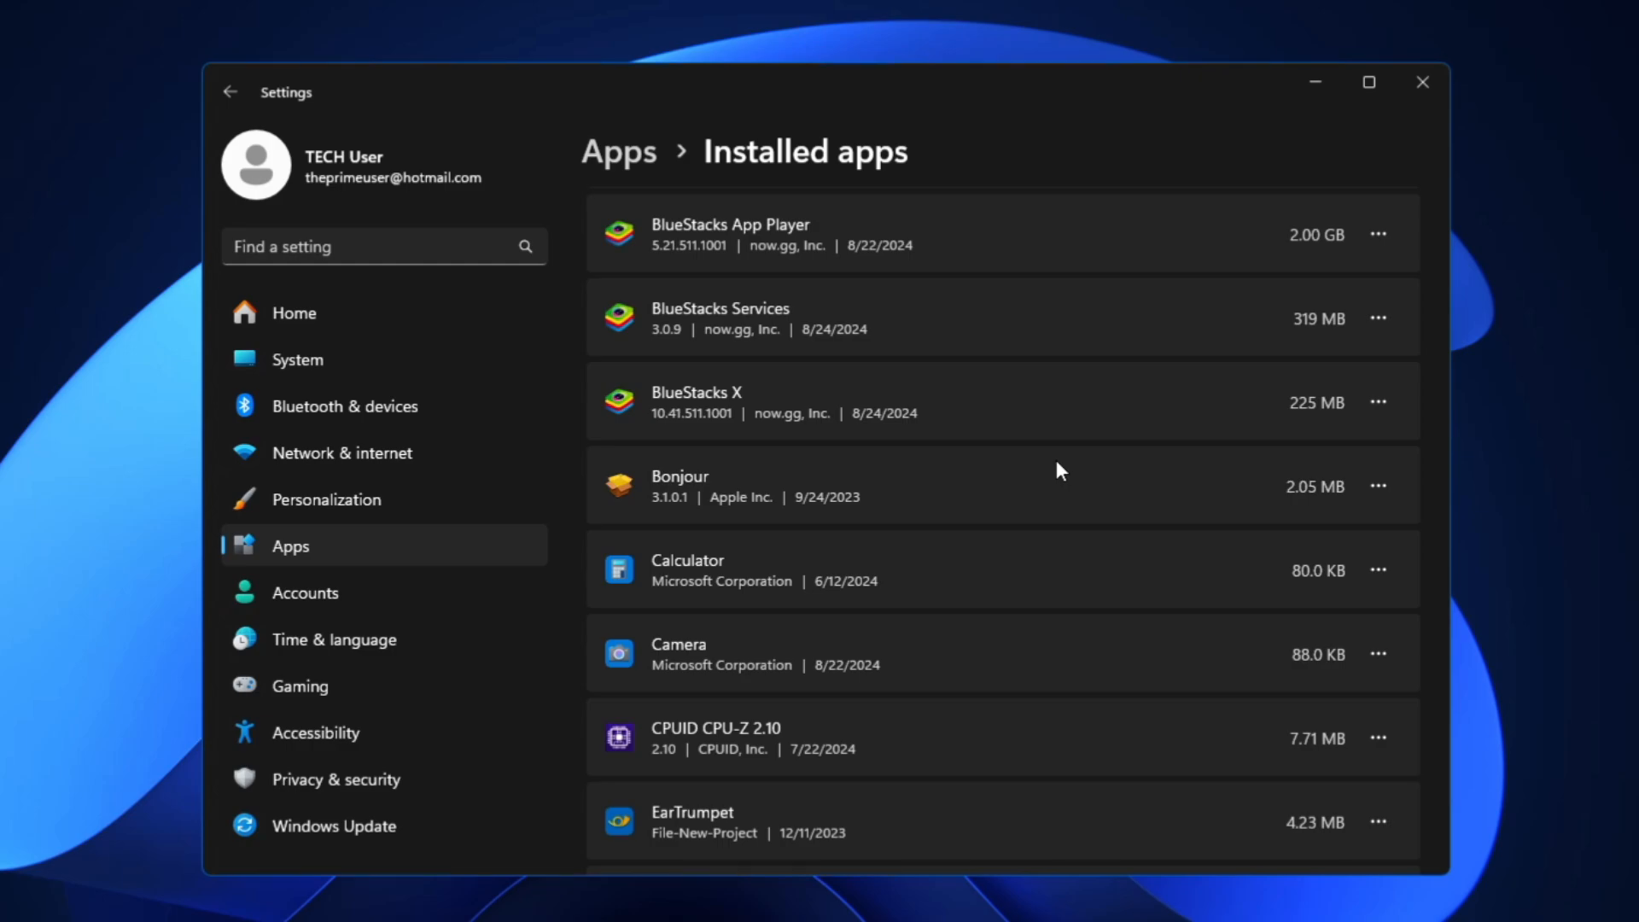
- Review the Everything app's options, then move to the System settings section
scroll(down, 3)
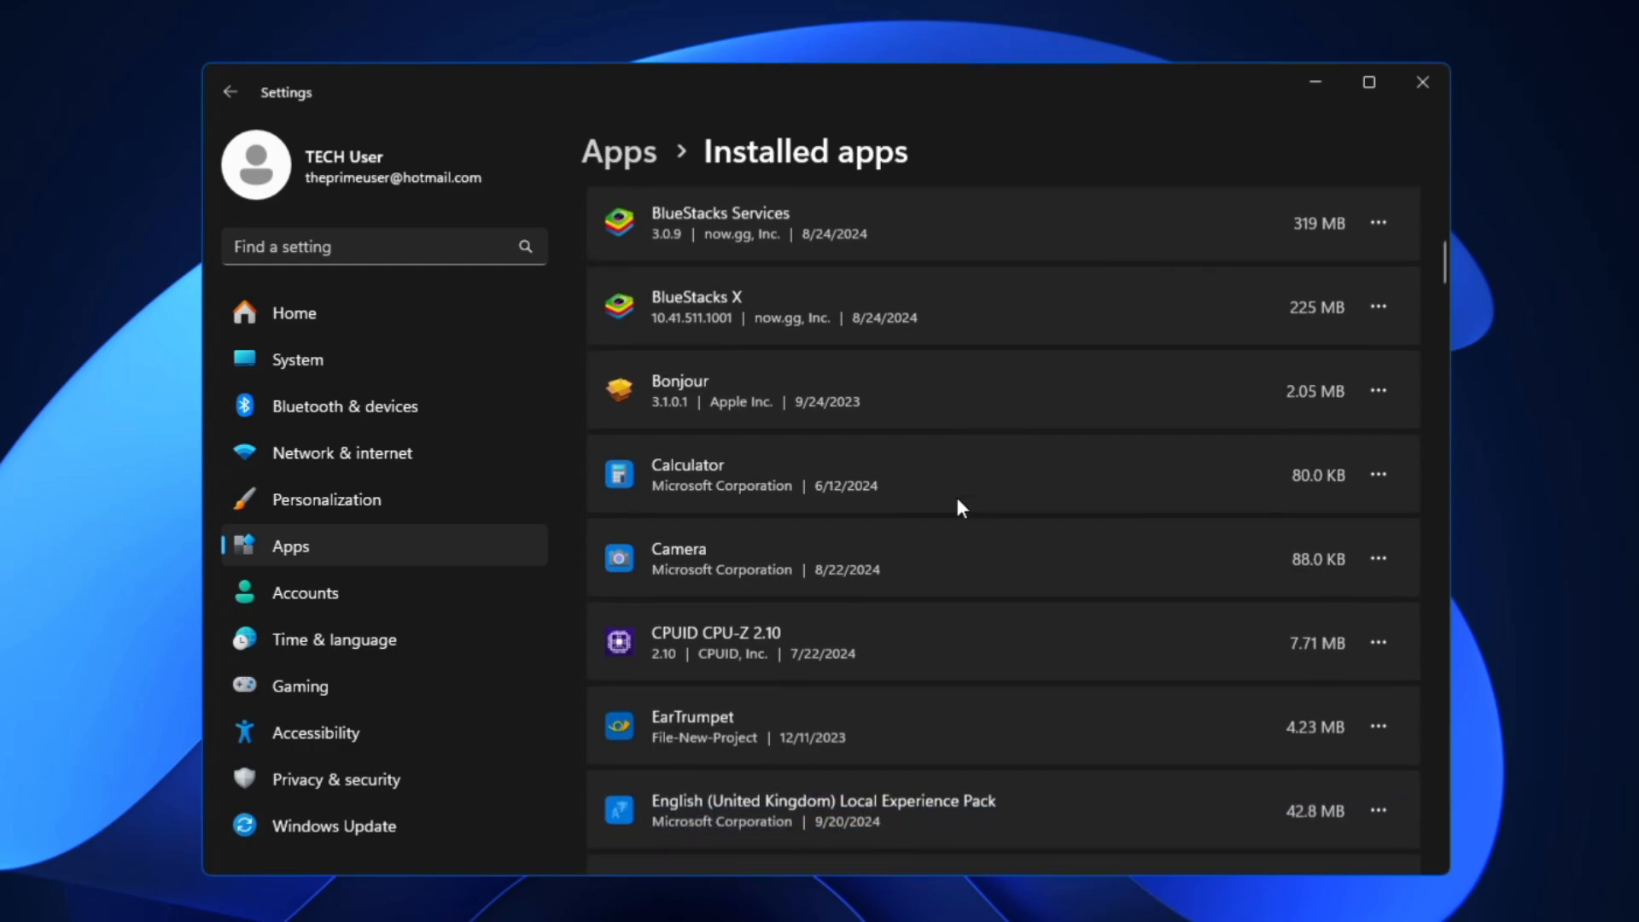
scroll(down, 3)
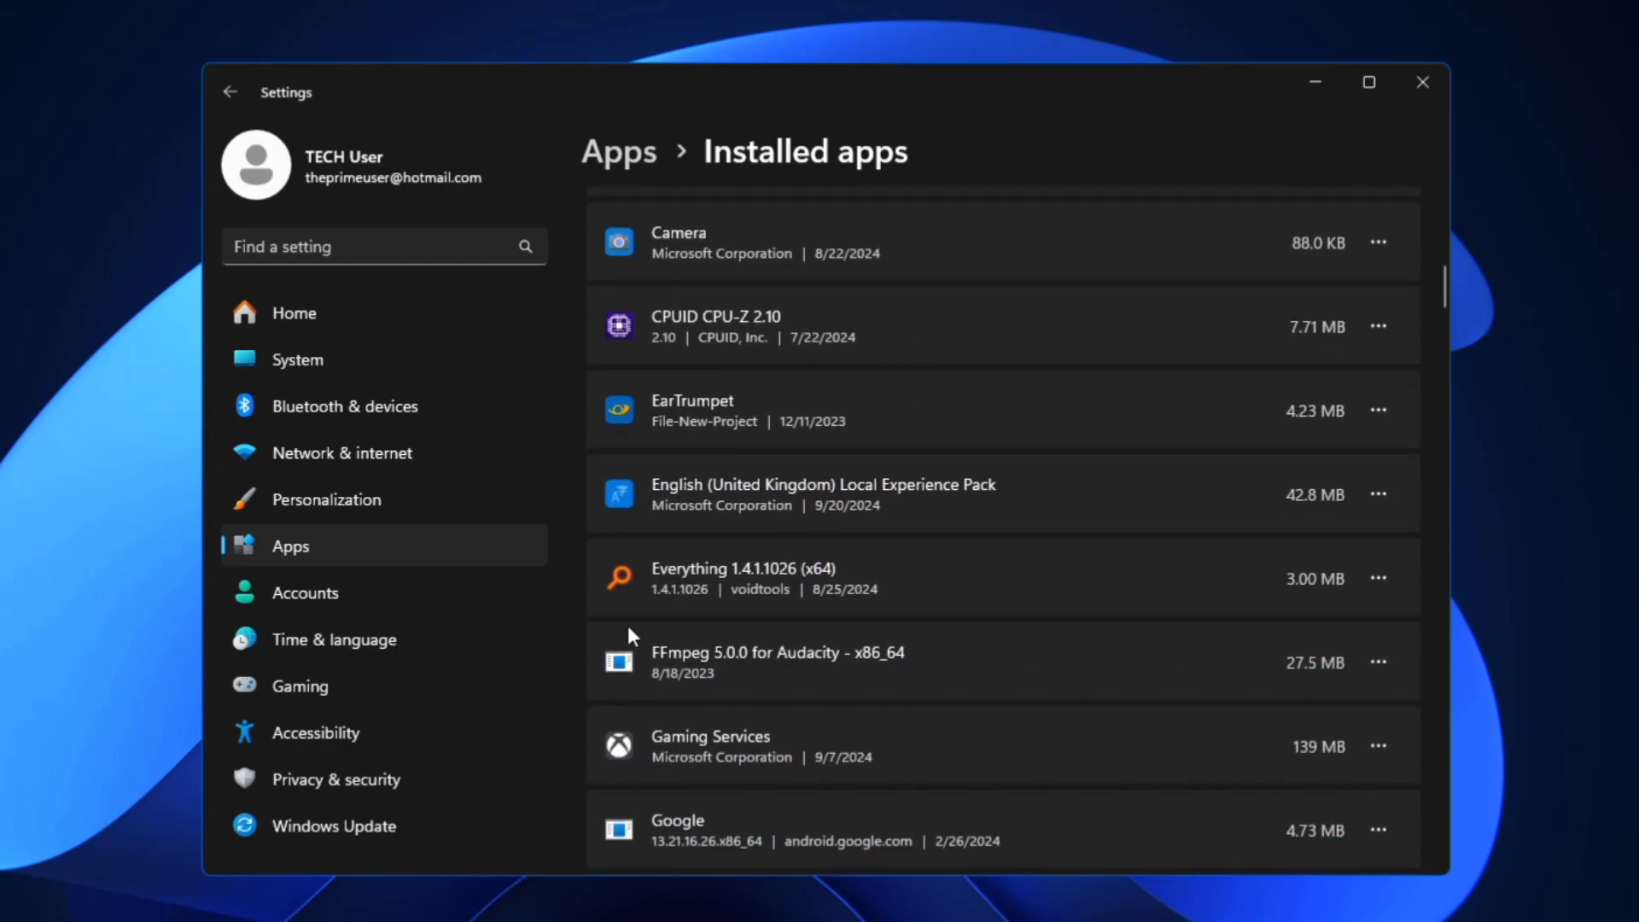
scroll(down, 3)
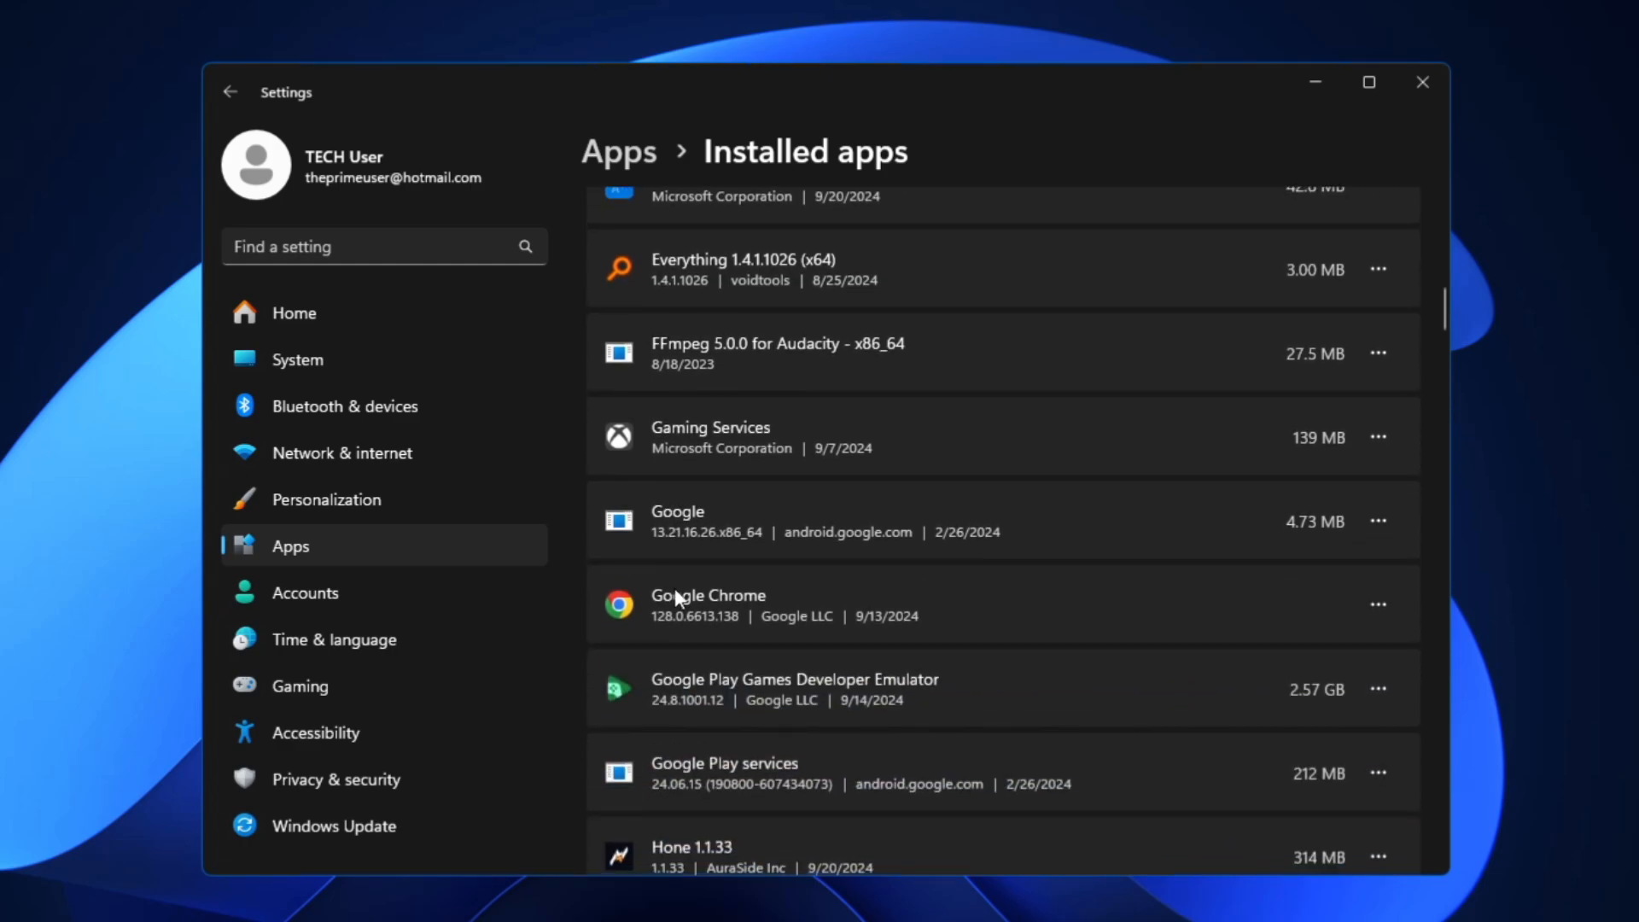
click(1378, 268)
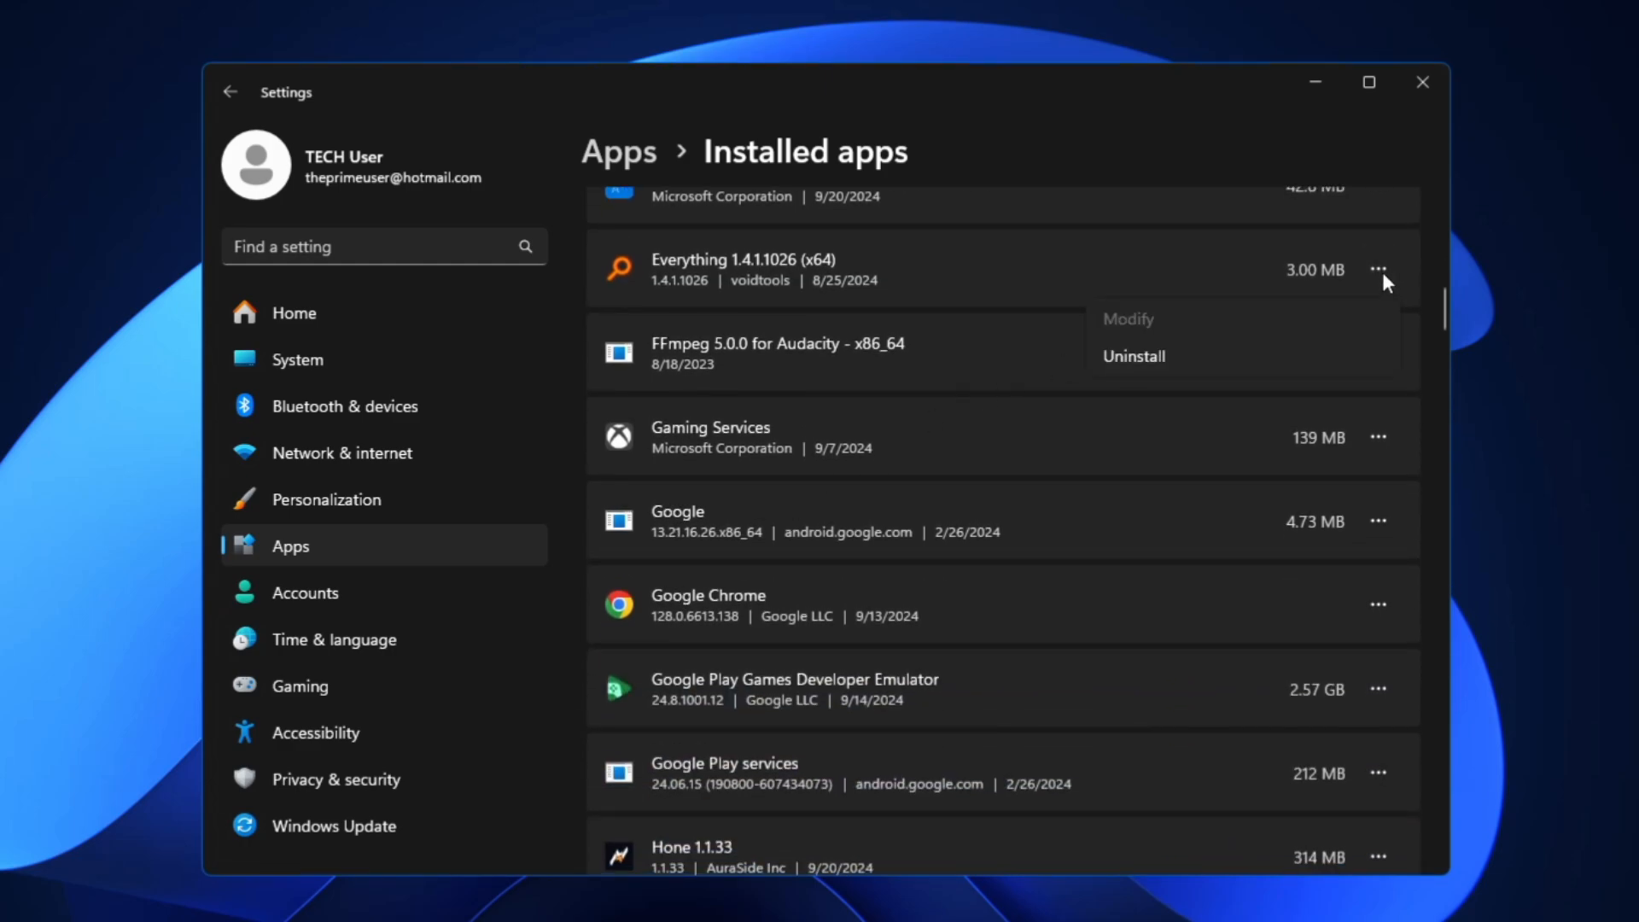
scroll(down, 3)
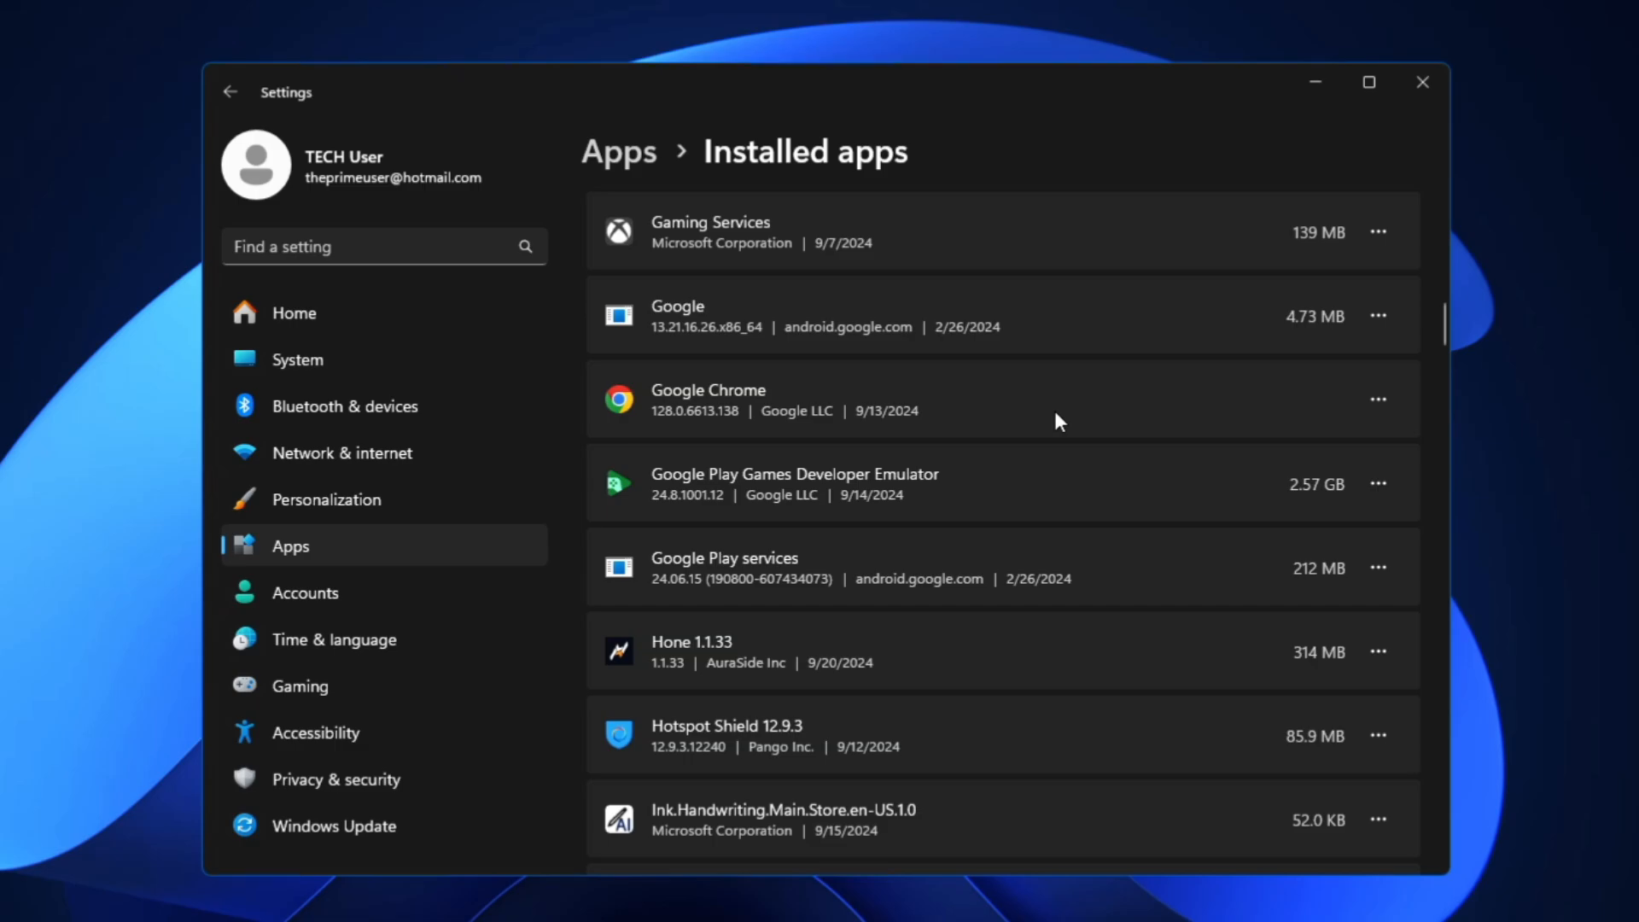
mouse_move(1092, 425)
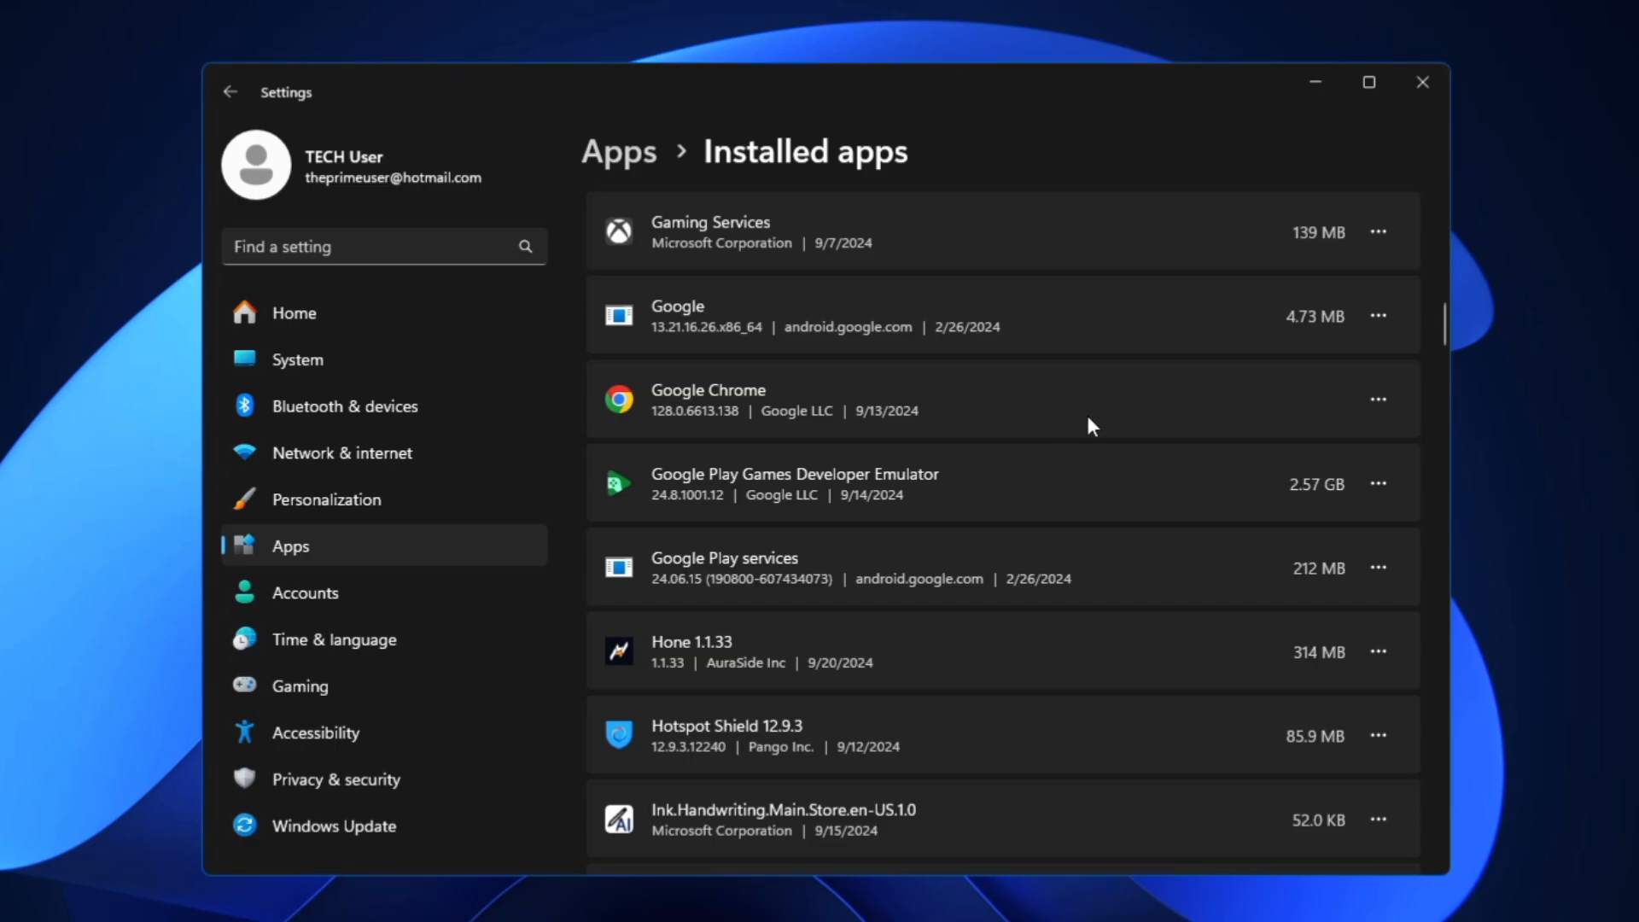
scroll(up, 3)
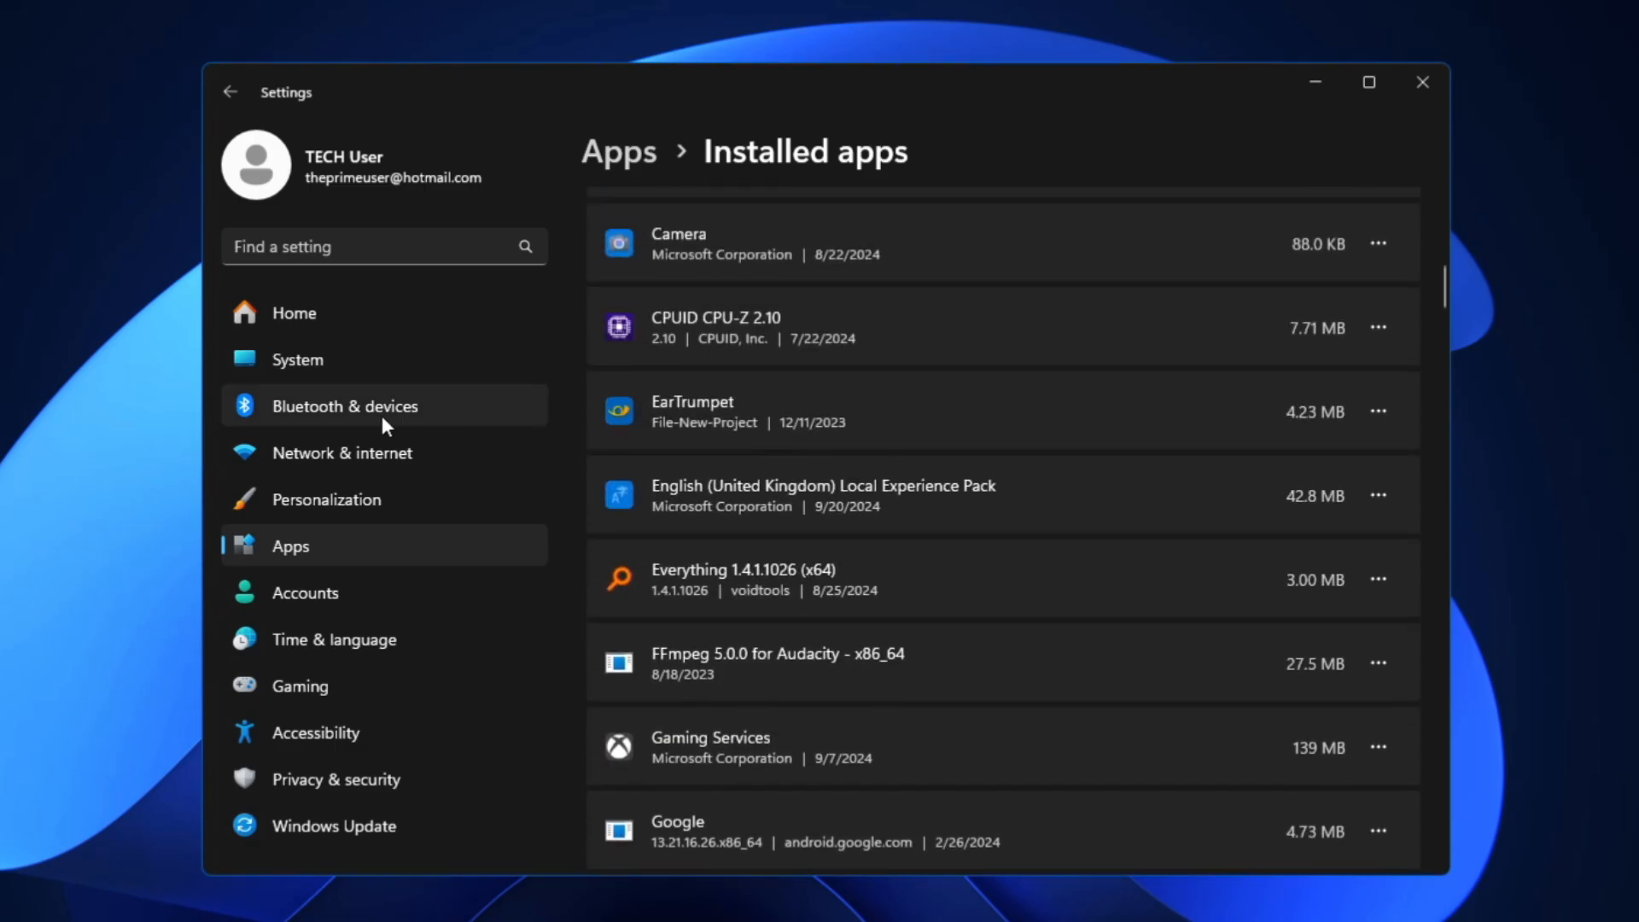
mouse_move(340, 360)
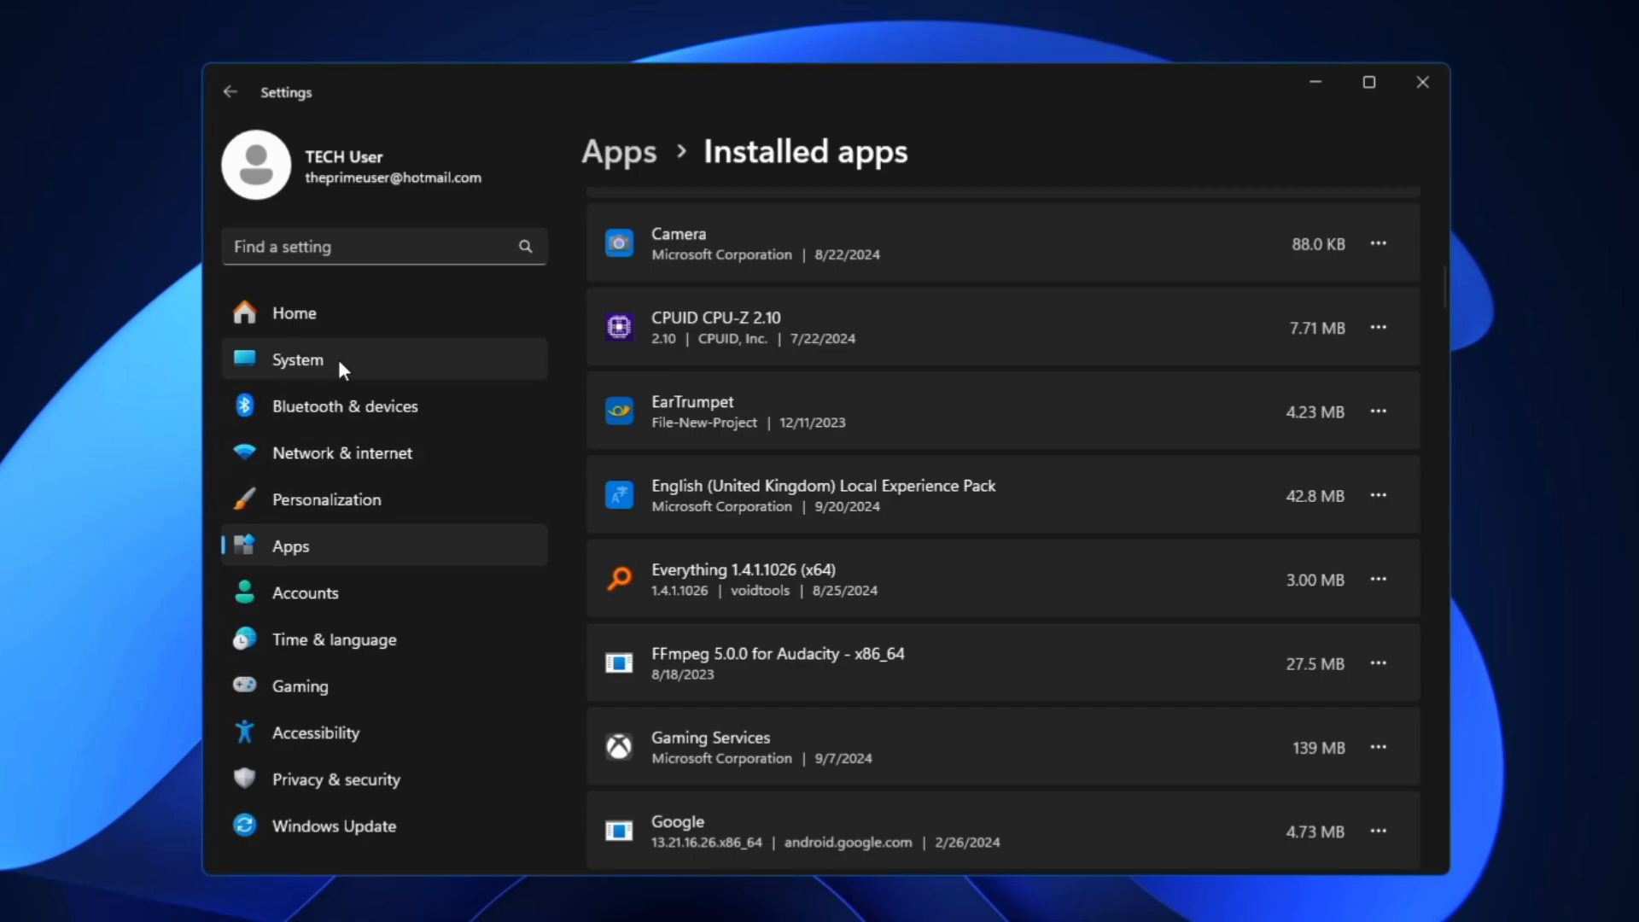
click(297, 359)
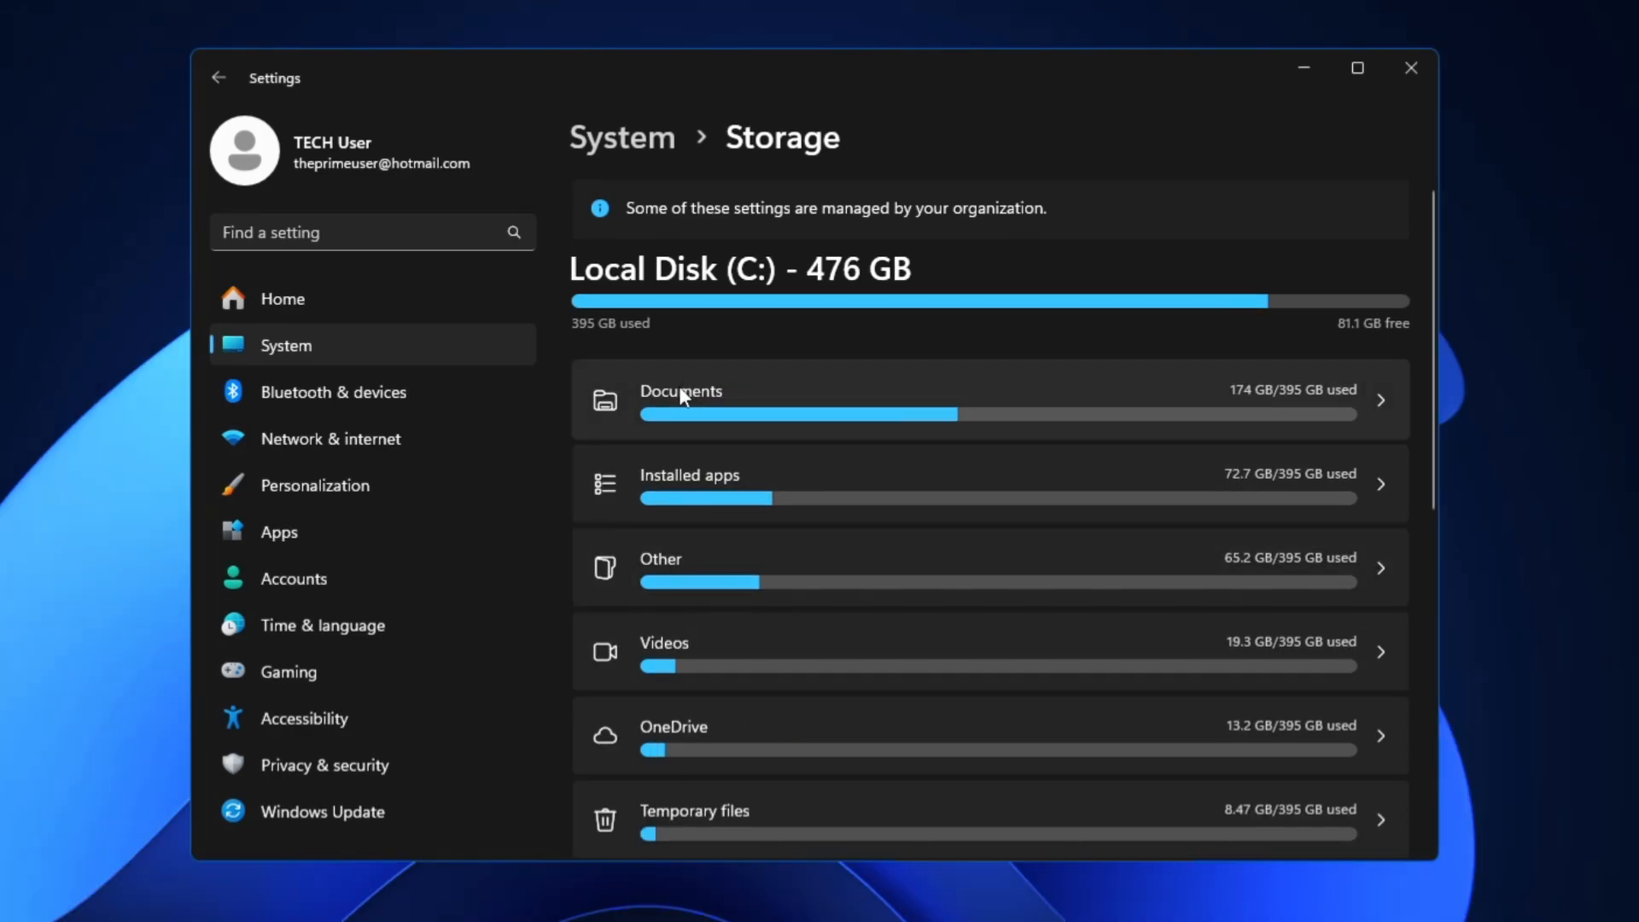
mouse_move(939, 430)
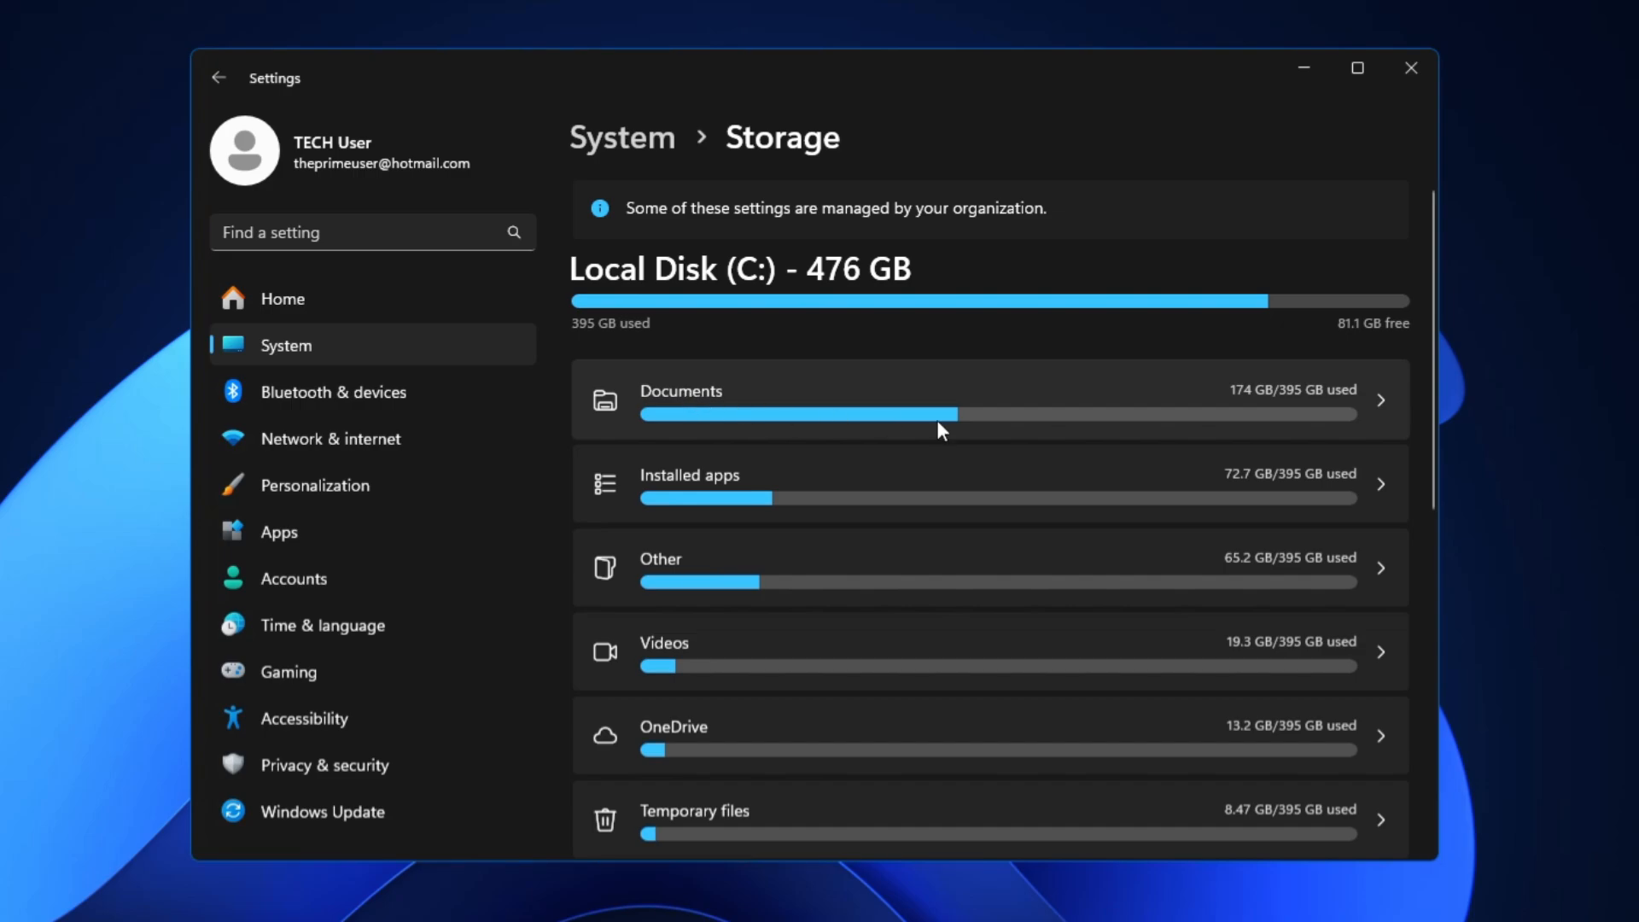
mouse_move(1252, 406)
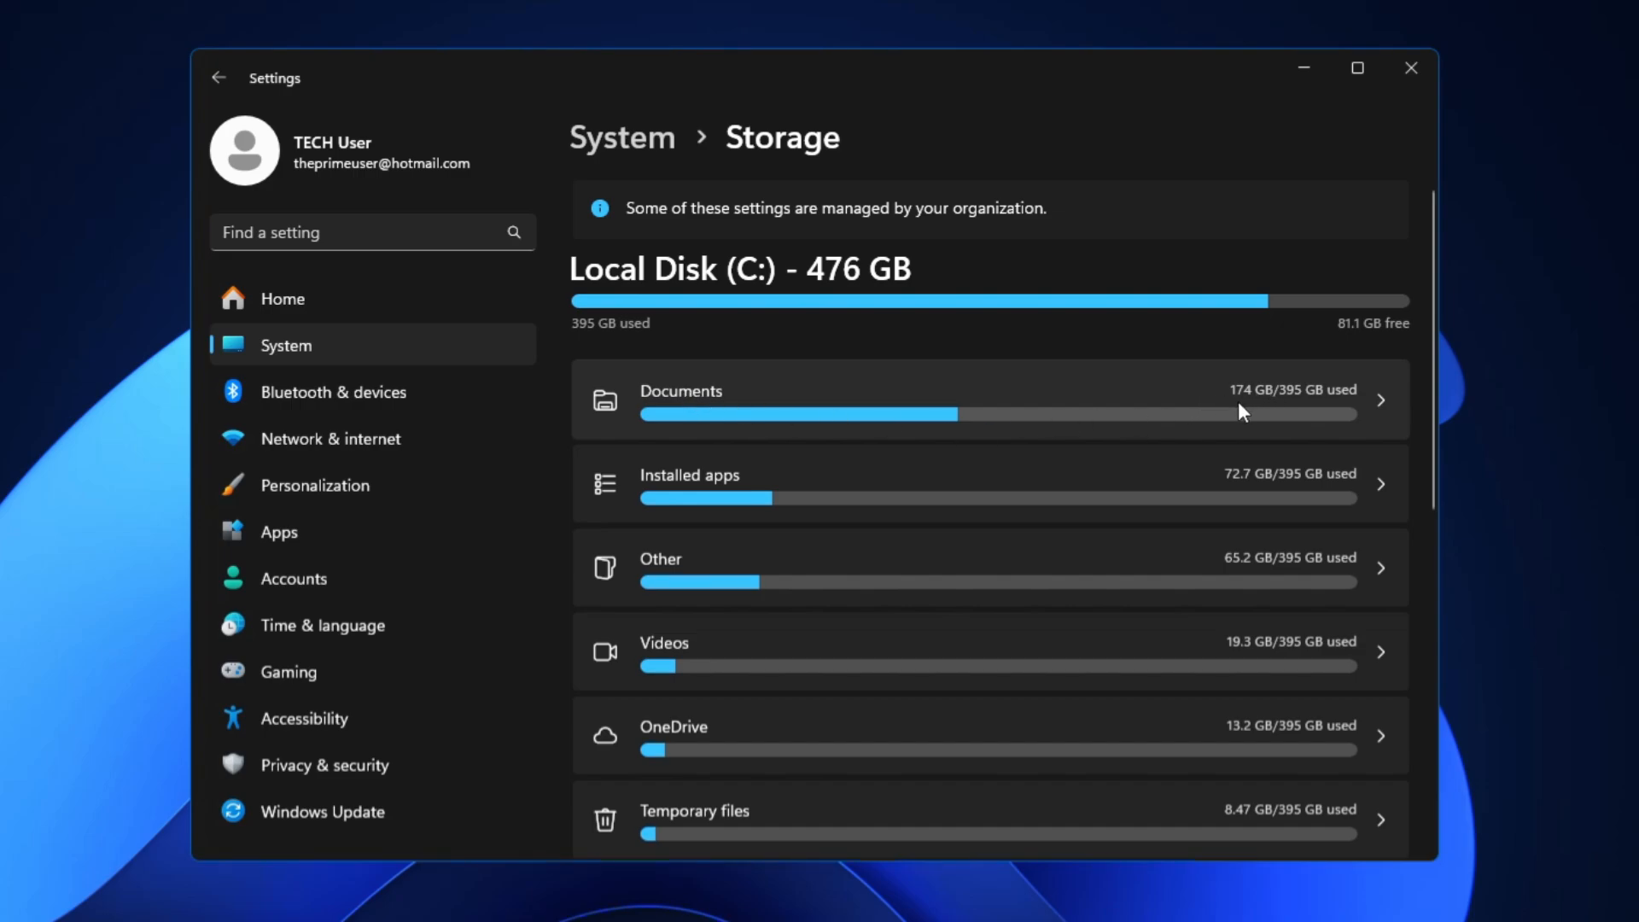
mouse_move(642, 468)
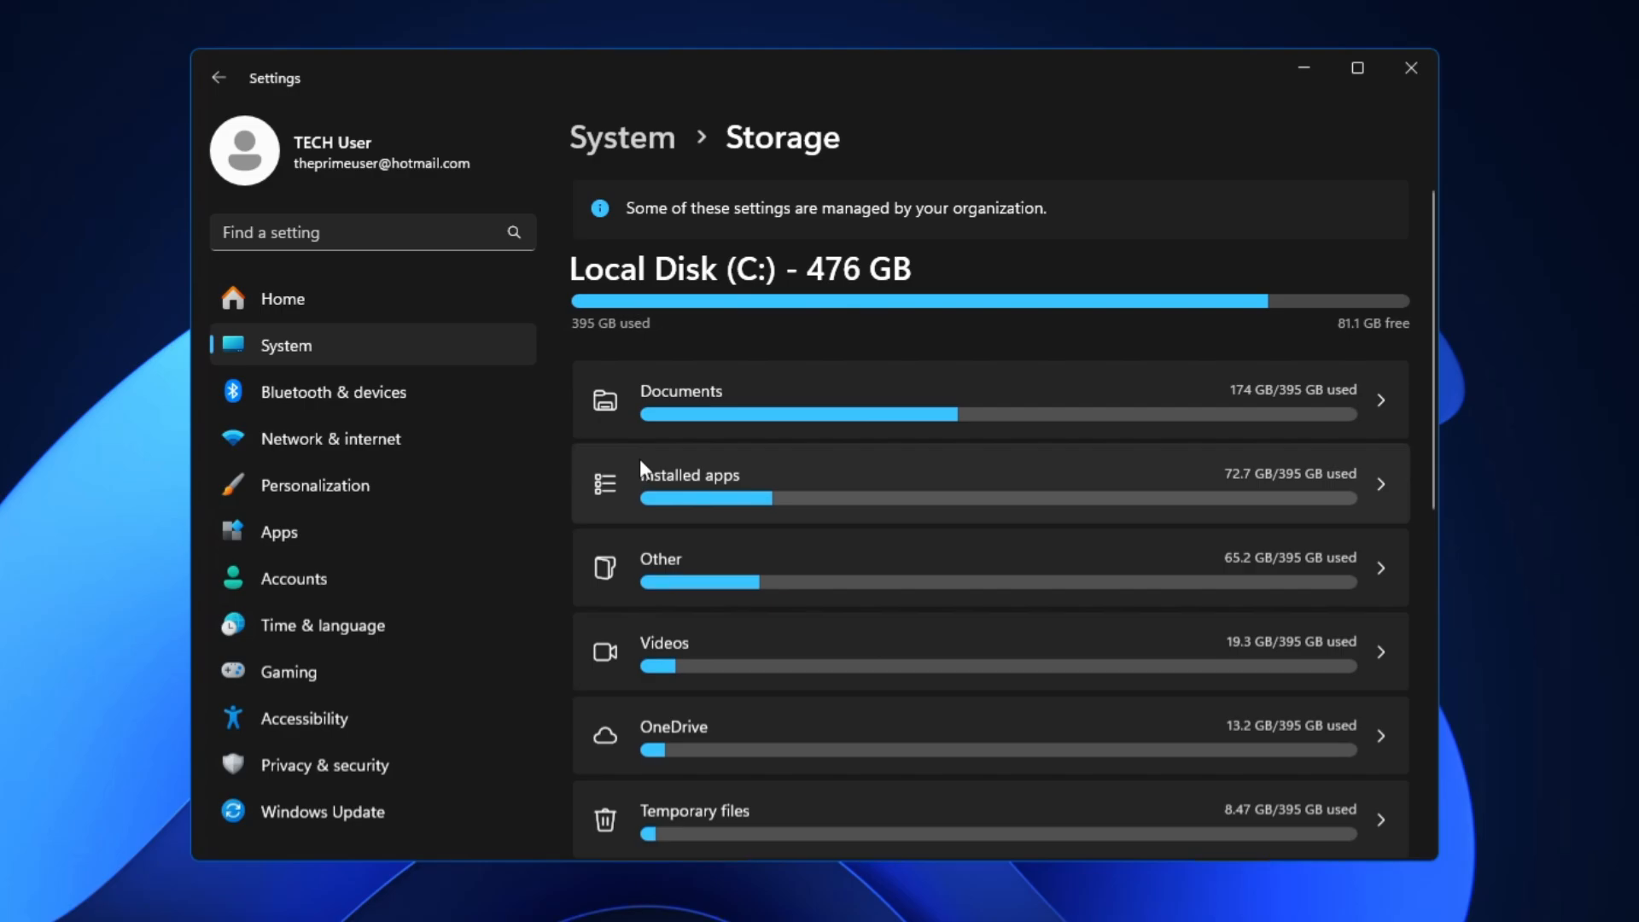
mouse_move(897, 396)
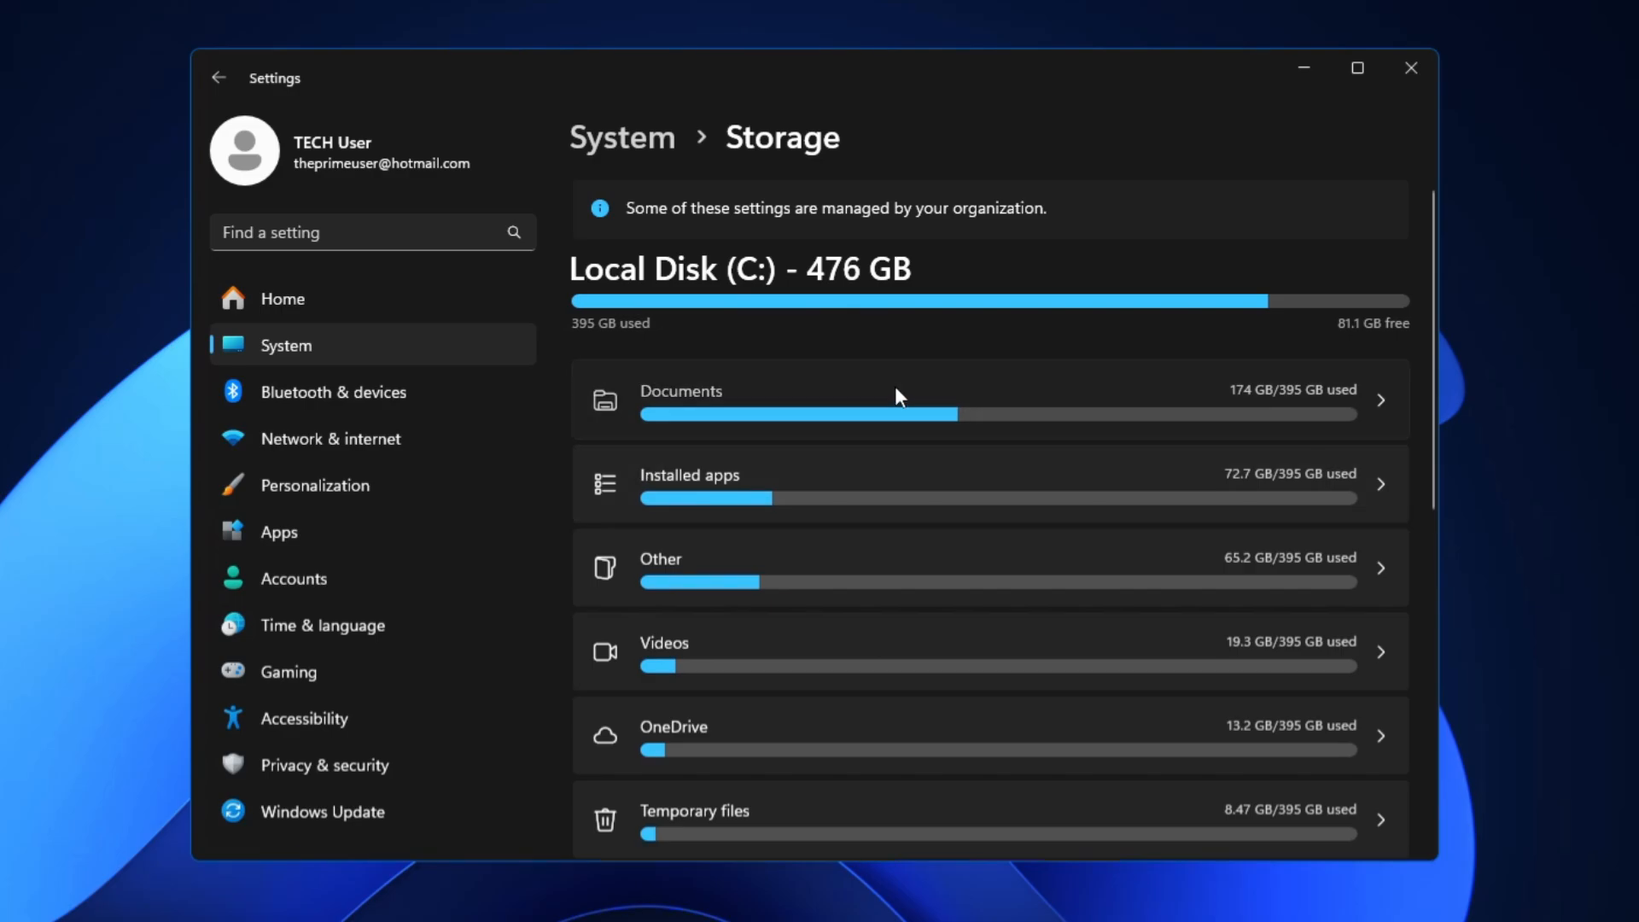
- View the 174 GB Documents storage category as a folder in File Explorer
click(941, 399)
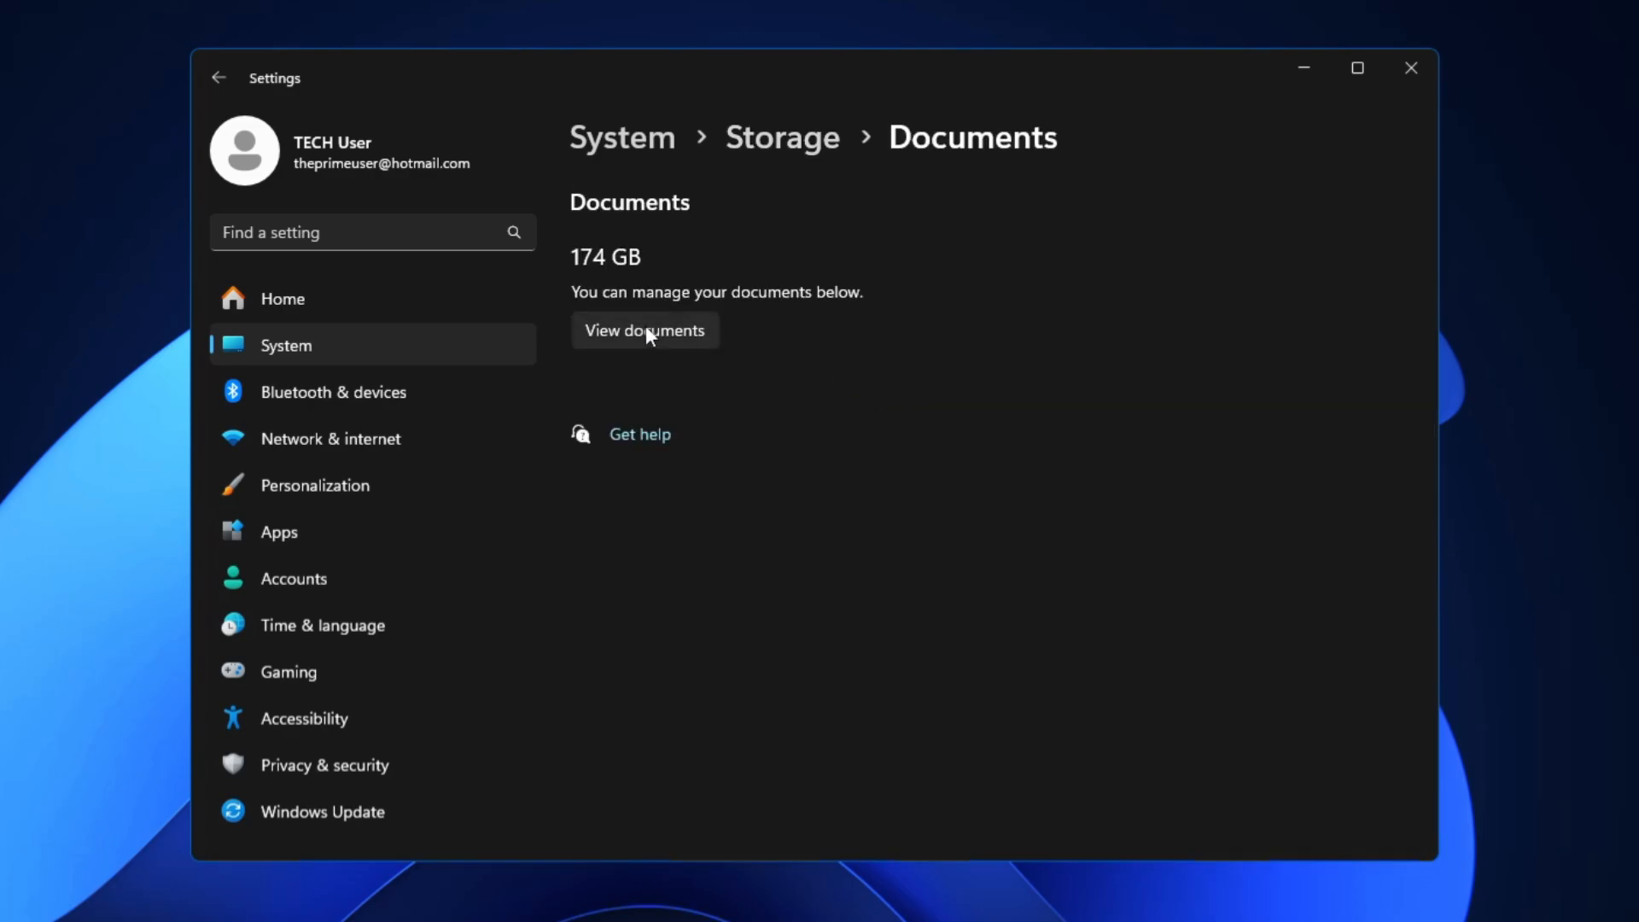
click(646, 330)
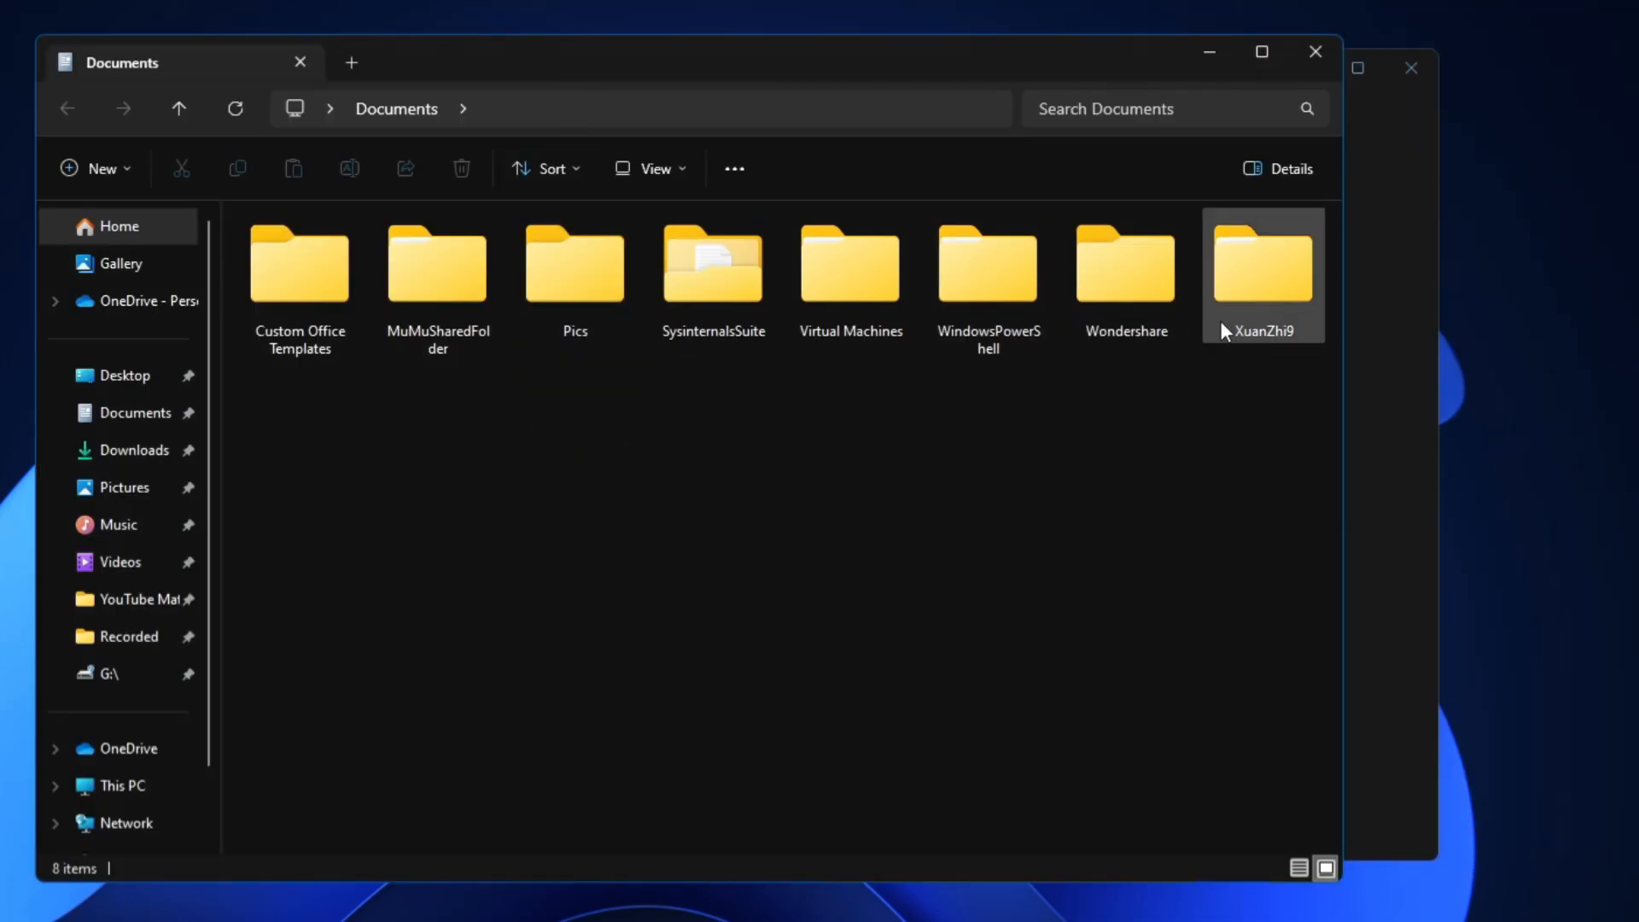
click(1237, 394)
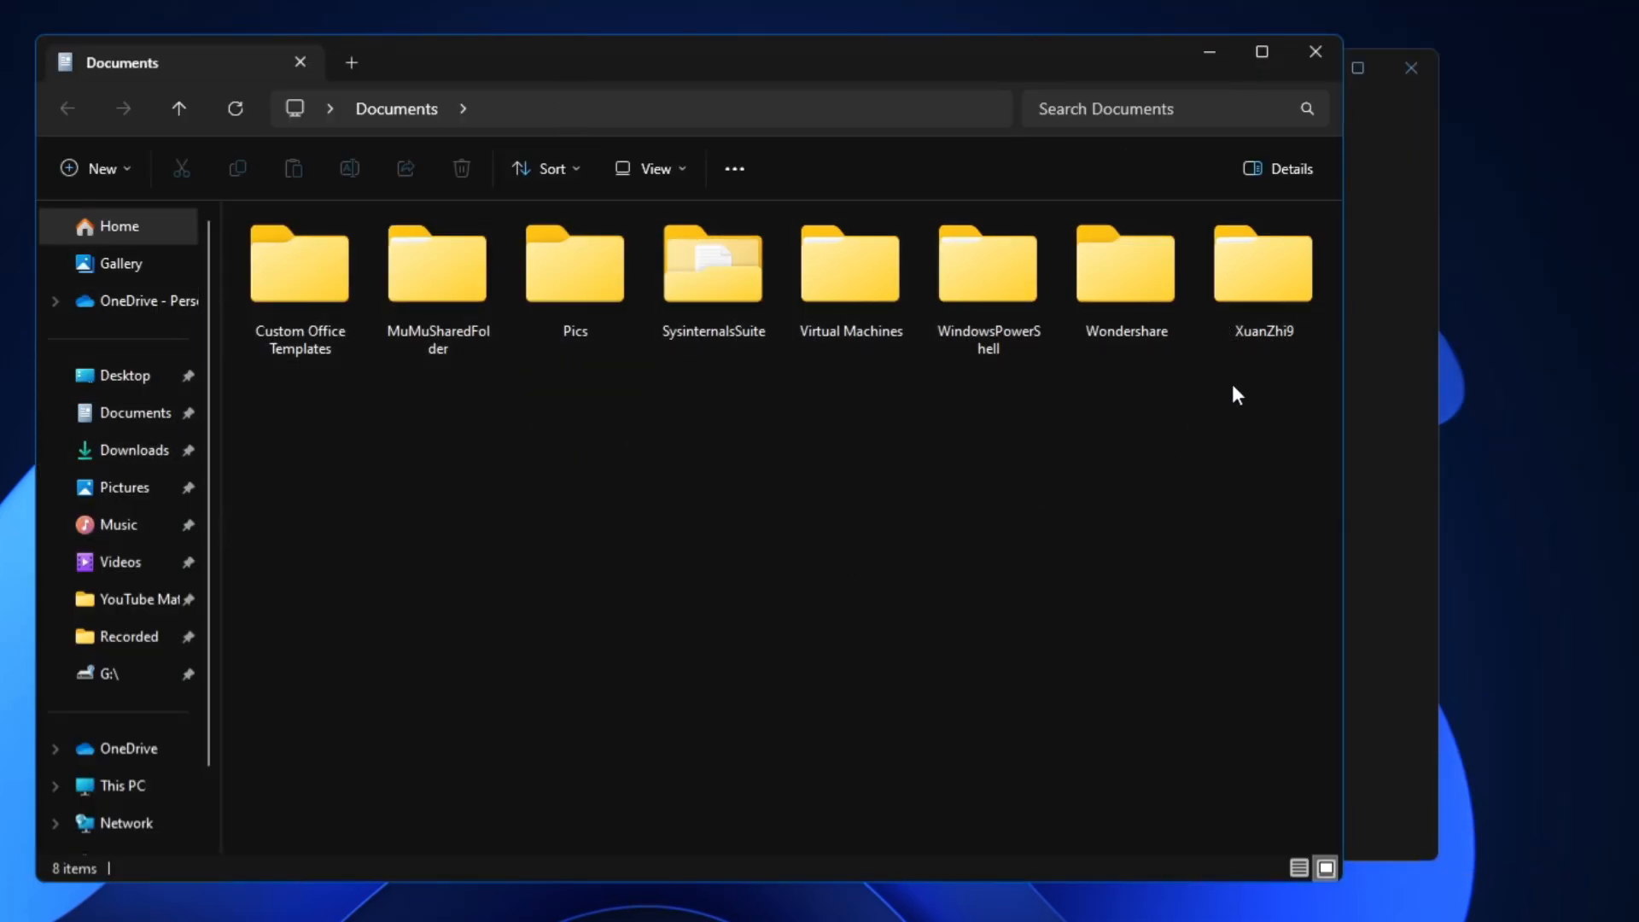
click(851, 265)
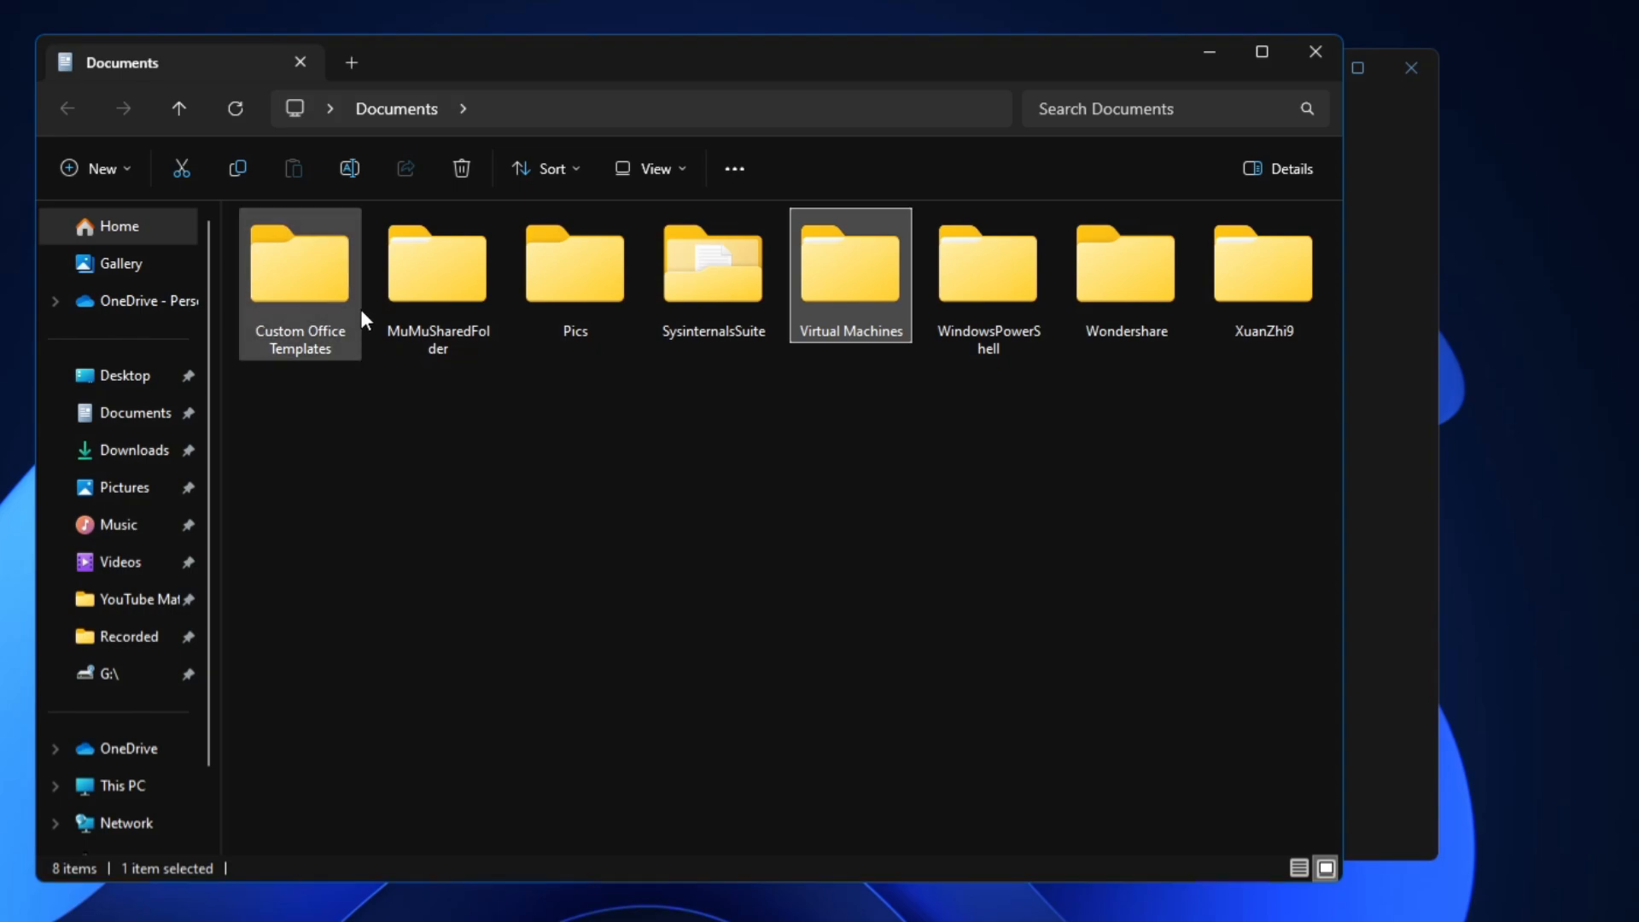
mouse_move(688, 364)
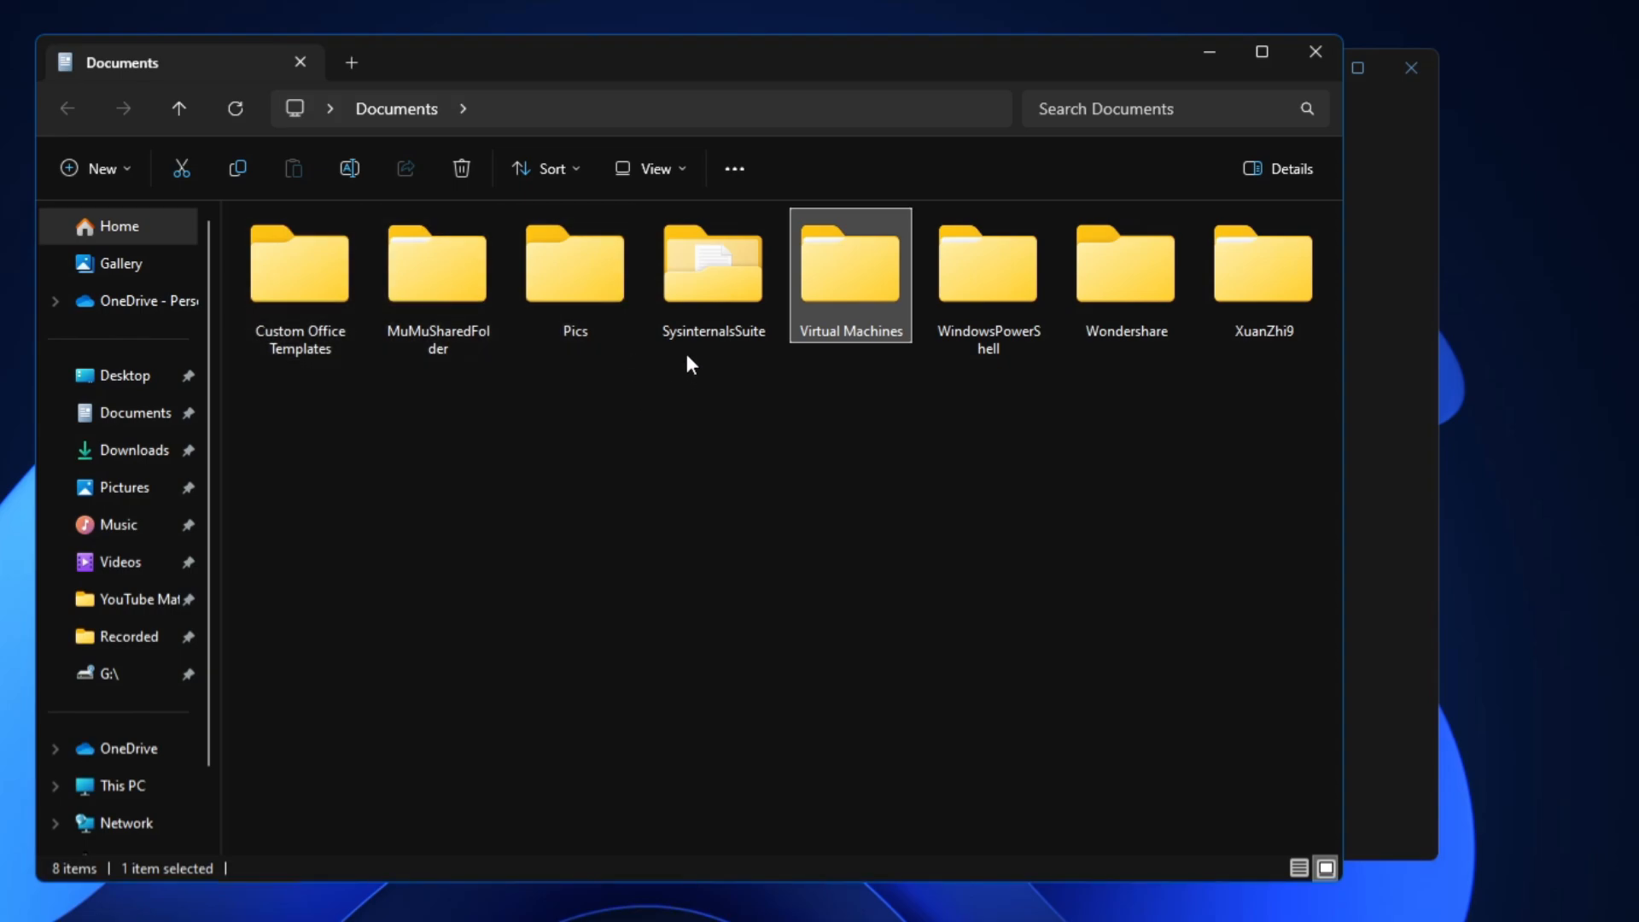
mouse_move(873, 412)
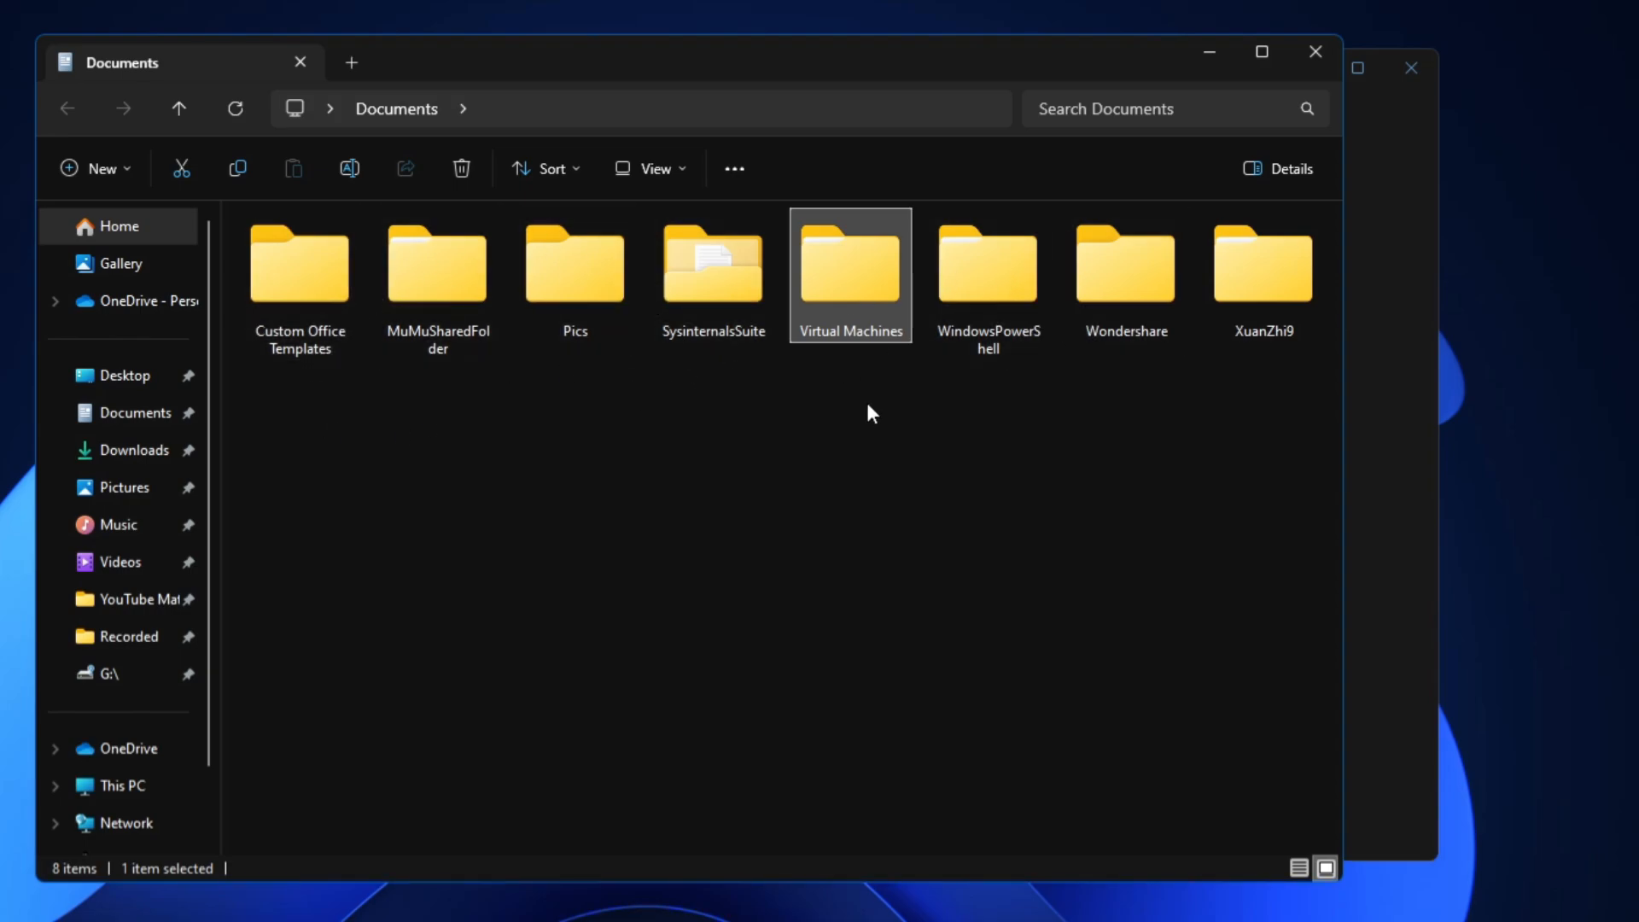
mouse_move(861, 318)
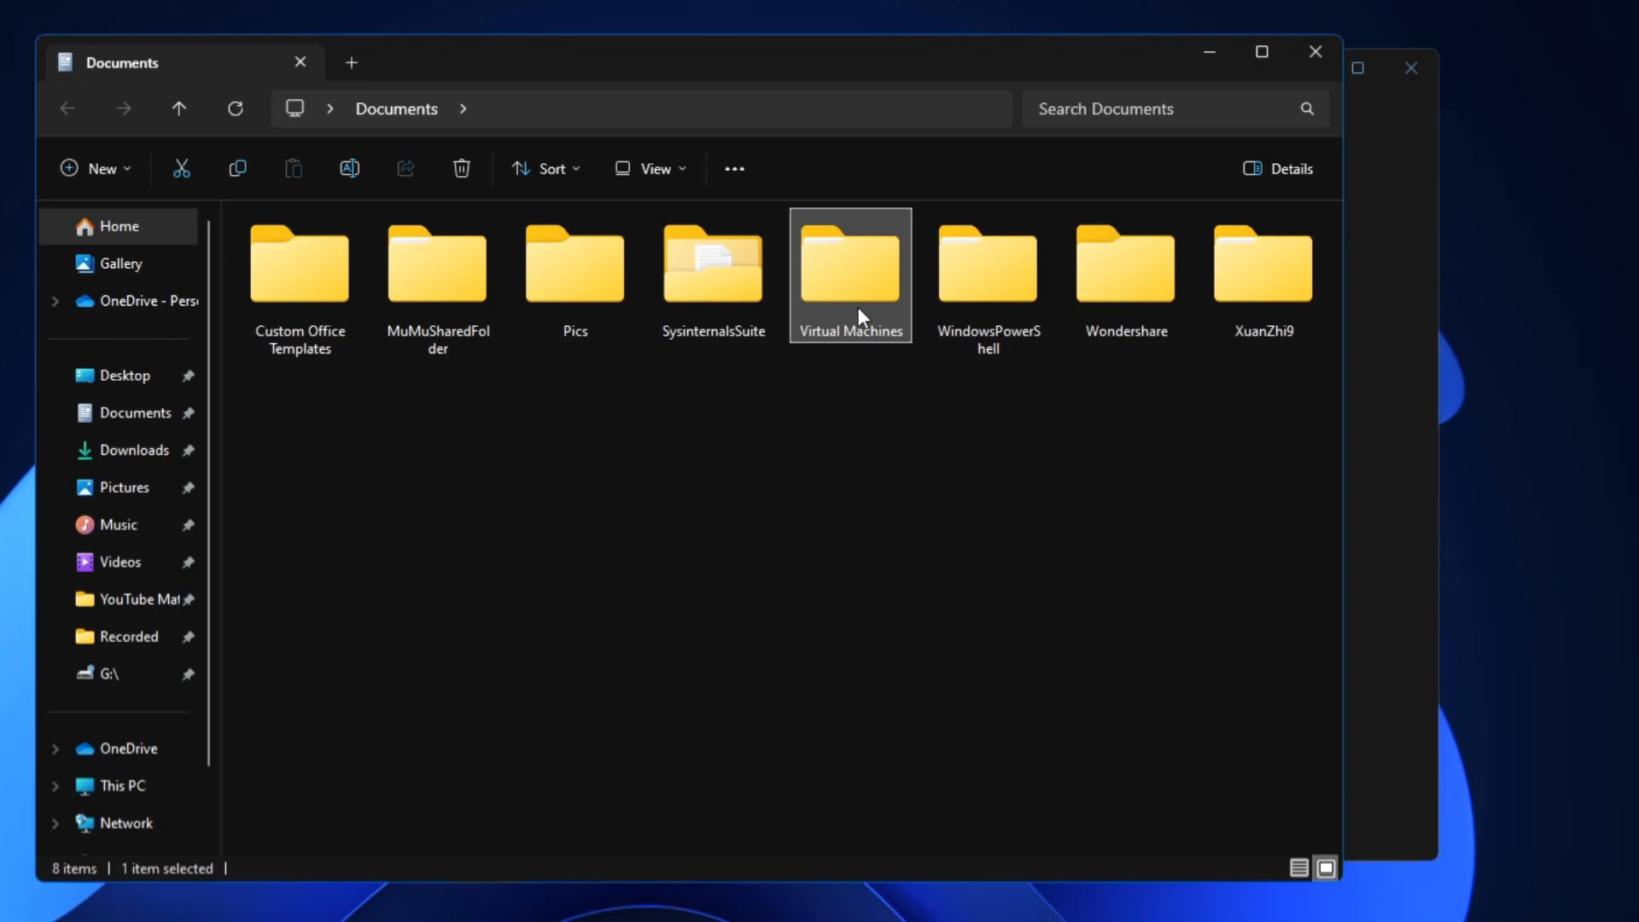
right_click(851, 264)
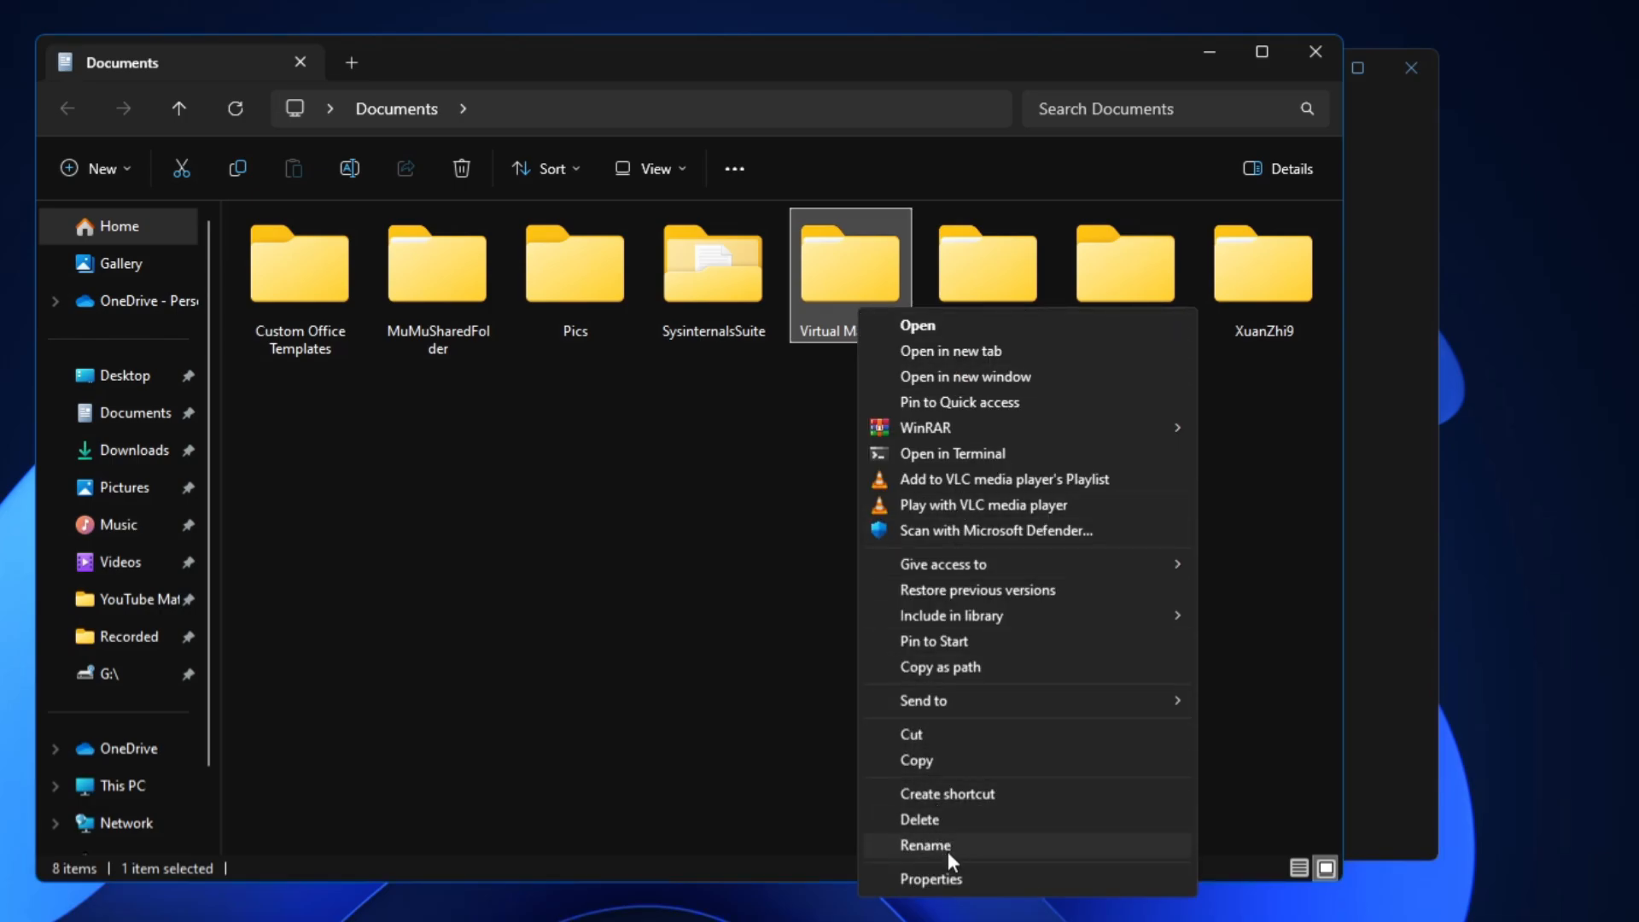
click(931, 878)
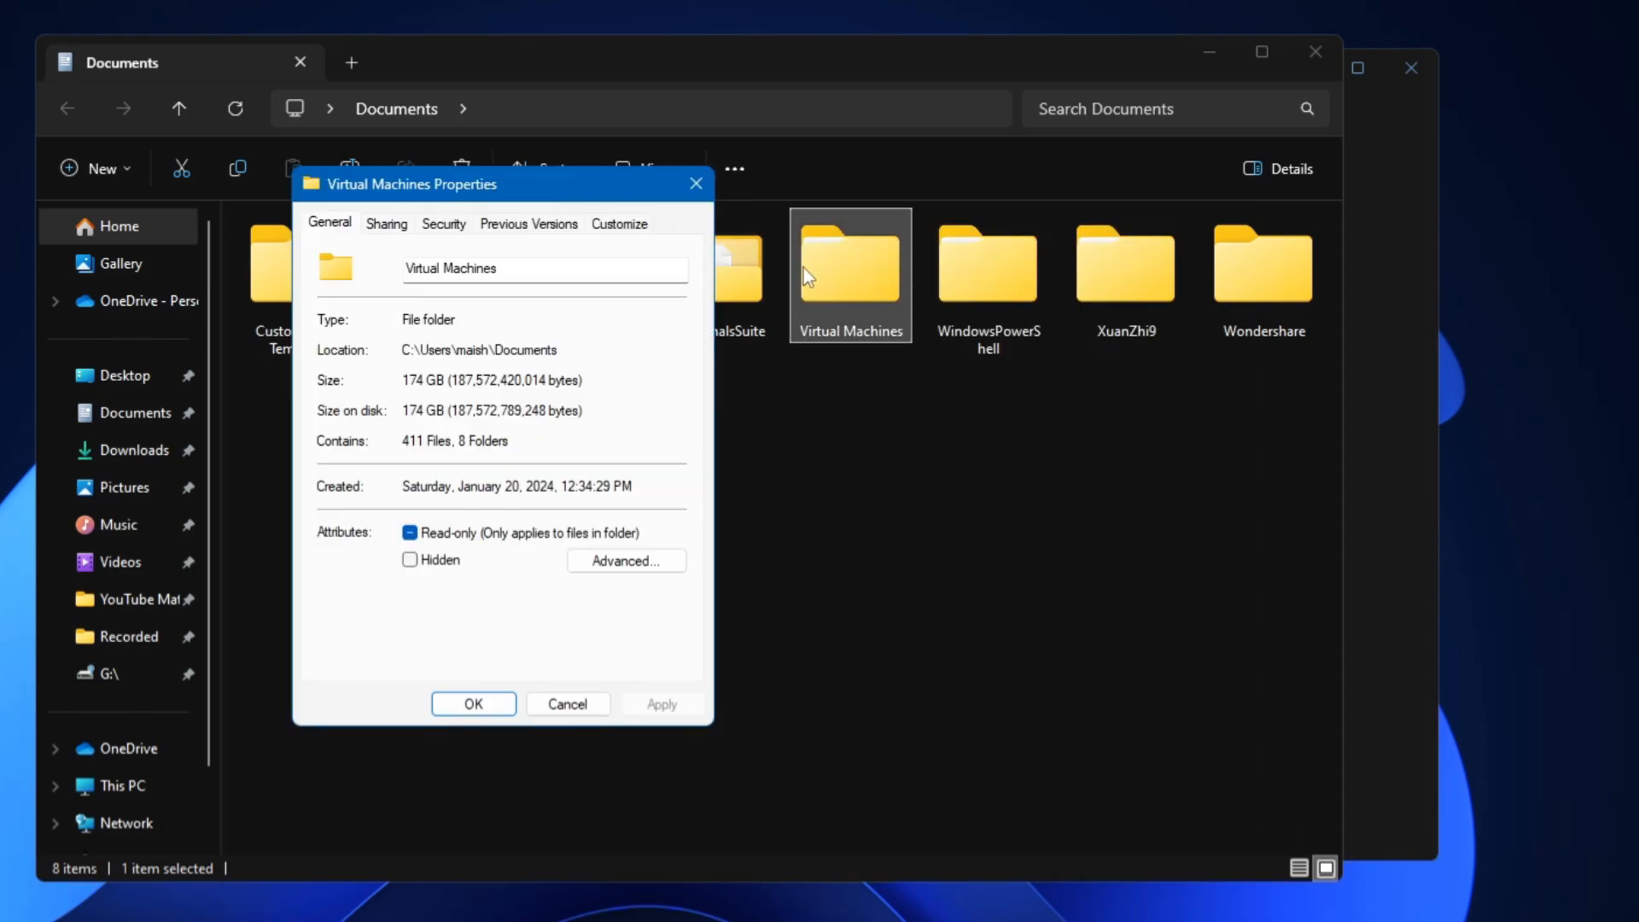
mouse_move(816, 350)
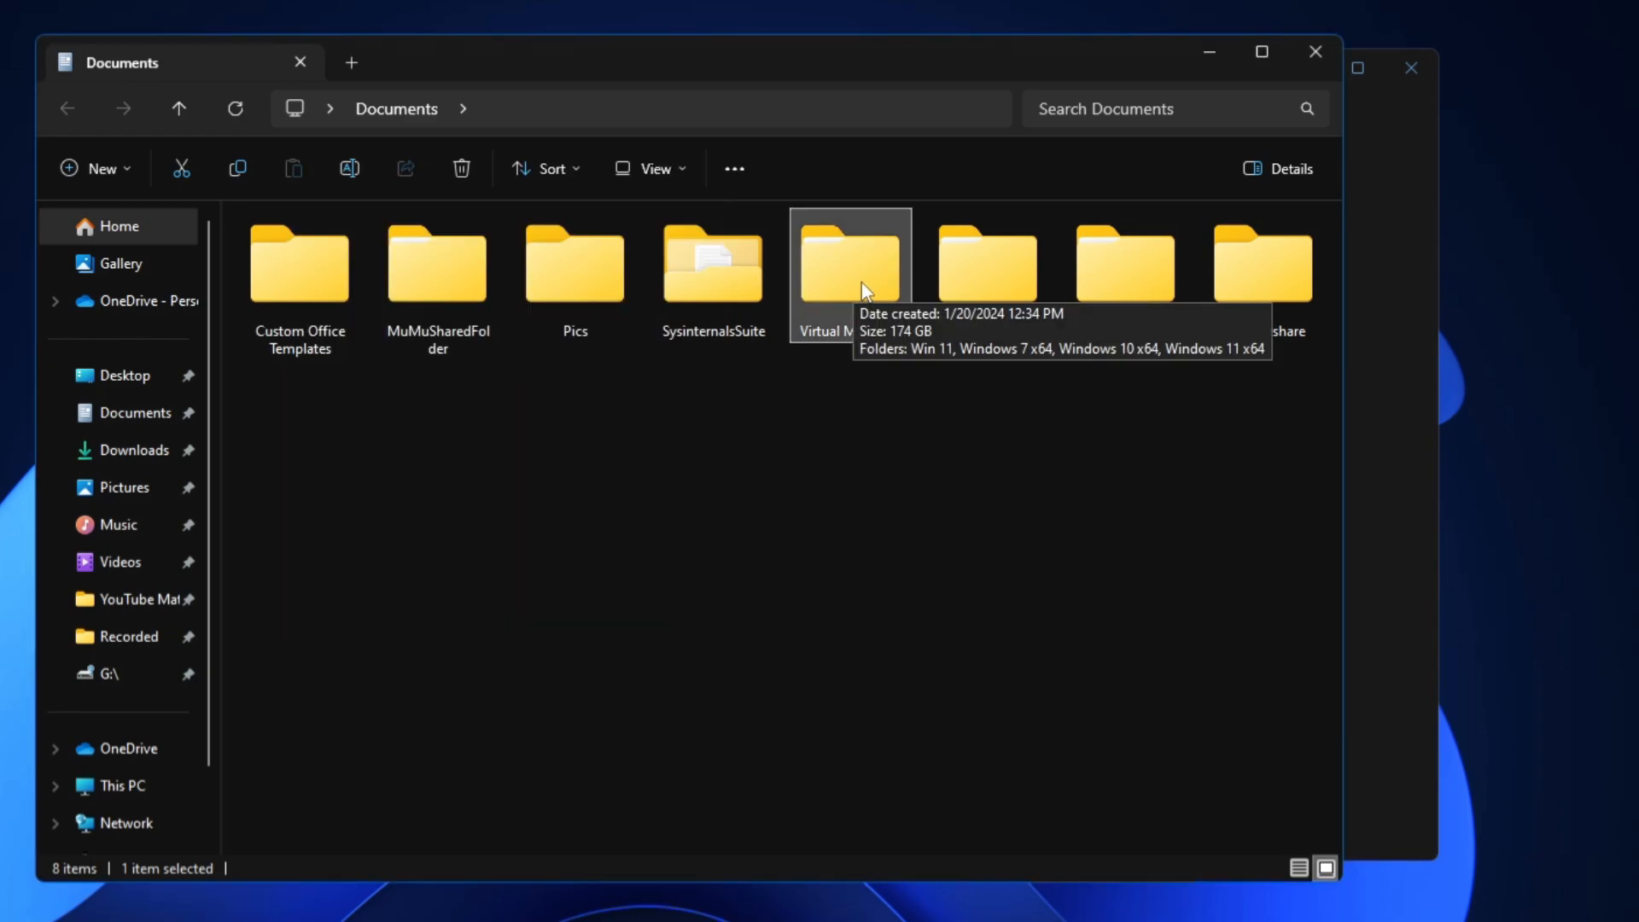
double_click(850, 261)
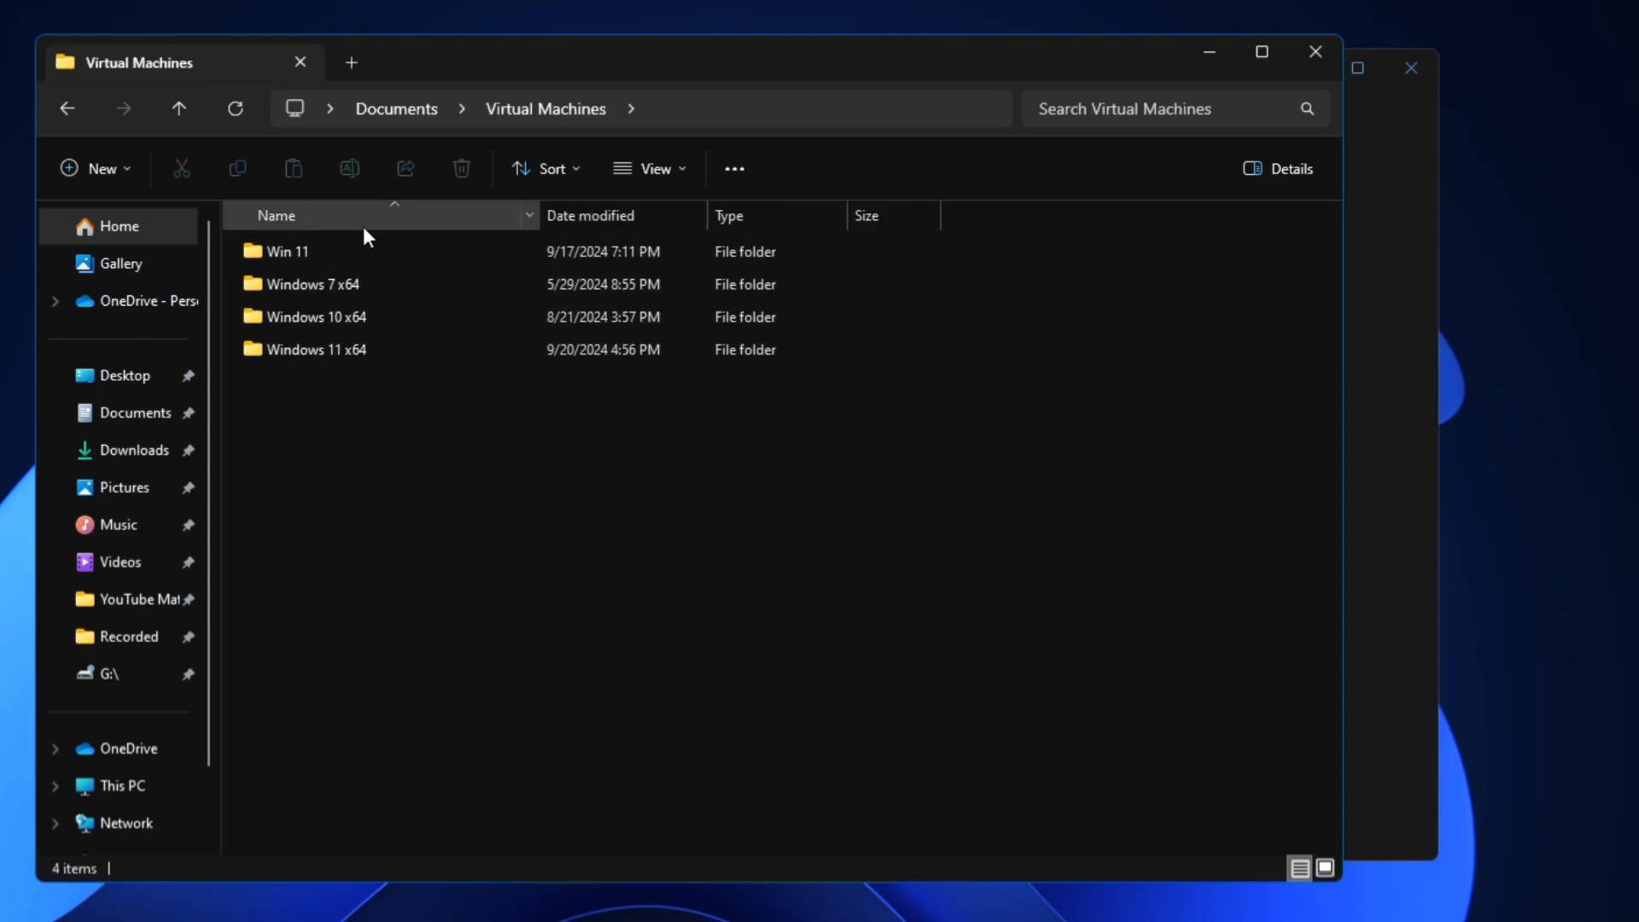
mouse_move(232, 314)
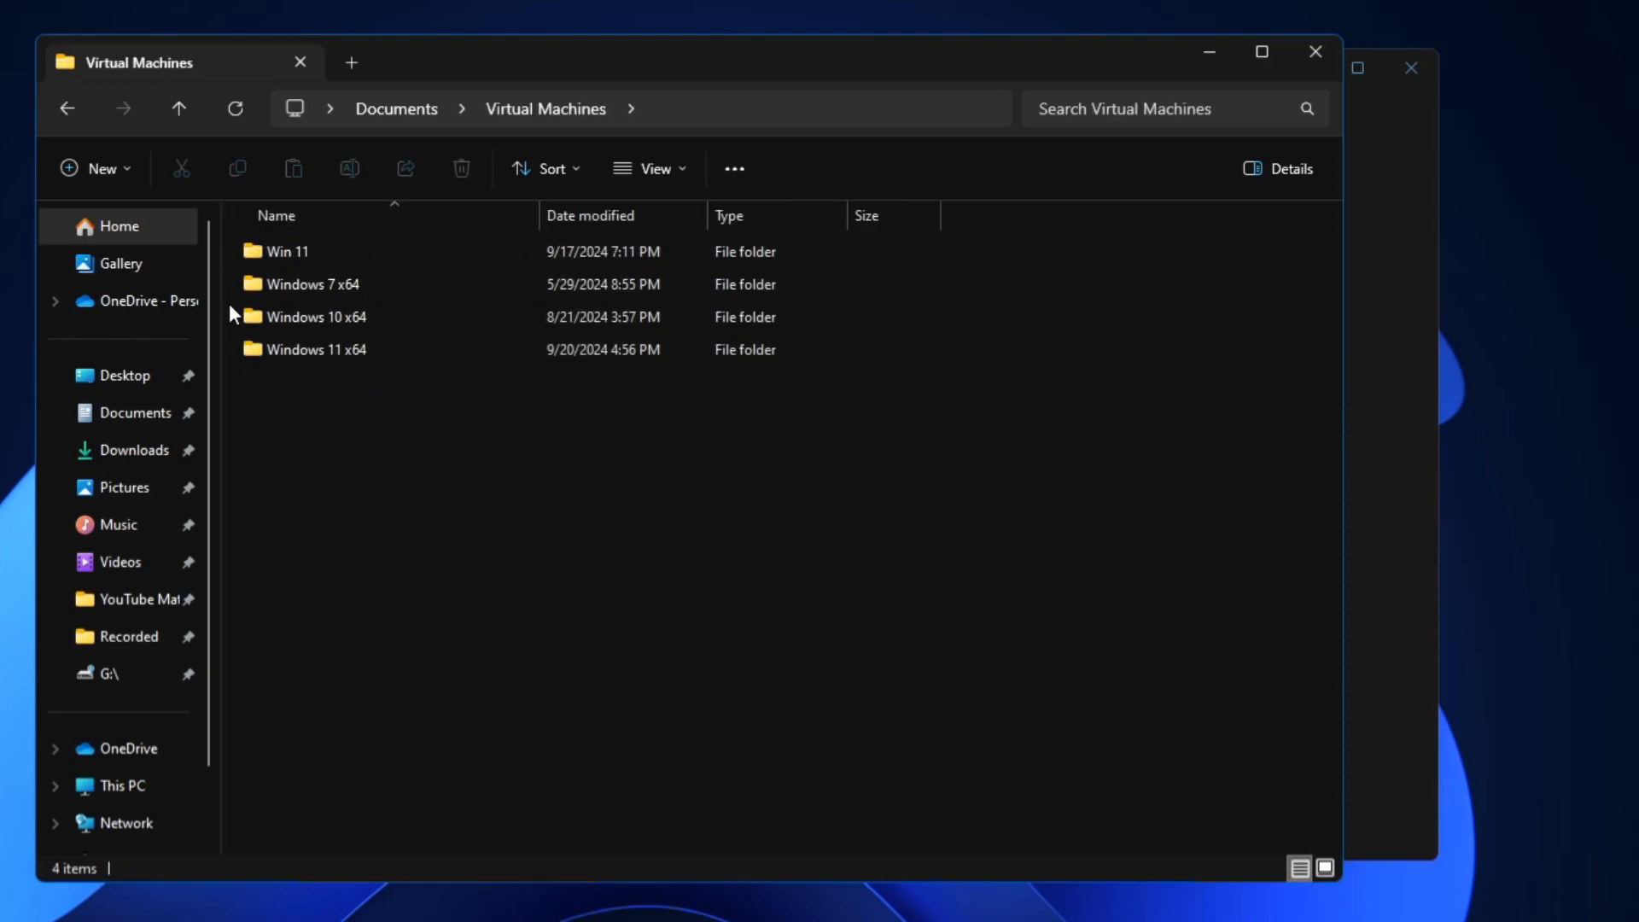
- Check the Windows 10 x64 and Wondershare folders, then close the Documents window
click(314, 317)
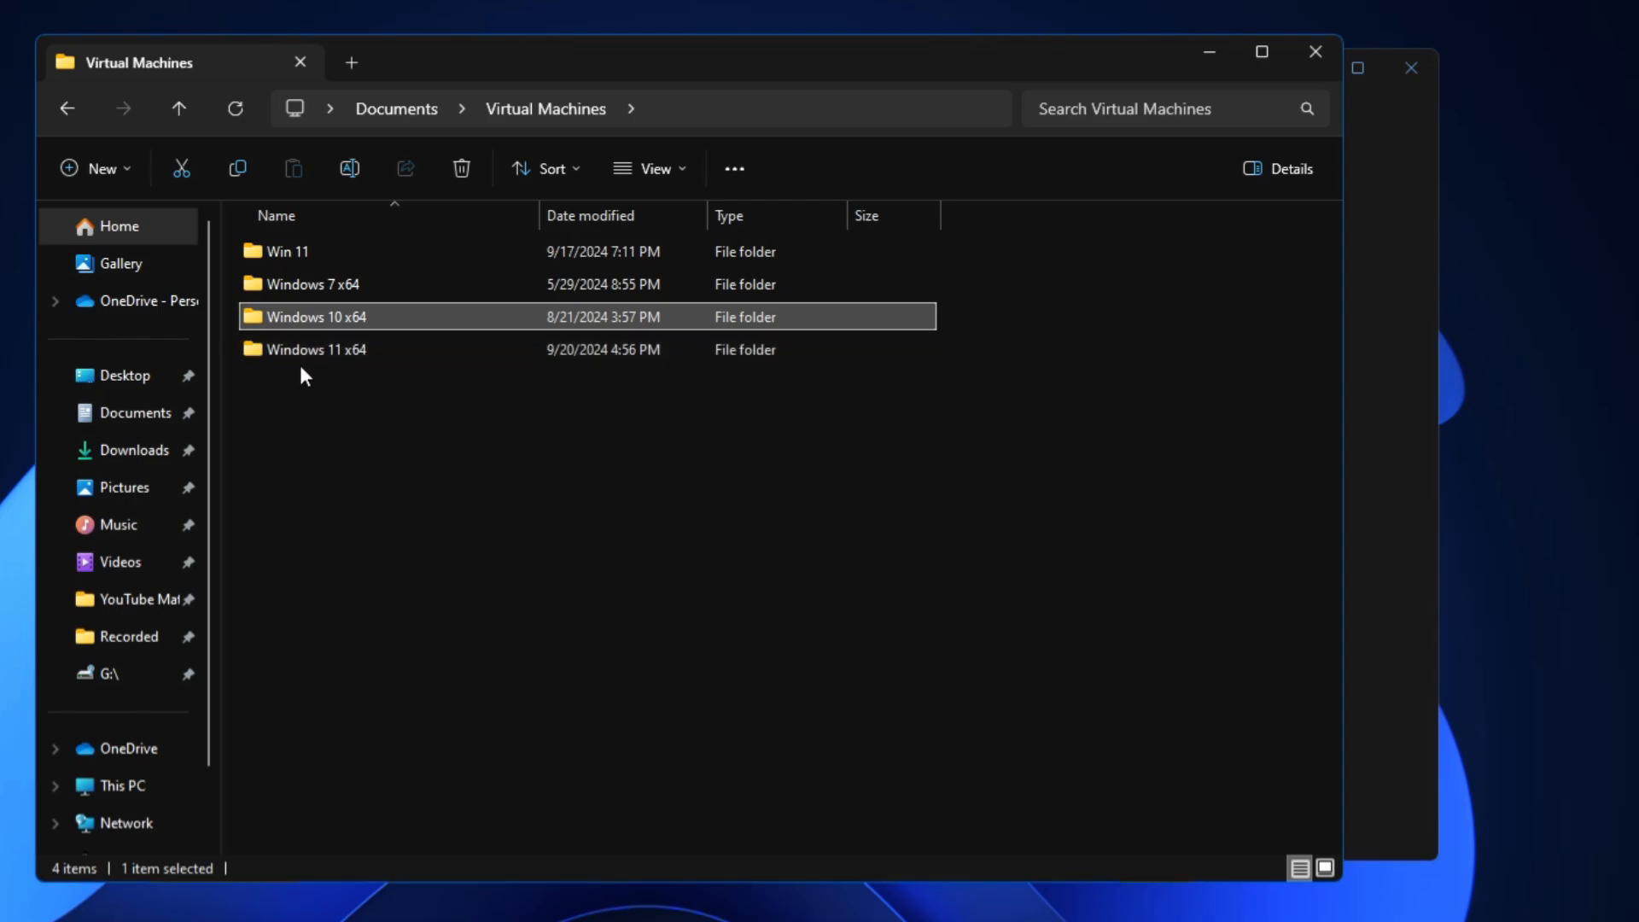
mouse_move(315, 349)
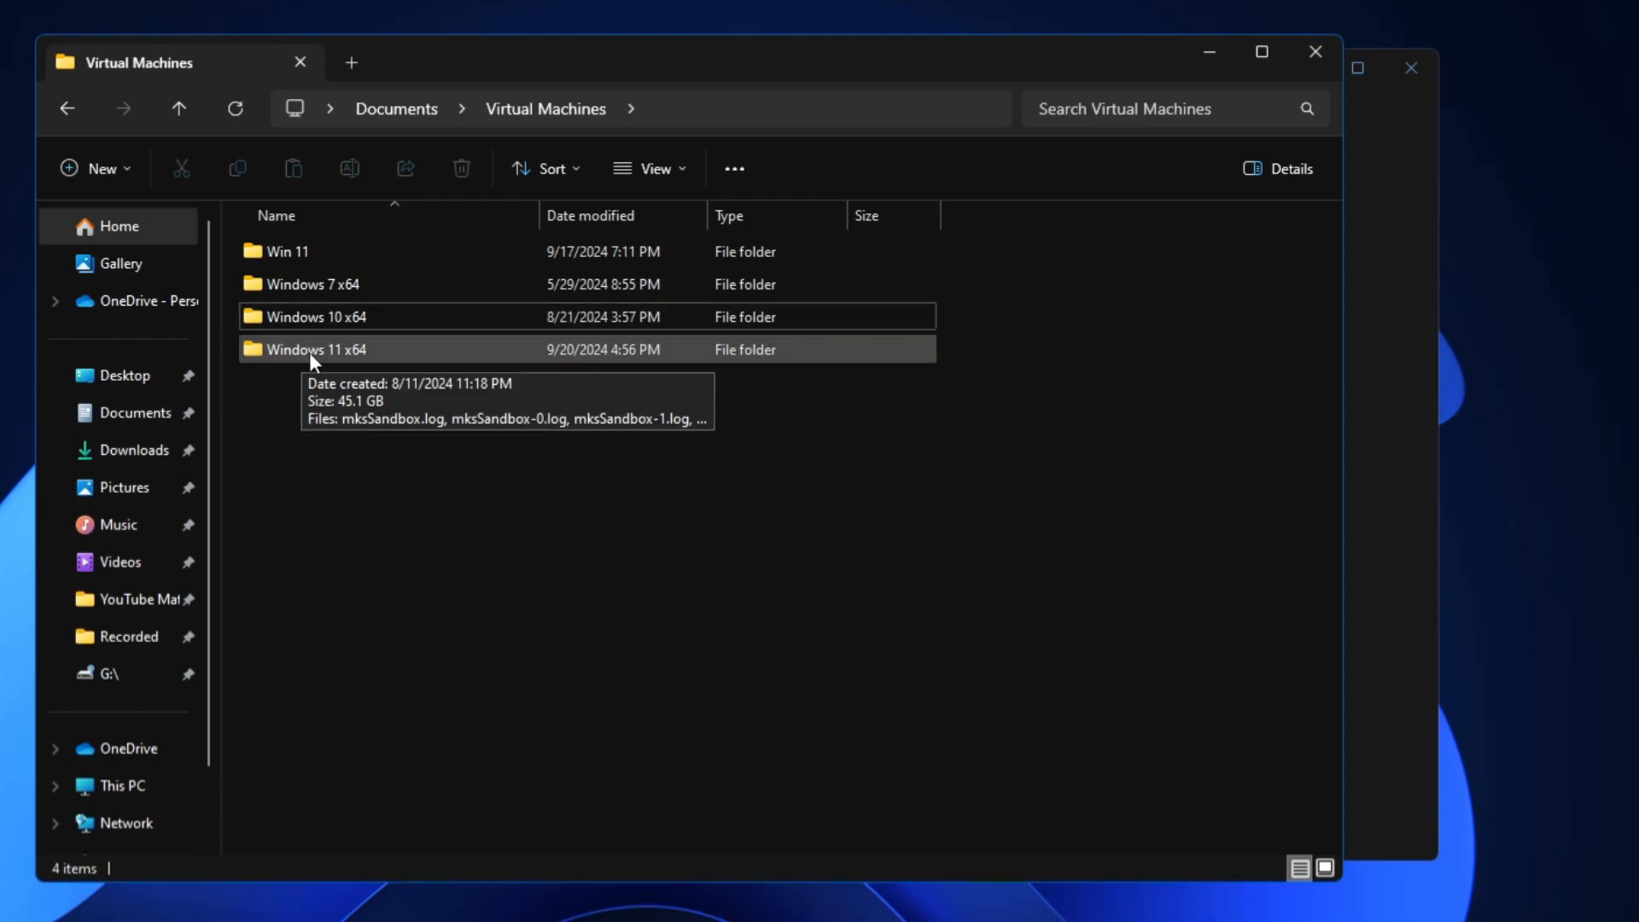
click(179, 108)
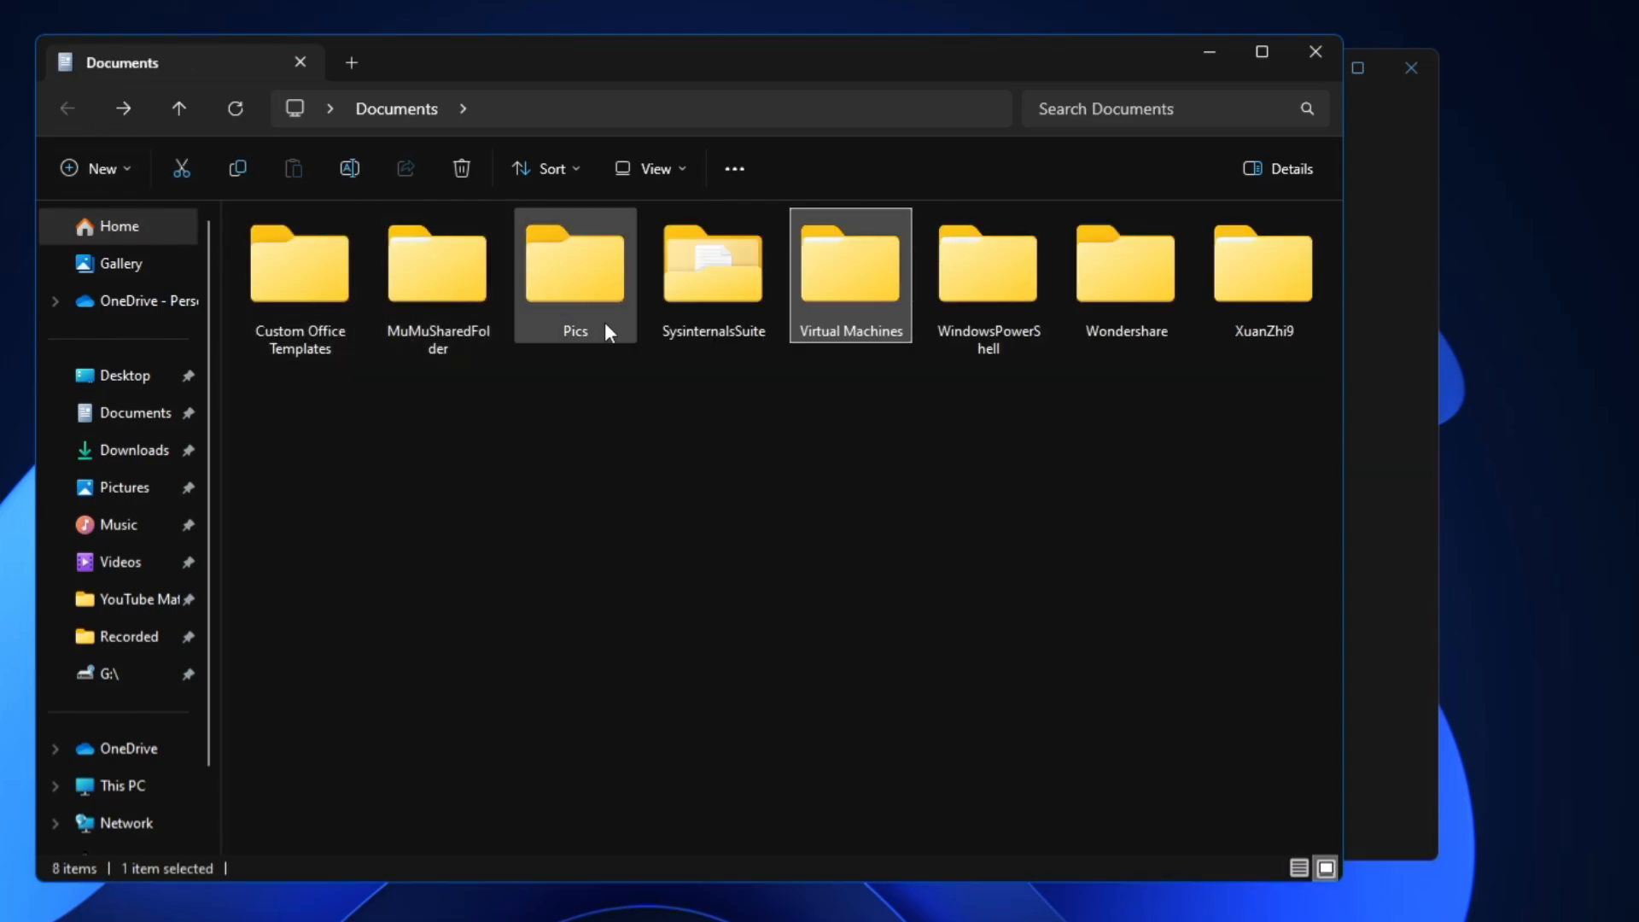
double_click(1125, 263)
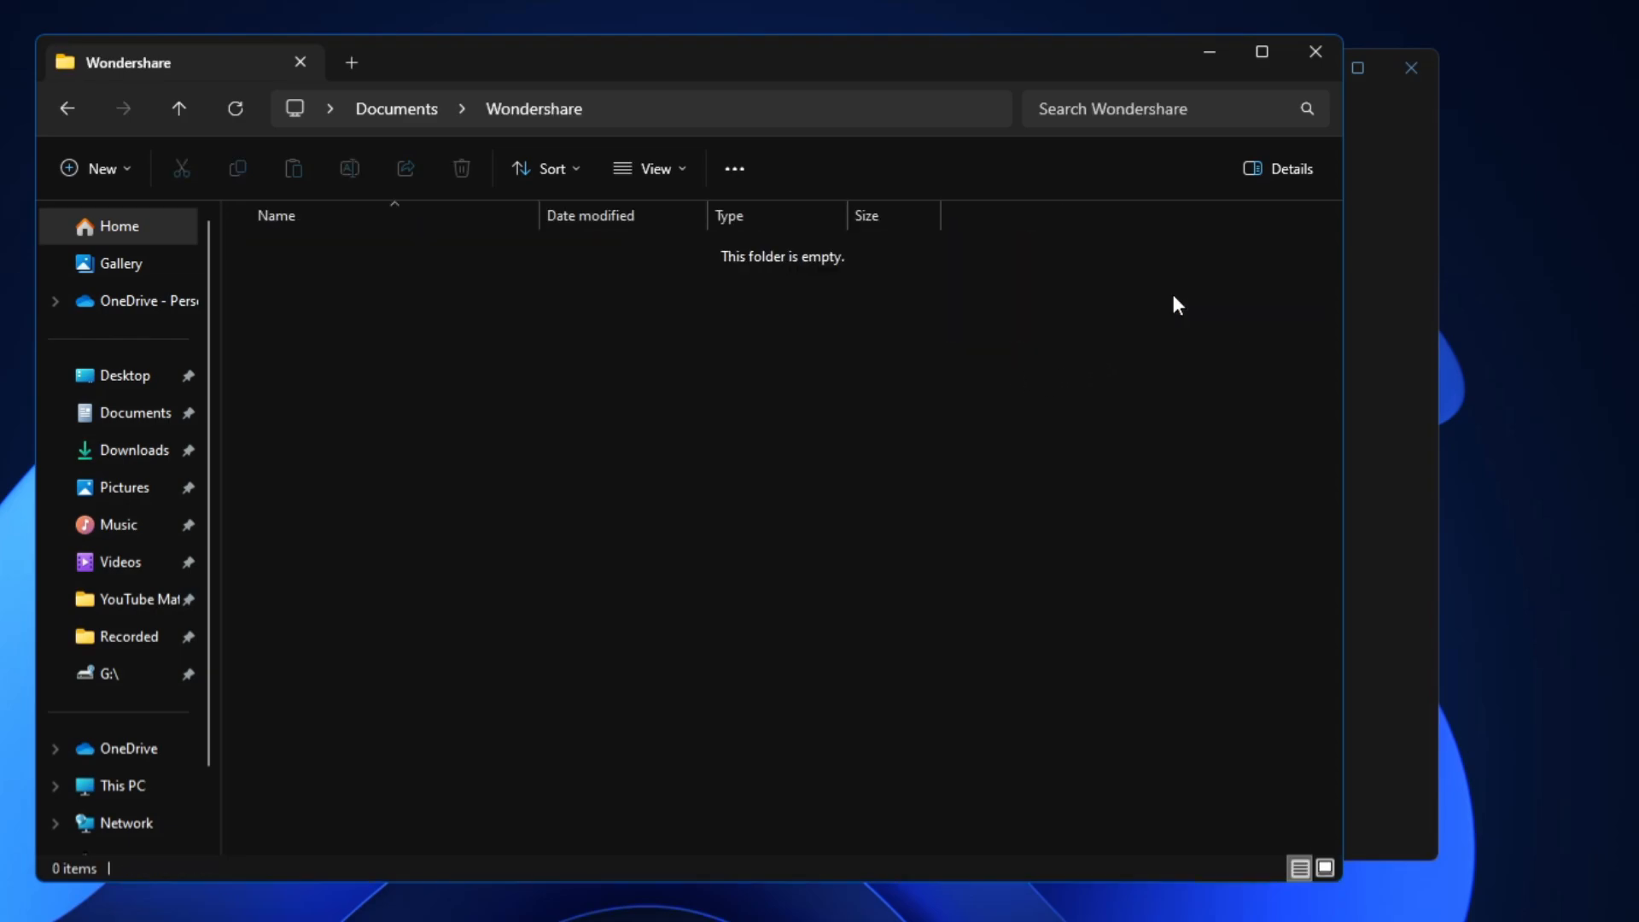
click(179, 108)
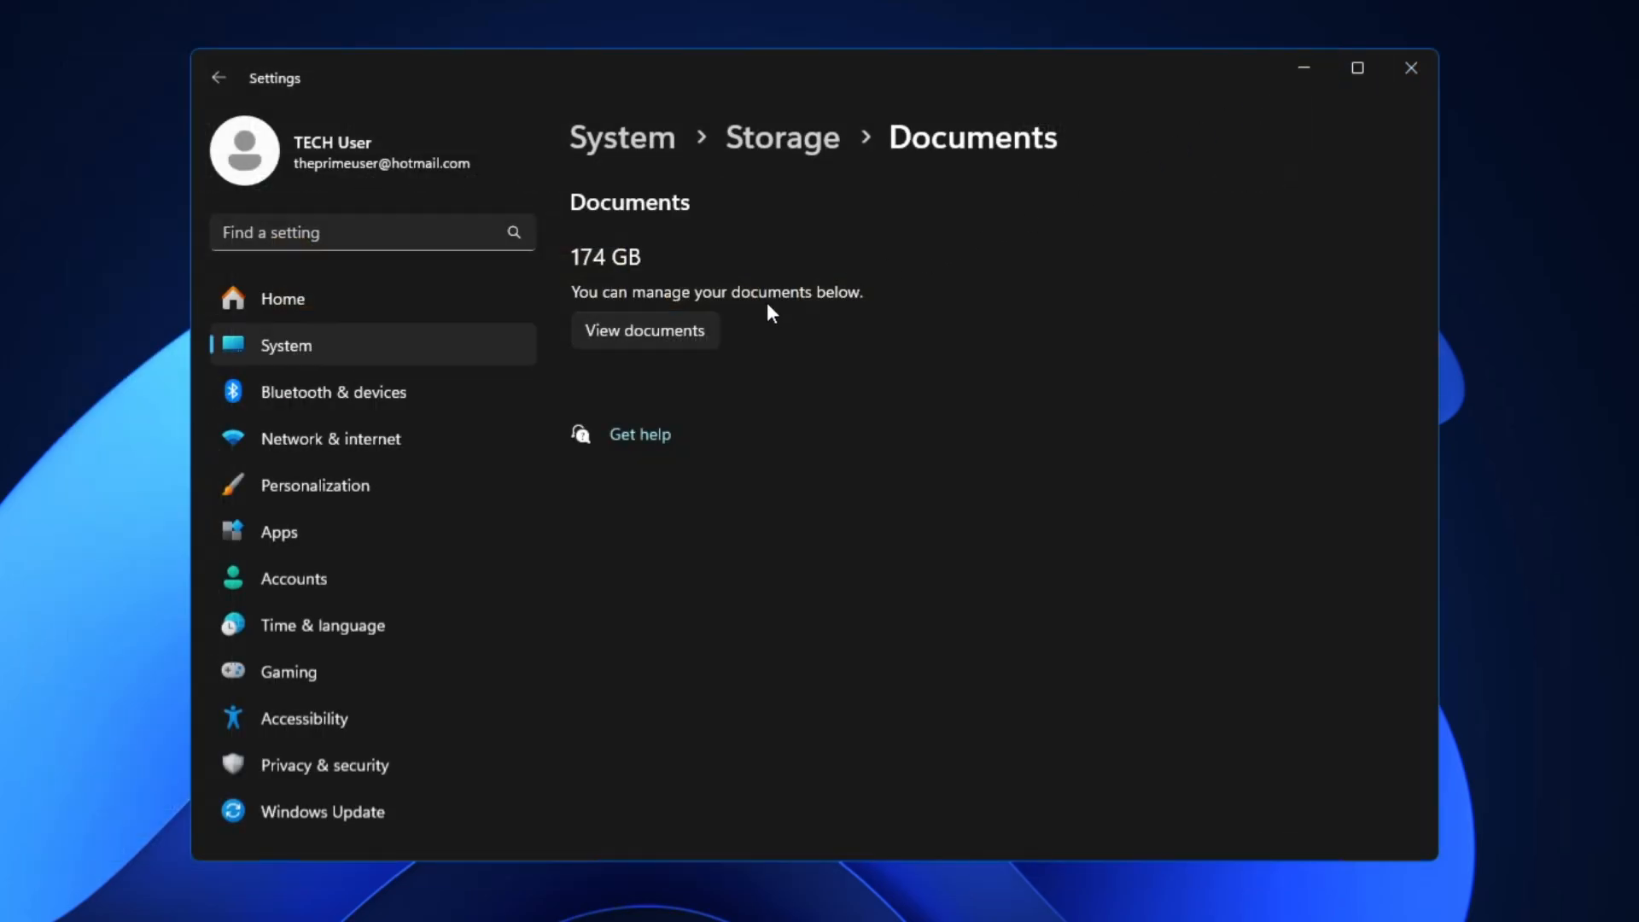
- Return to the Local Disk (C:) storage overview listing Documents 174 GB and Installed apps 72.7 GB
click(218, 77)
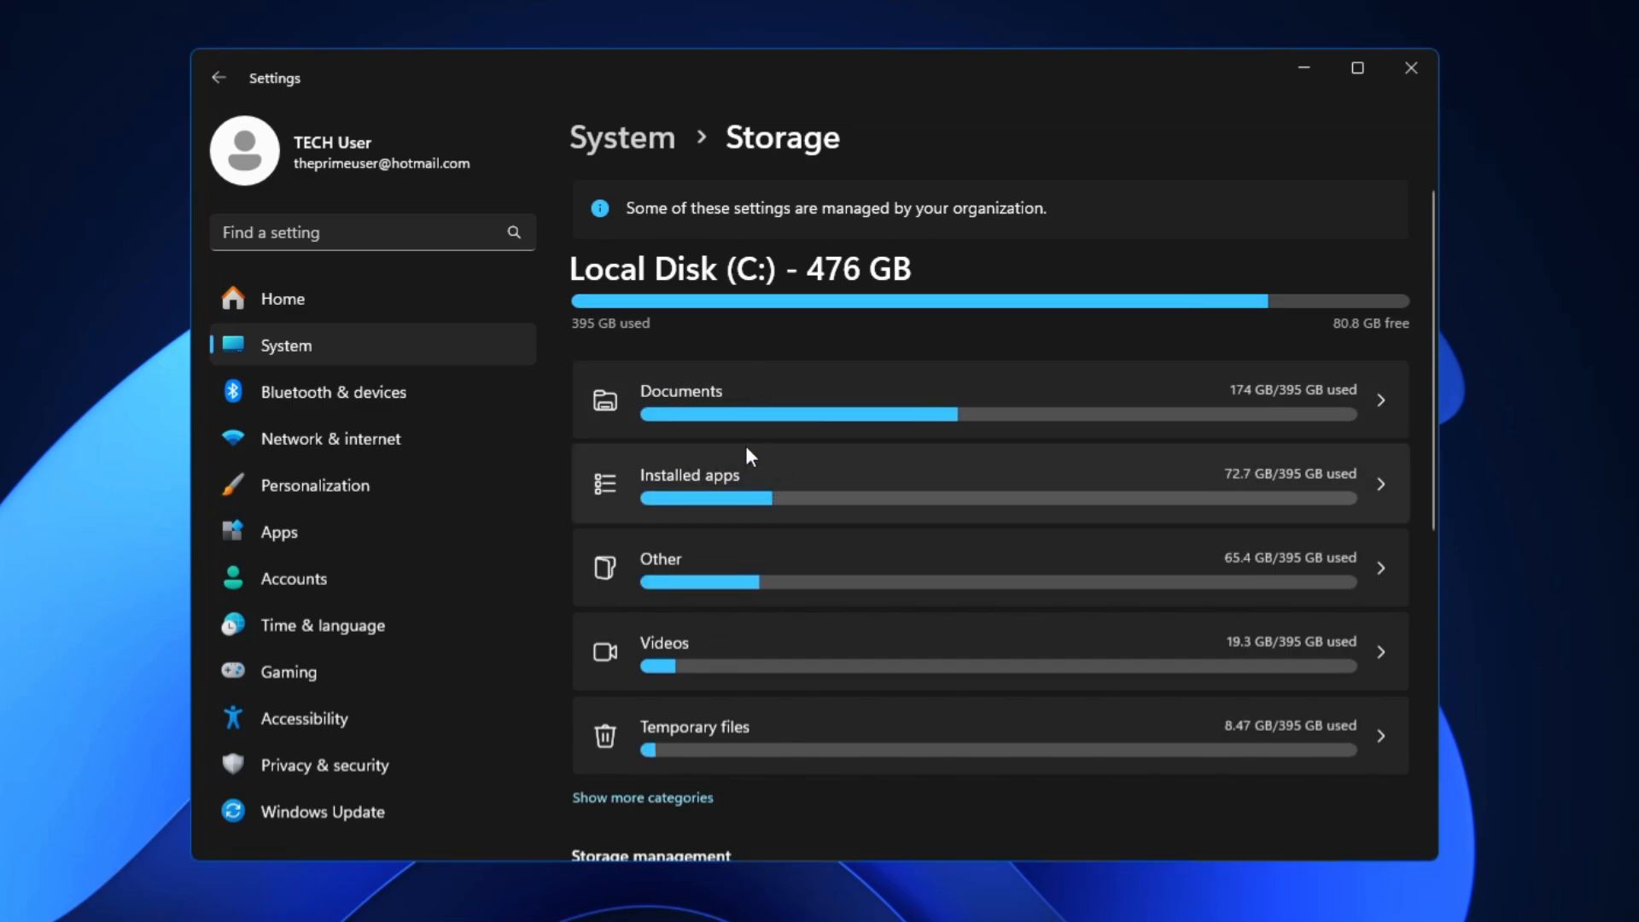
scroll(down, 3)
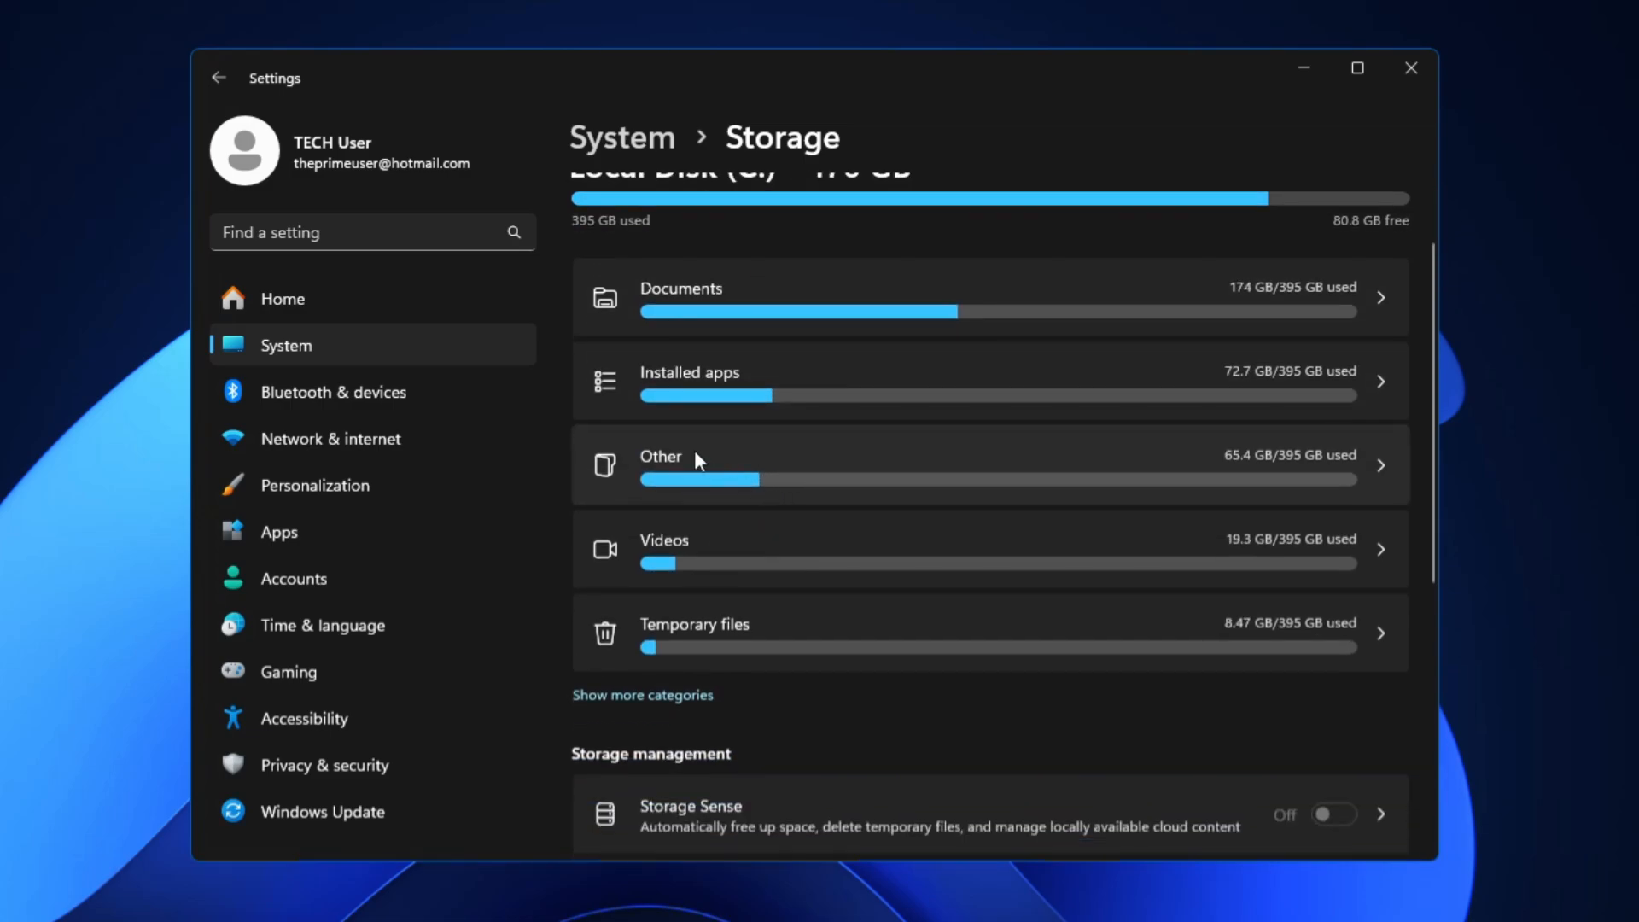
click(659, 464)
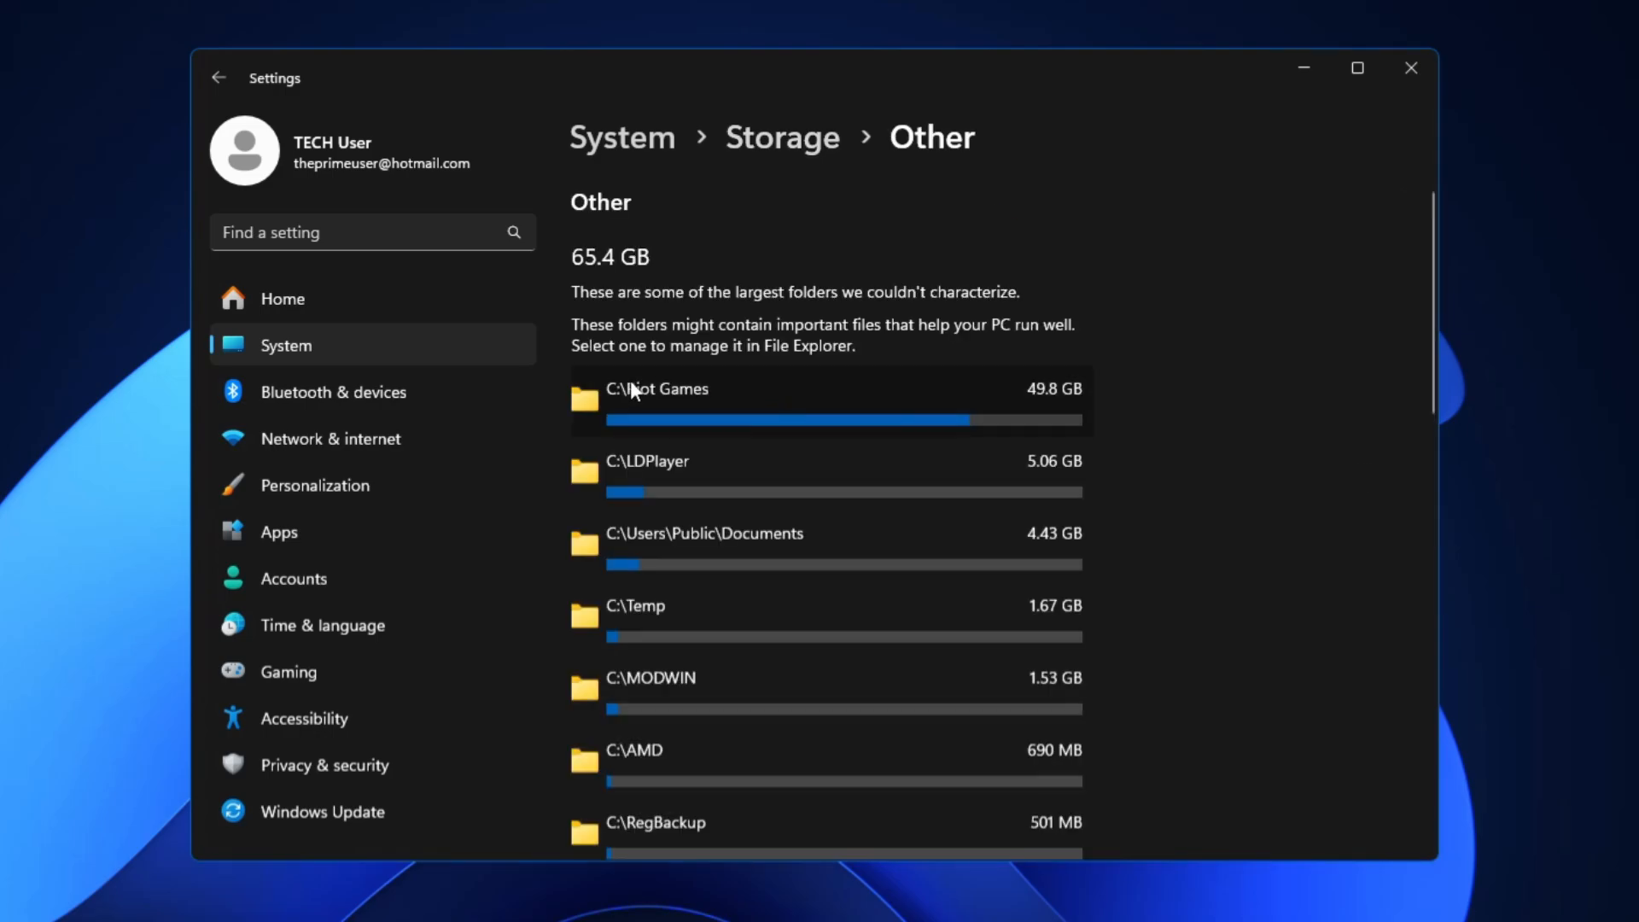
mouse_move(1073, 410)
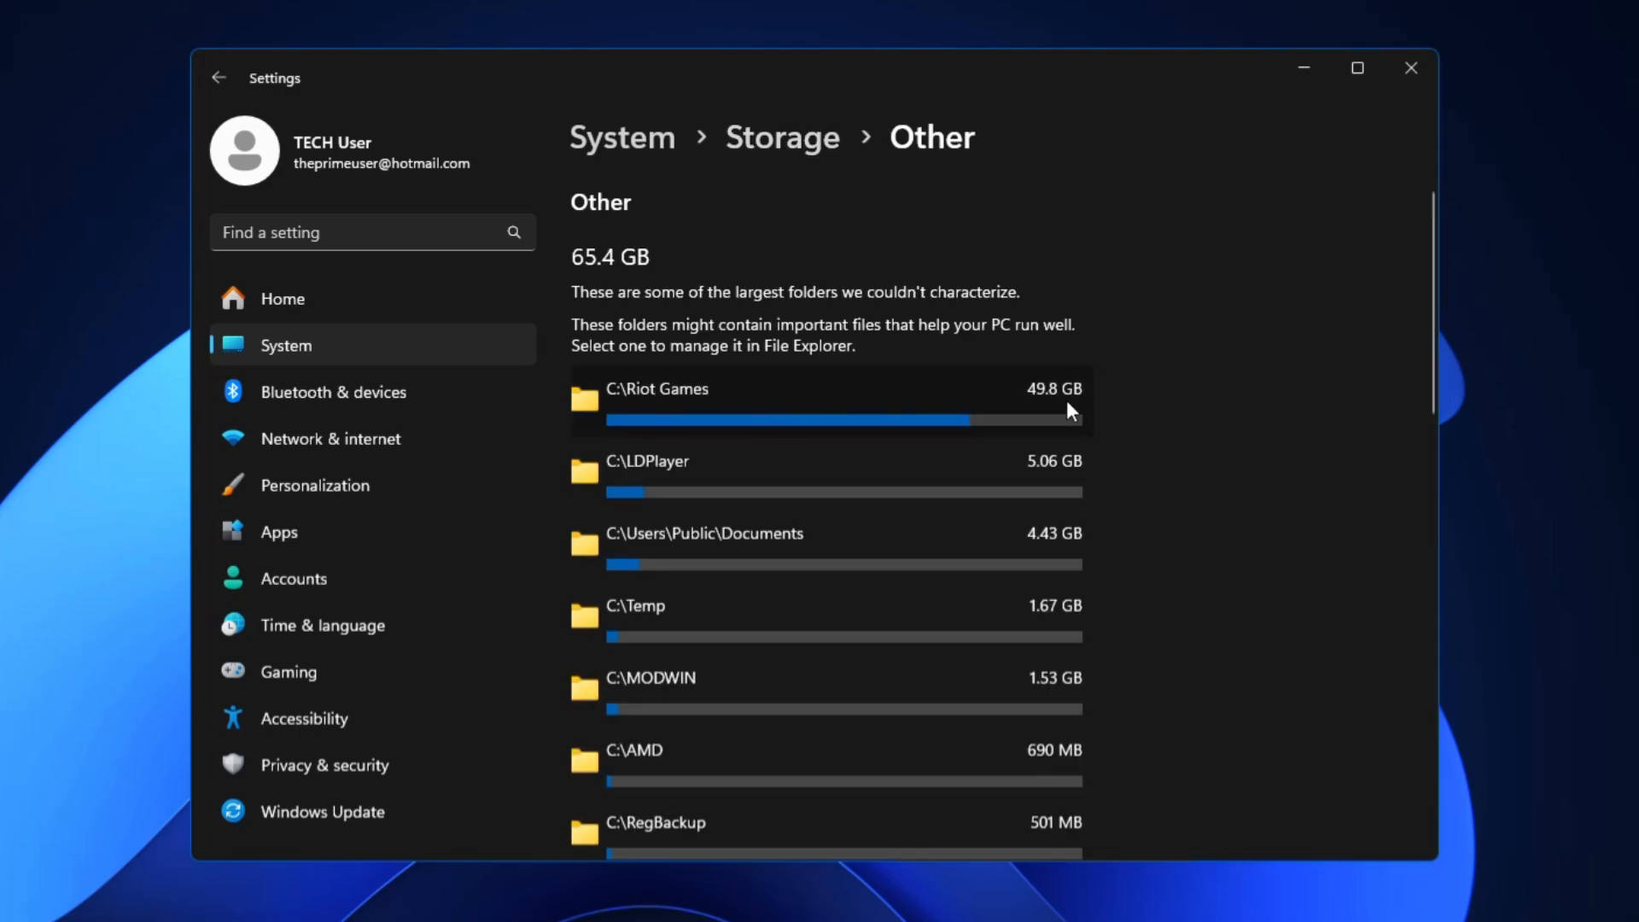
mouse_move(735, 353)
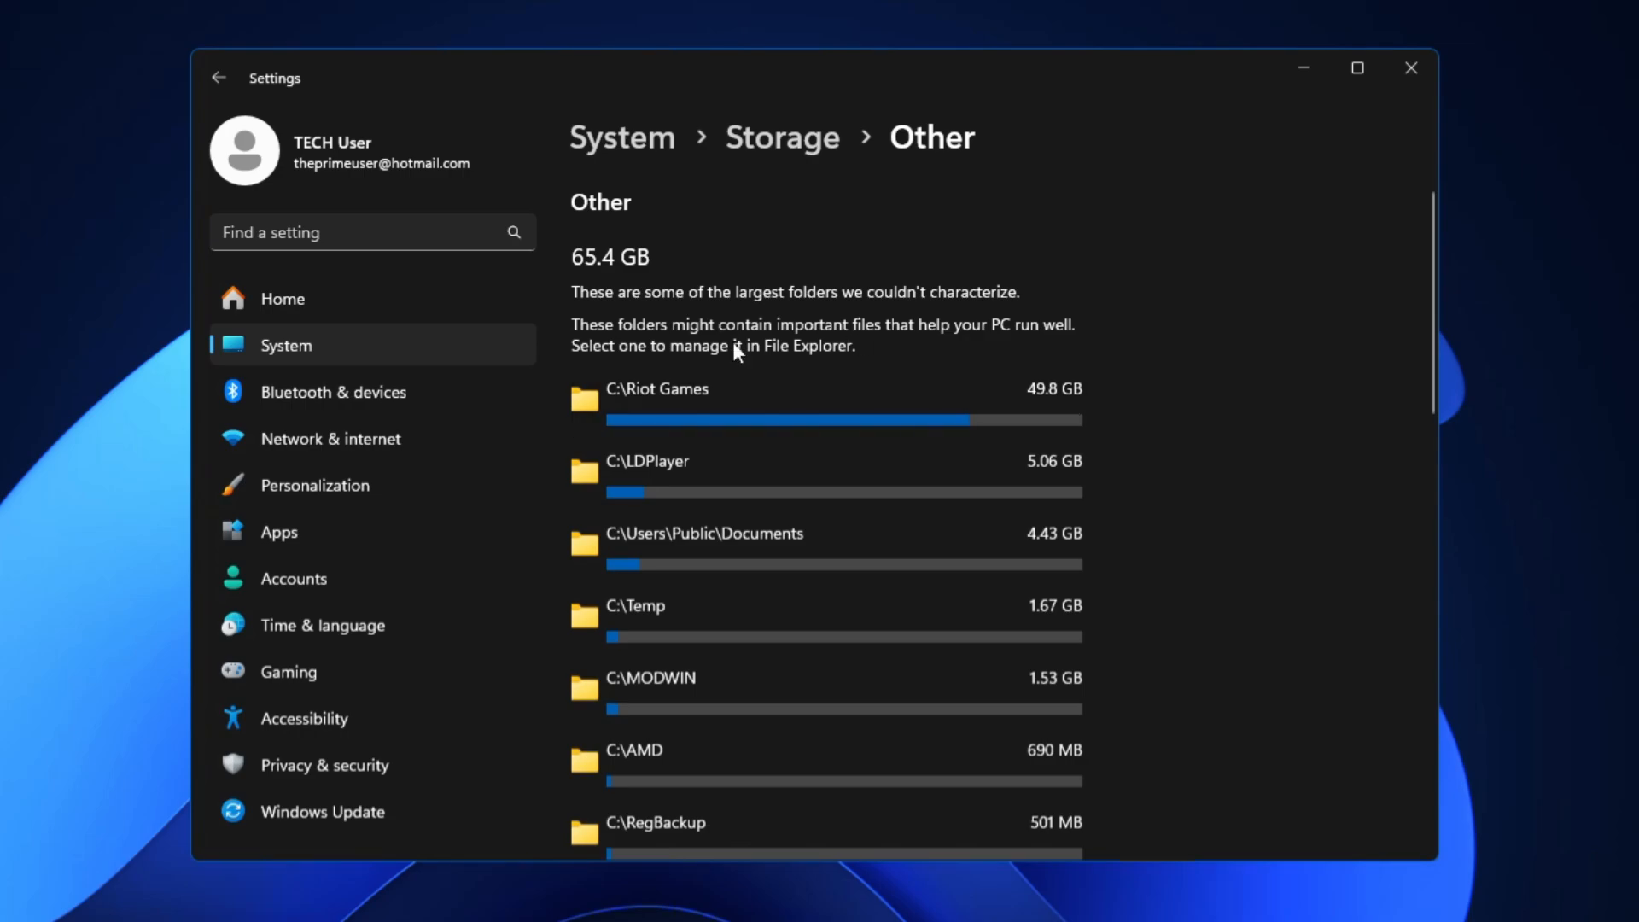
mouse_move(727, 379)
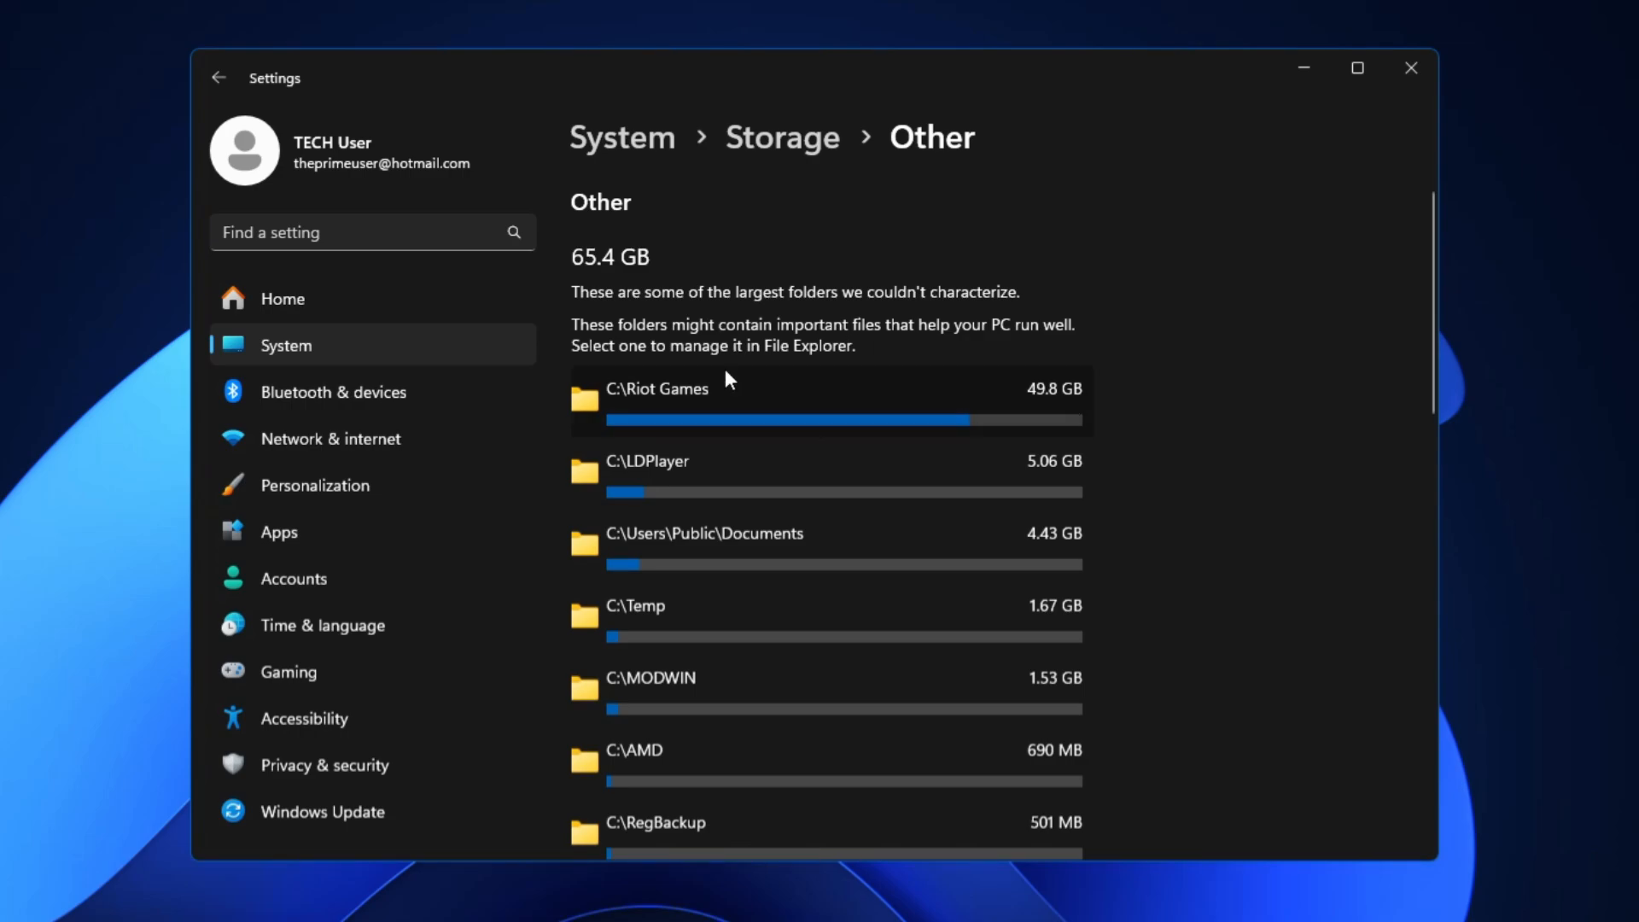
mouse_move(726, 379)
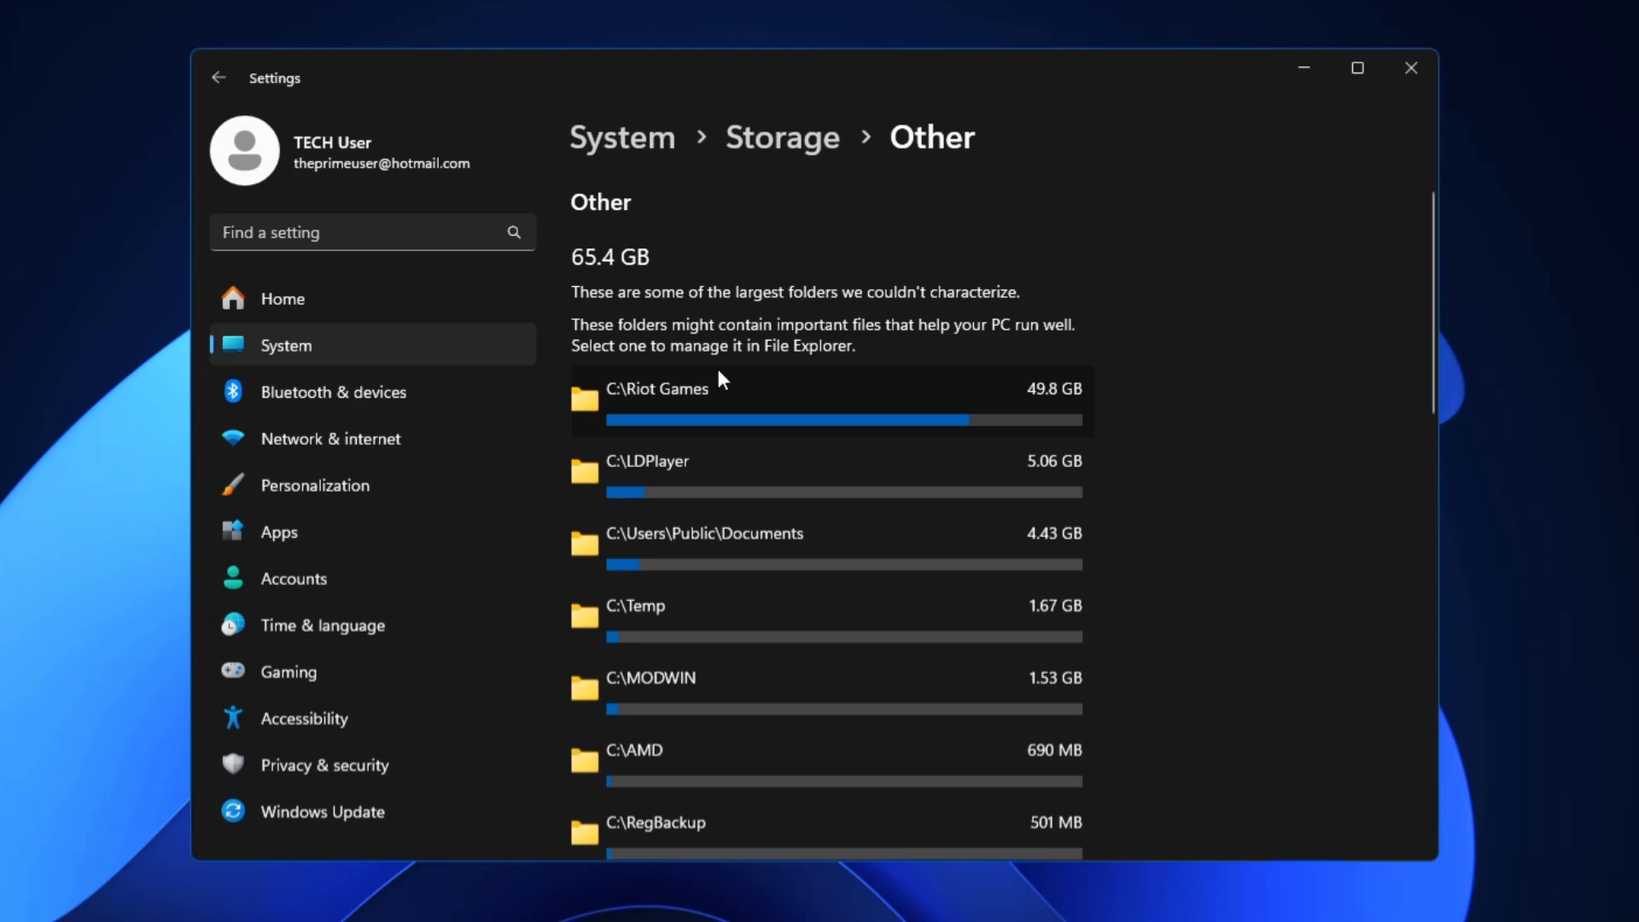
mouse_move(748, 407)
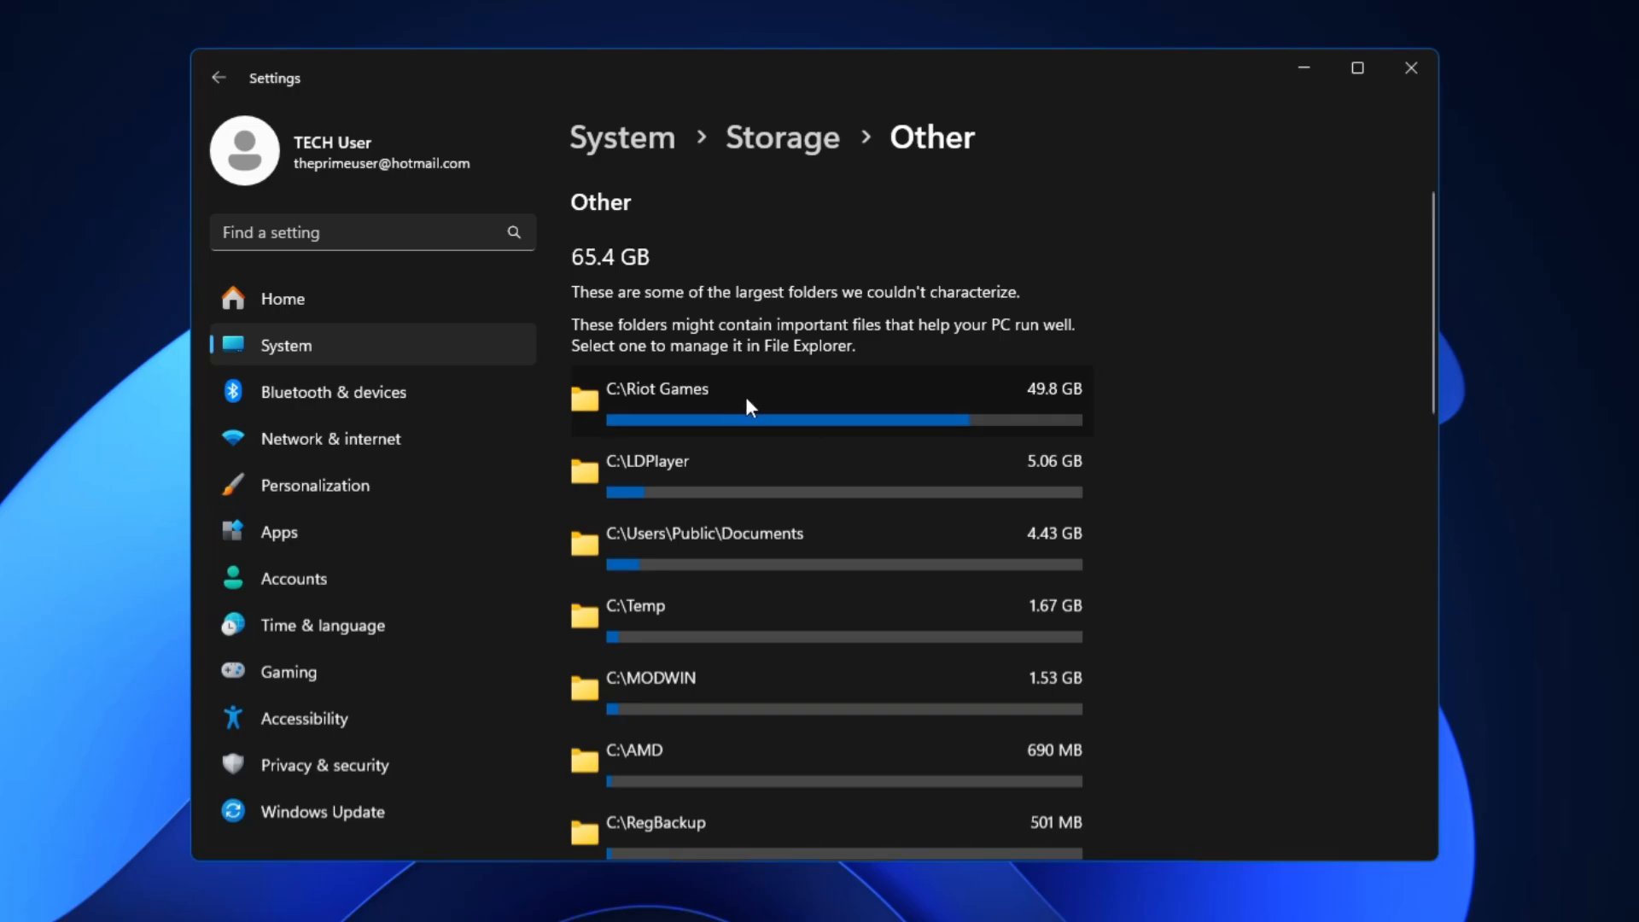
click(645, 461)
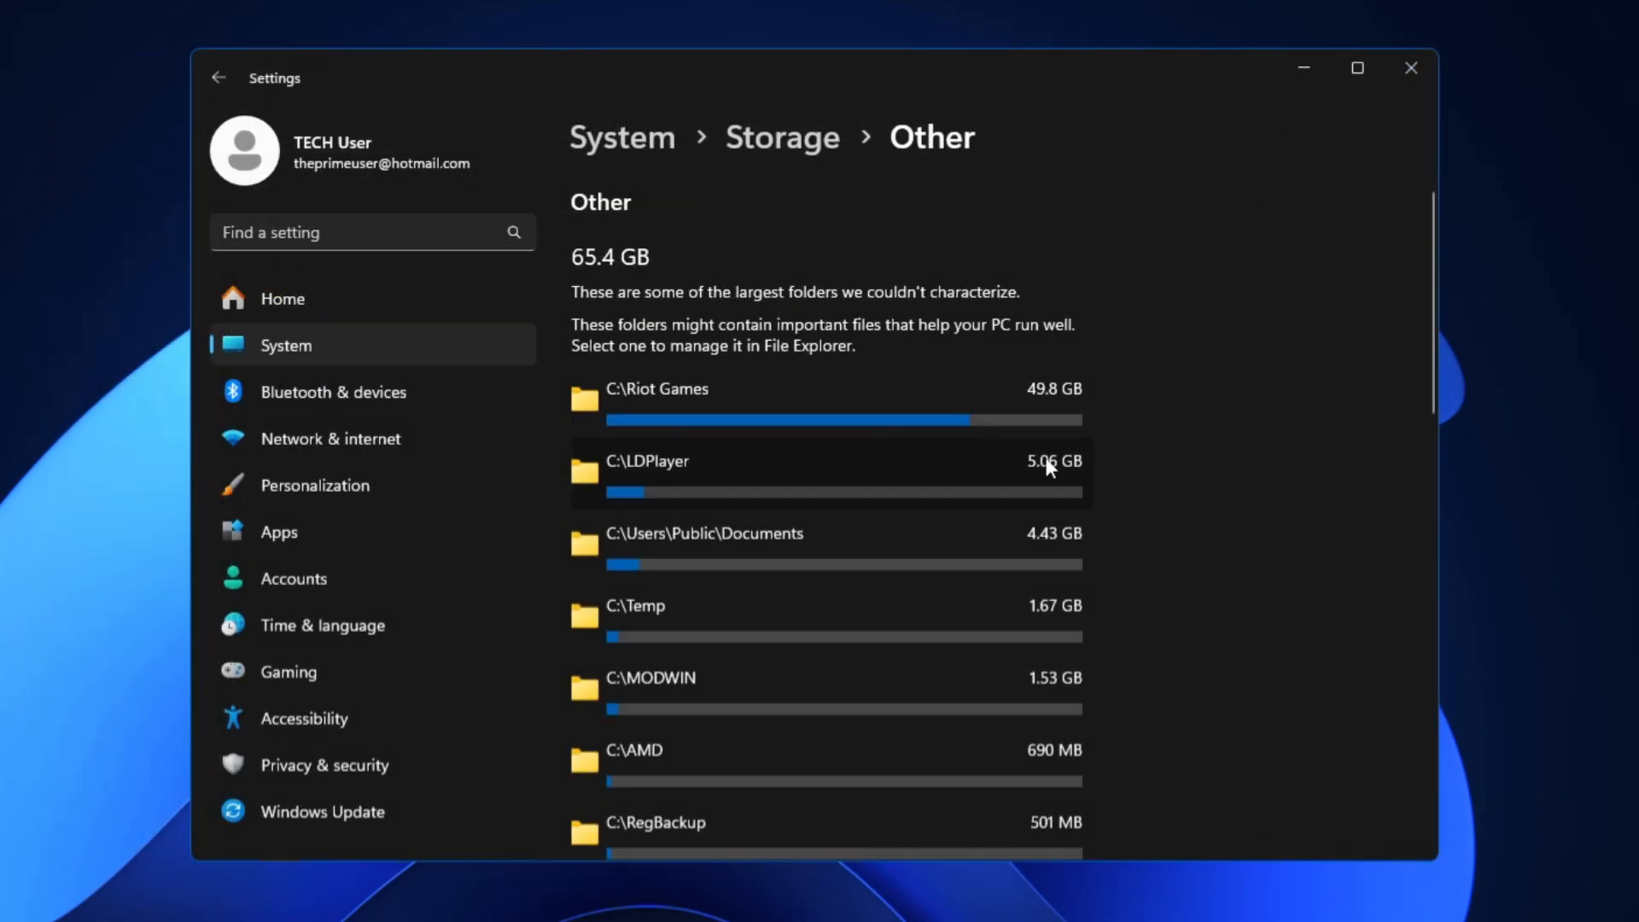
mouse_move(1059, 473)
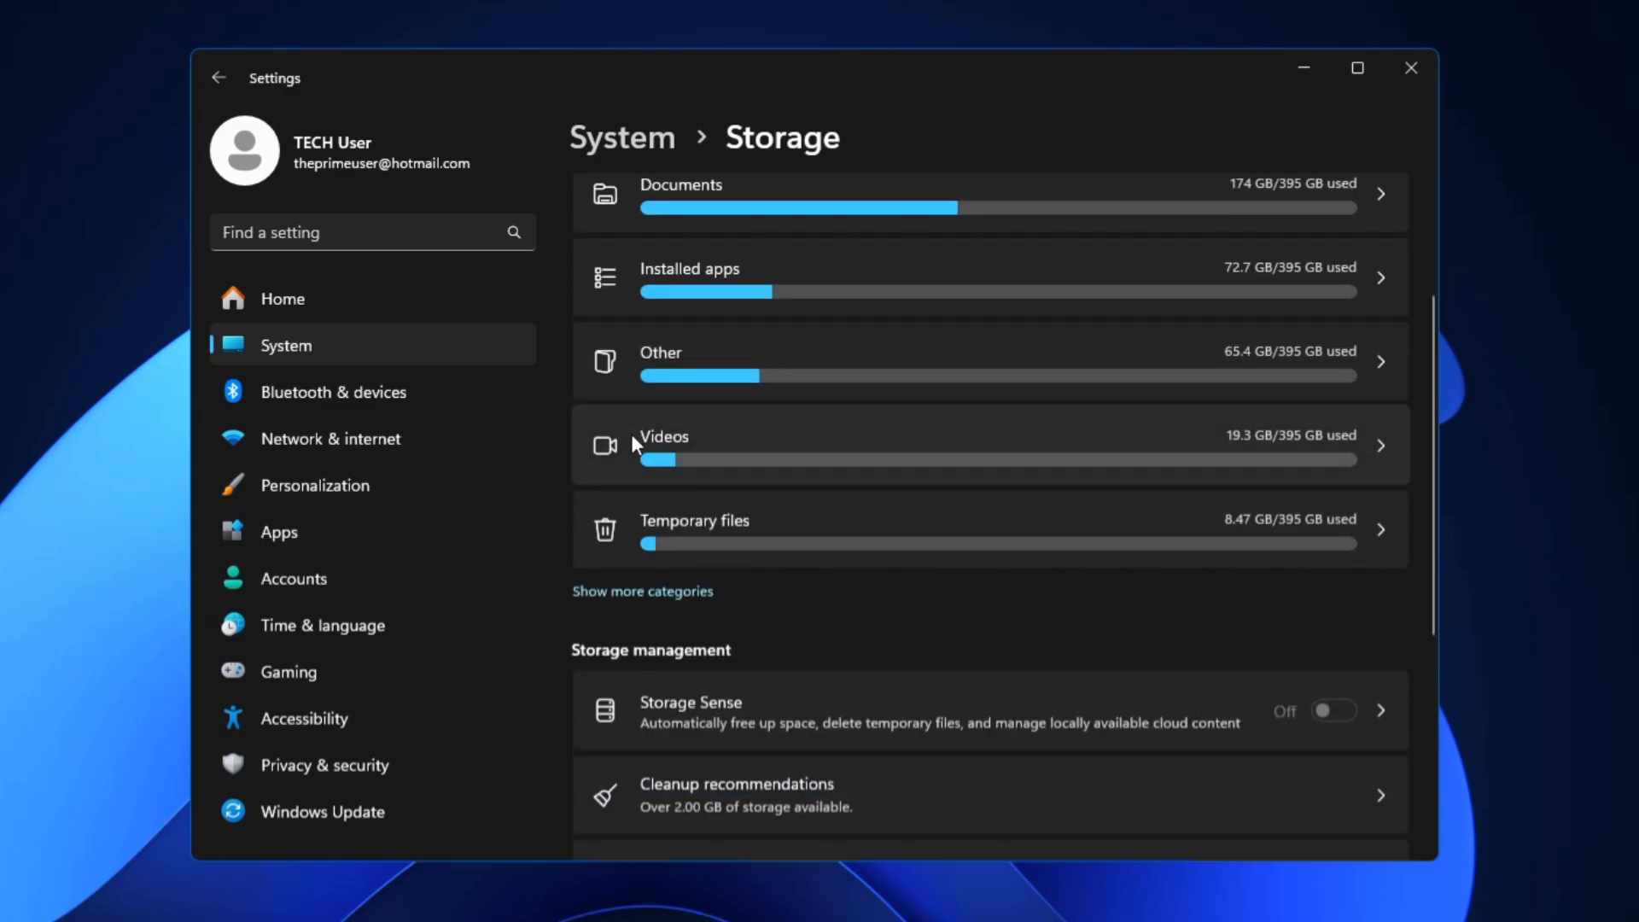
mouse_move(765, 561)
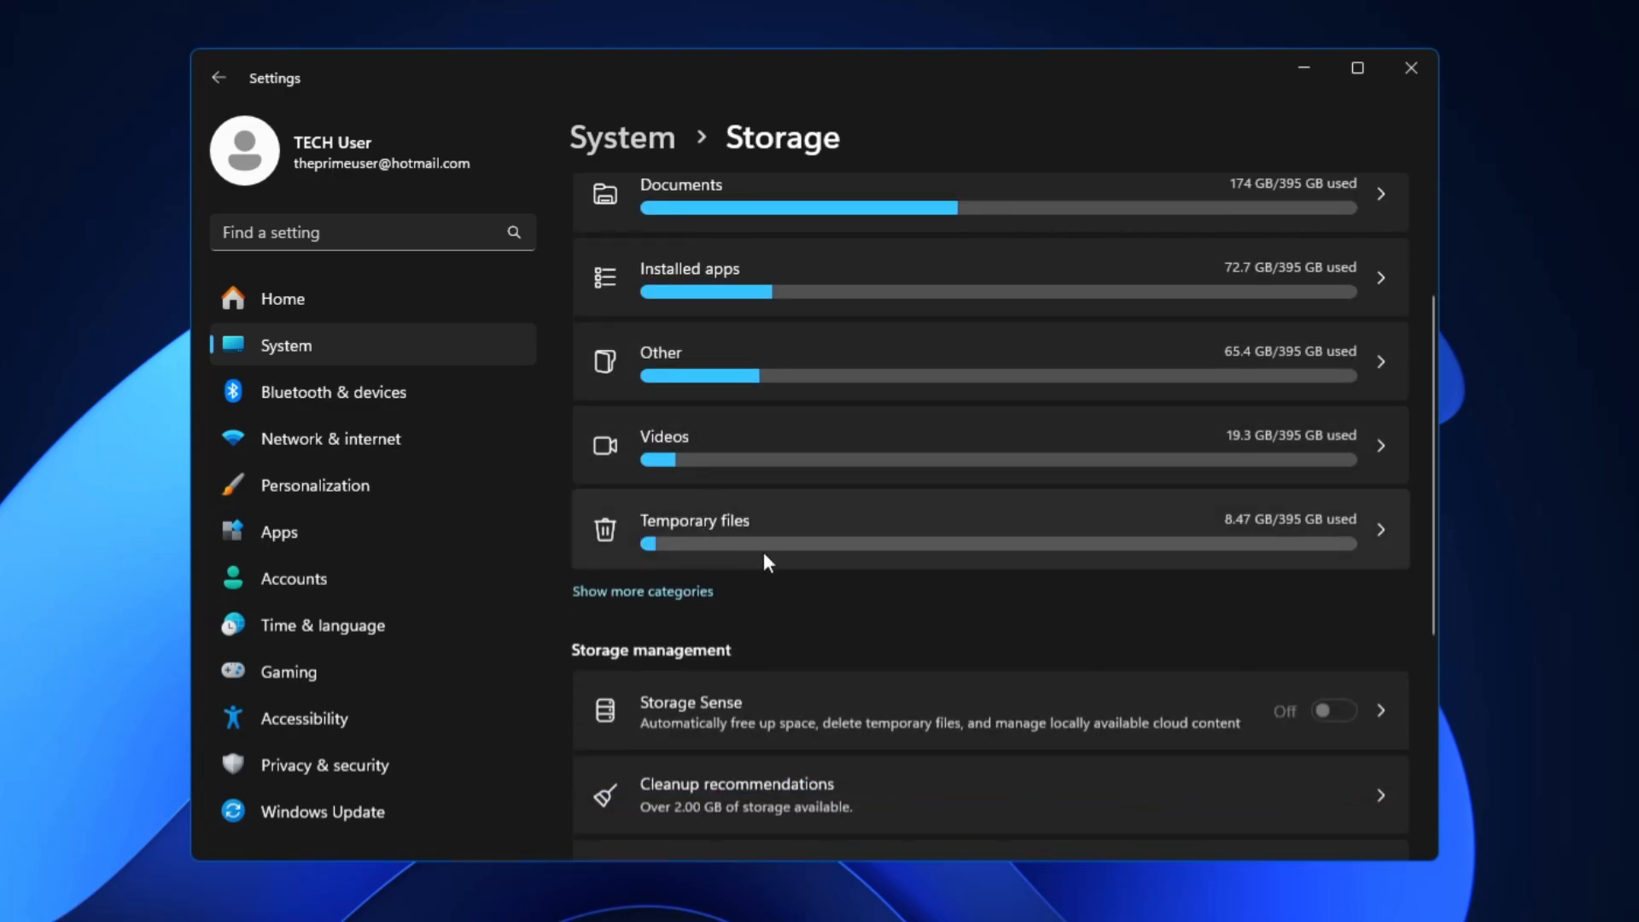
mouse_move(753, 528)
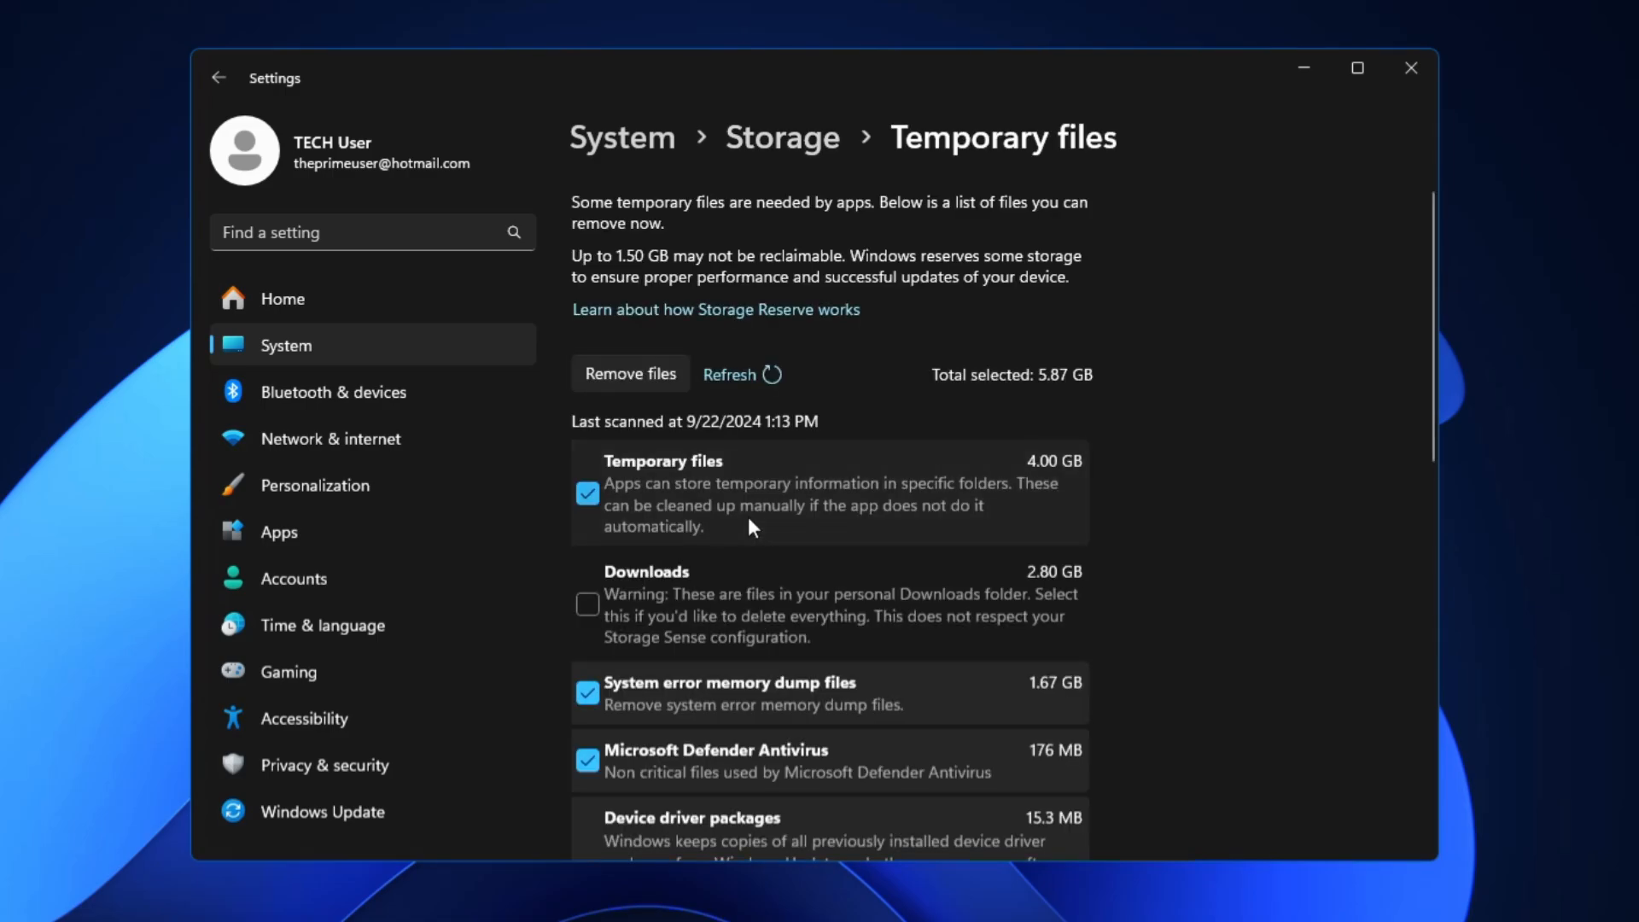
- Scroll through the Temporary files categories with 5.87 GB selected and Downloads unticked
scroll(down, 3)
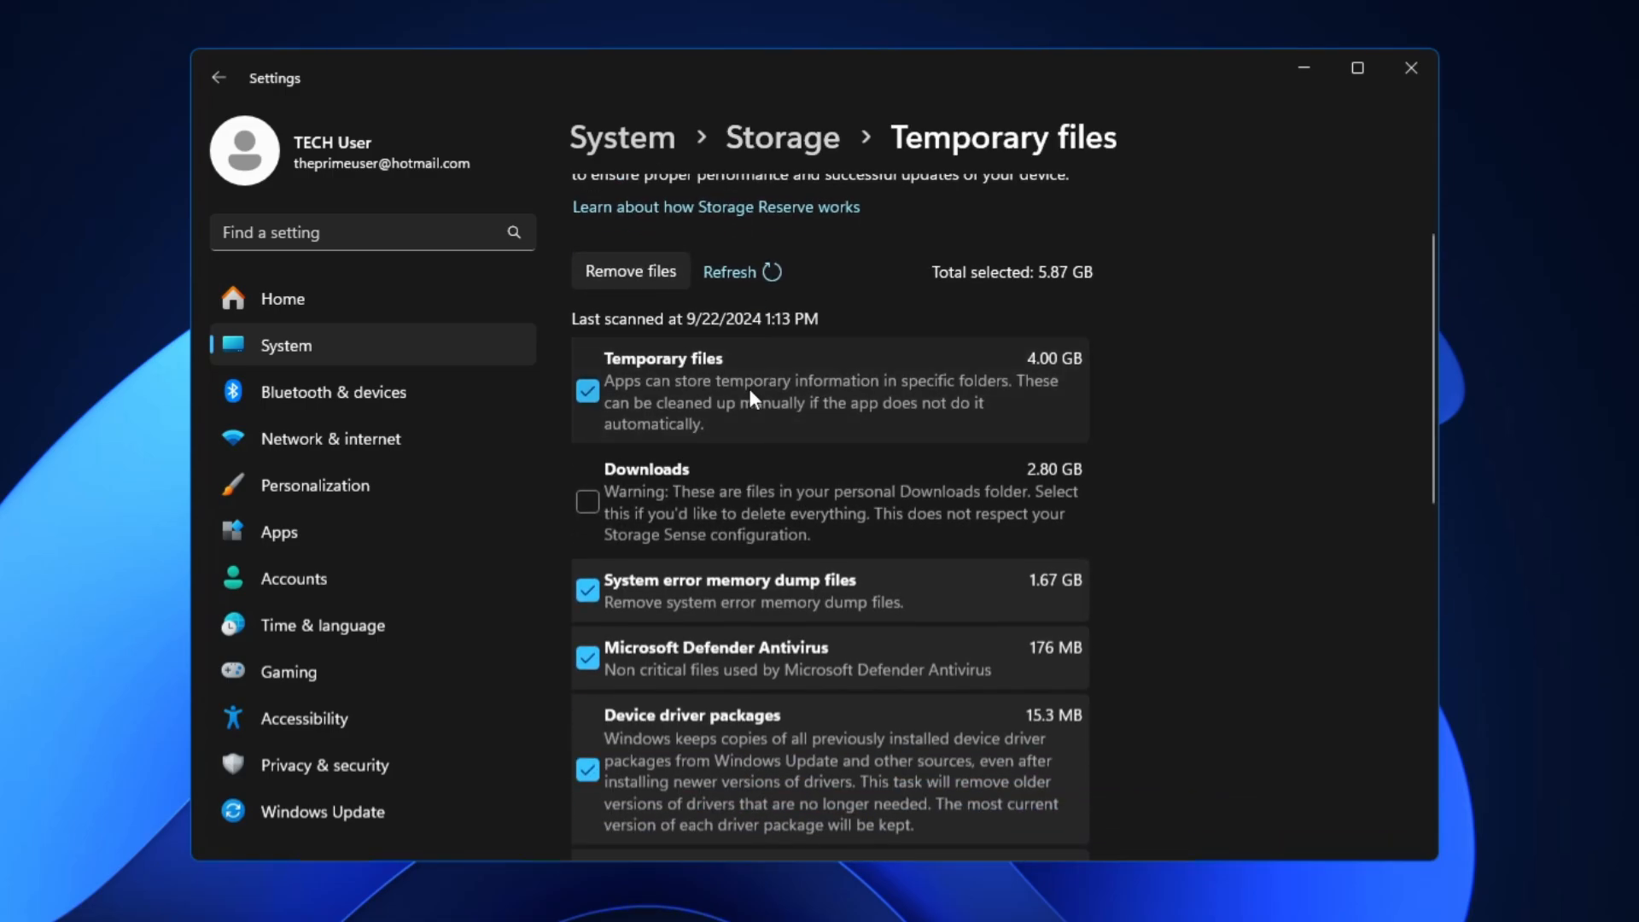
mouse_move(1084, 369)
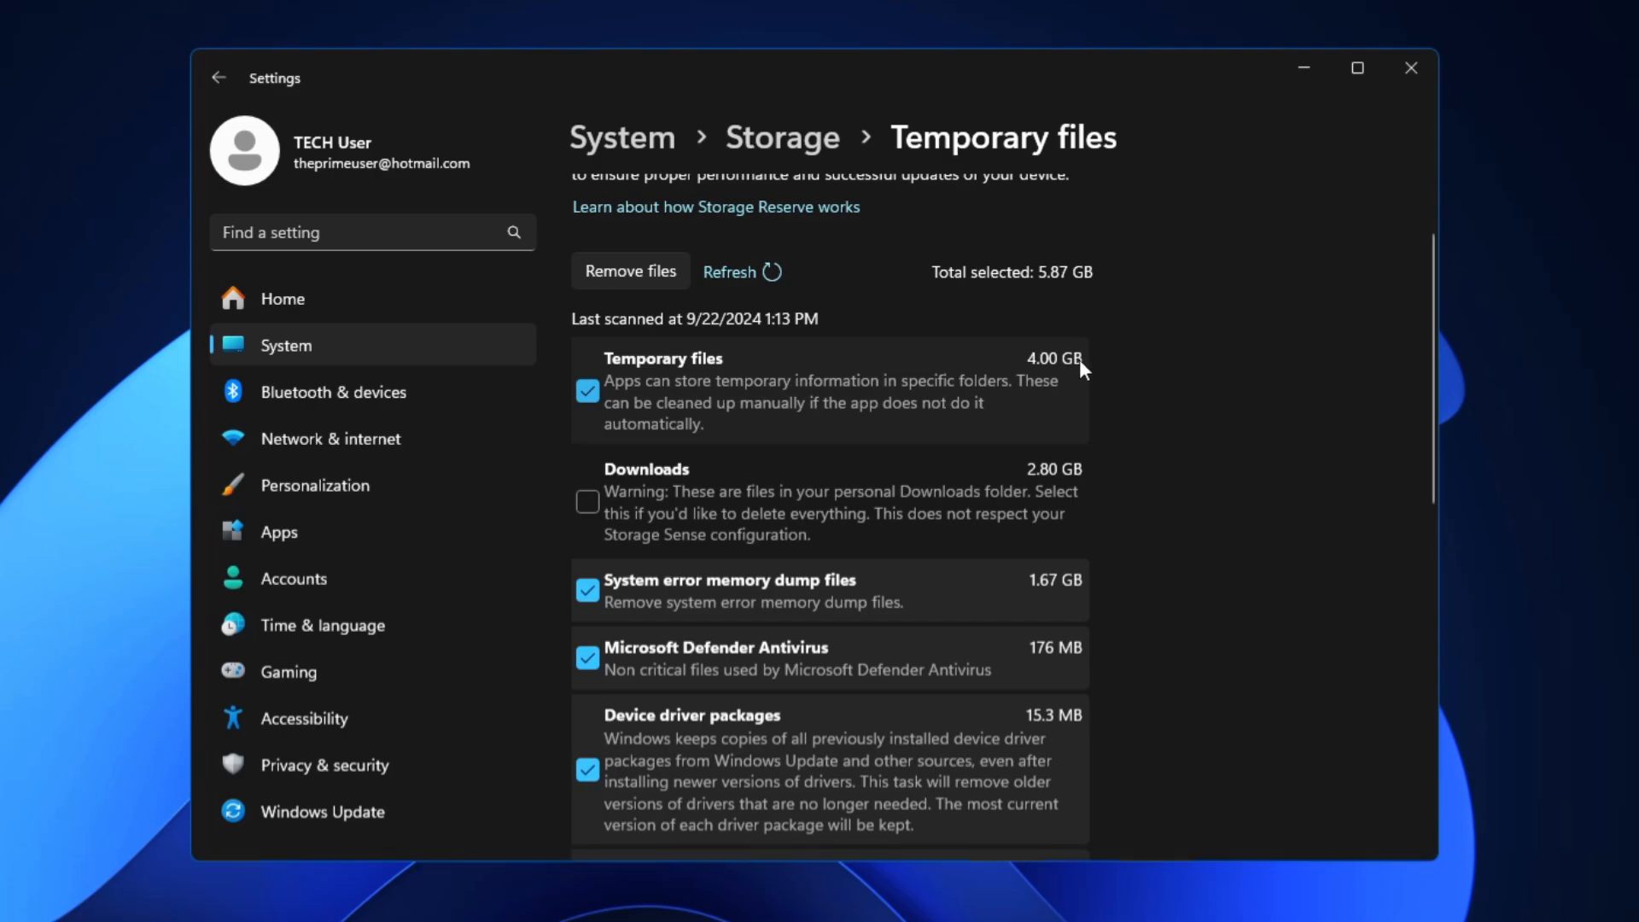
scroll(down, 3)
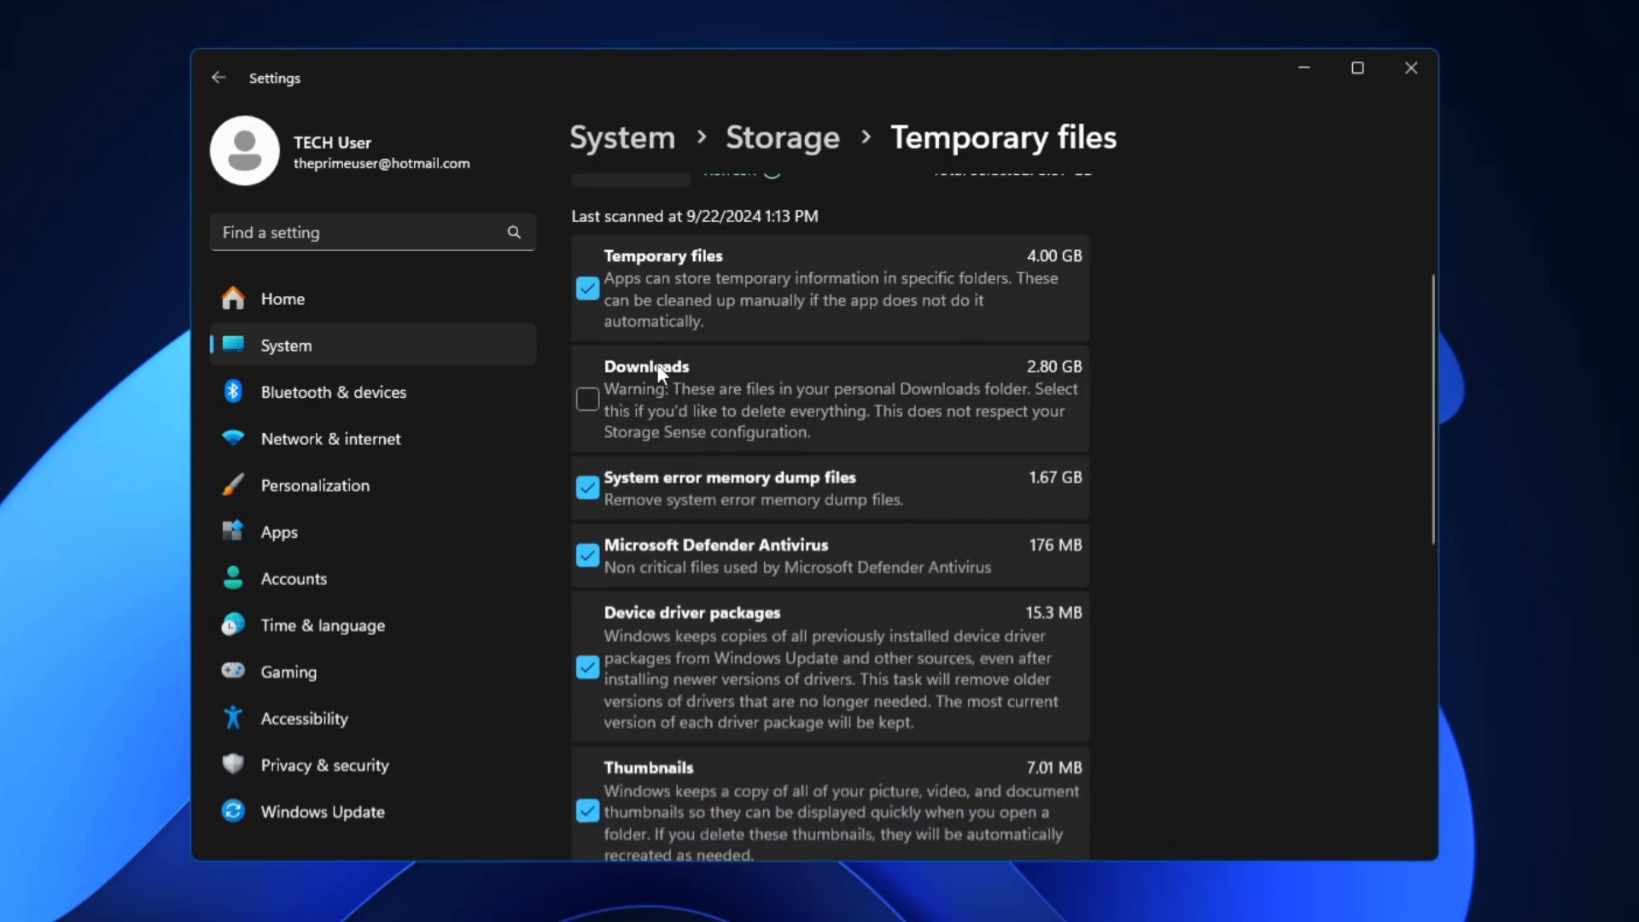
mouse_move(689, 395)
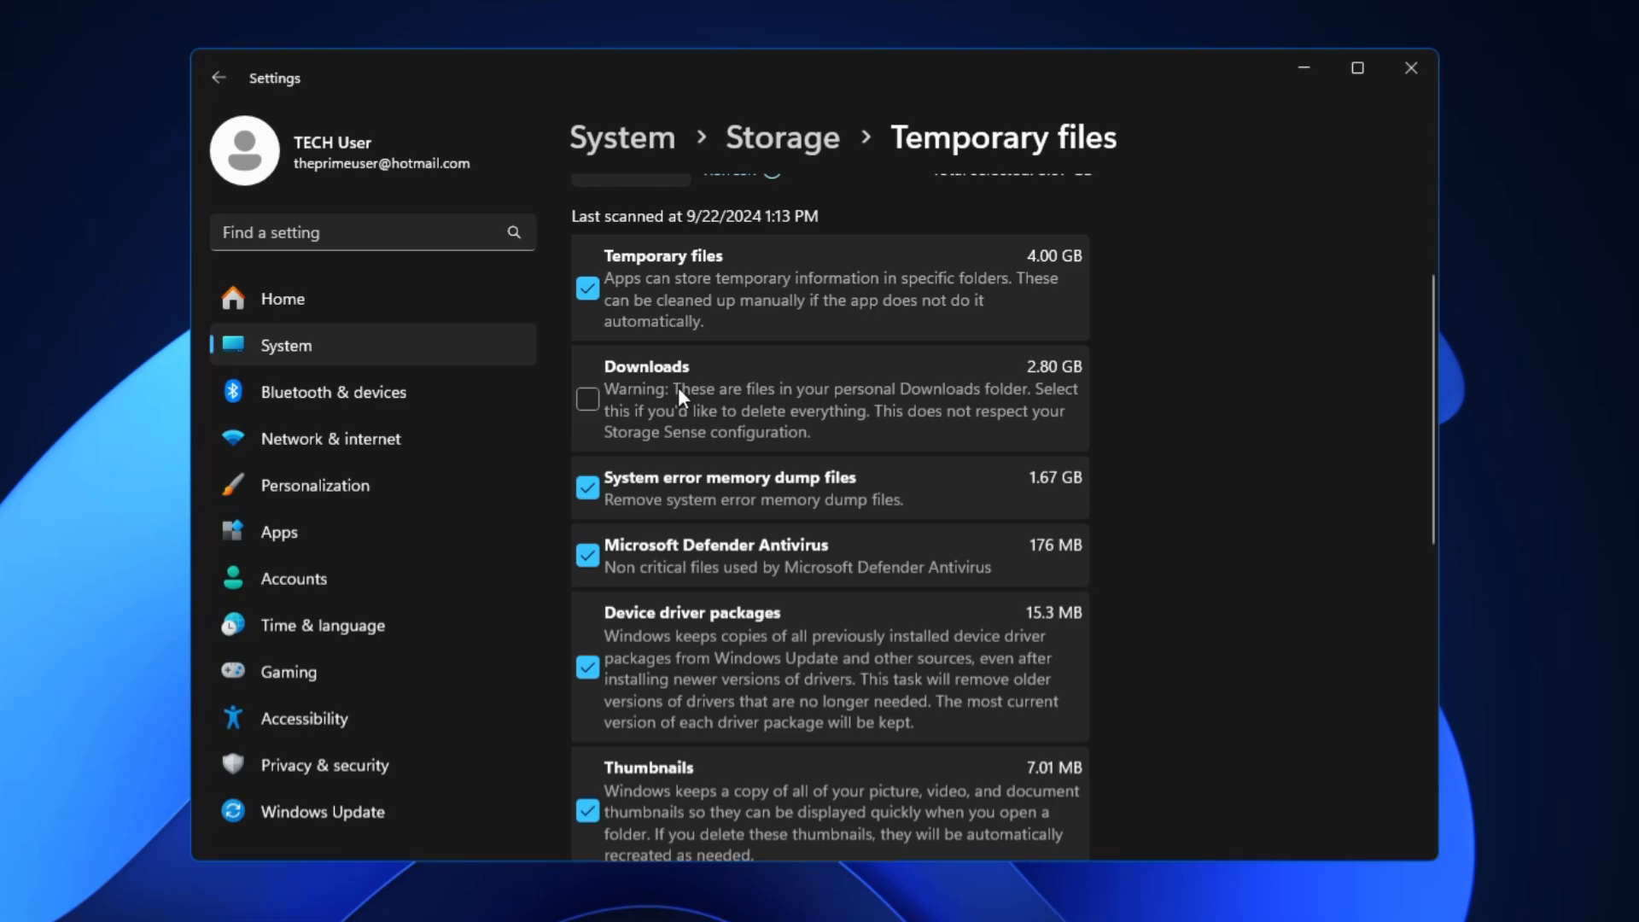
mouse_move(625, 385)
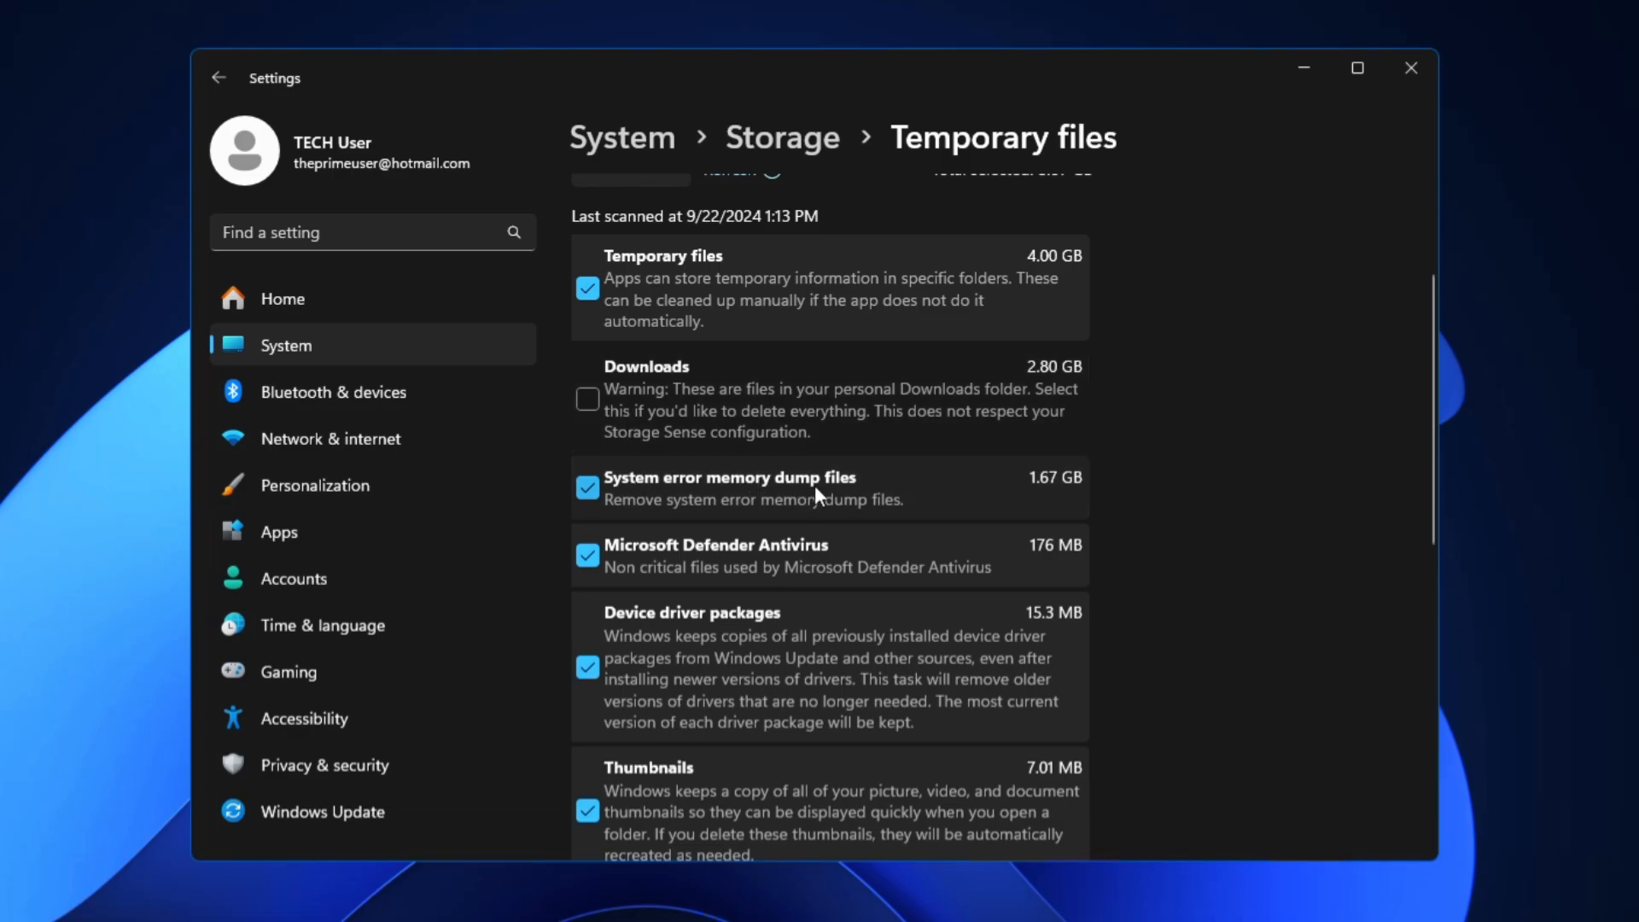
scroll(down, 3)
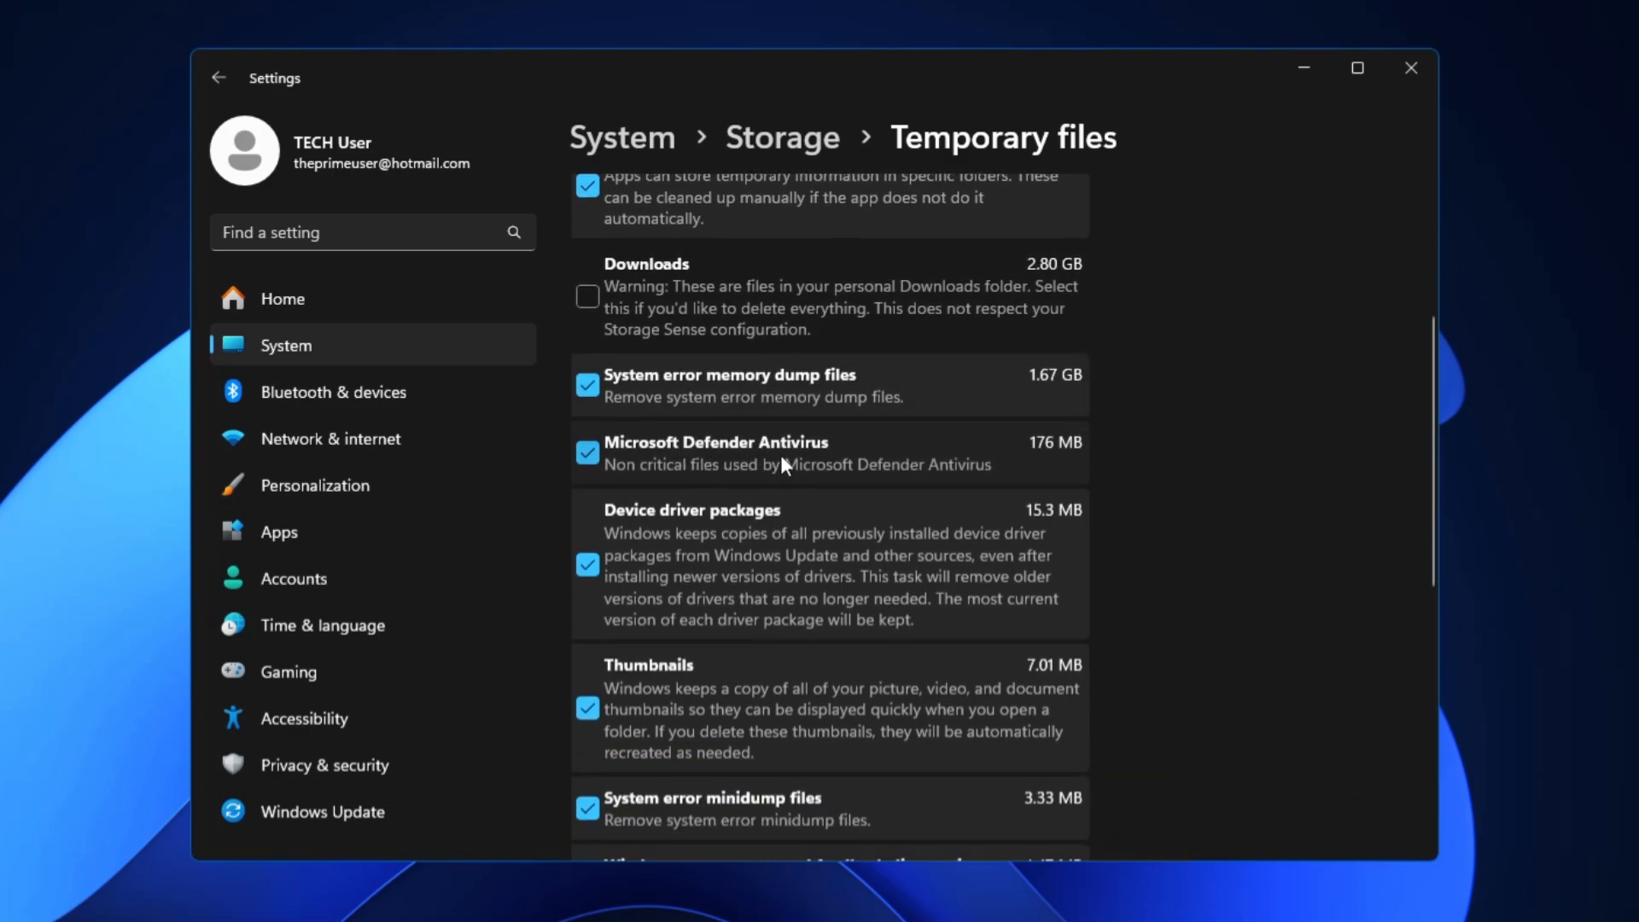
mouse_move(715, 519)
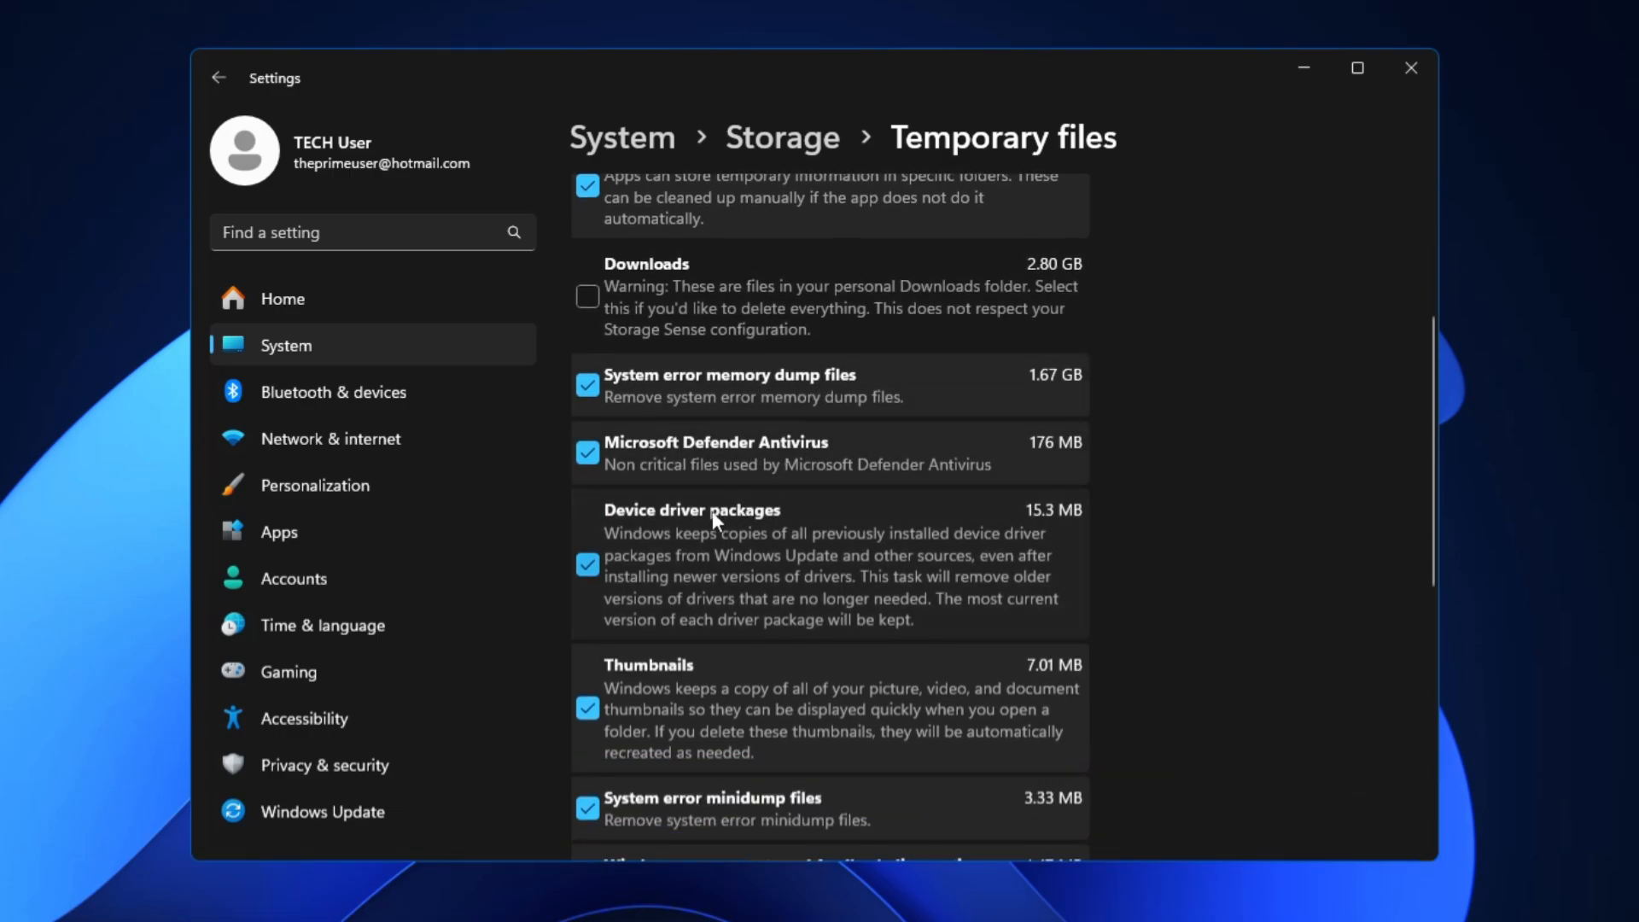
scroll(down, 3)
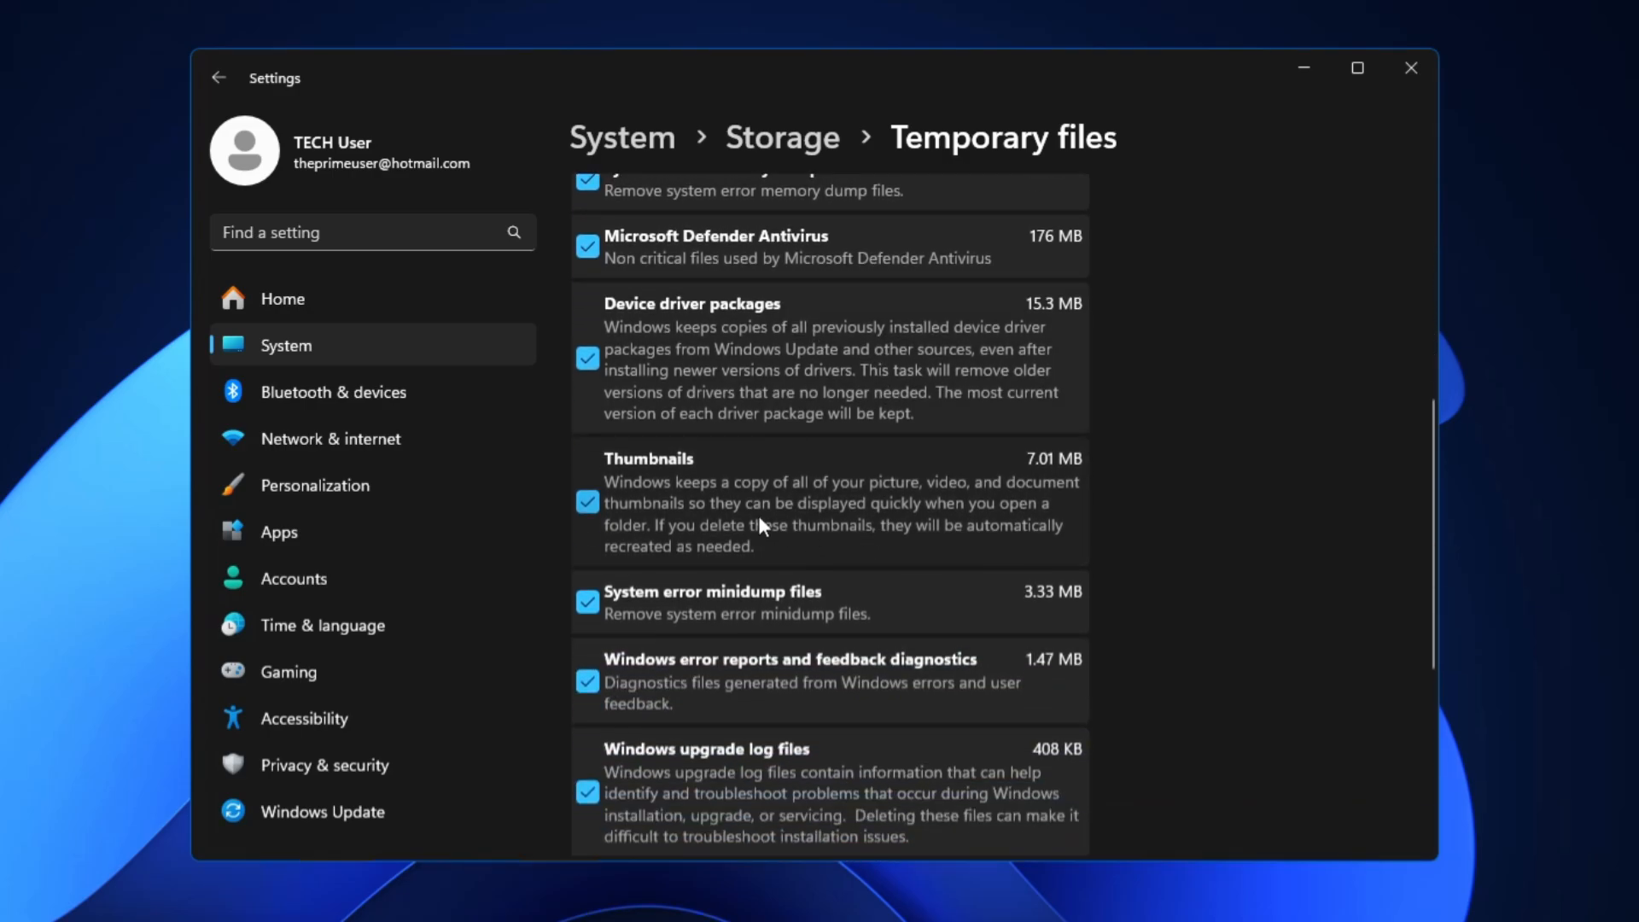
scroll(down, 3)
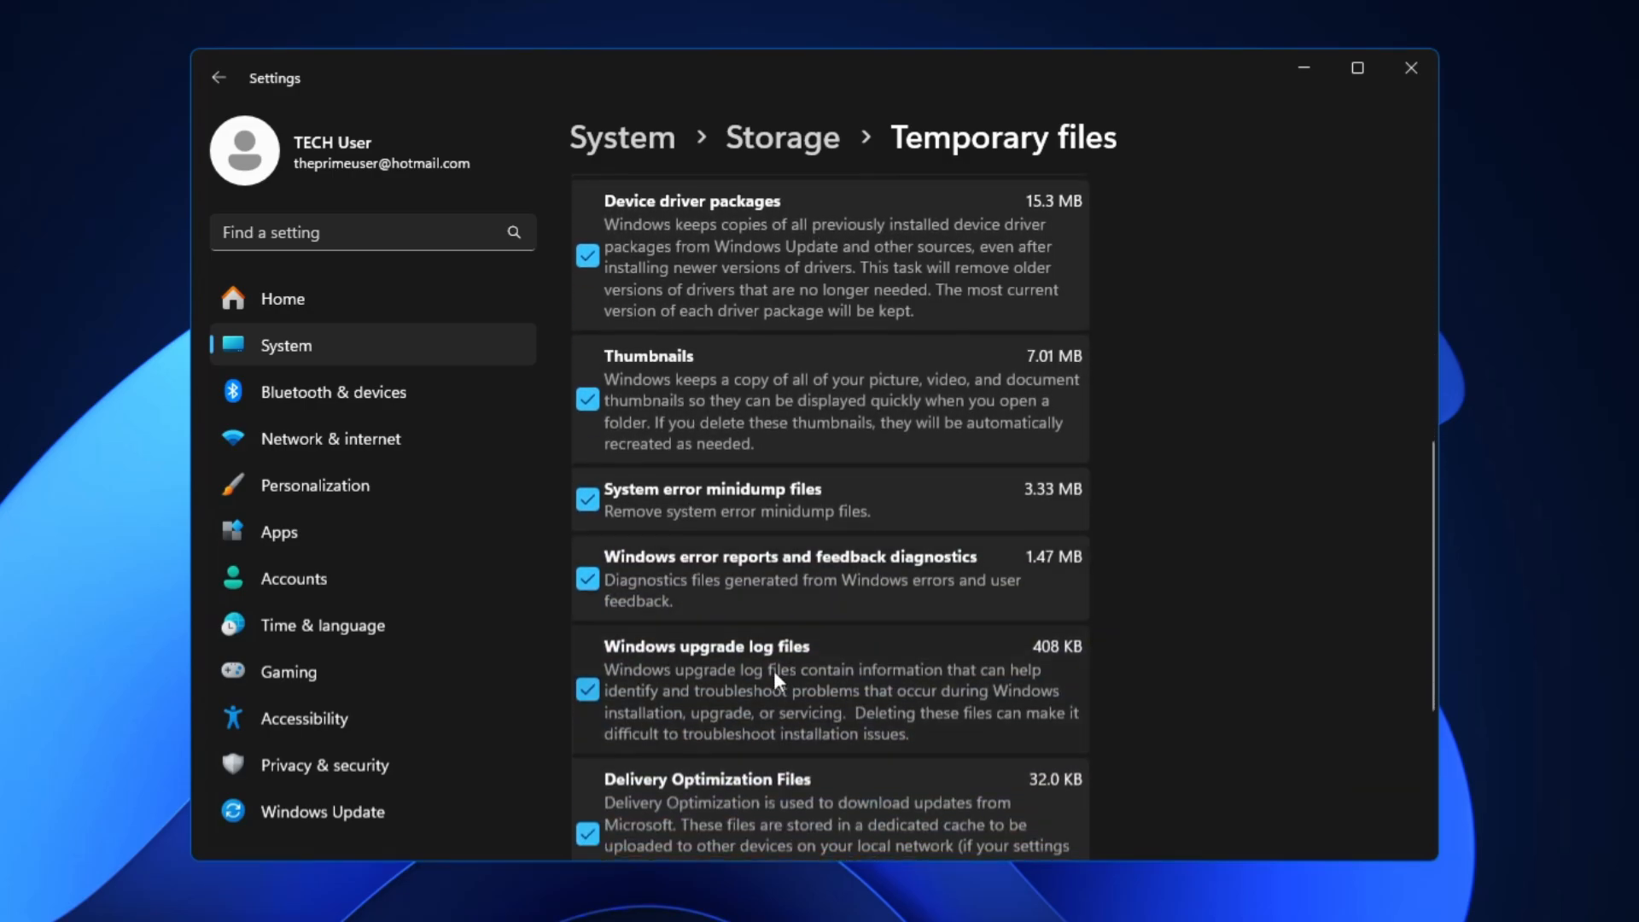
scroll(down, 3)
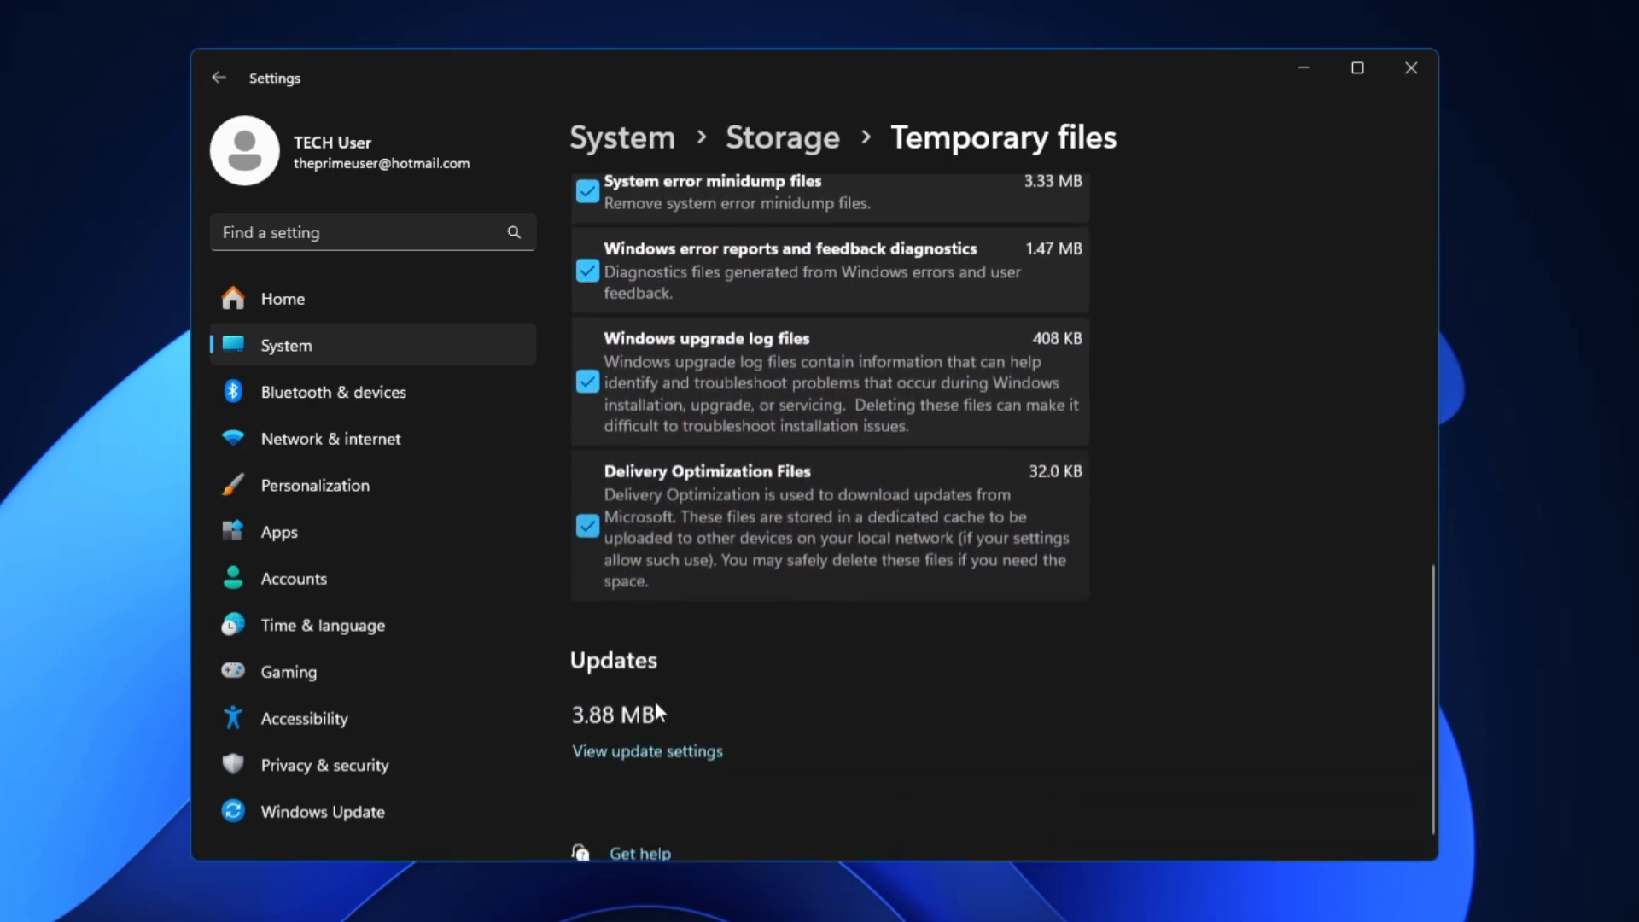
scroll(up, 3)
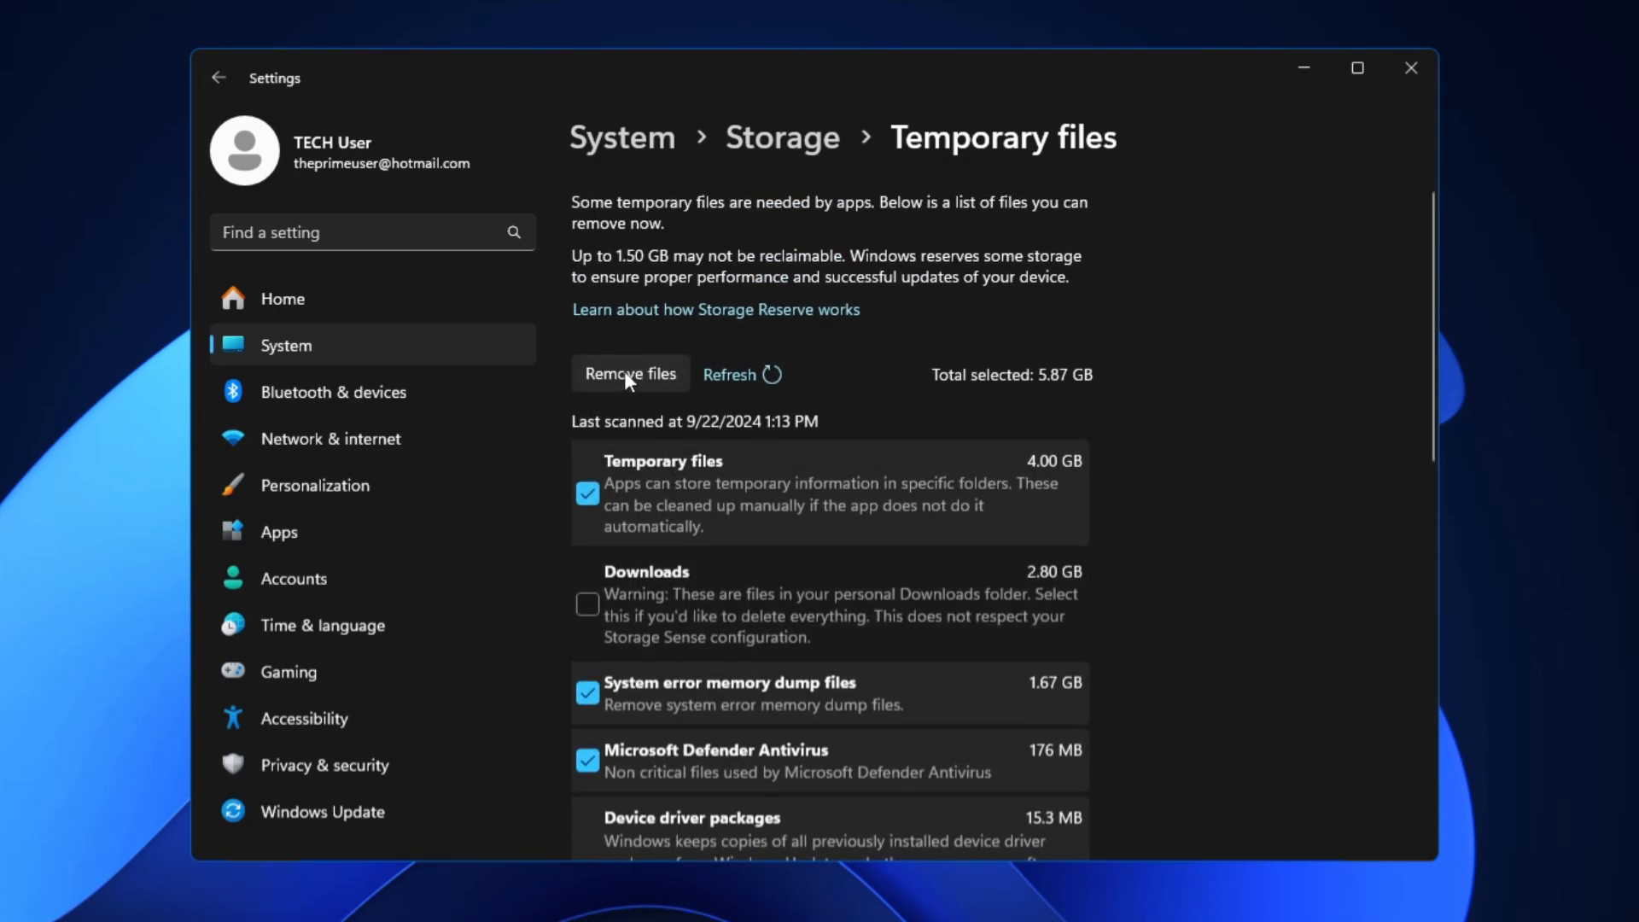
- Remove the checked temporary file categories and close Settings once cleanup finishes
click(630, 374)
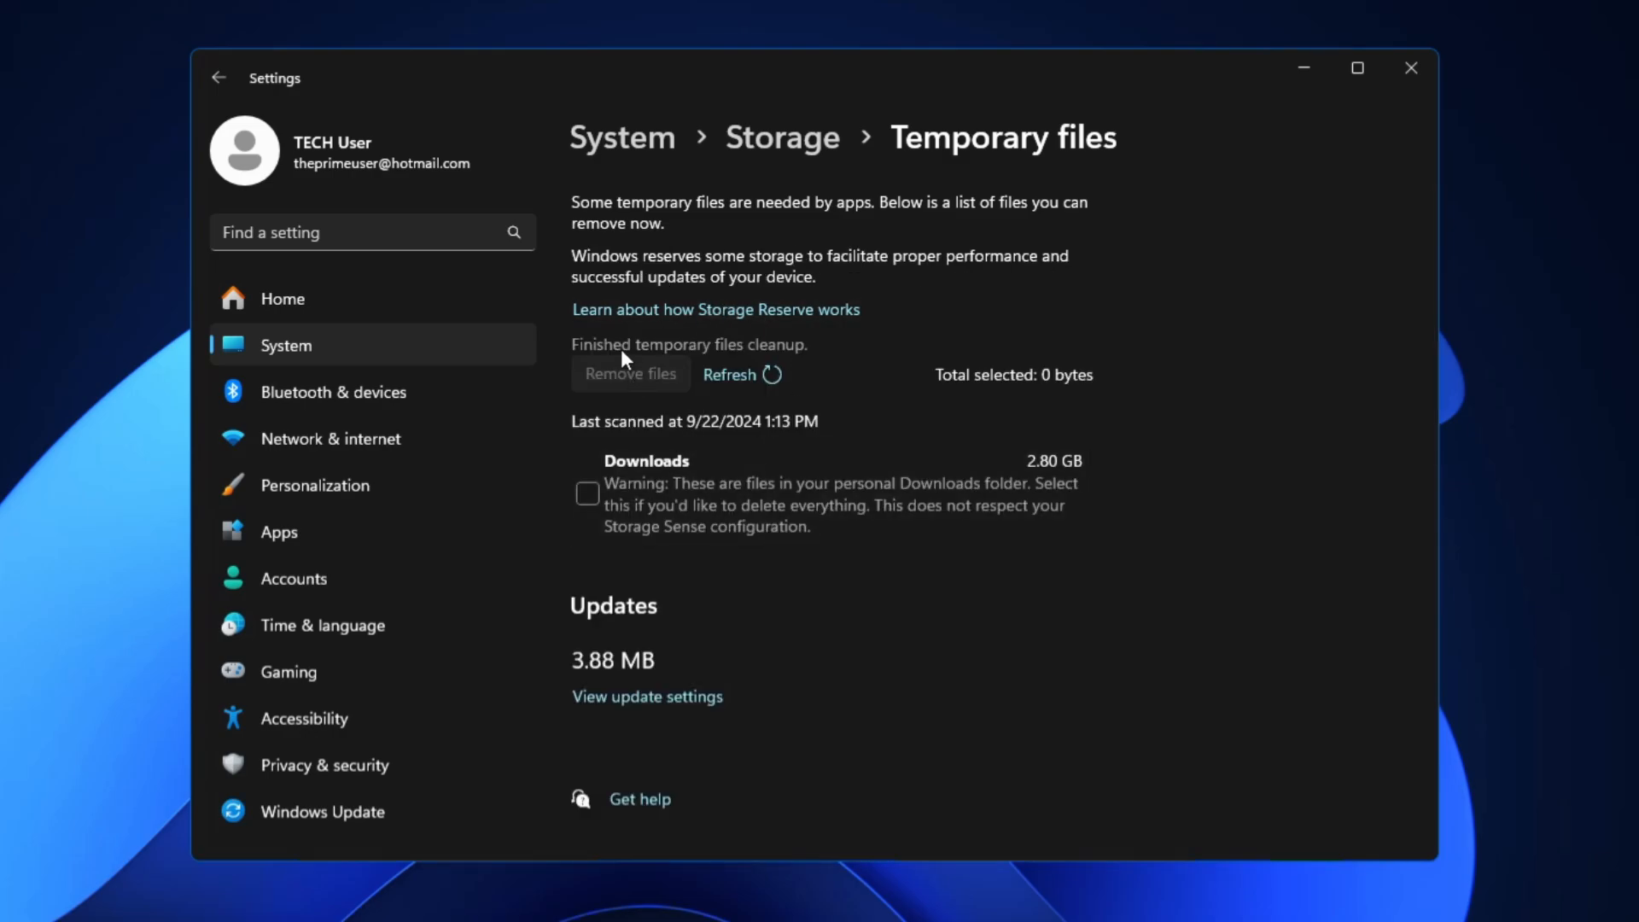
mouse_move(758, 367)
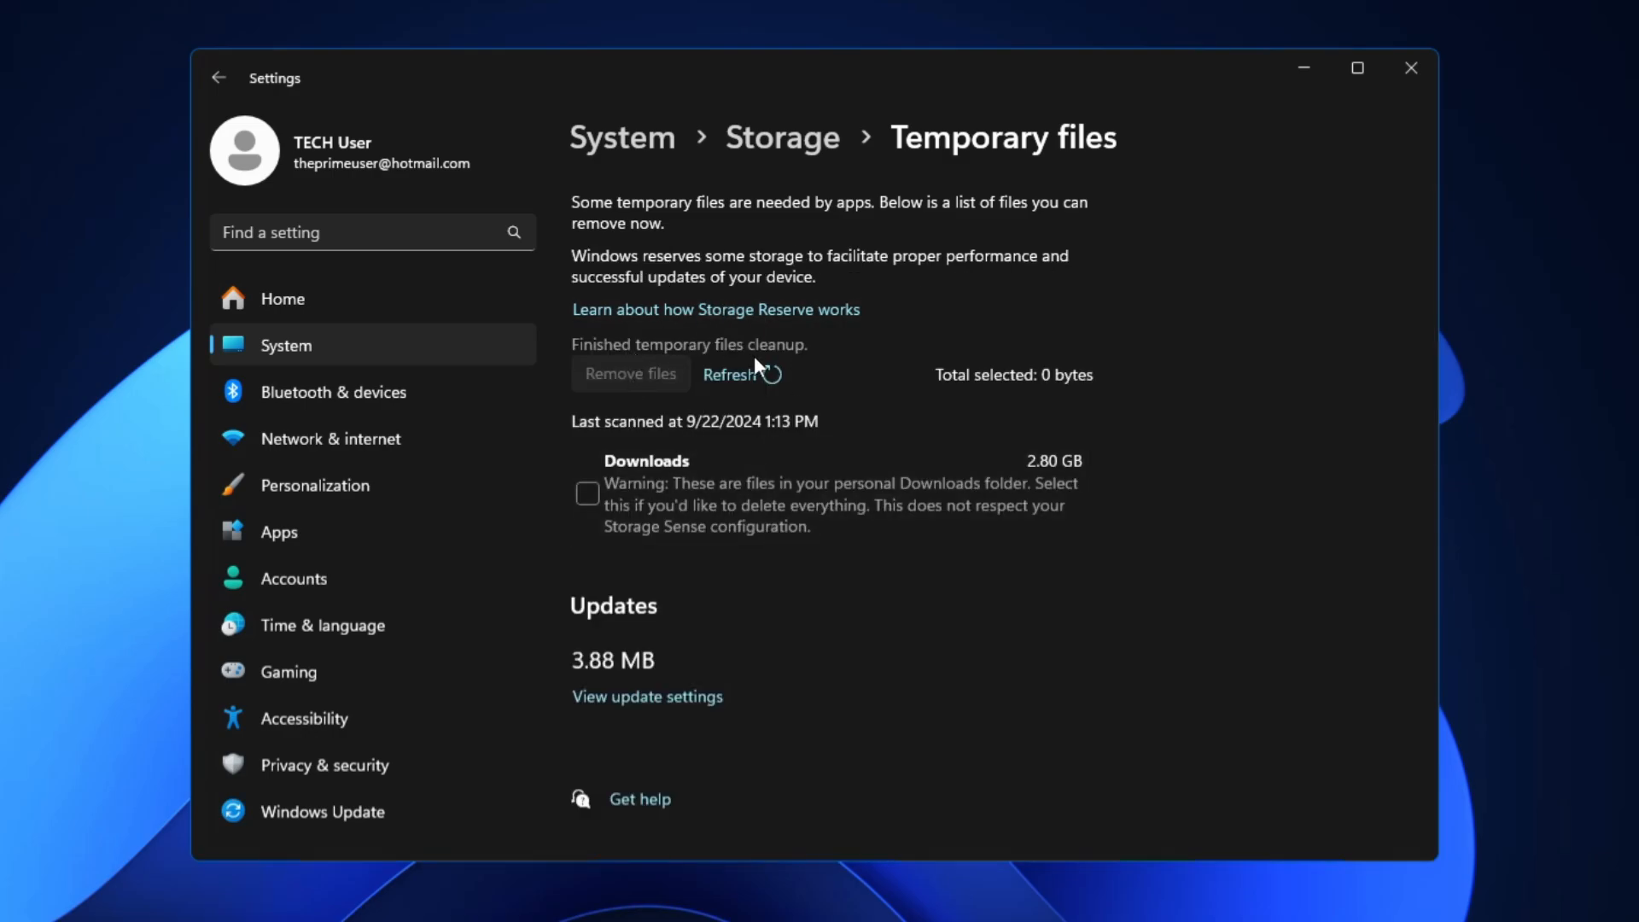
click(1411, 69)
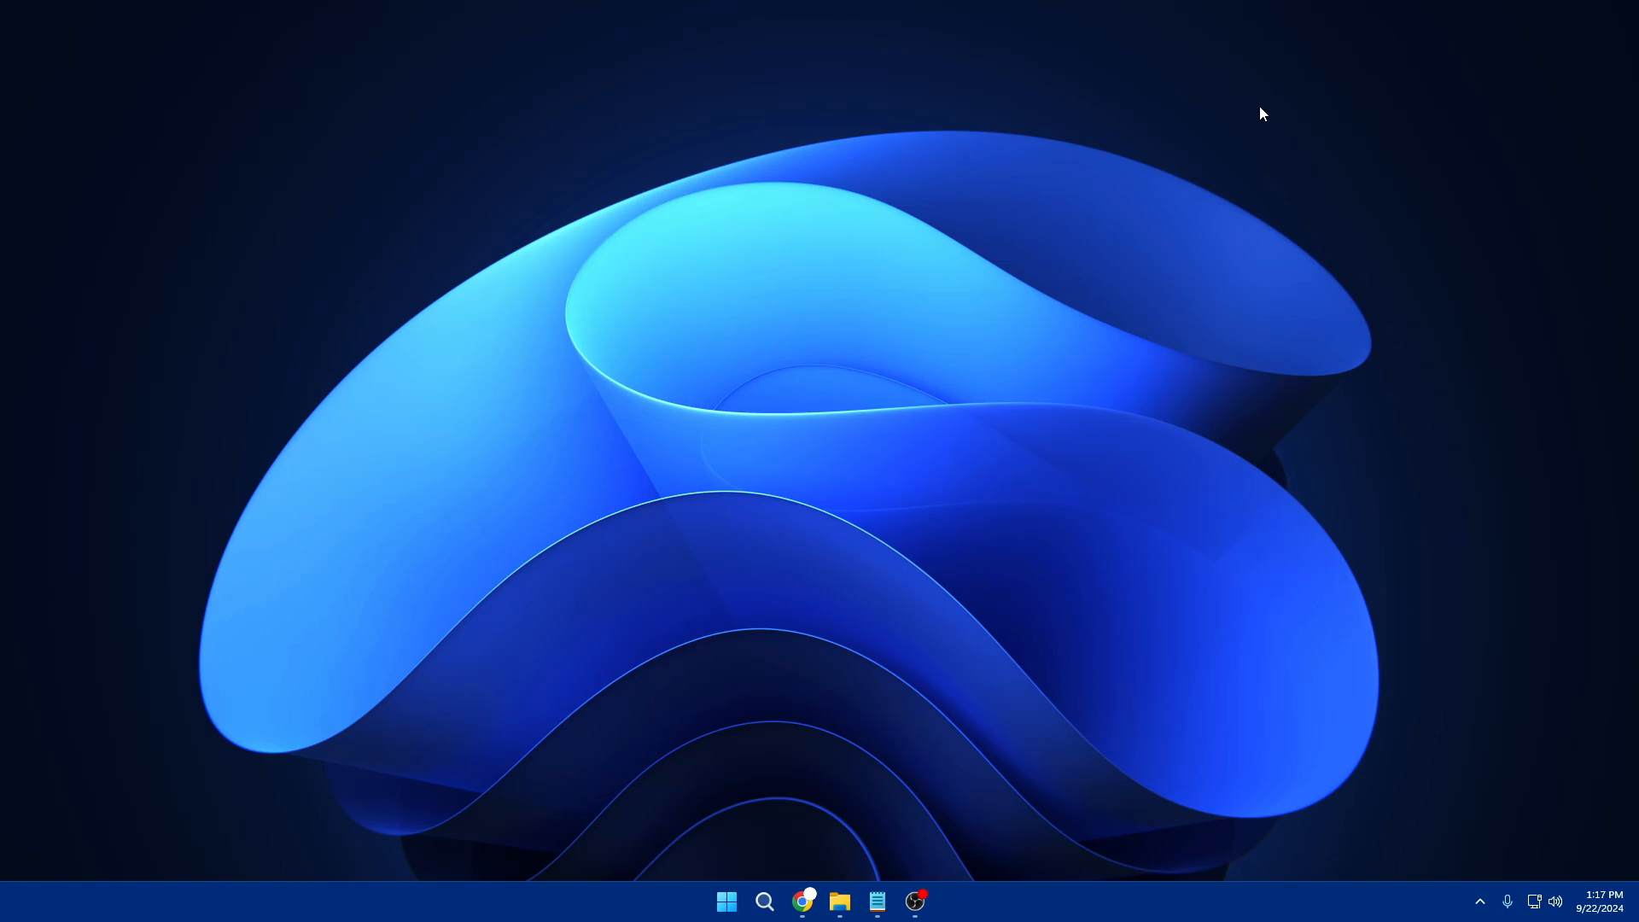
- Use Run from the Start menu to open the C:\Windows\Temp folder (temp)
right_click(728, 900)
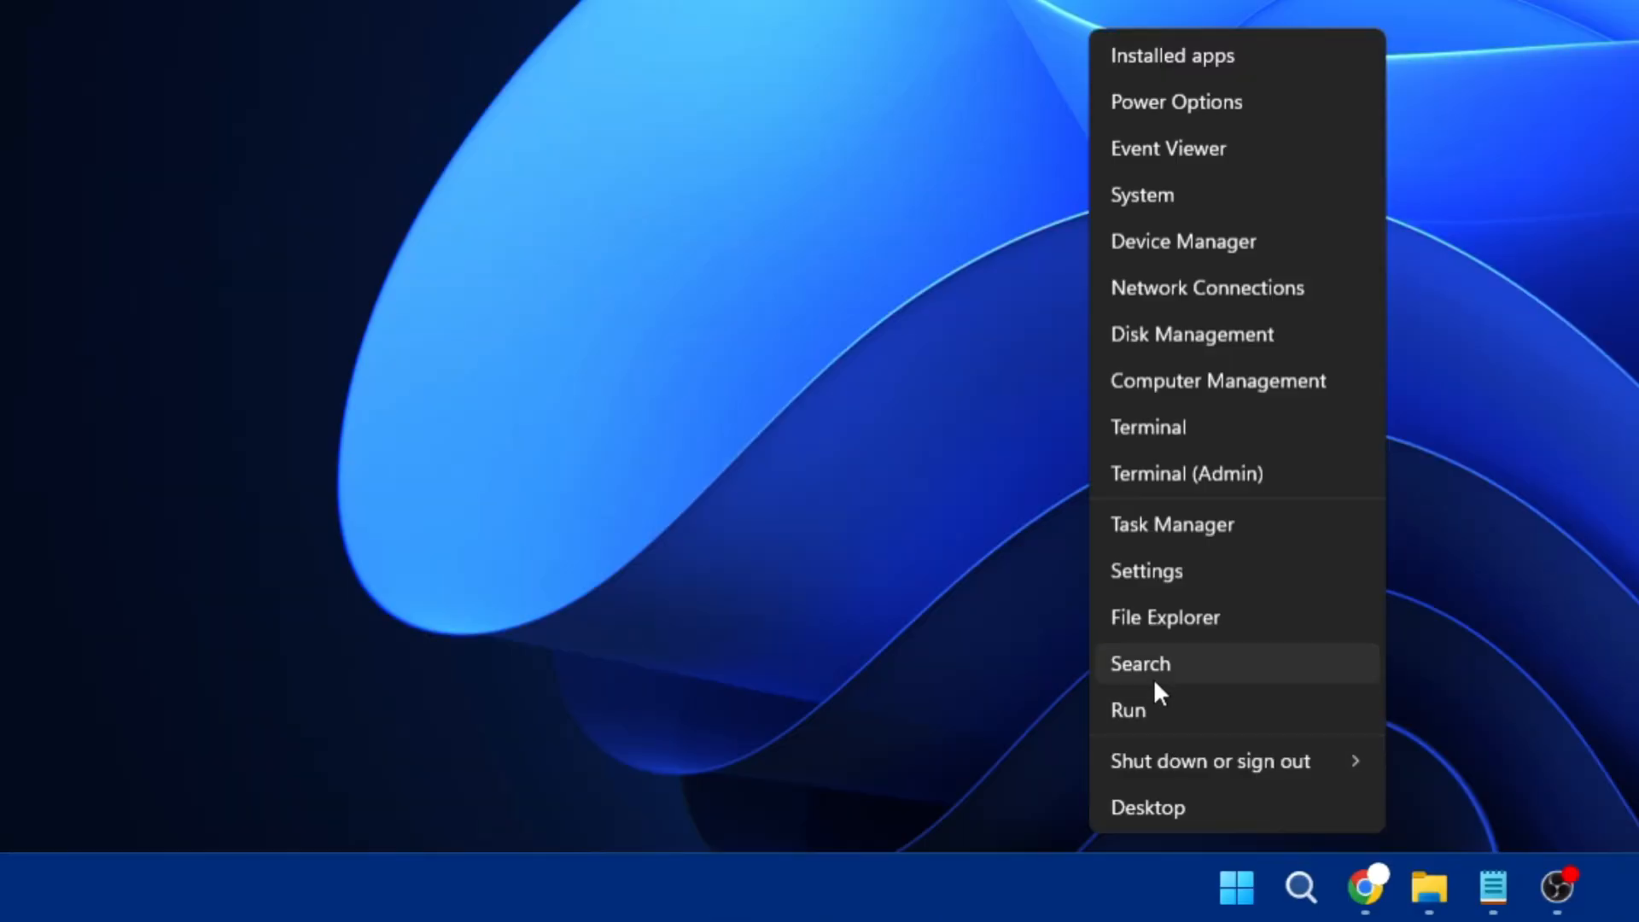
click(1129, 710)
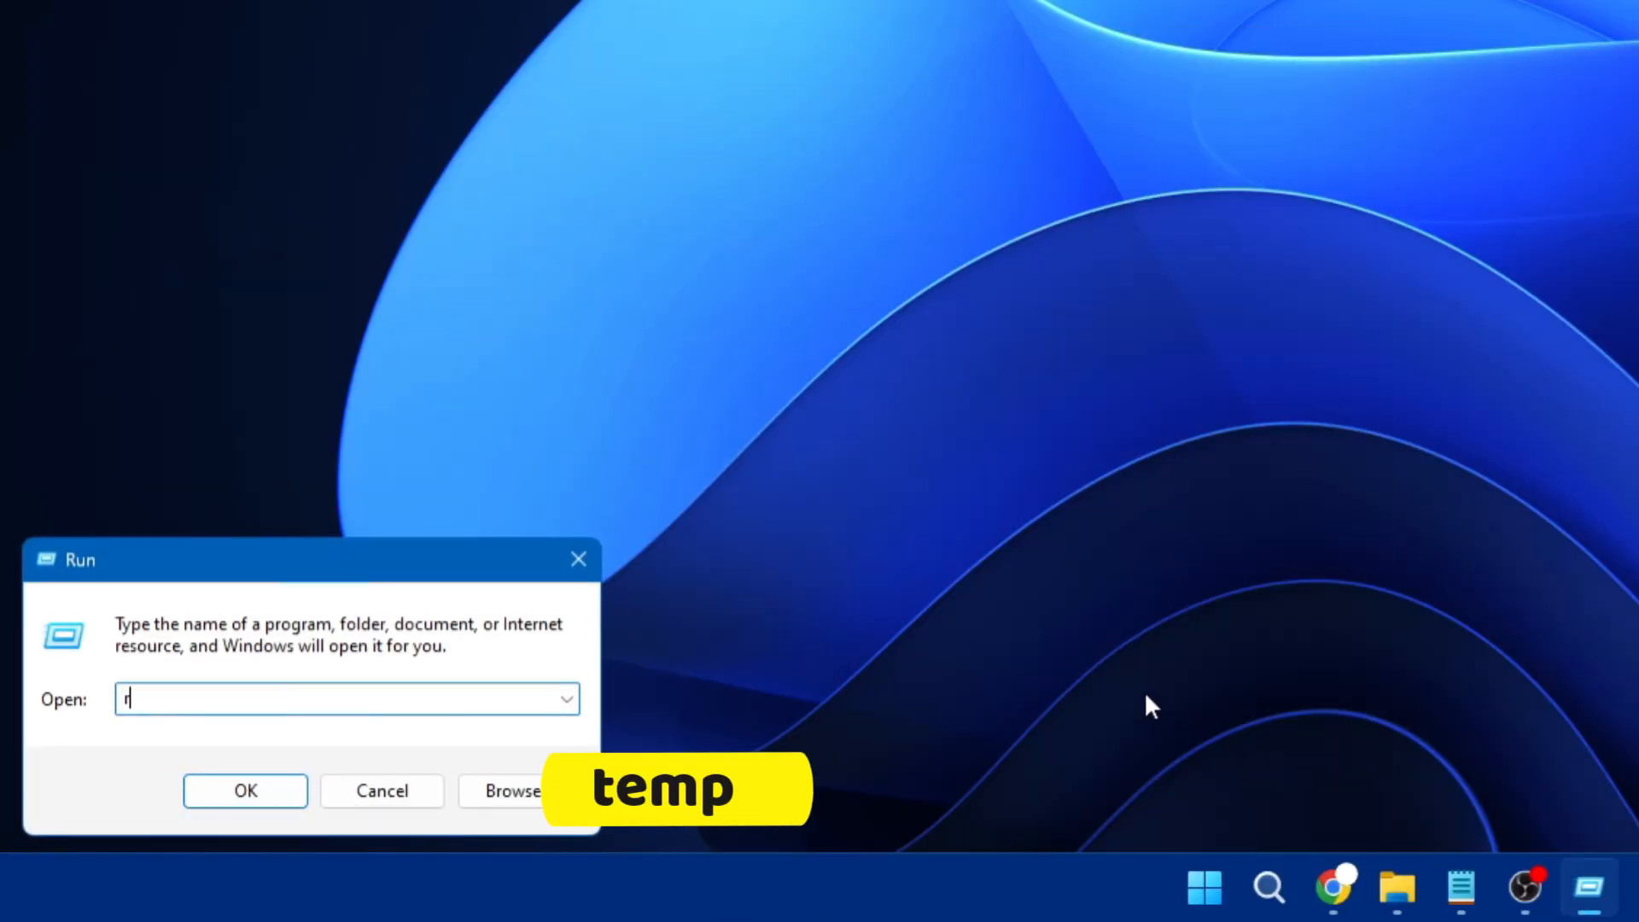
text(emp)
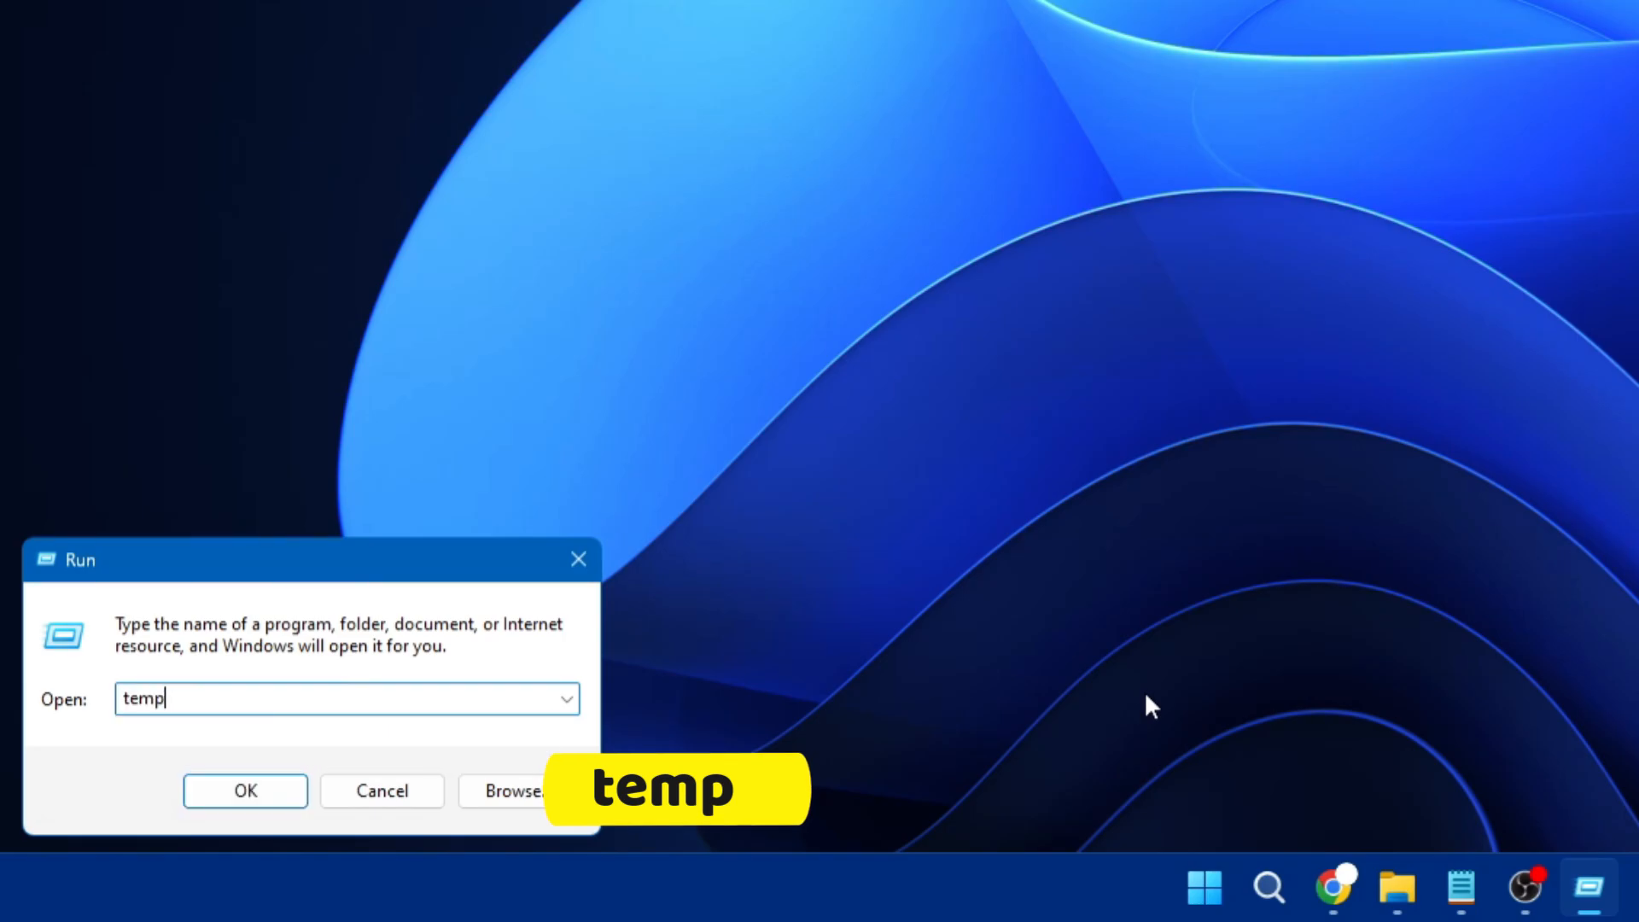
click(245, 790)
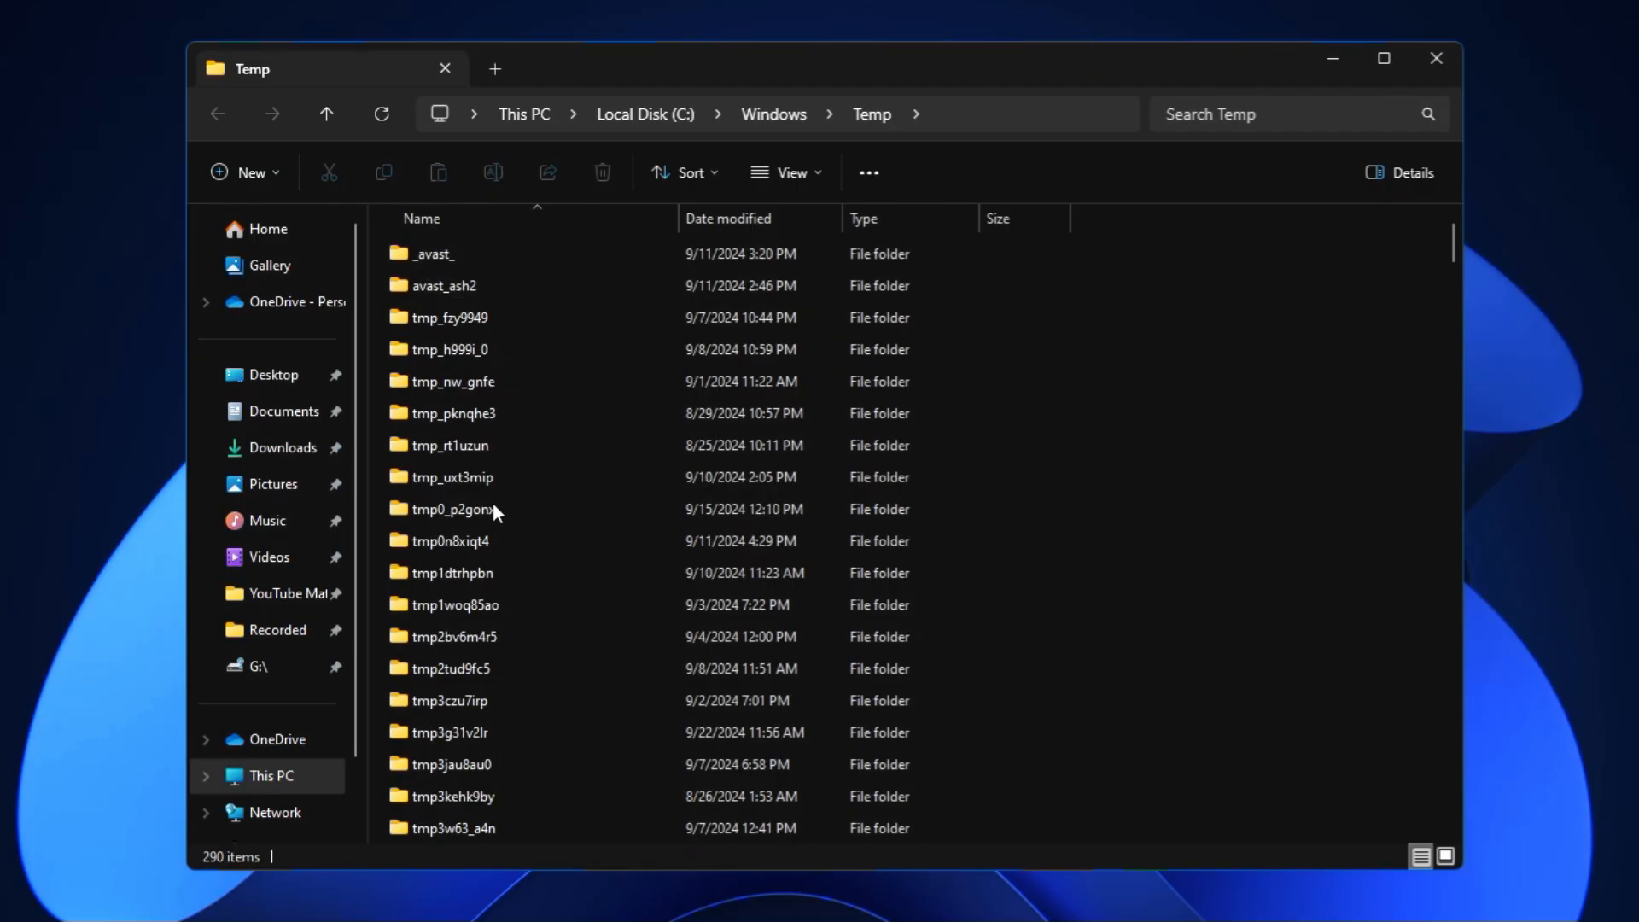
- Select all 290 items in C:\Windows\Temp and permanently delete them
click(450, 413)
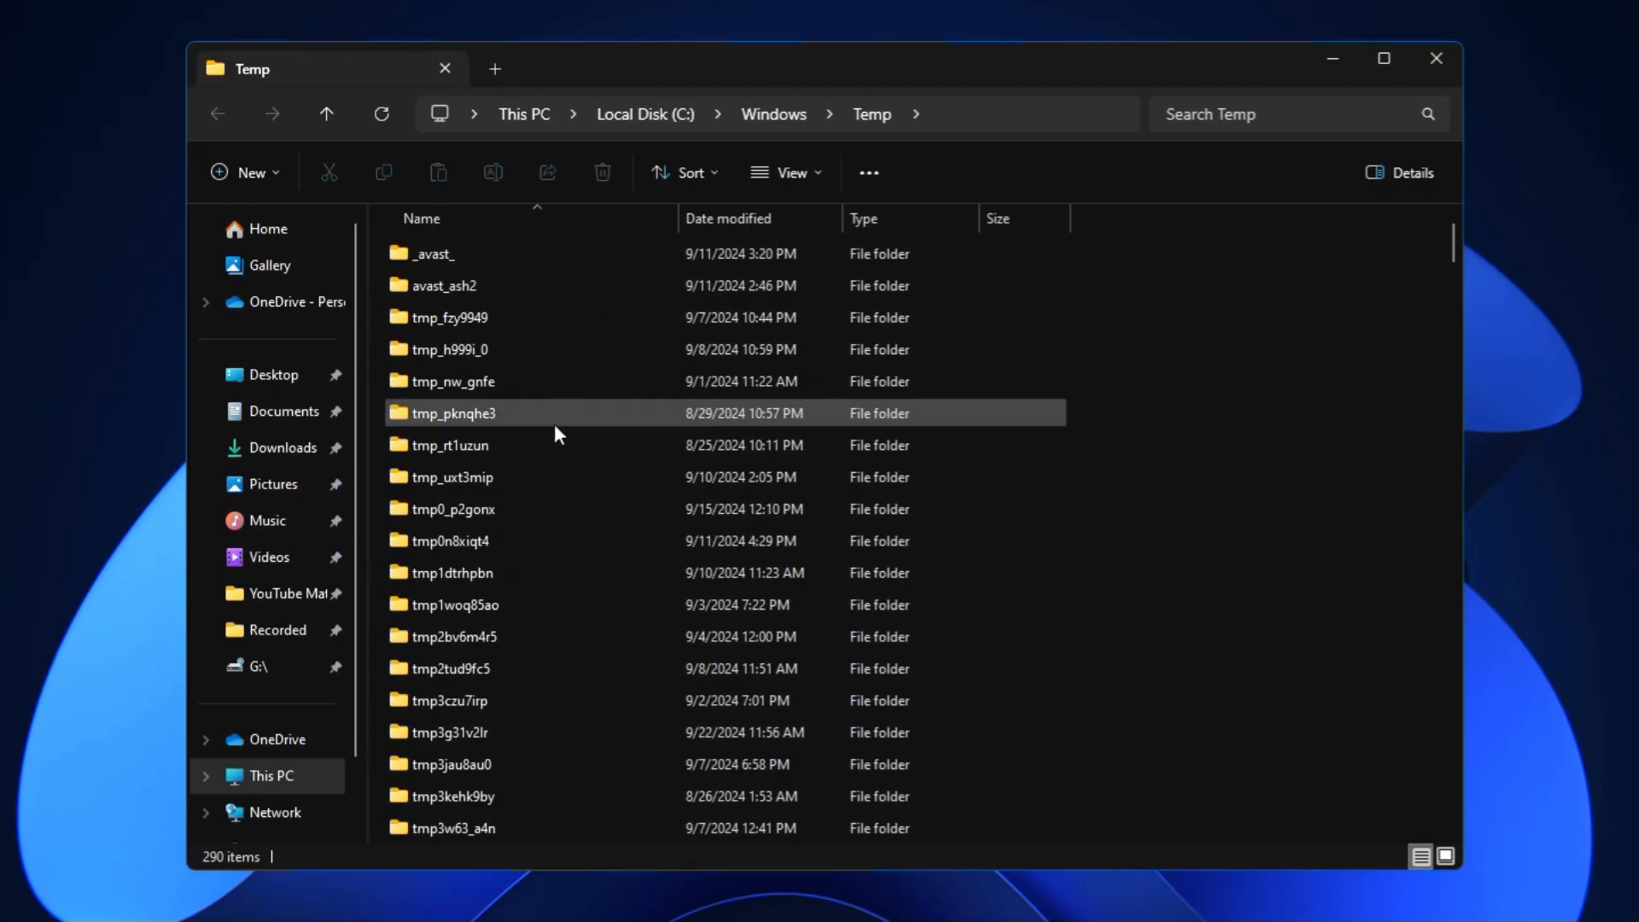
click(1129, 305)
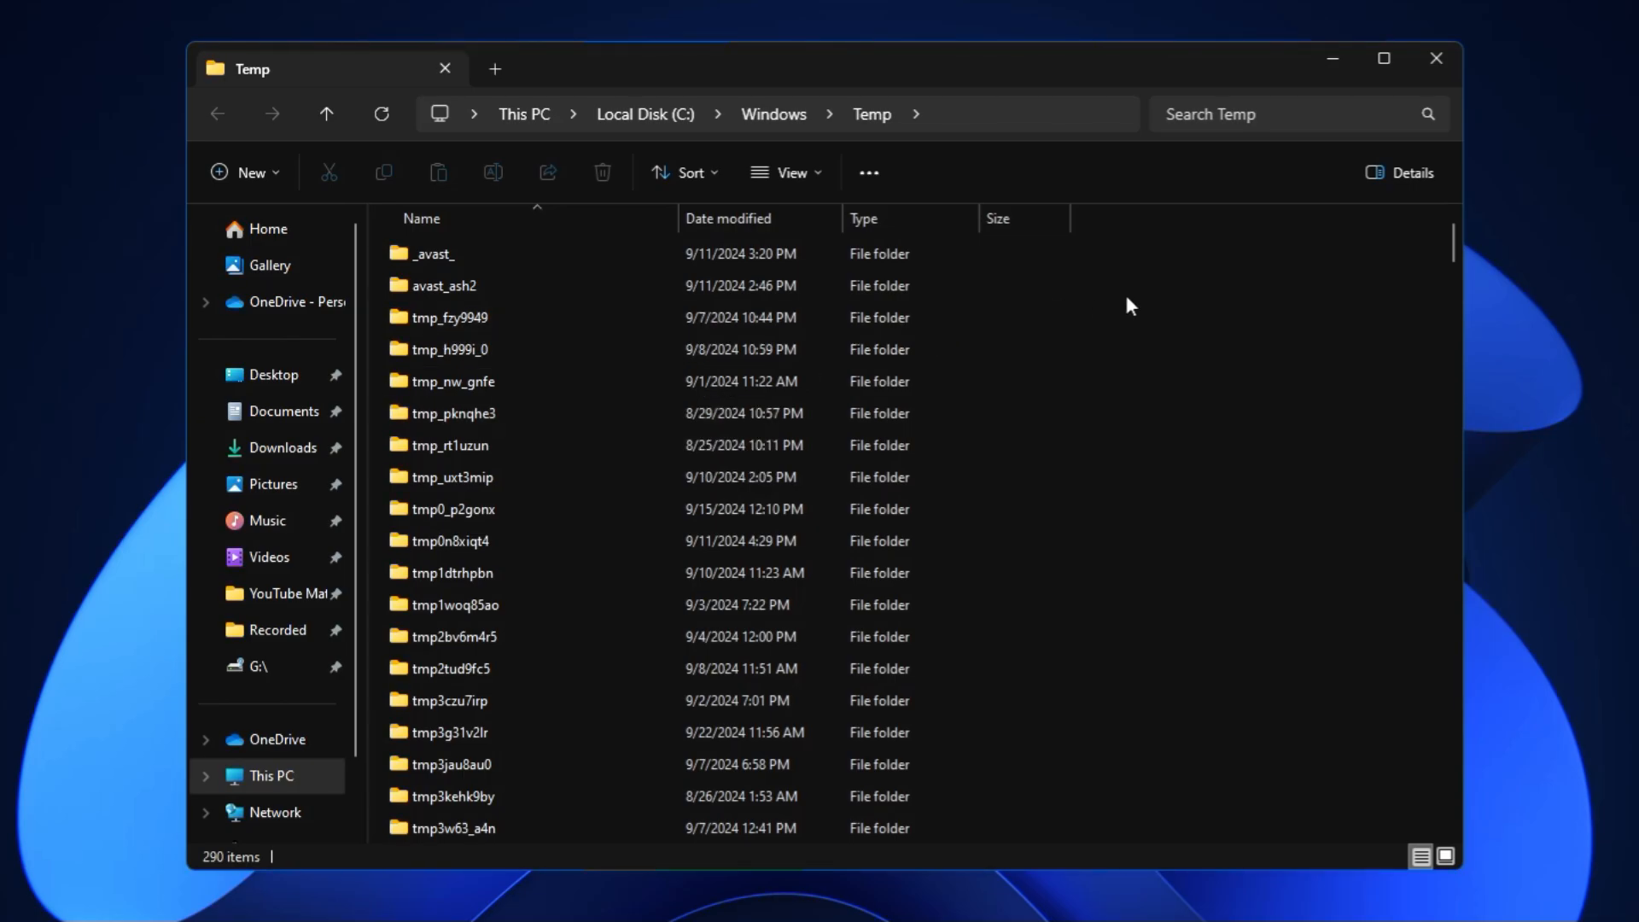
key(ctrl+a)
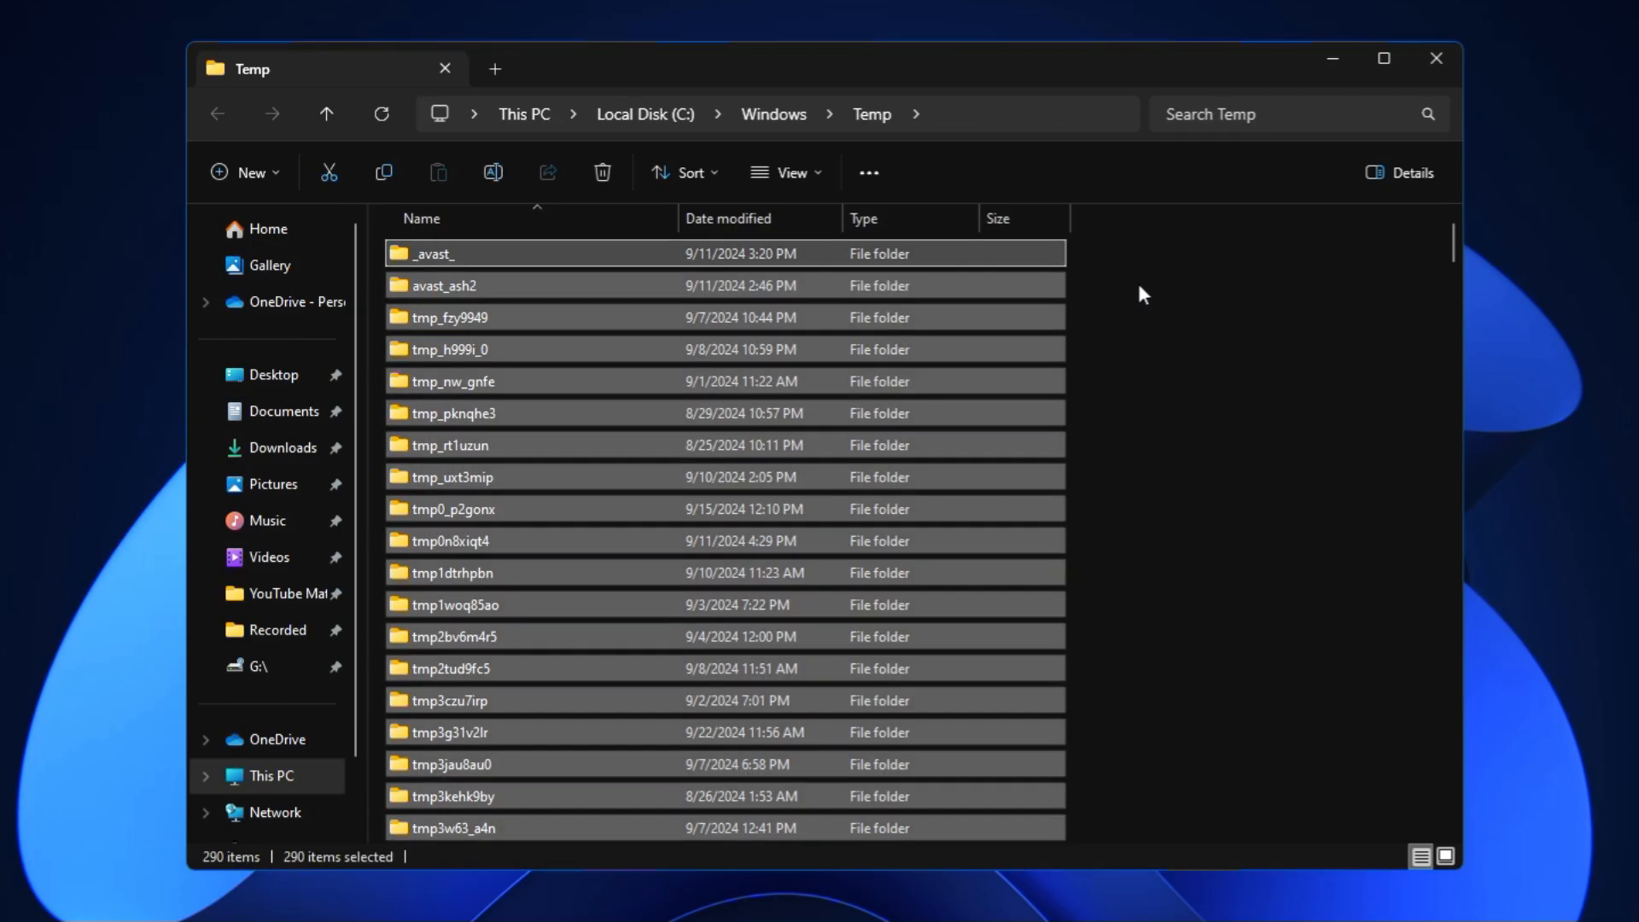
click(602, 171)
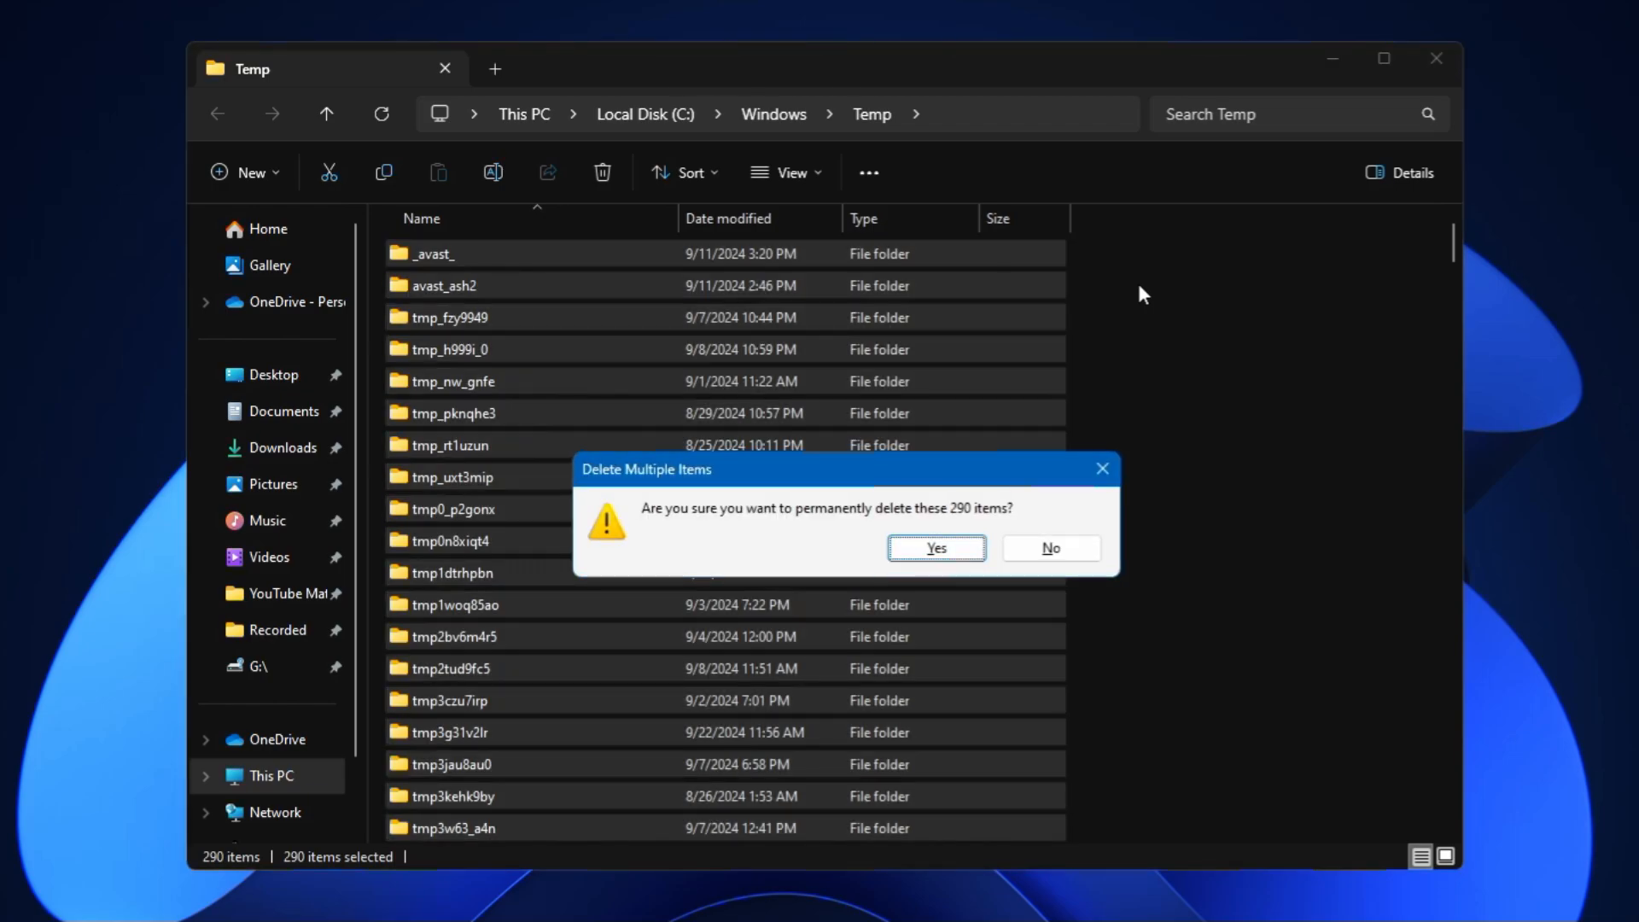
mouse_move(1045, 407)
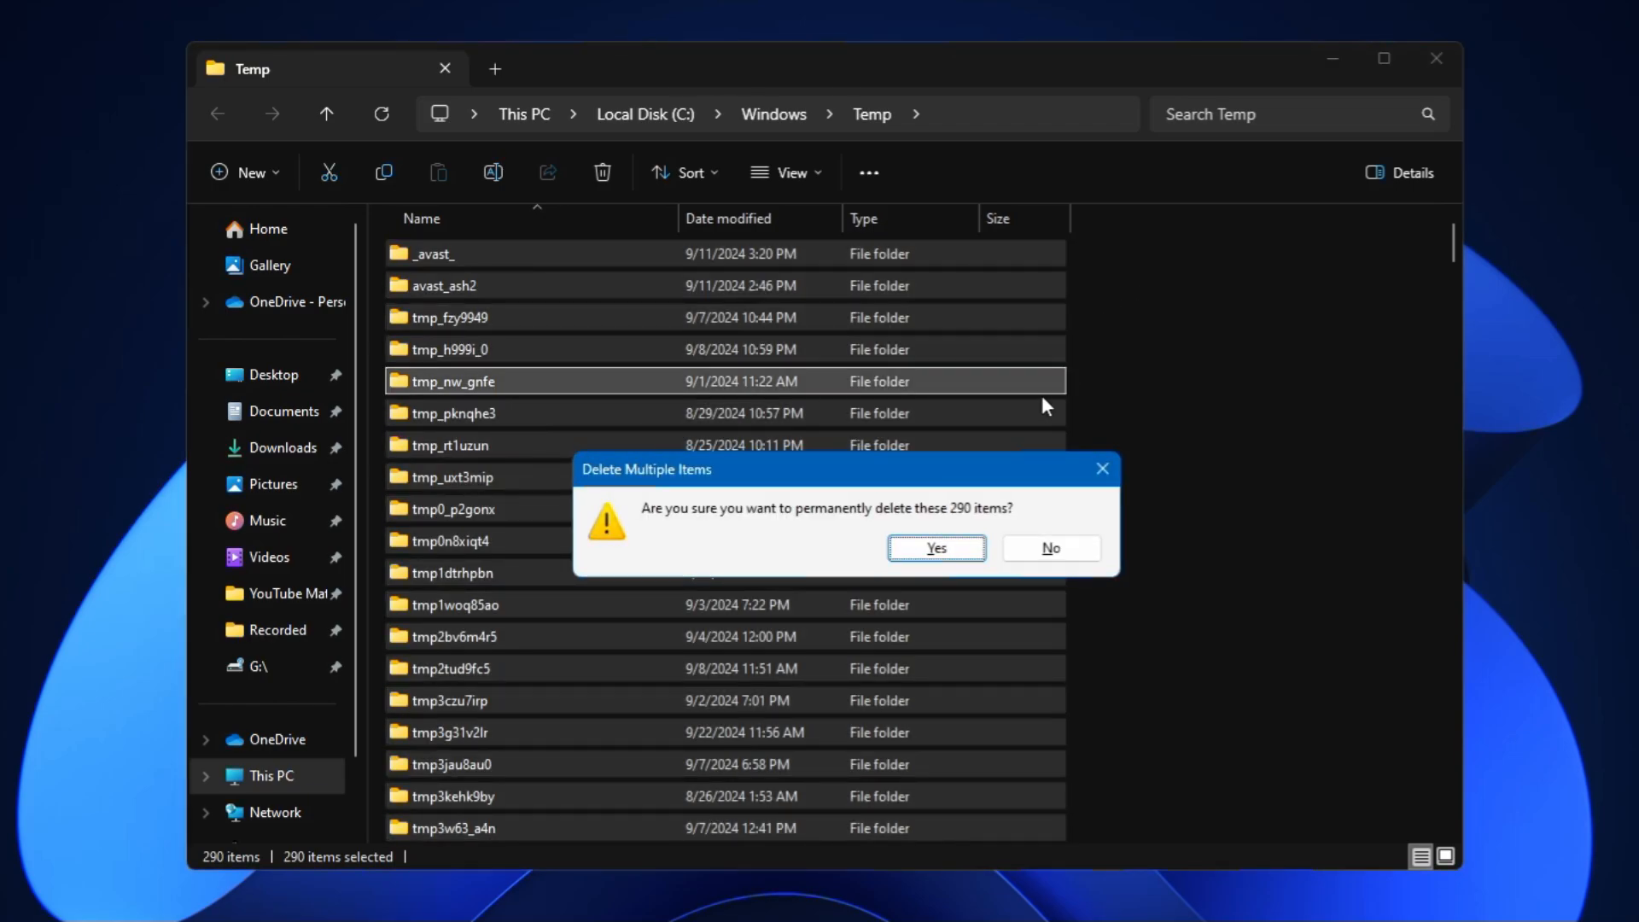
click(934, 548)
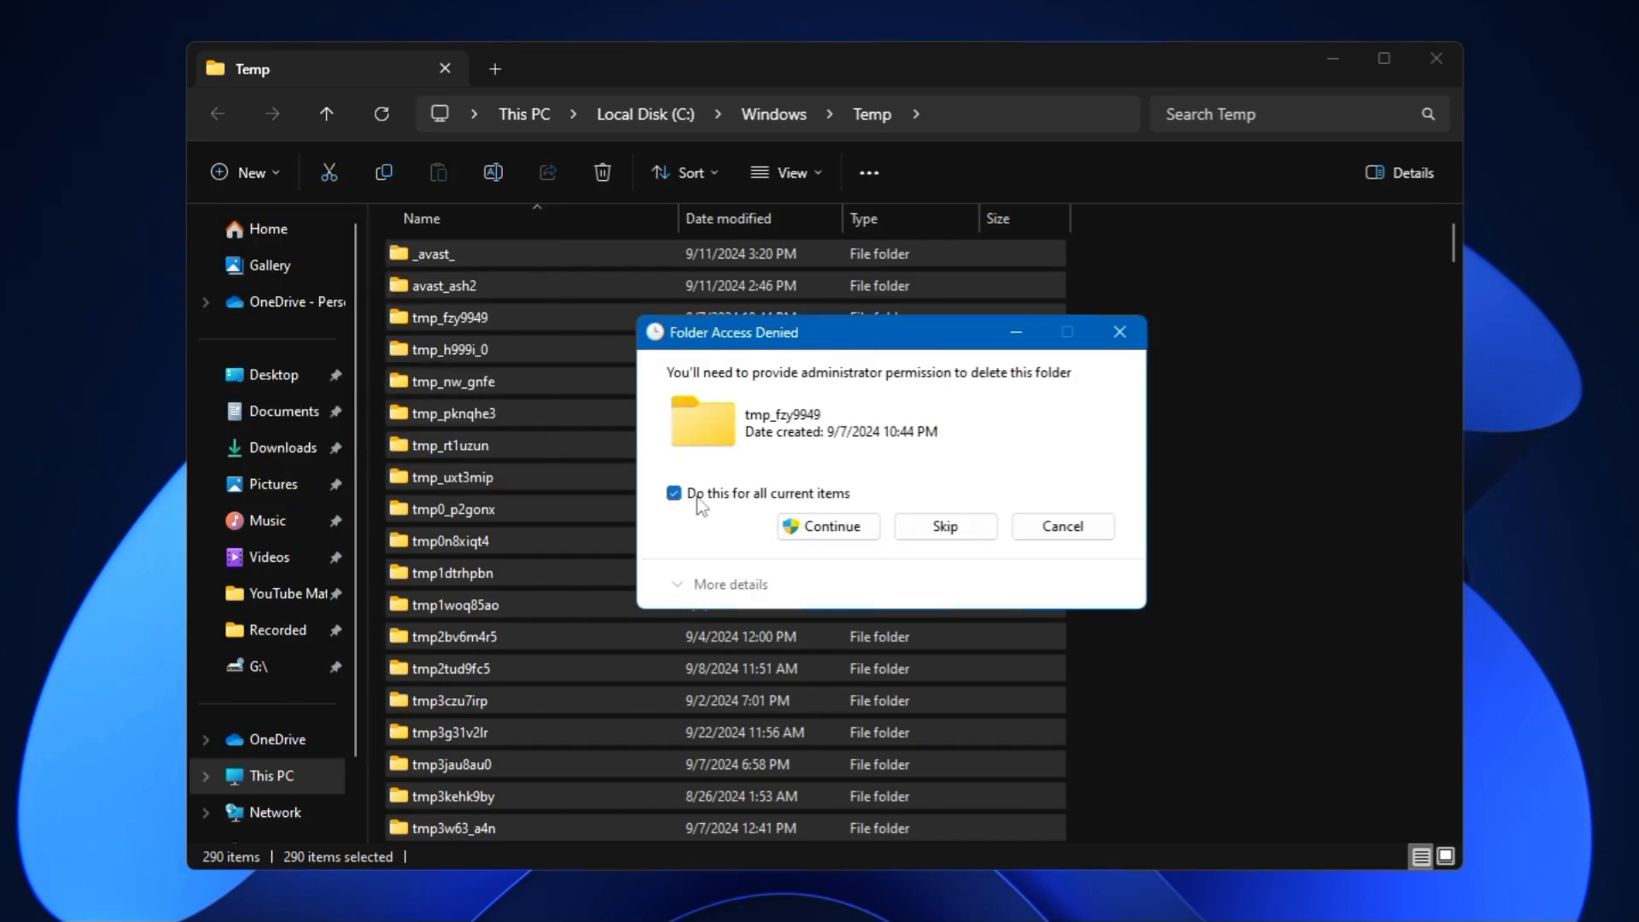
- Skip all locked folders and in-use files, applying the answer to every item
click(825, 526)
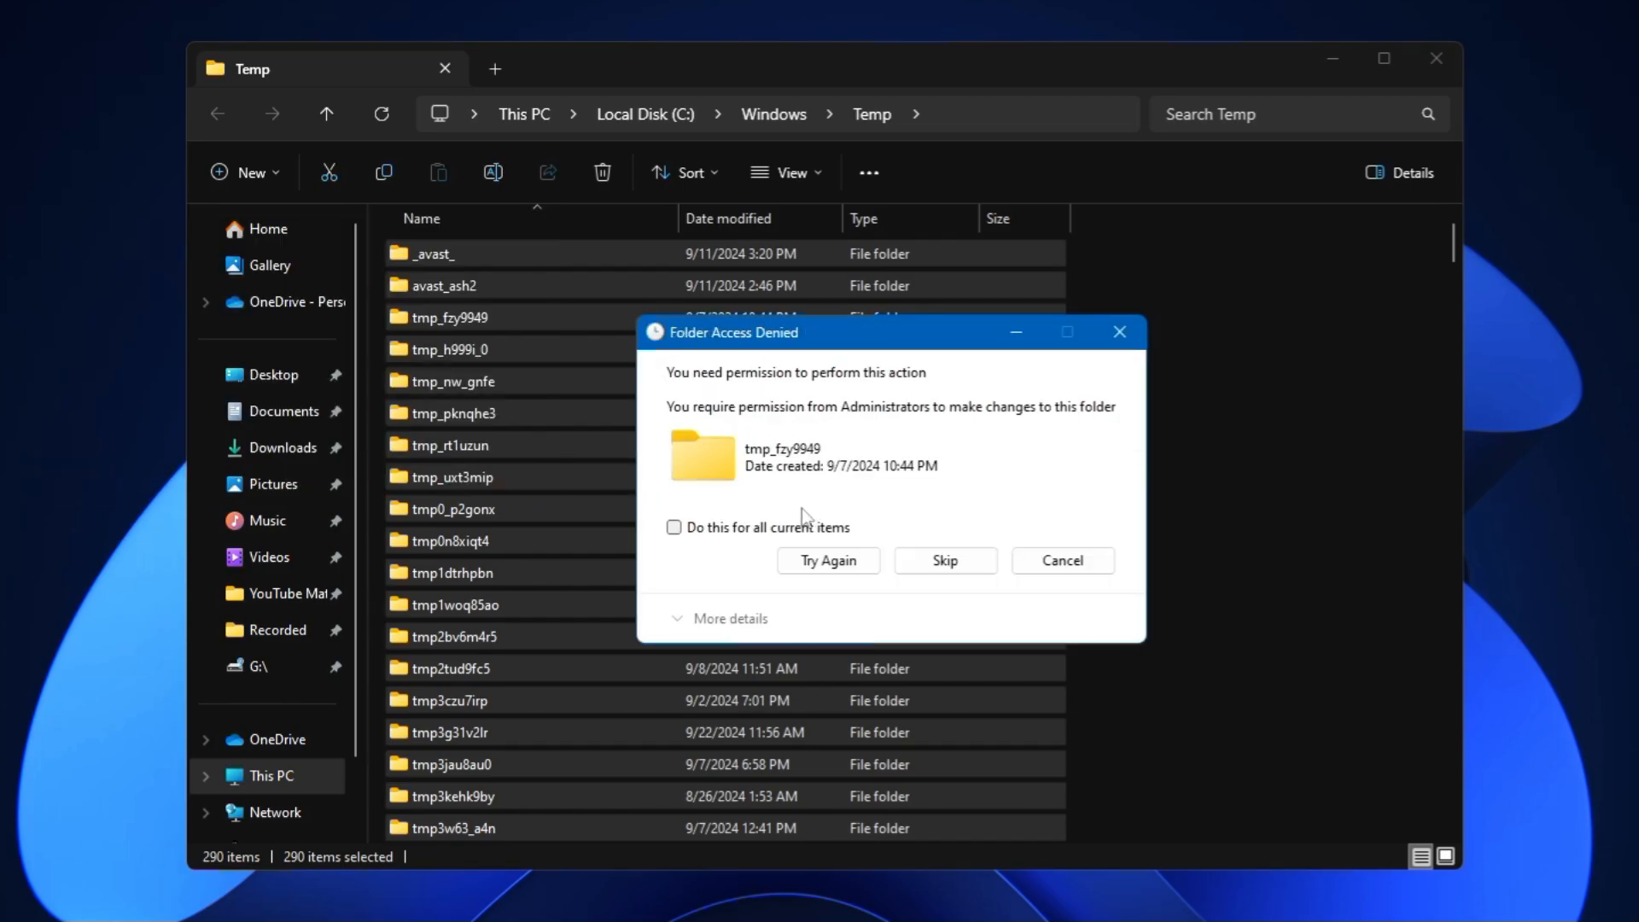
click(672, 528)
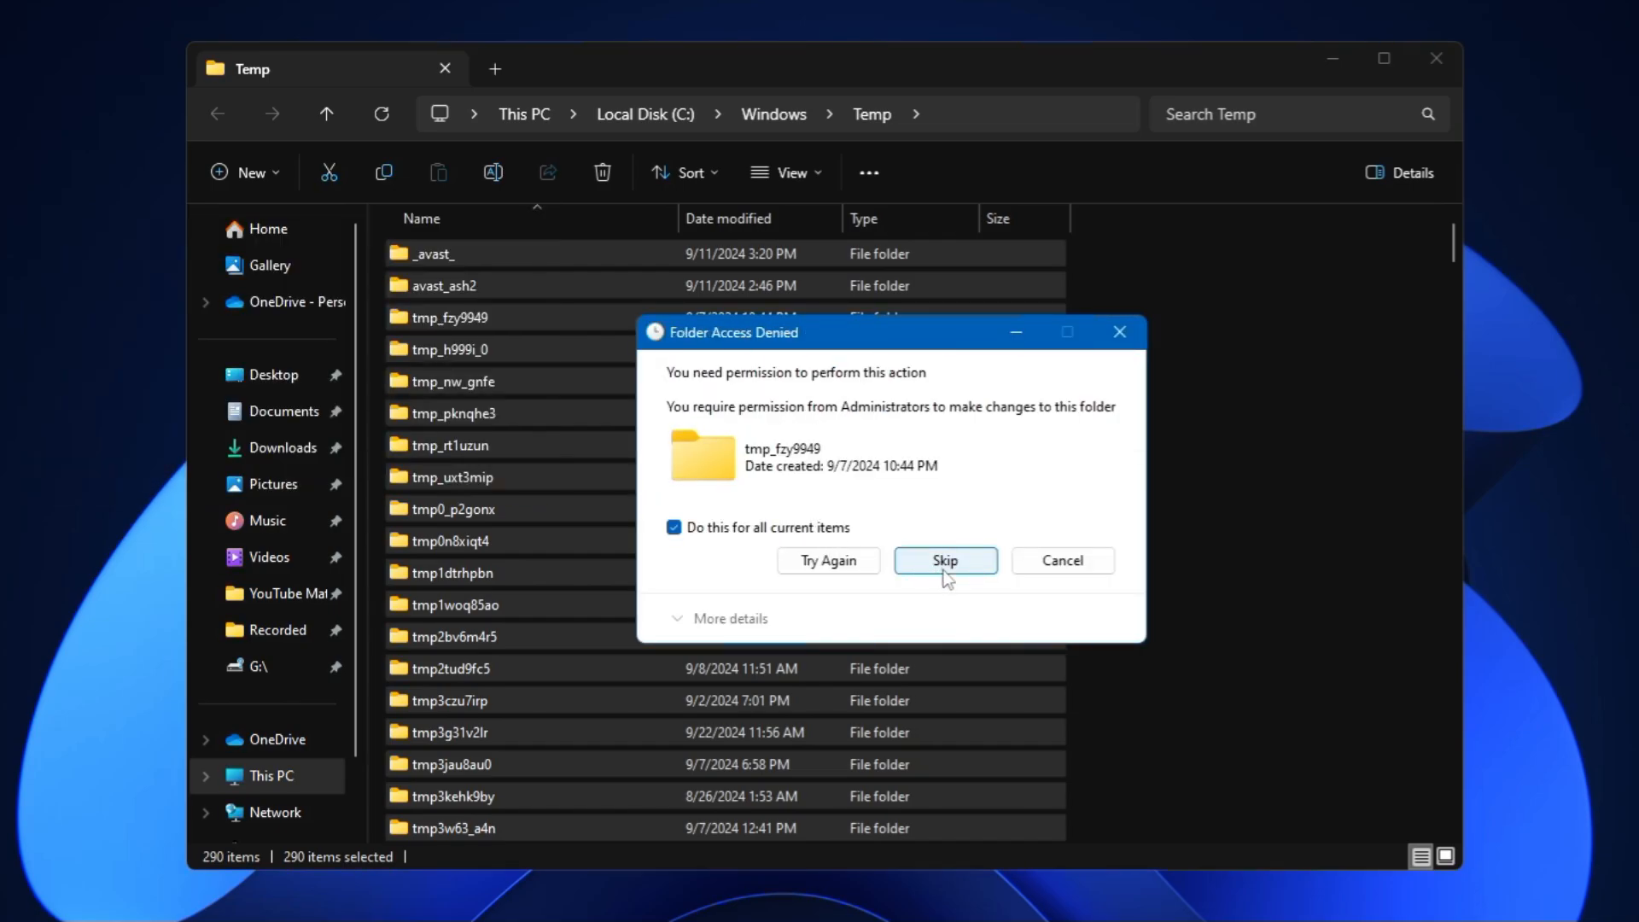
click(943, 560)
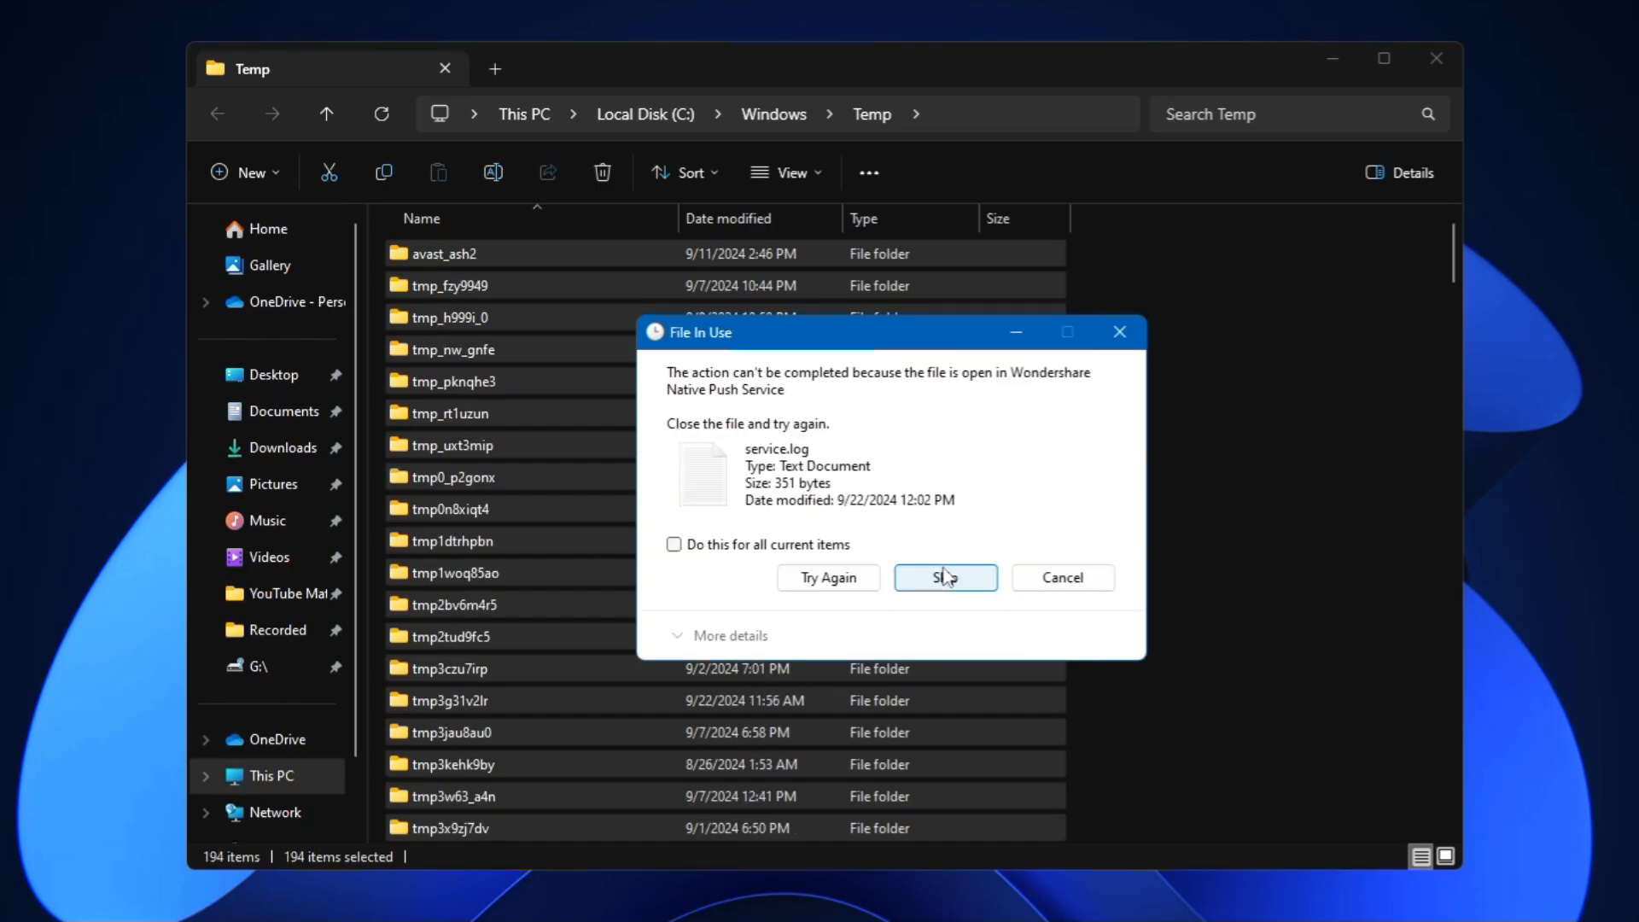
click(944, 577)
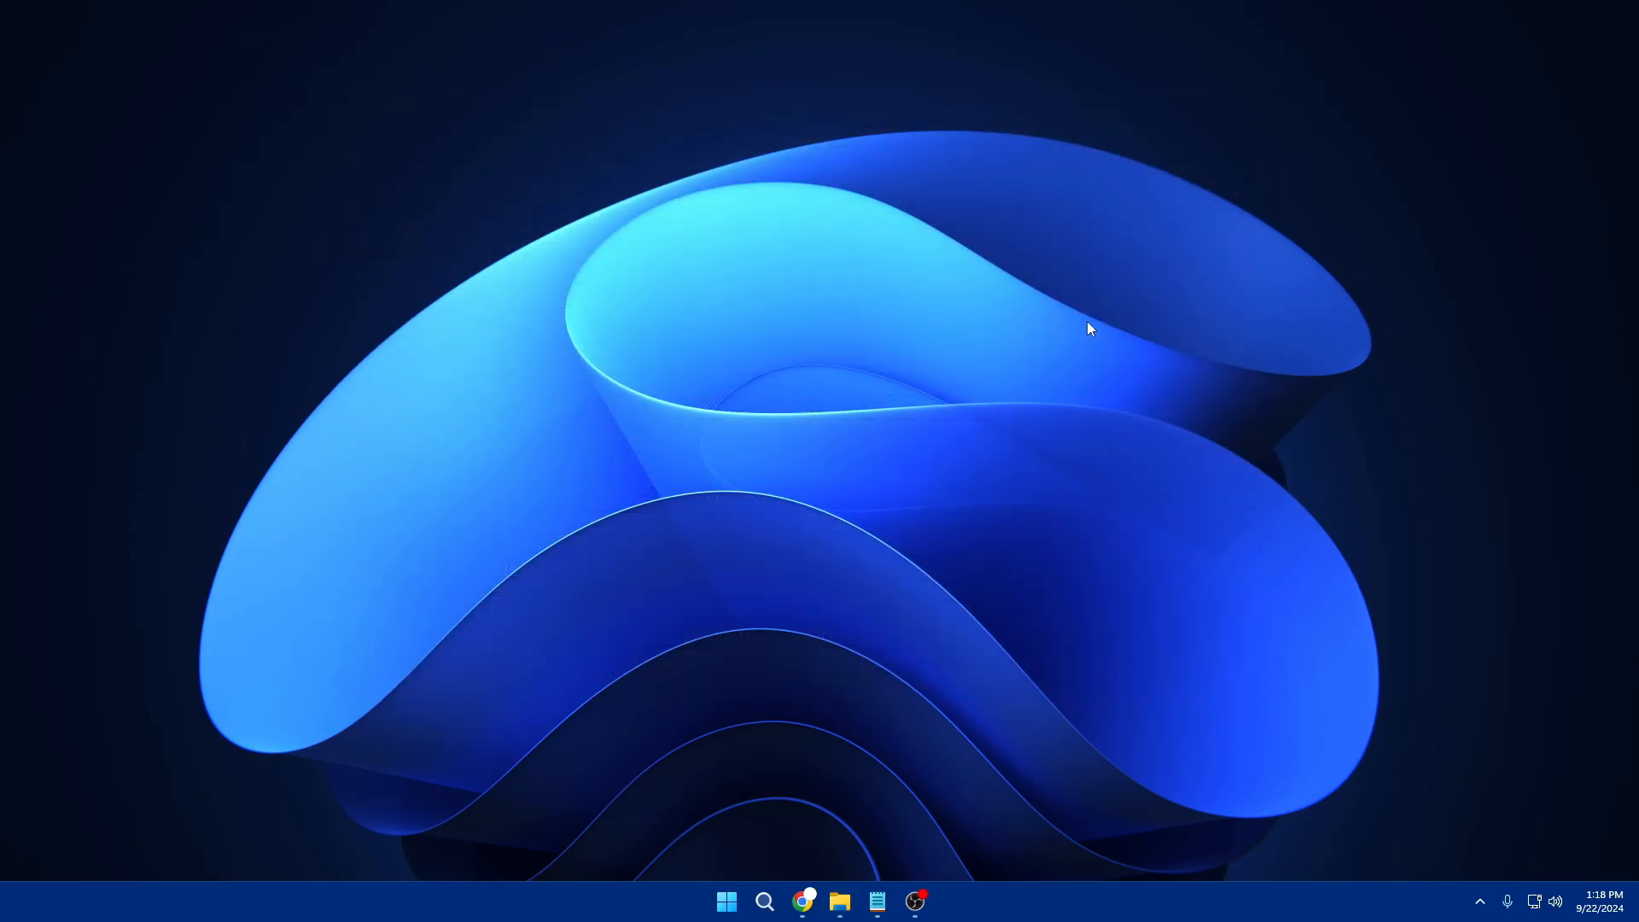
mouse_move(803, 900)
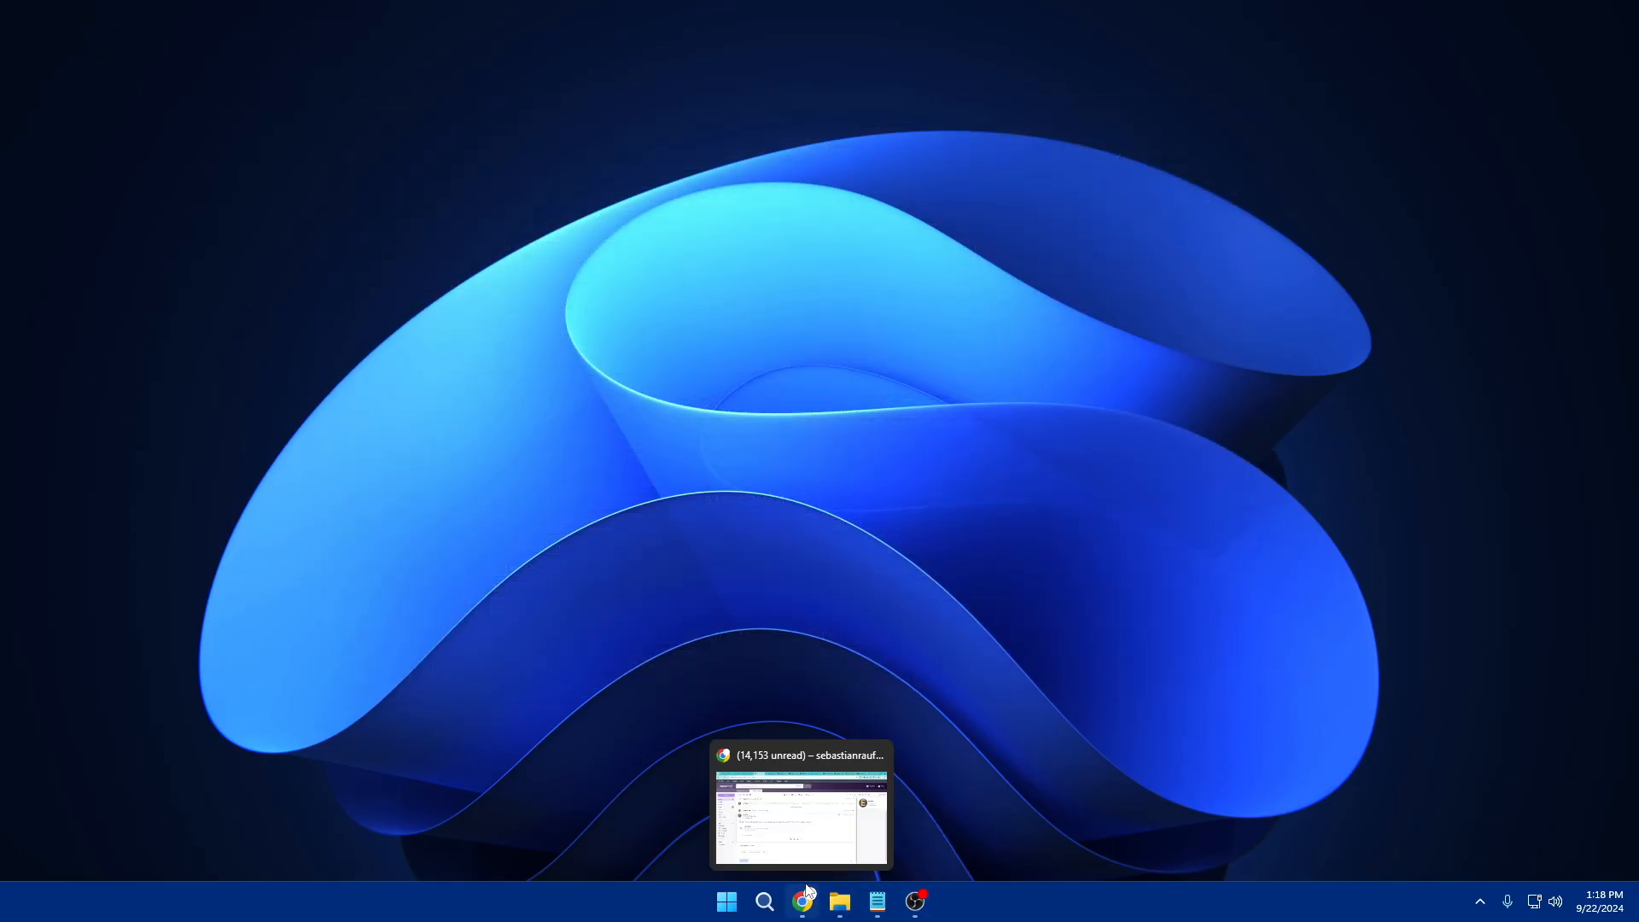
- Use Run with %temp% to open the user's AppData\Local\Temp folder
right_click(728, 902)
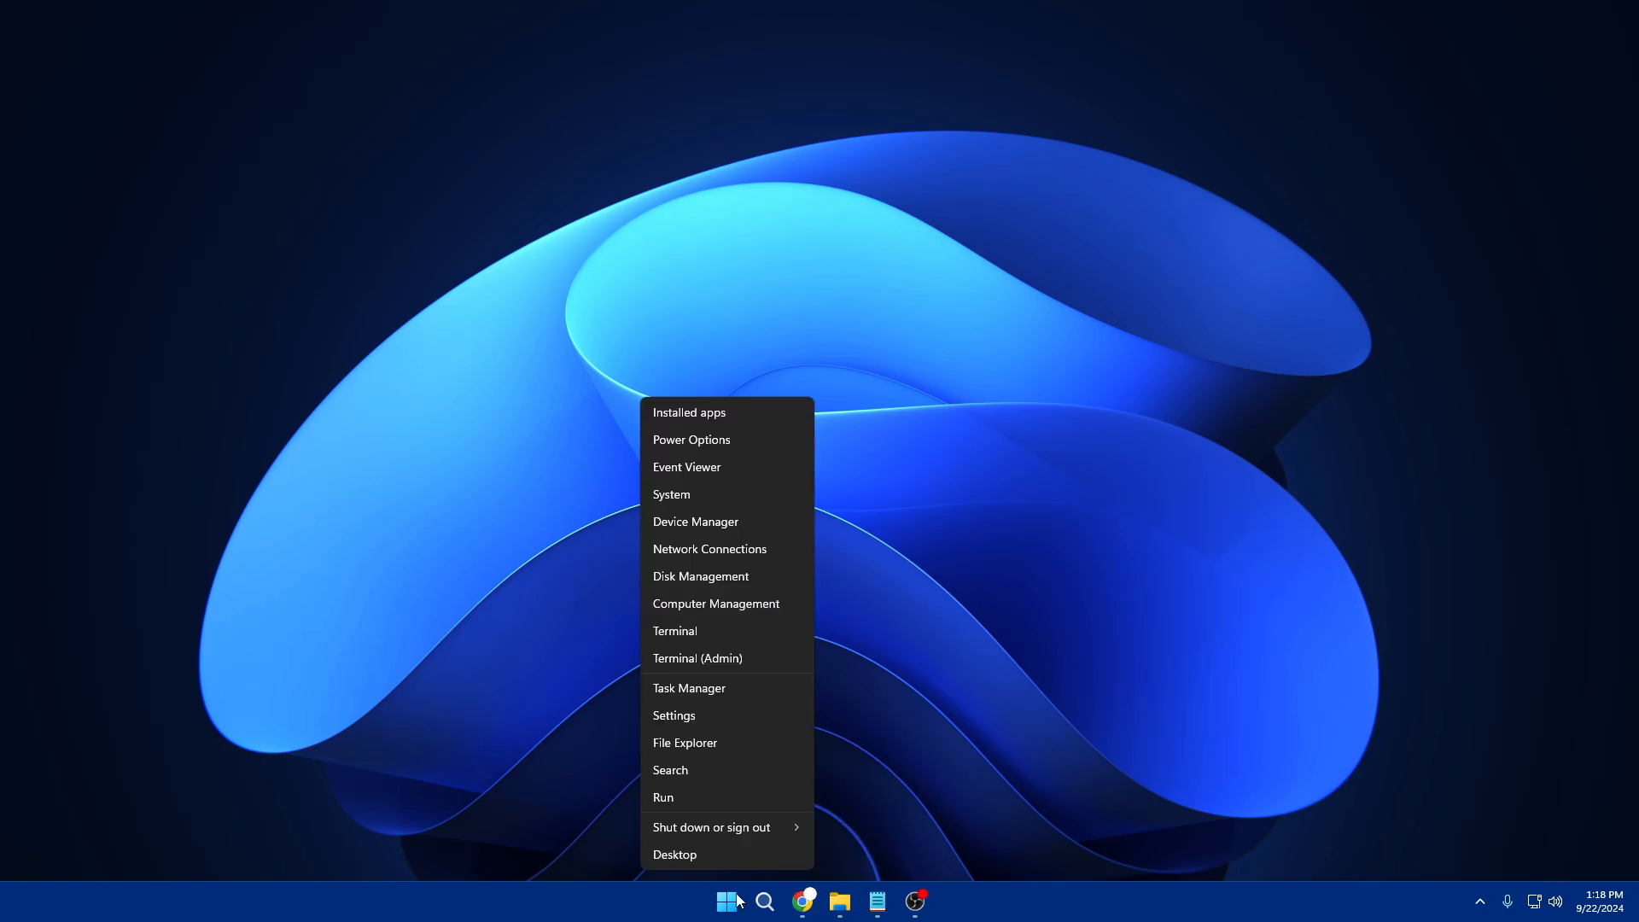
click(663, 798)
text(%temp%)
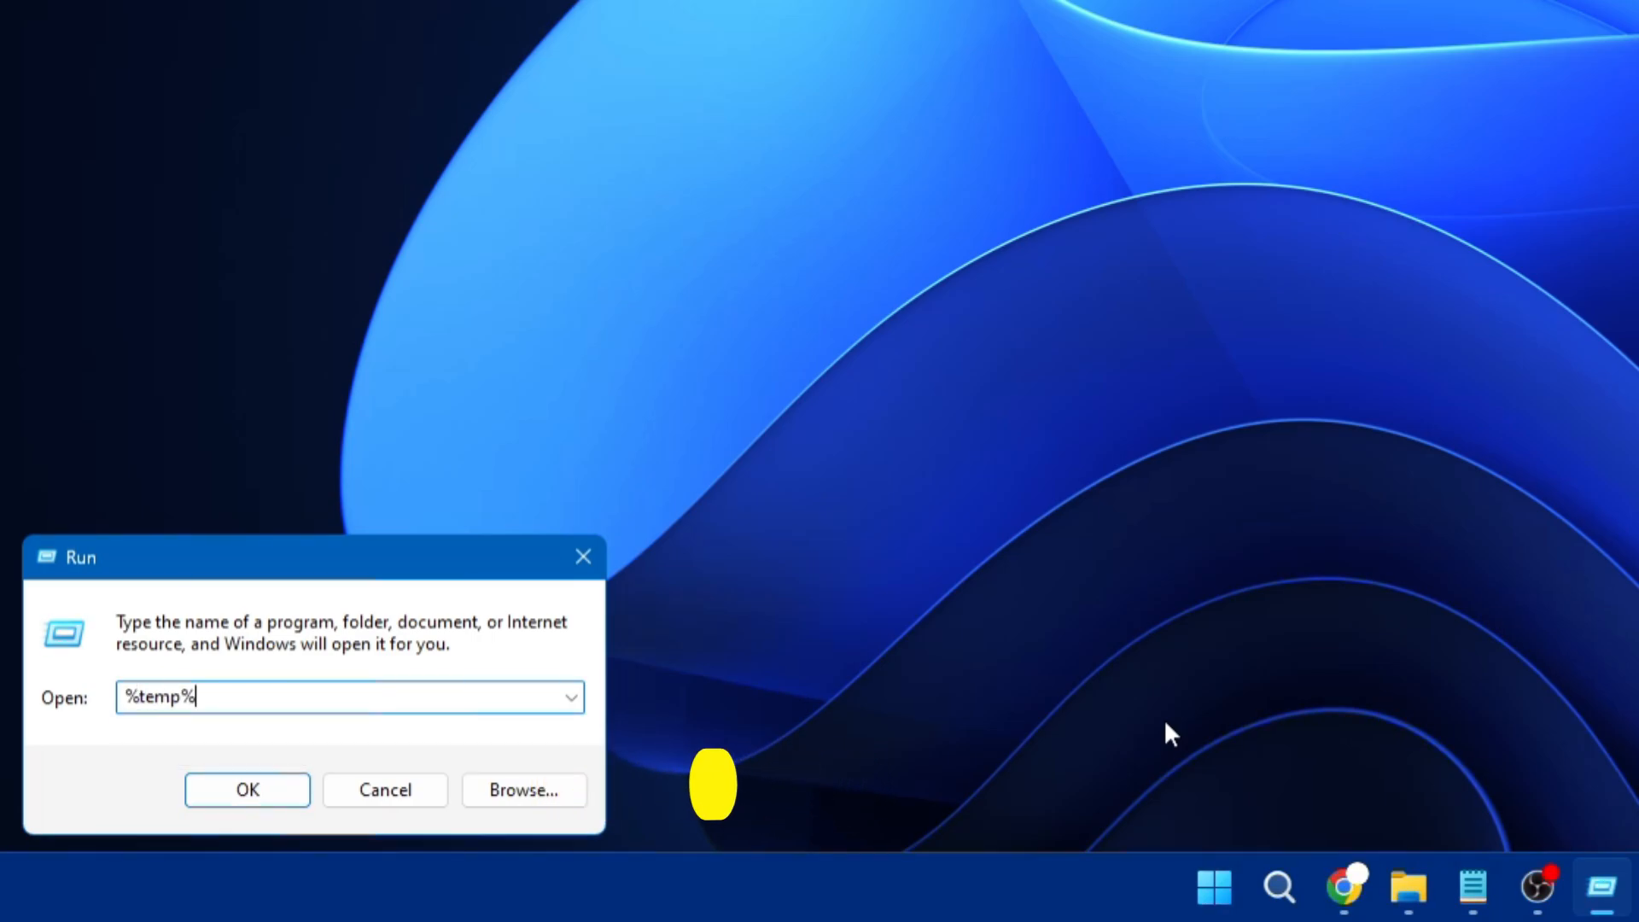
mouse_move(229, 752)
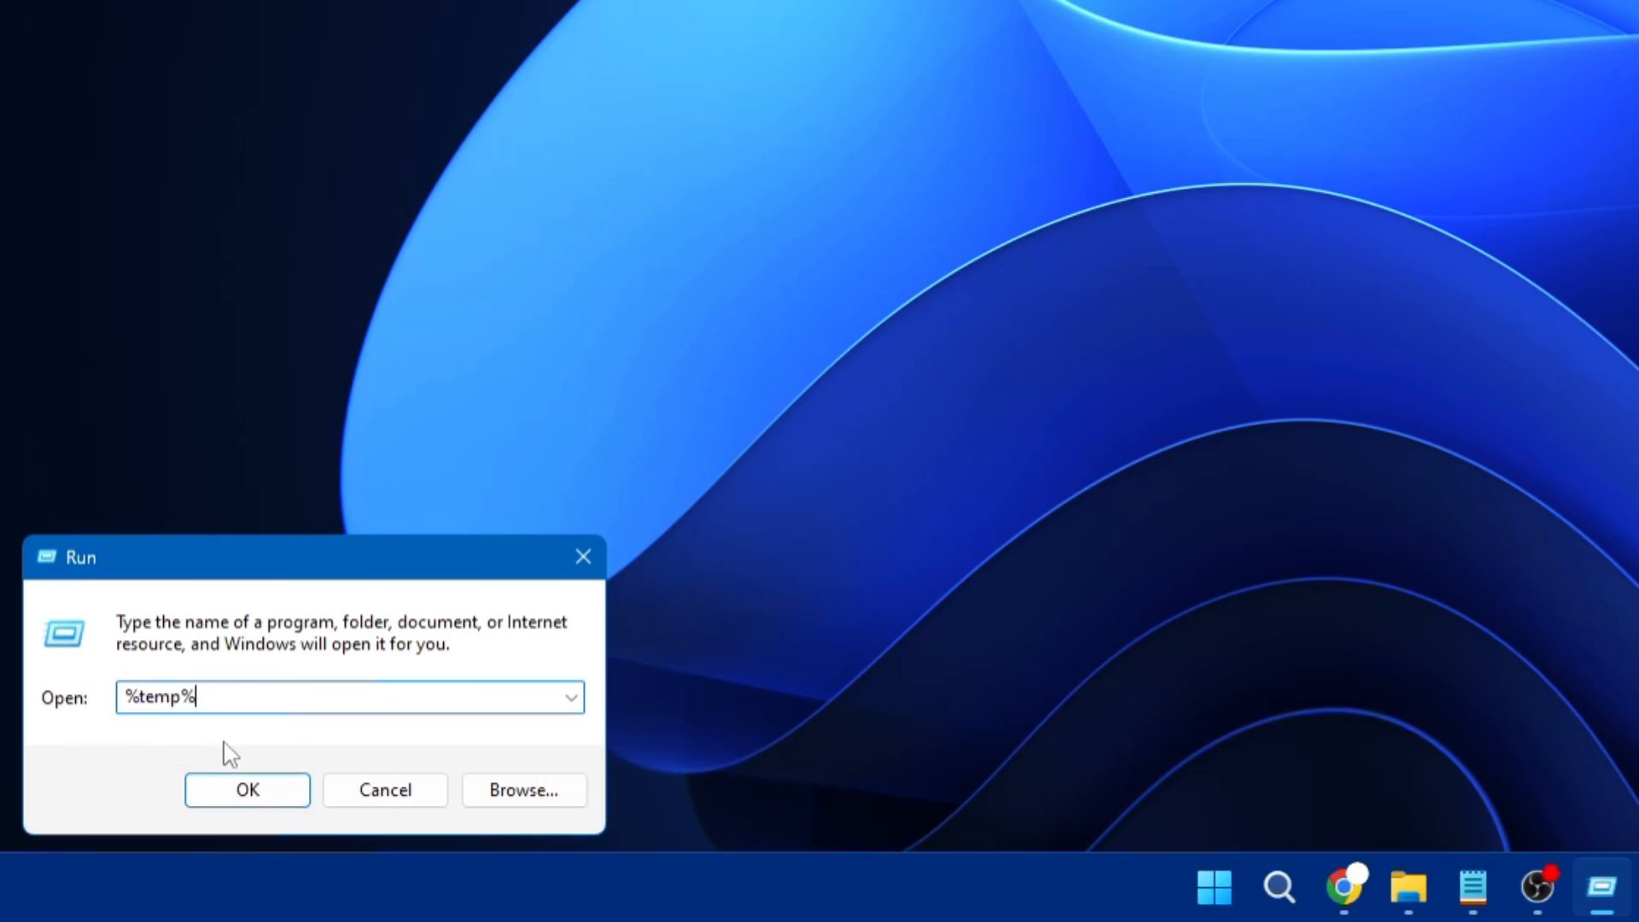
click(246, 789)
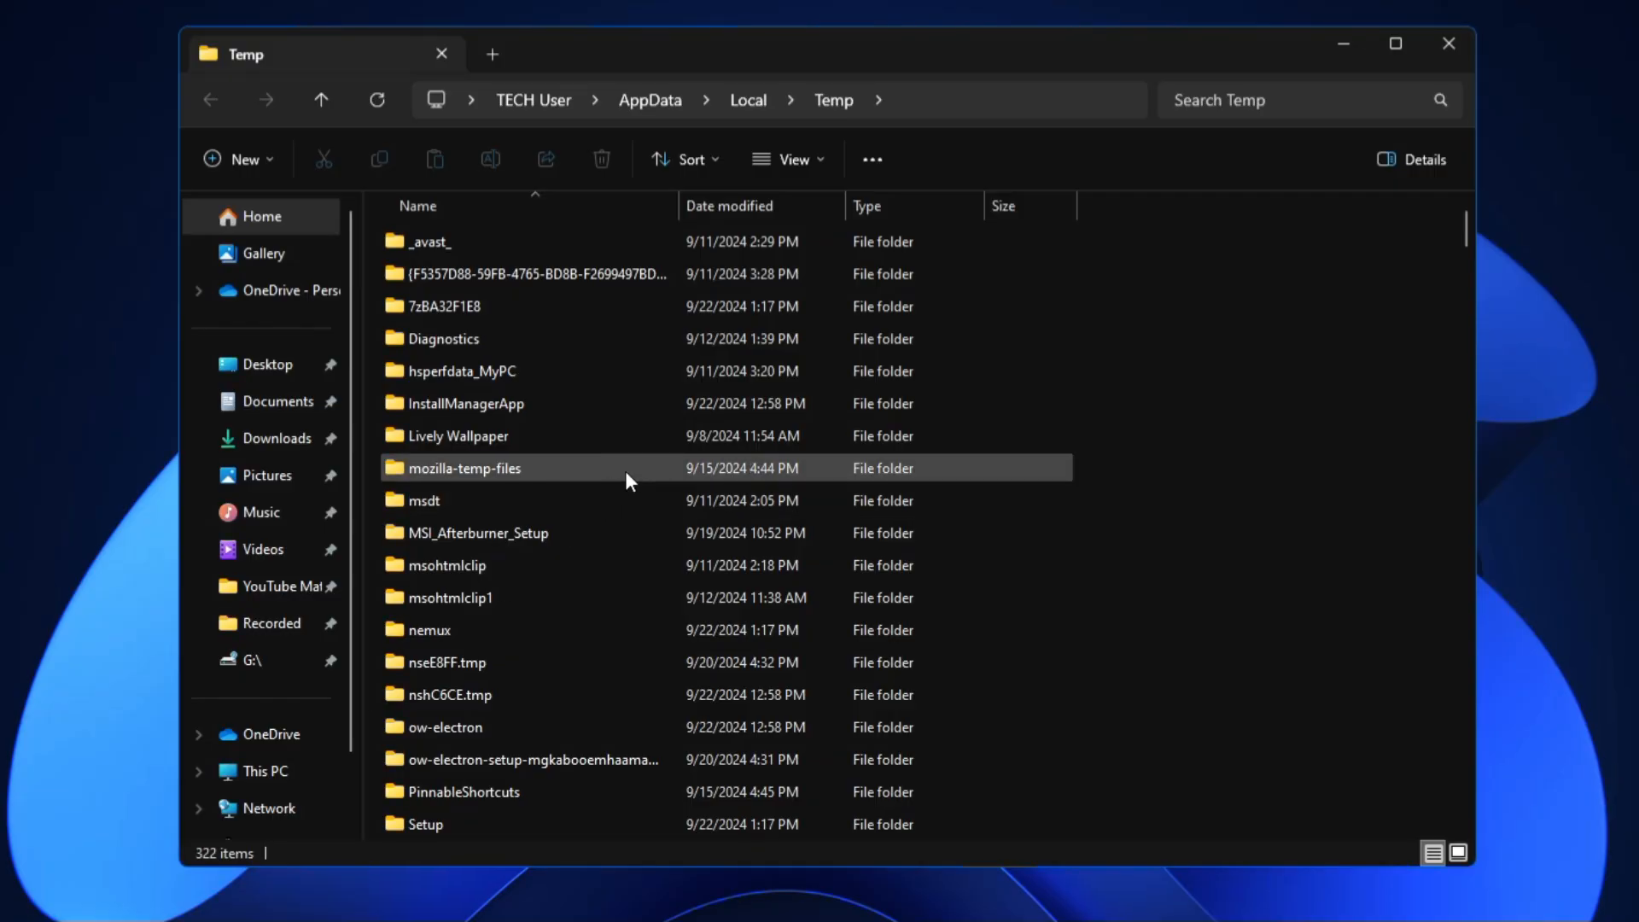
- Permanently delete all 322 items in the user's Temp folder, skipping in-use files
key(ctrl+a)
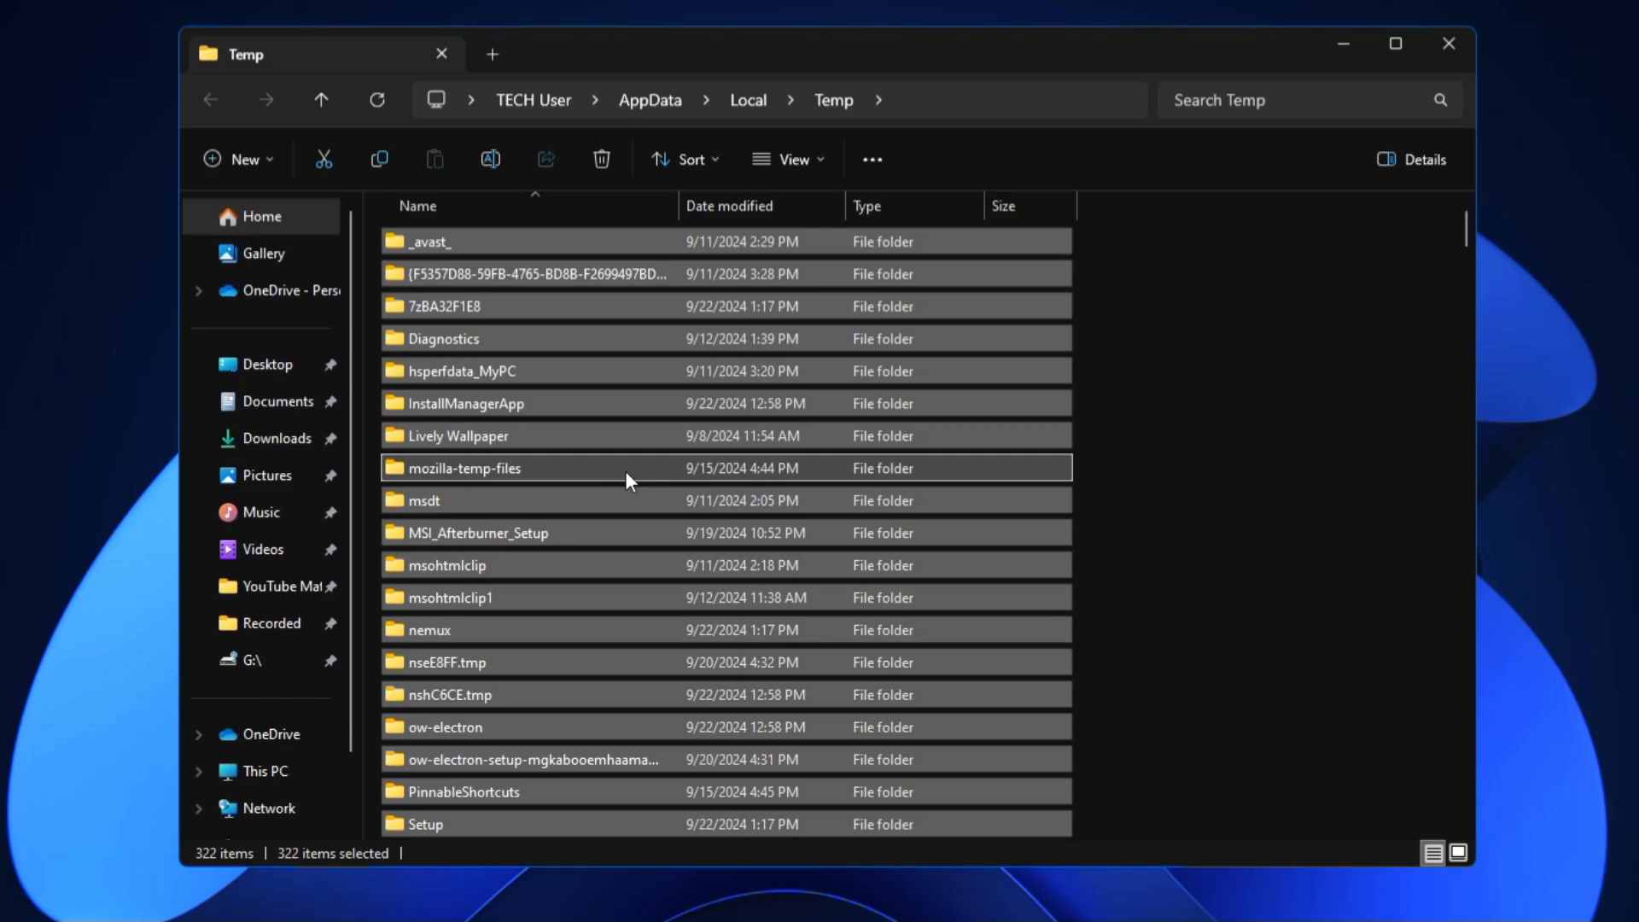
click(600, 159)
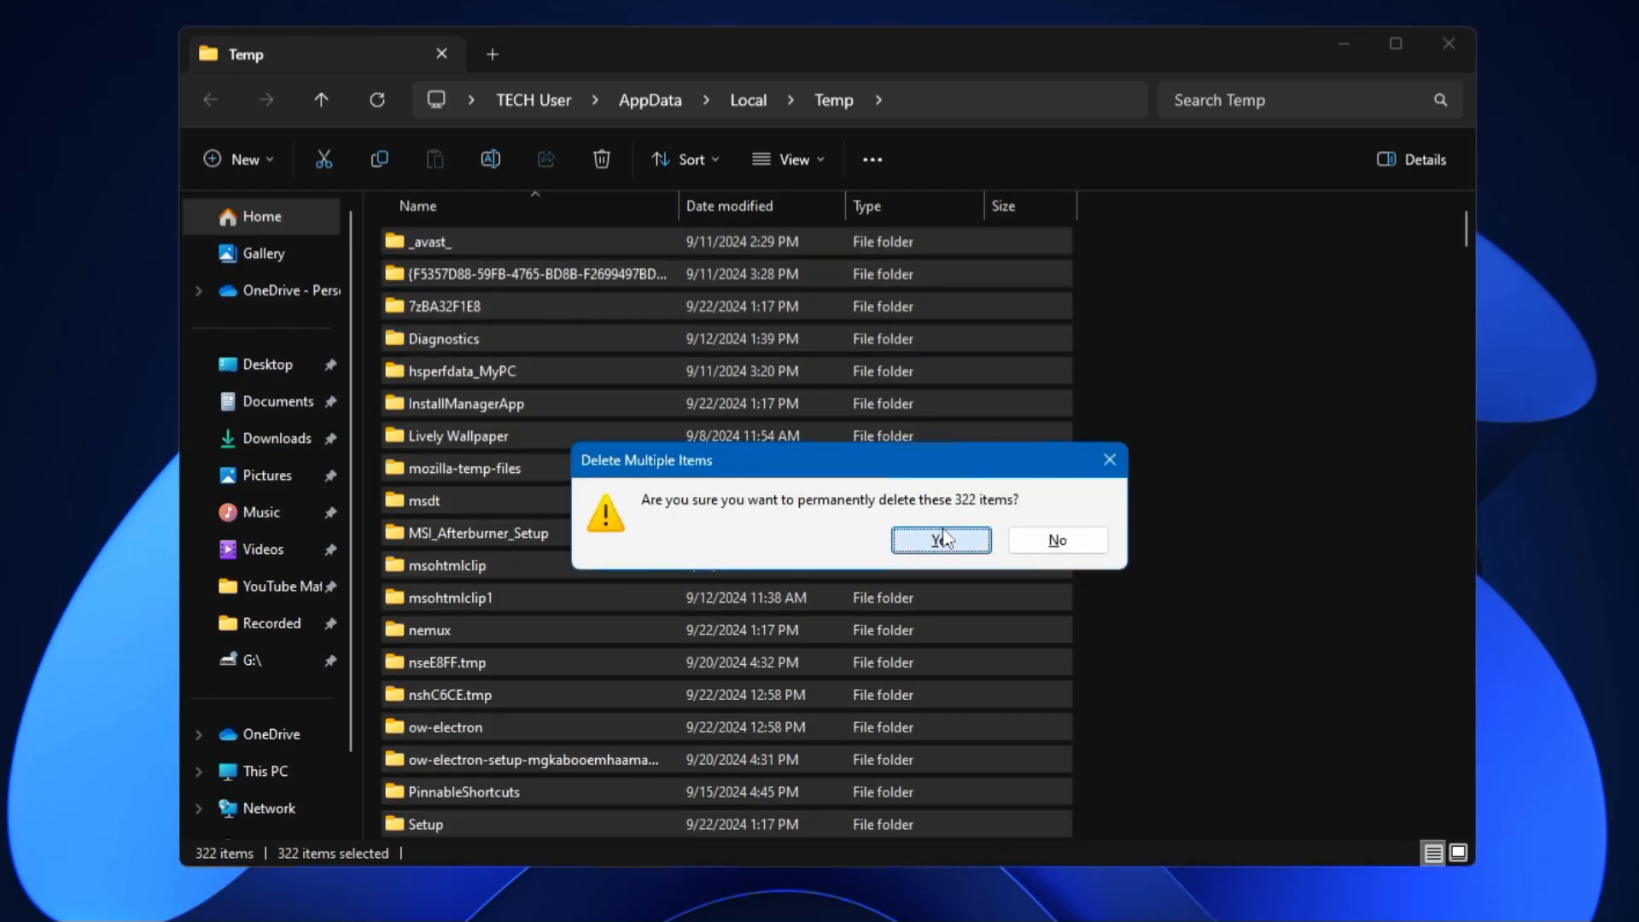
click(939, 540)
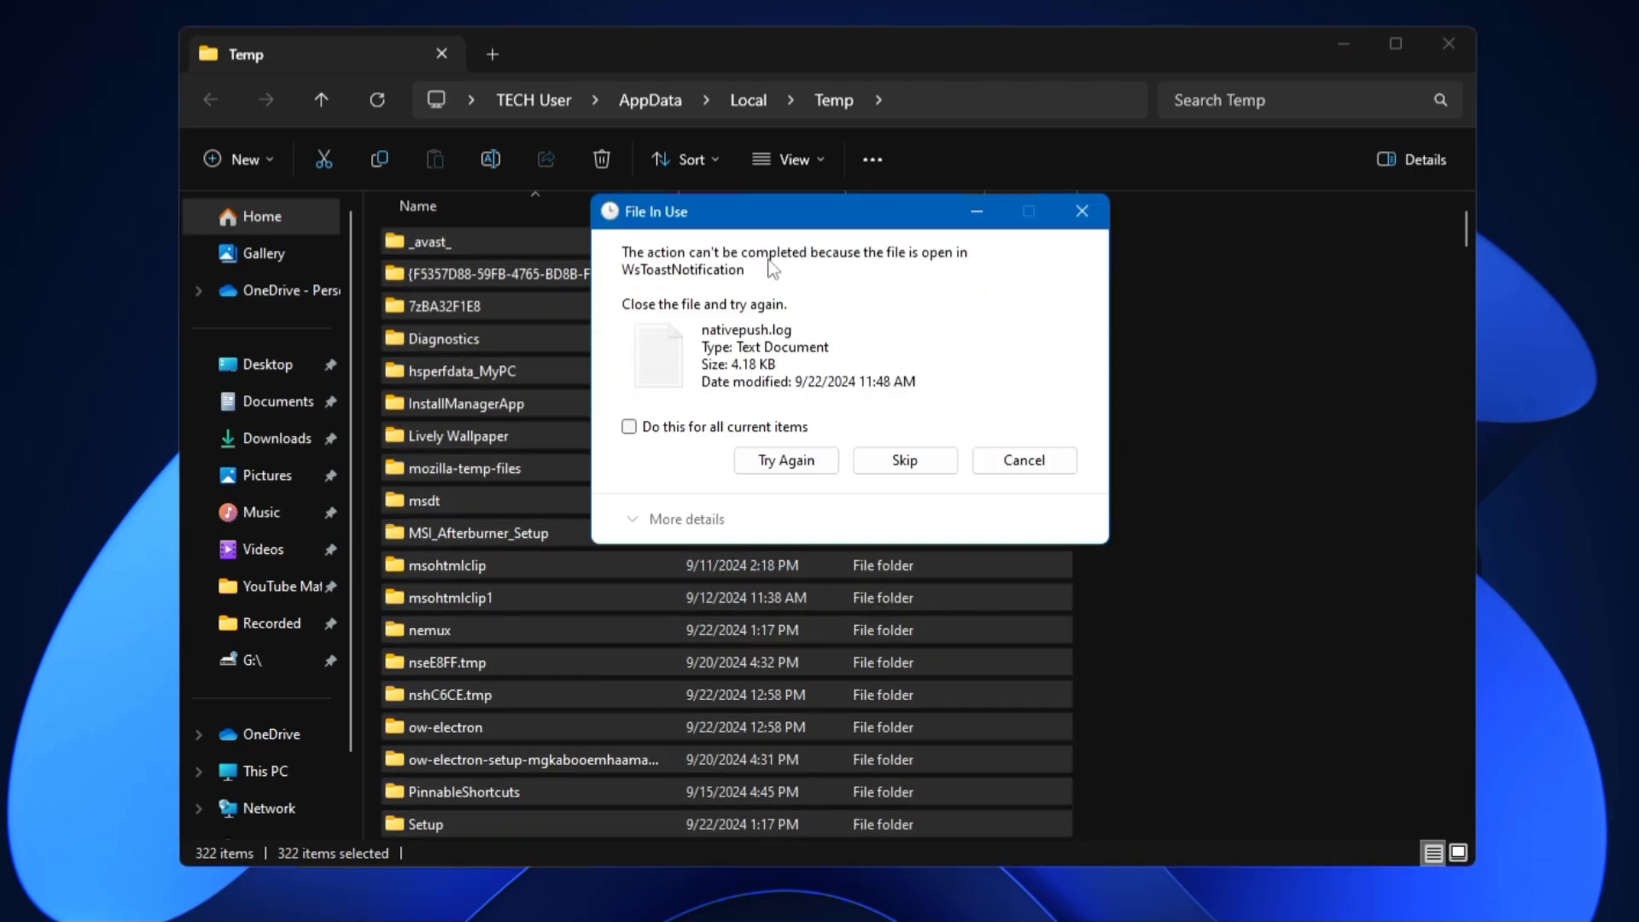
click(906, 460)
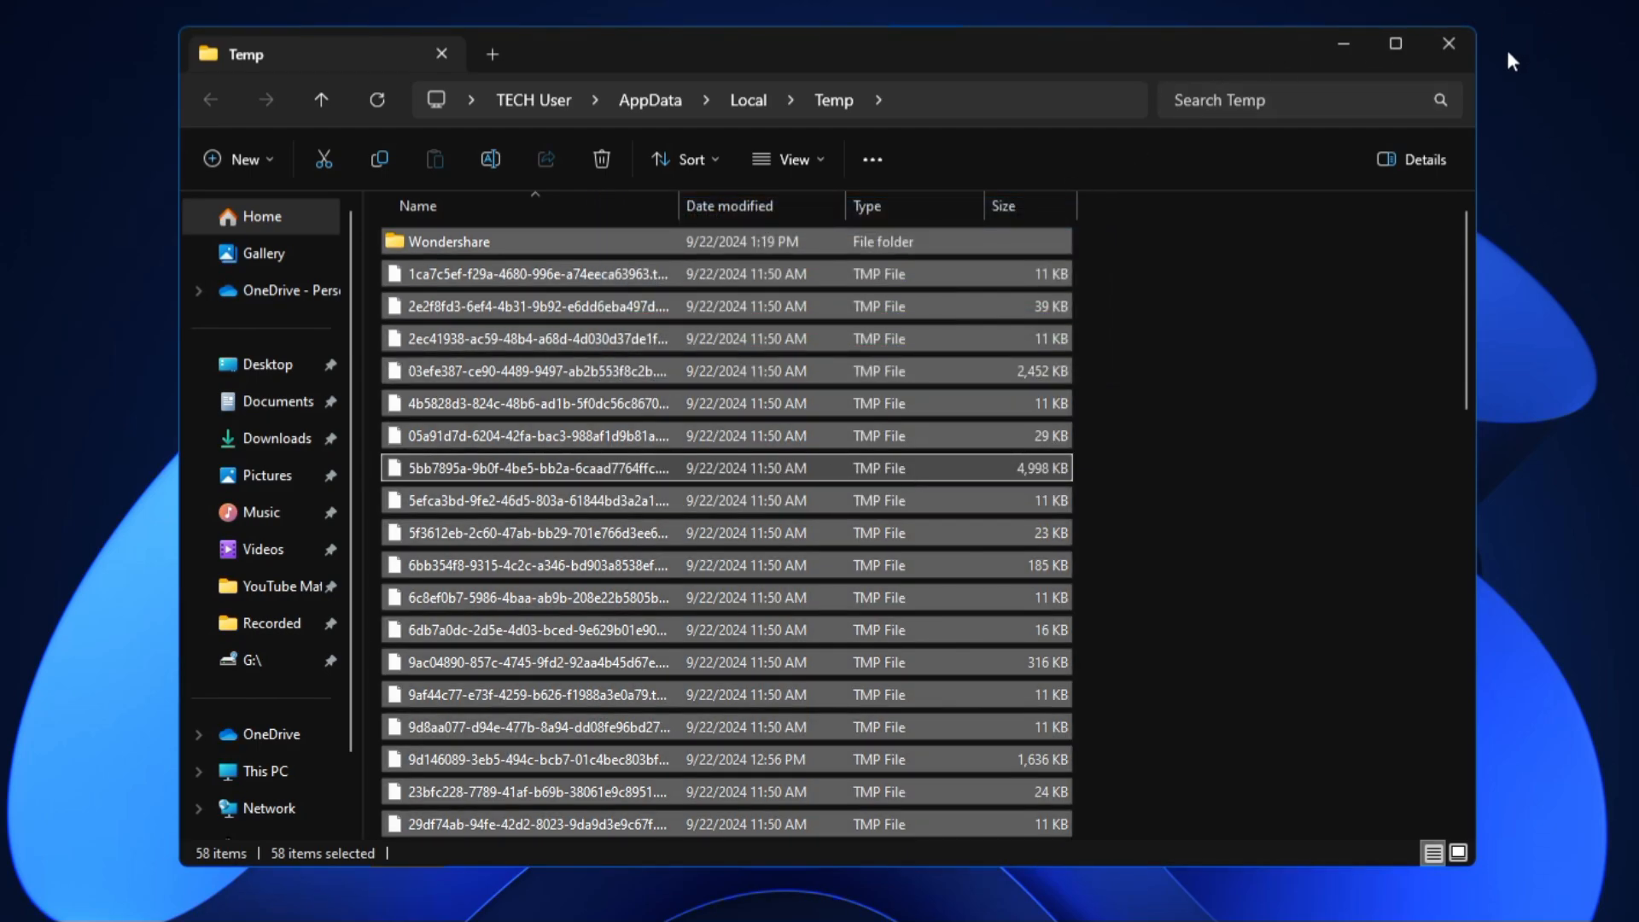
mouse_move(635, 435)
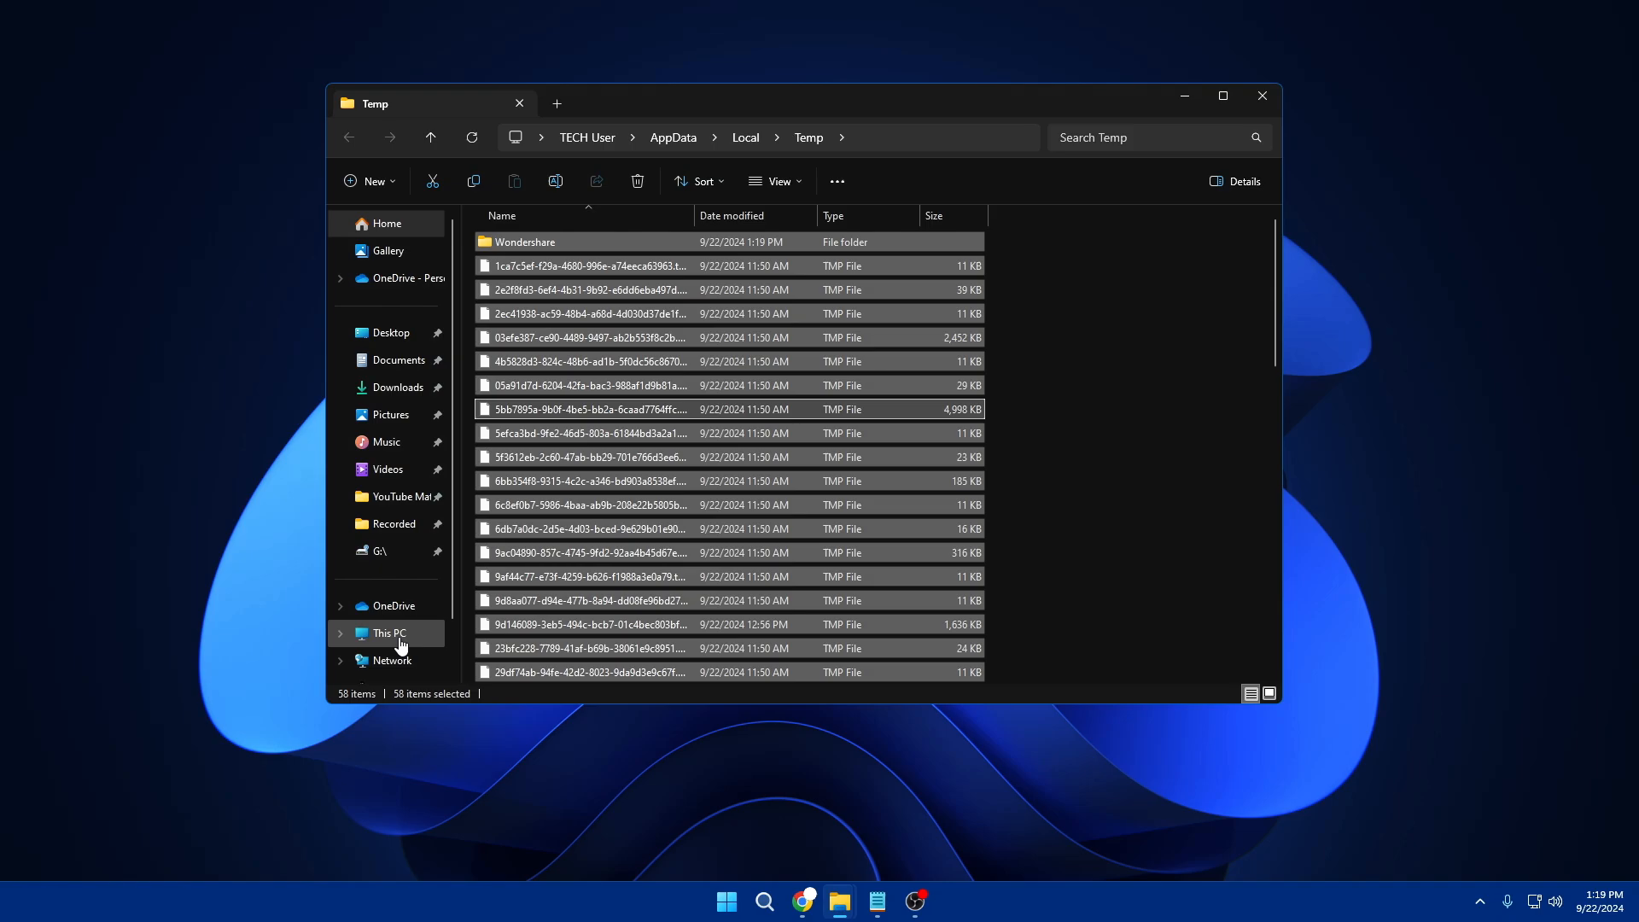
- Show This PC to confirm Local Disk (C:) has 89.0 GB free of 476 GB
click(388, 632)
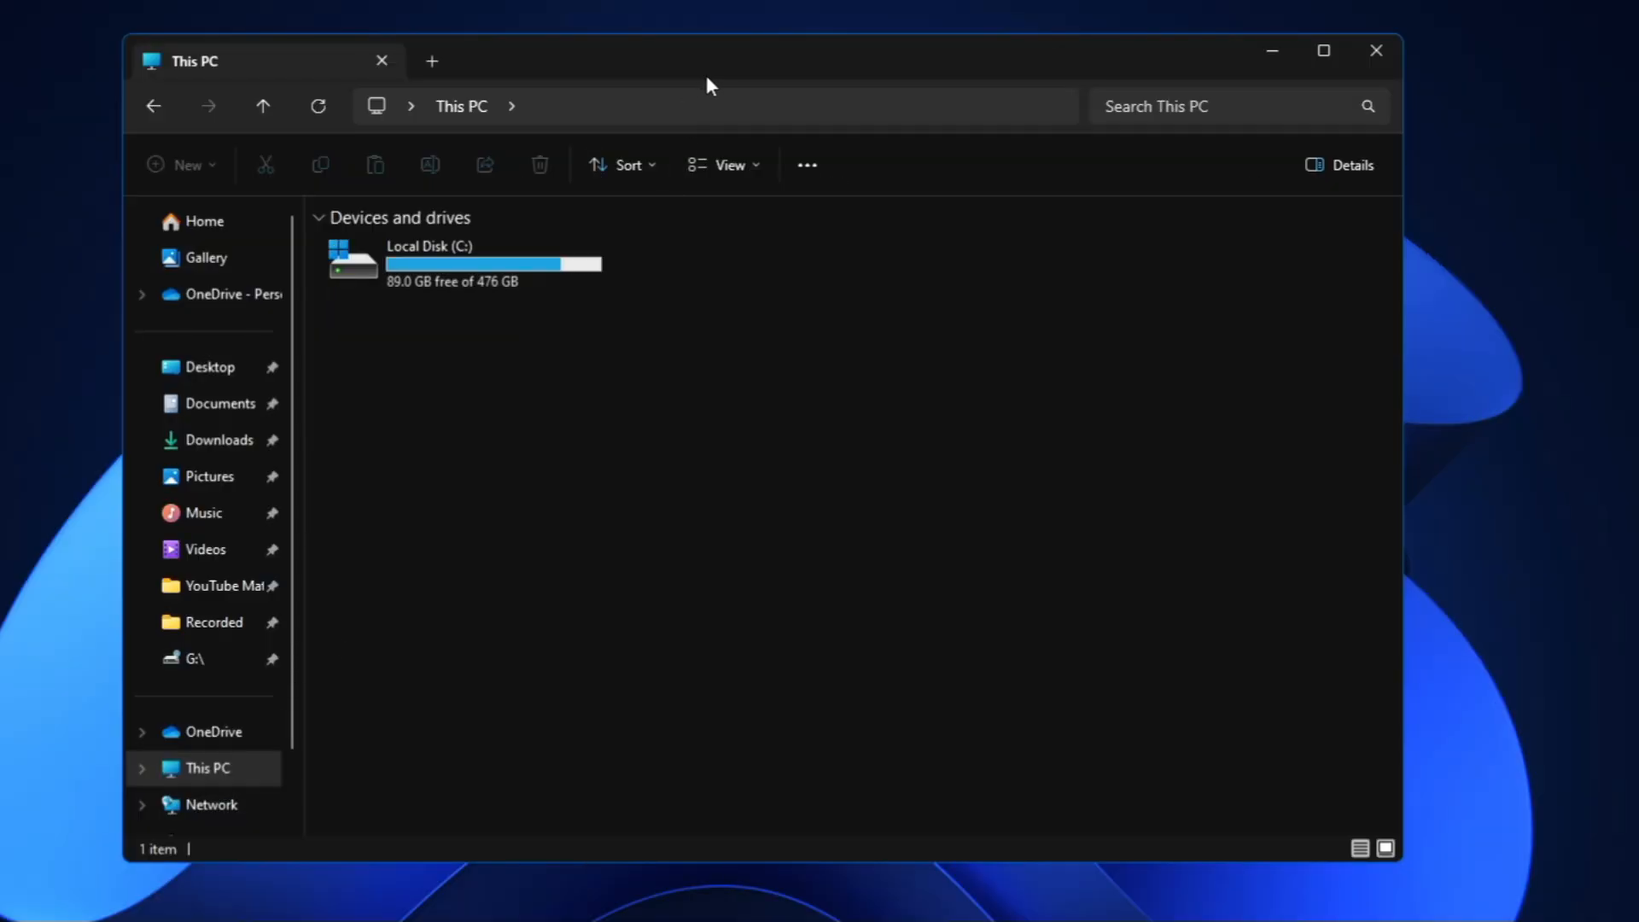
mouse_move(389, 311)
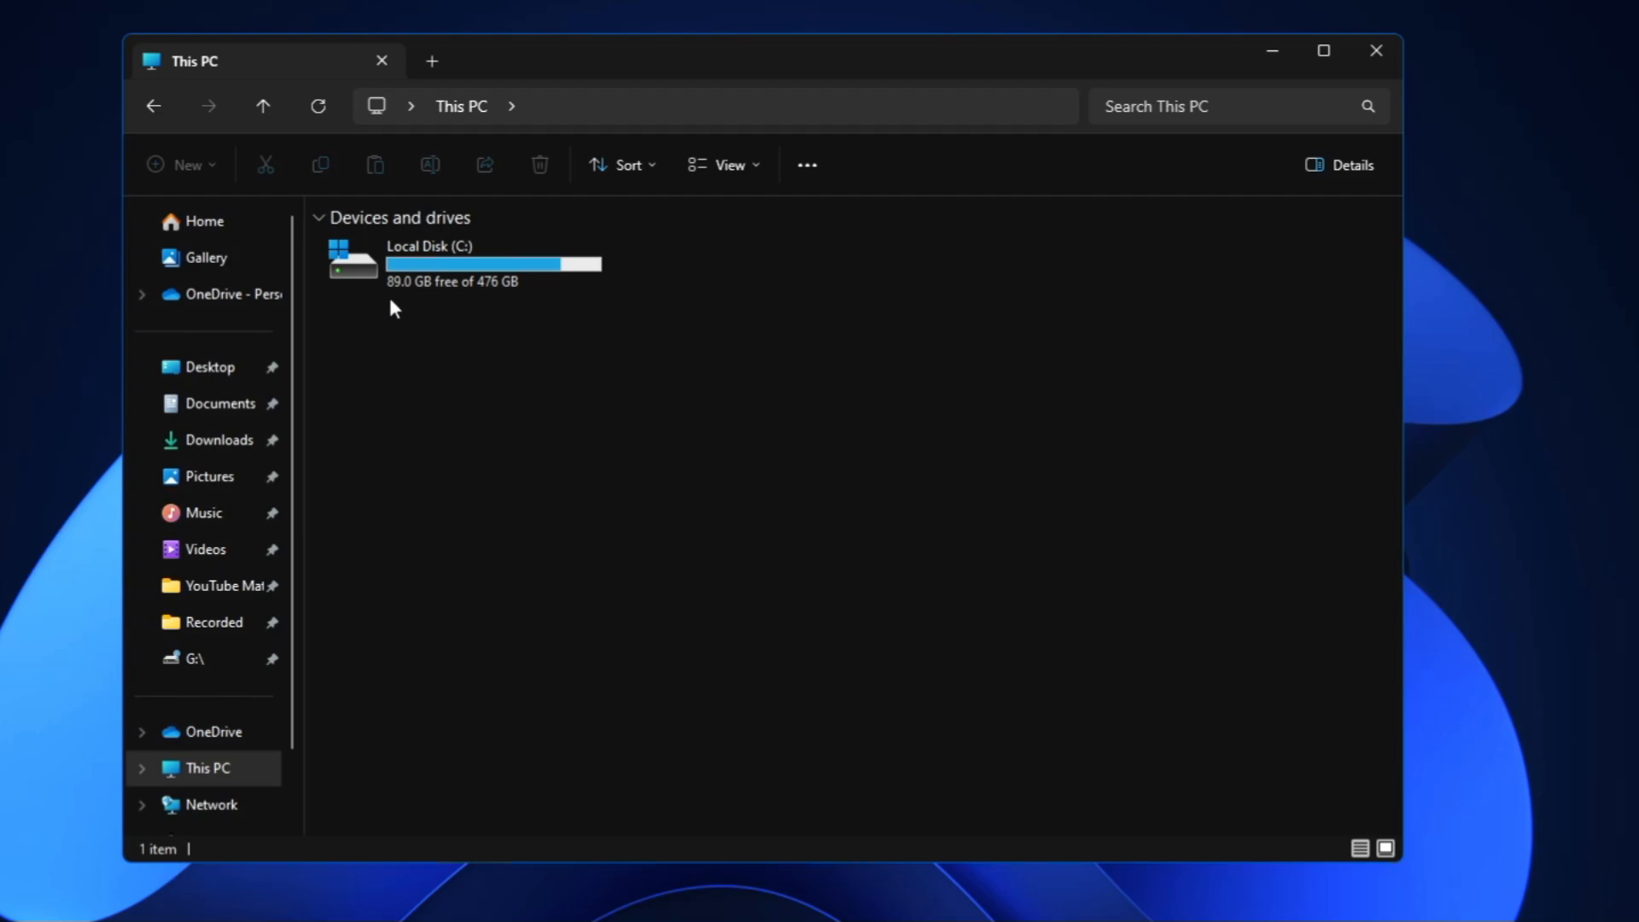
mouse_move(408, 321)
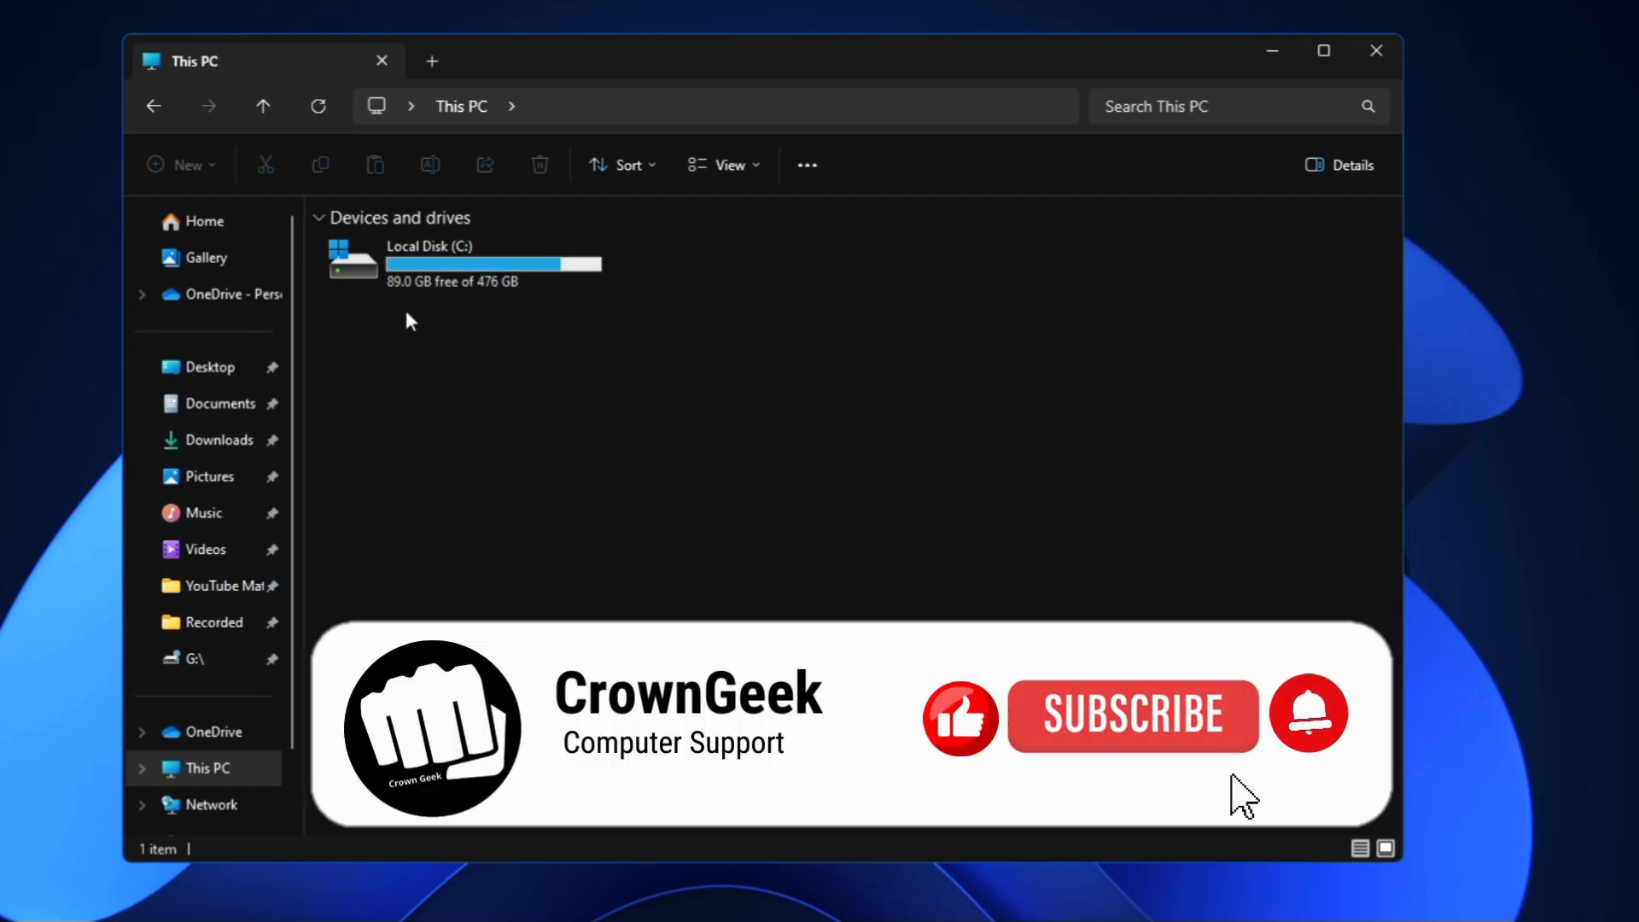
mouse_move(1187, 753)
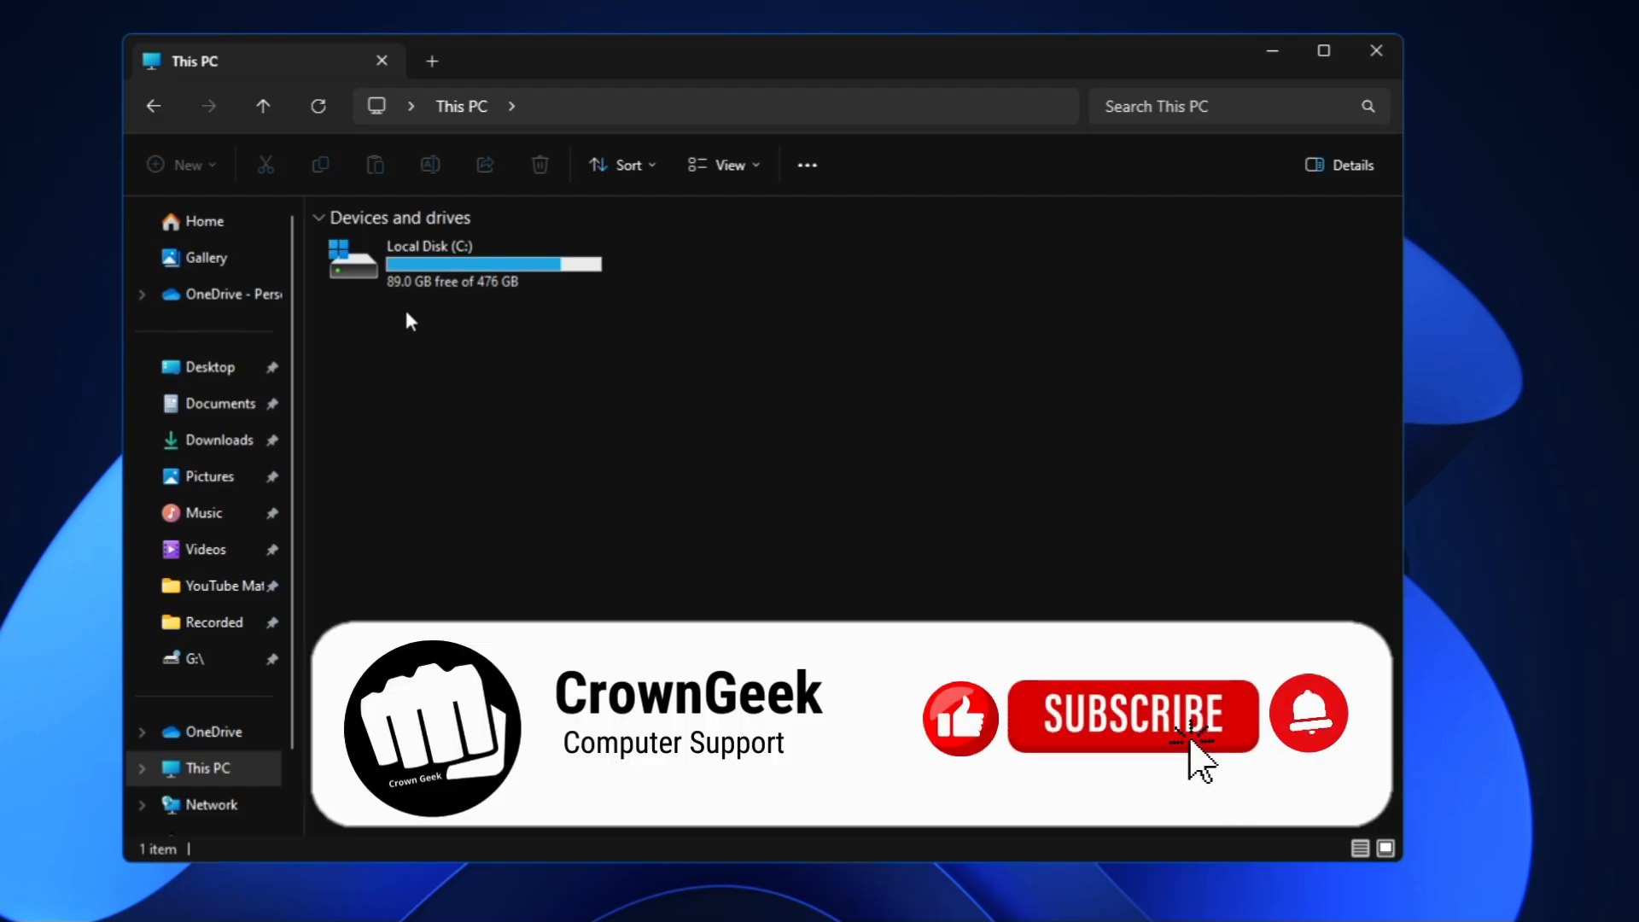
mouse_move(1240, 789)
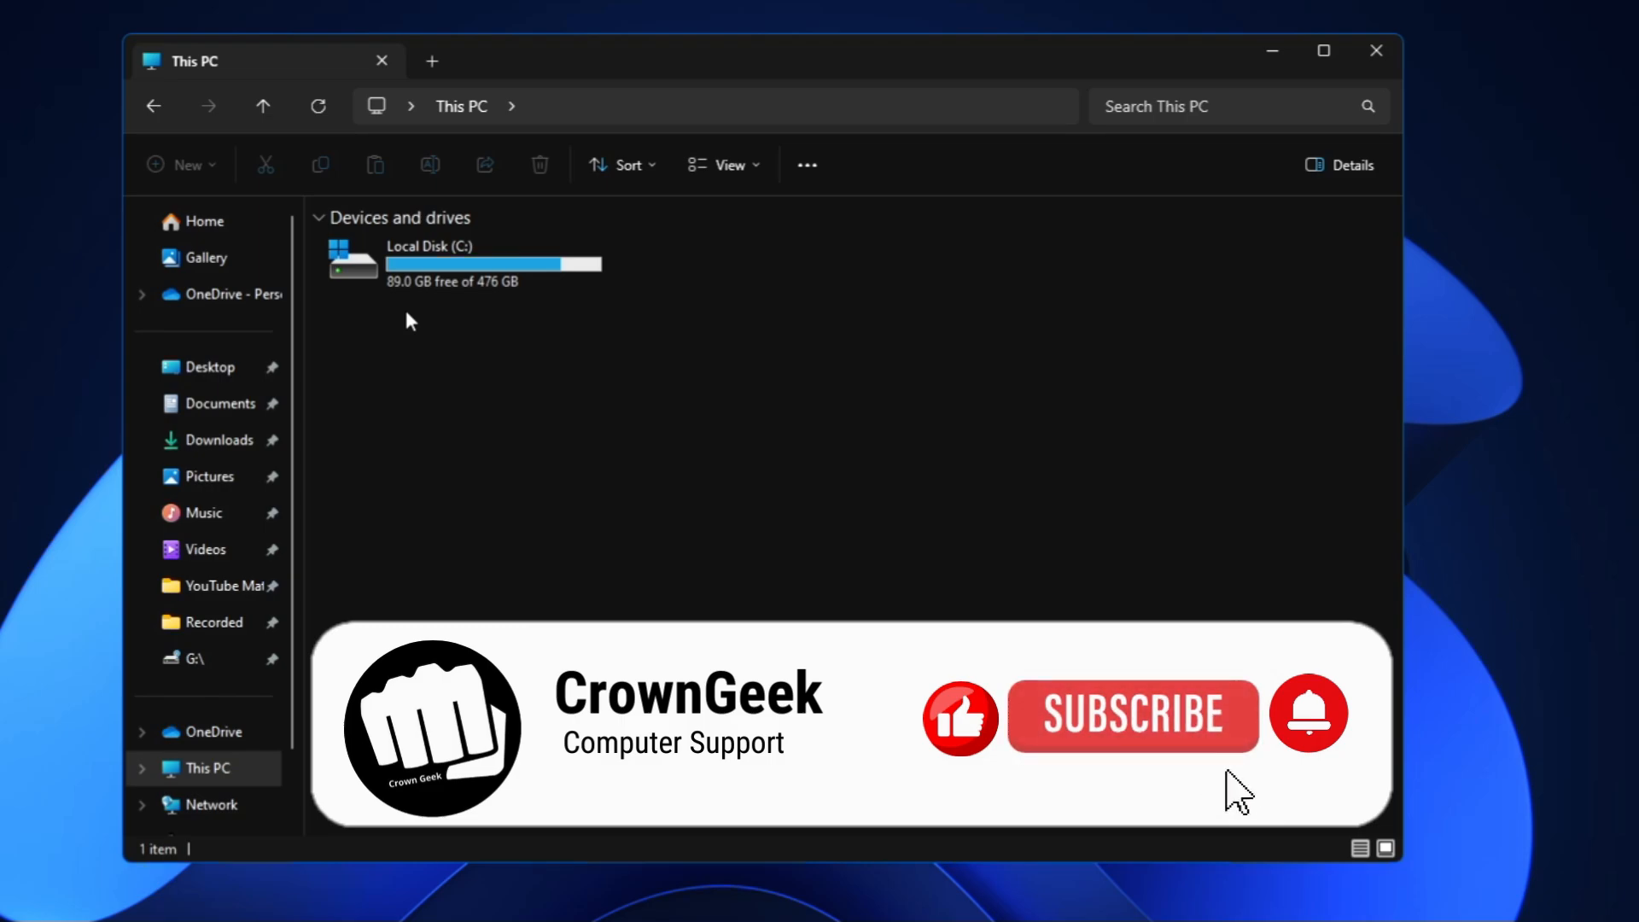